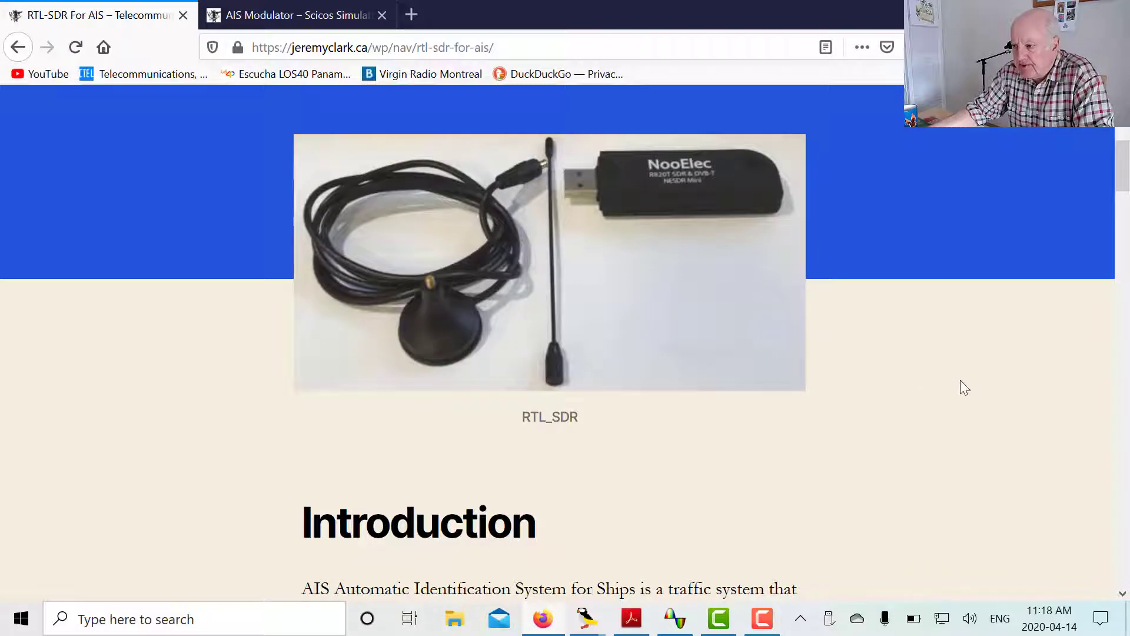
# Switch to the 'AIS Modulator – Scicos Simulation' tab and scroll to its Introduction.
pyautogui.scroll(3)
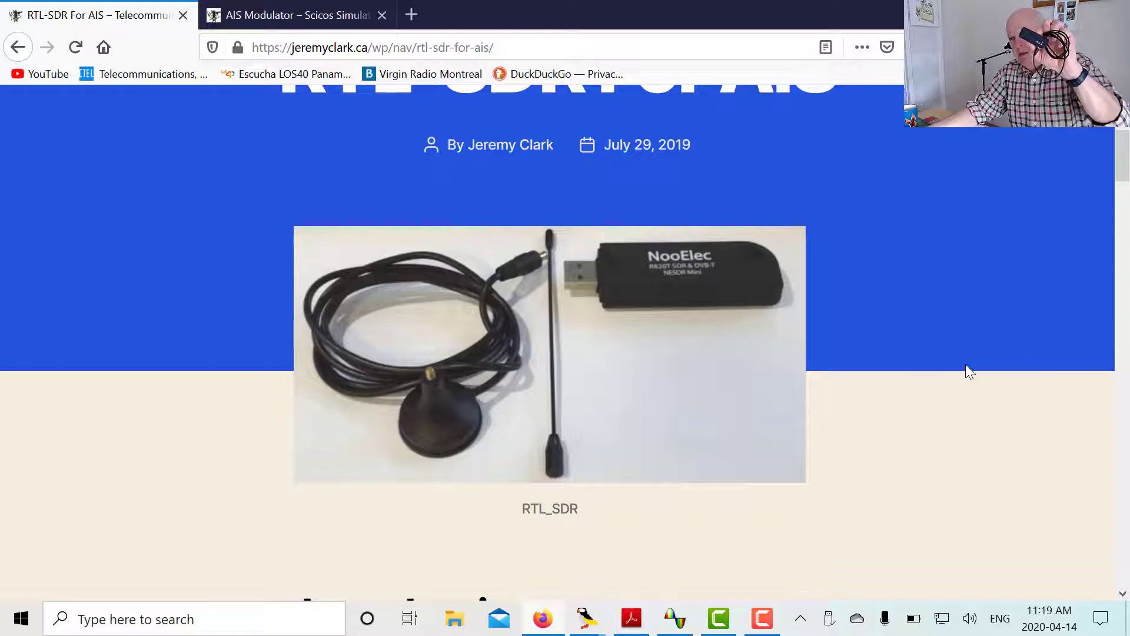
pyautogui.scroll(-3)
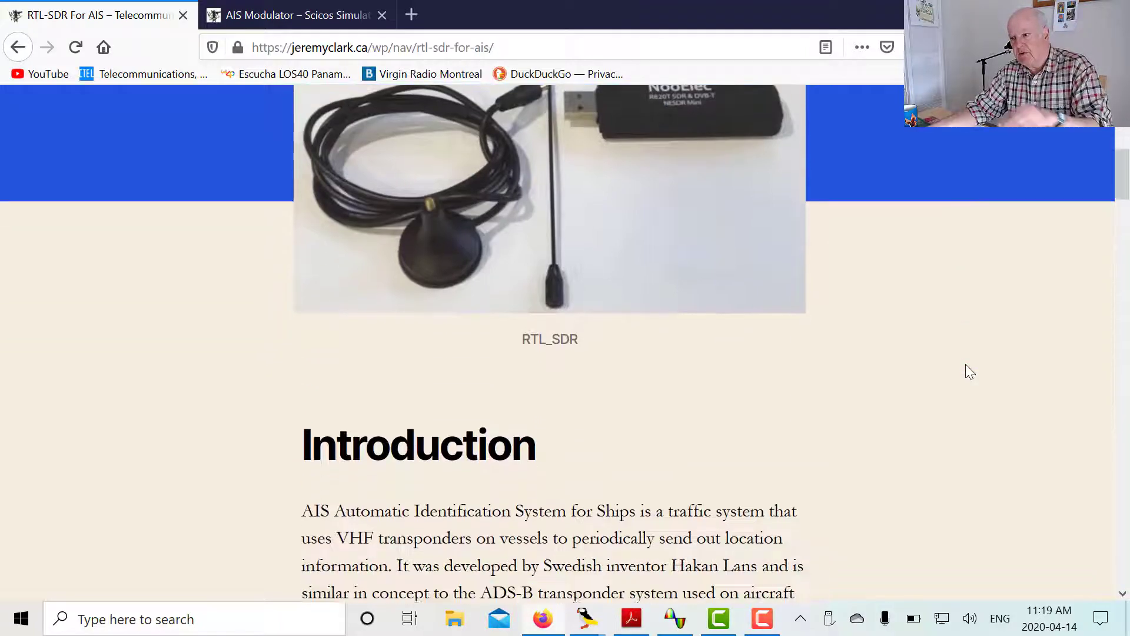
pyautogui.scroll(-3)
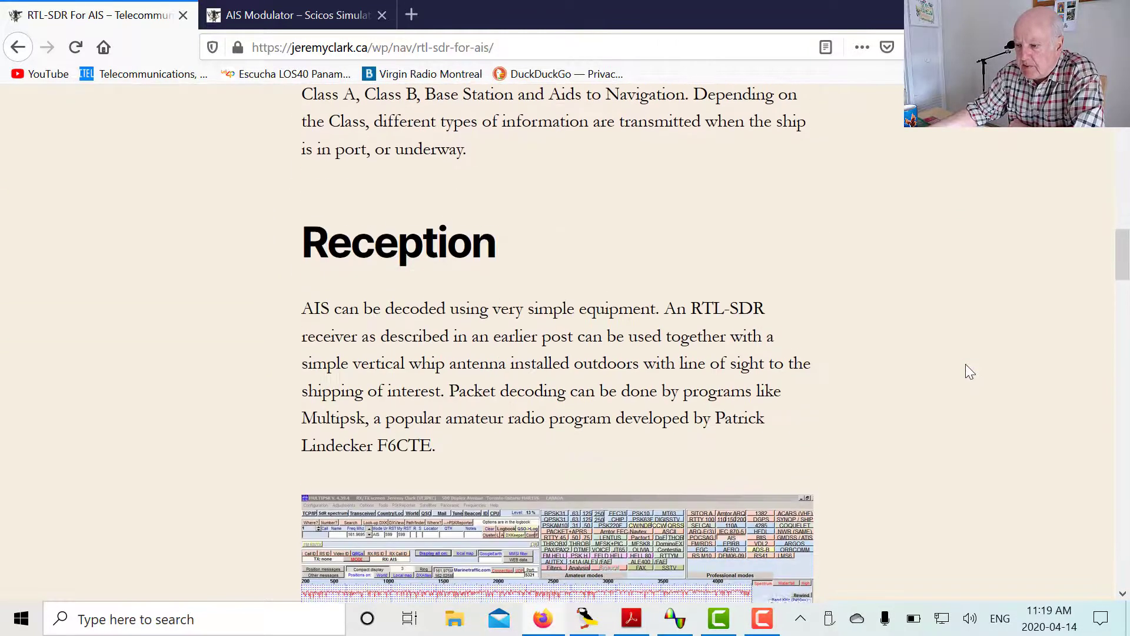
pyautogui.scroll(-3)
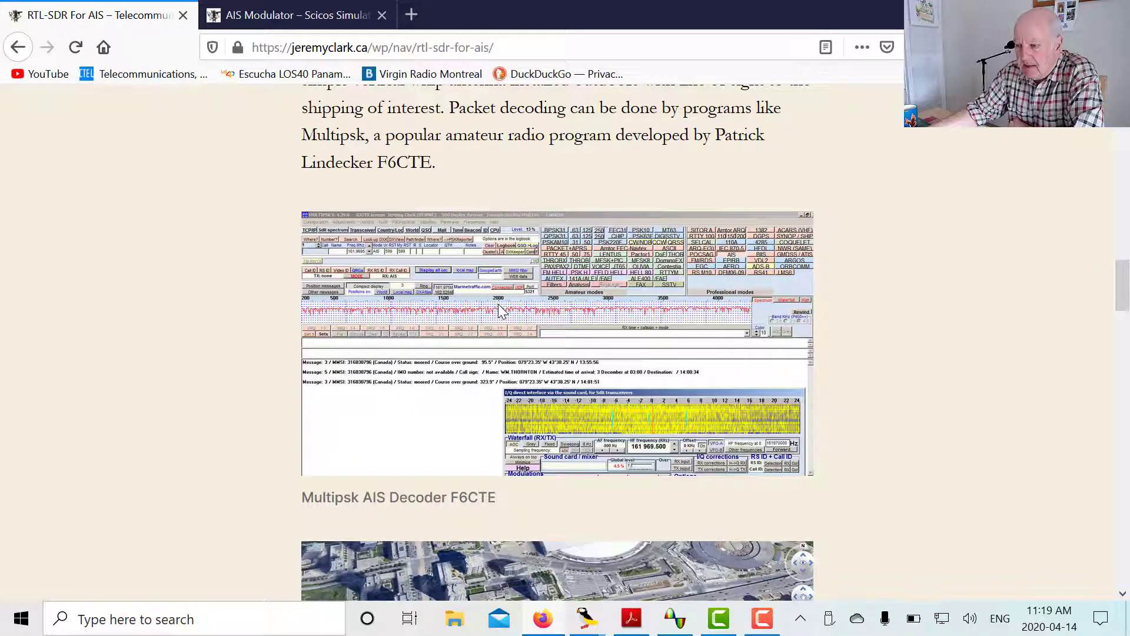
pyautogui.moveTo(617, 318)
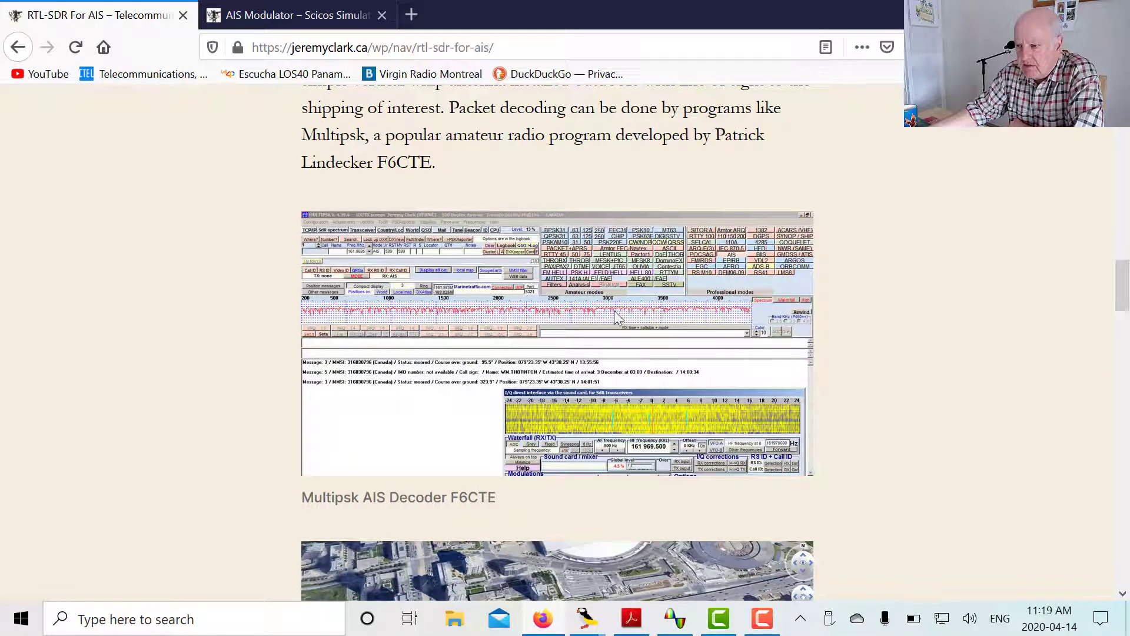
pyautogui.moveTo(905, 304)
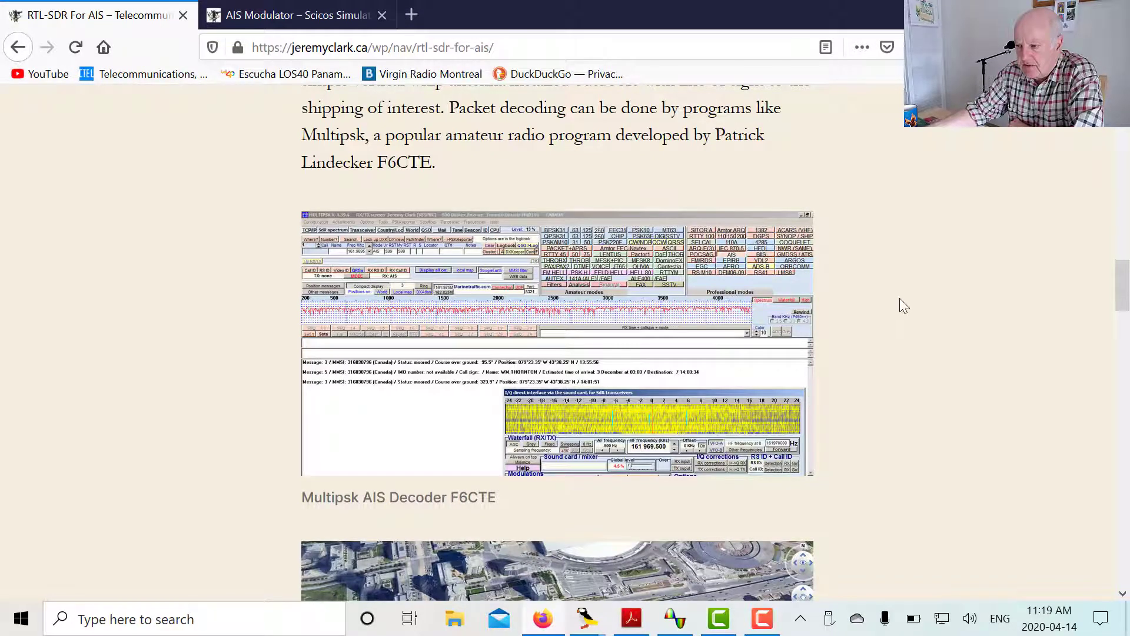
pyautogui.scroll(-3)
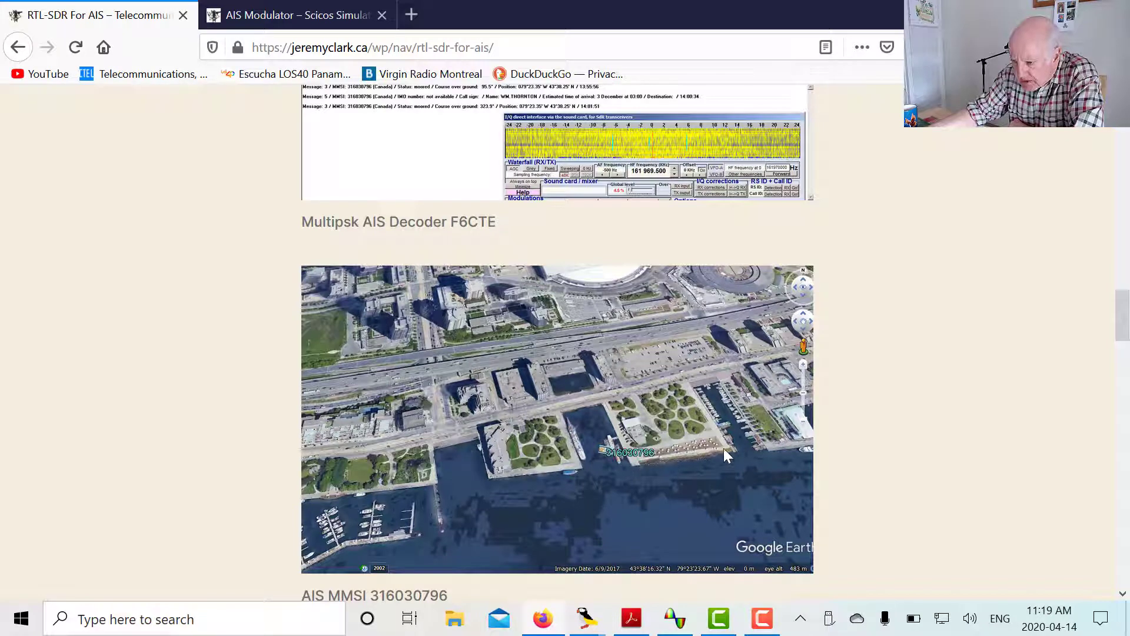
pyautogui.moveTo(610, 452)
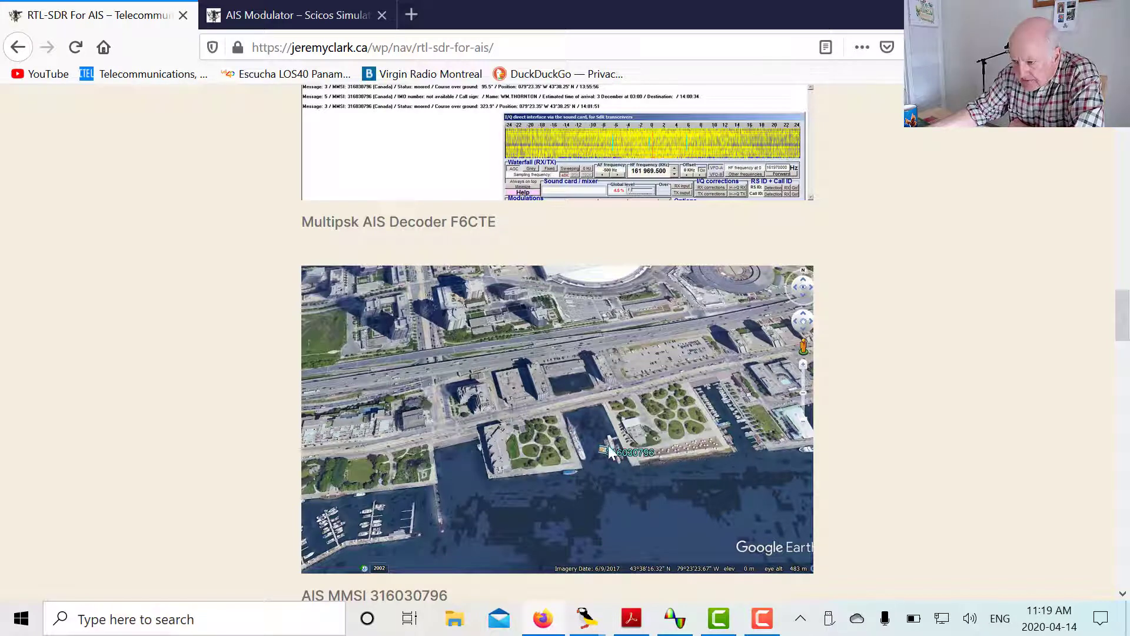
pyautogui.moveTo(631, 466)
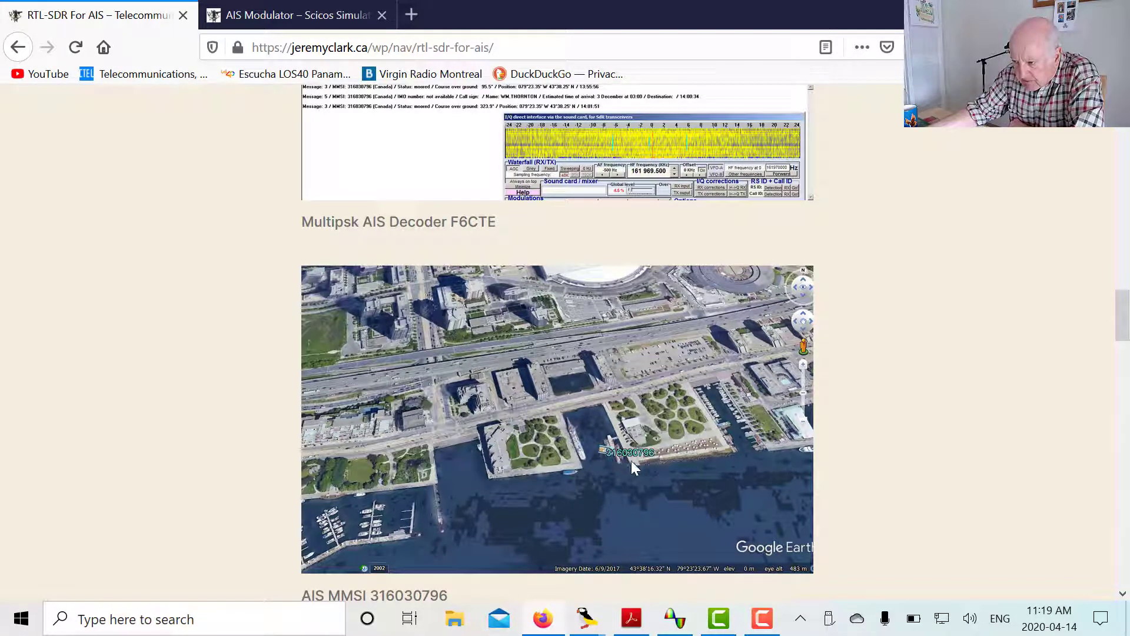
pyautogui.moveTo(890, 408)
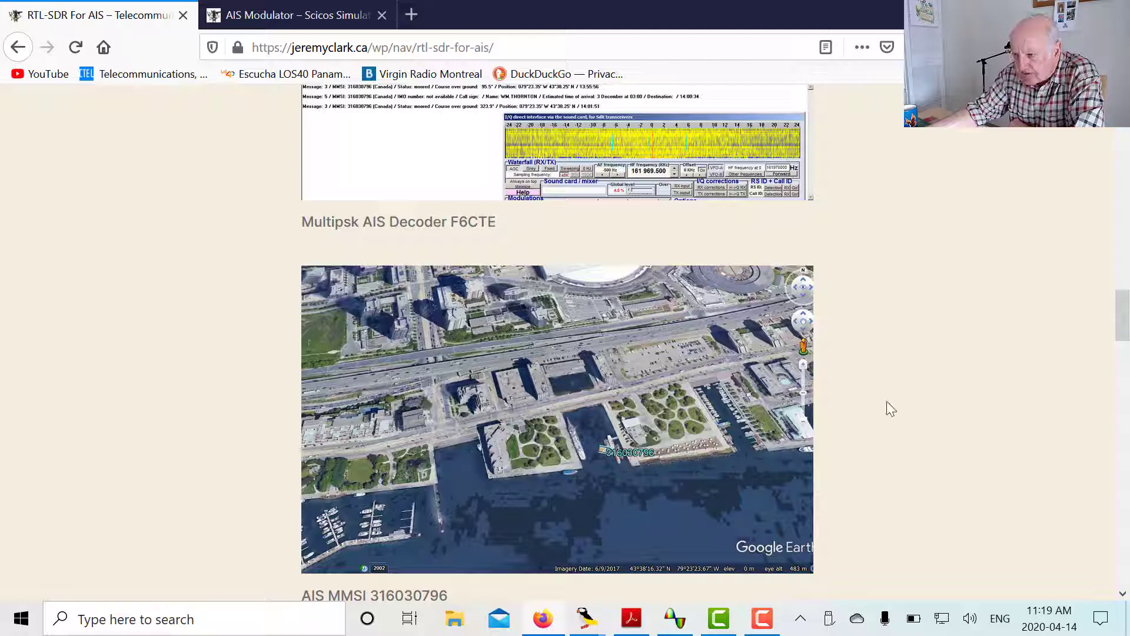
pyautogui.moveTo(367, 115)
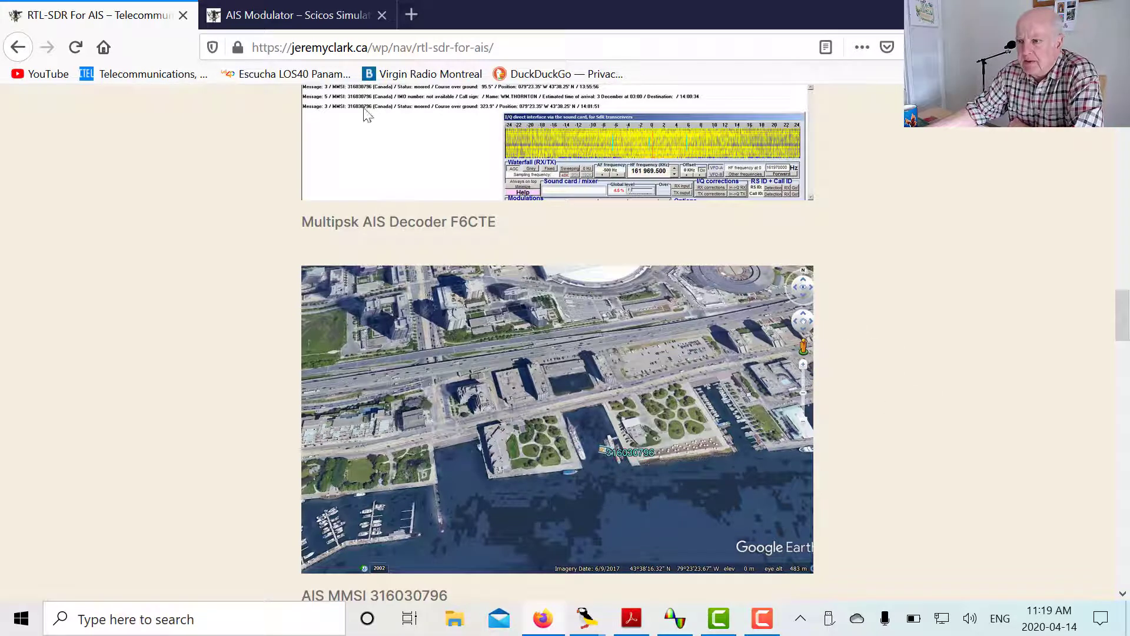
pyautogui.click(288, 15)
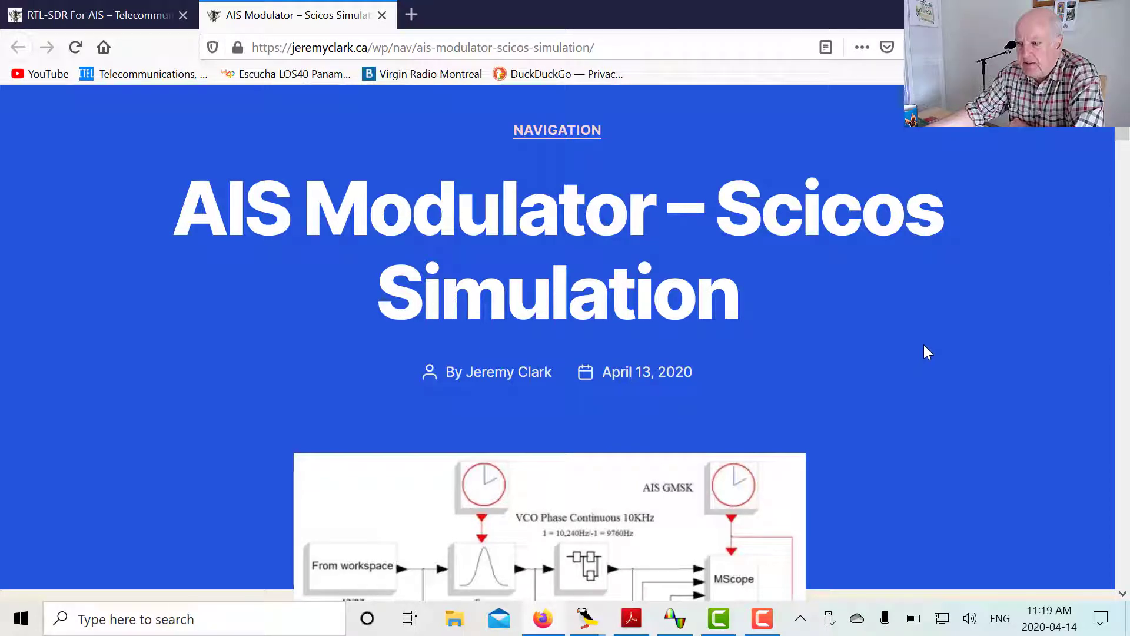
pyautogui.moveTo(919, 339)
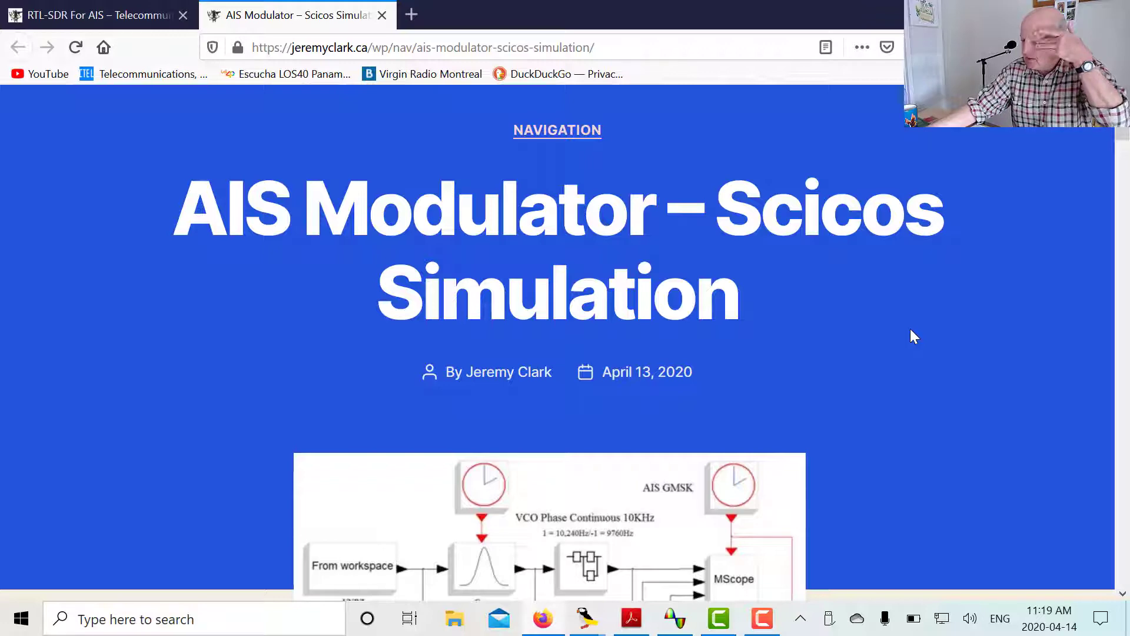
pyautogui.scroll(-3)
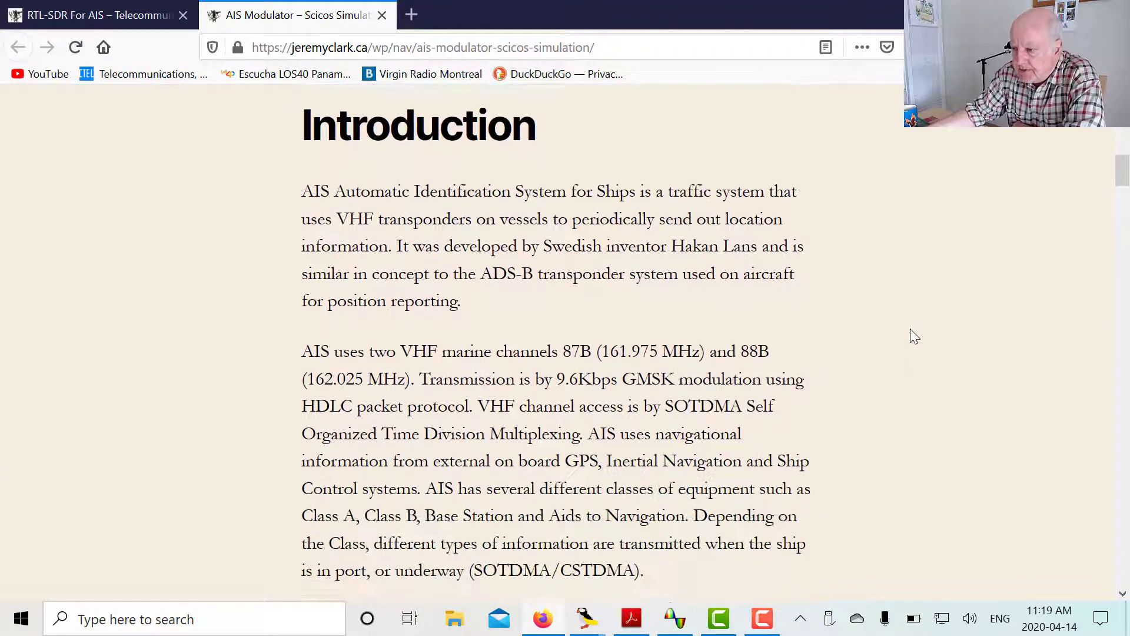
pyautogui.scroll(-3)
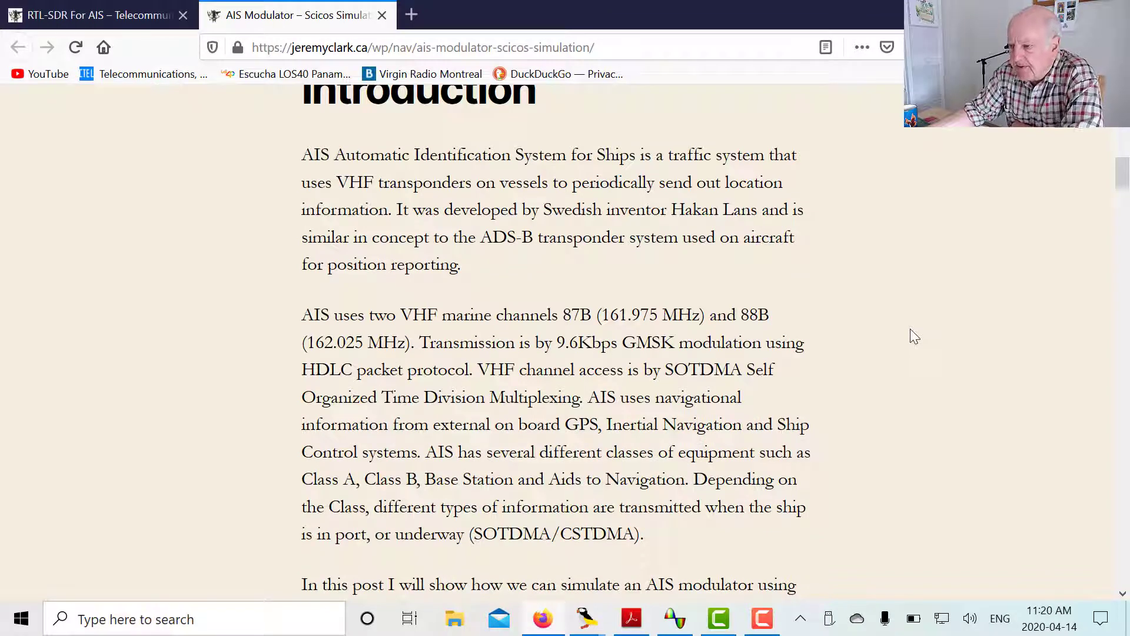
pyautogui.moveTo(805, 485)
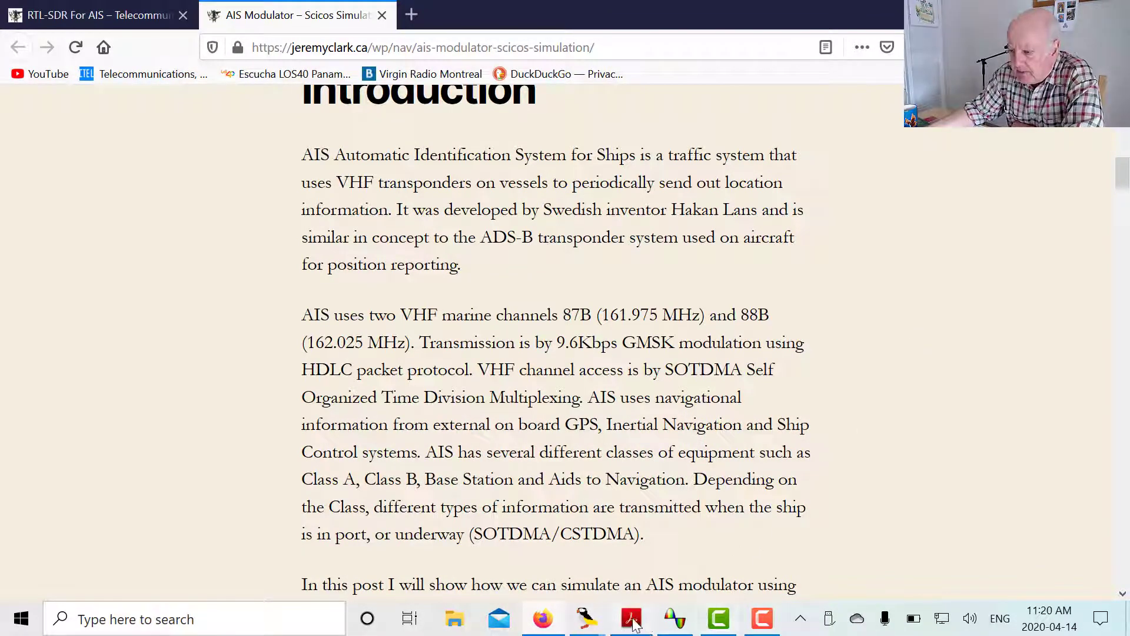
# Show the ITU-R M.1371-5 PDF from the Acrobat Reader taskbar icon.
pyautogui.click(630, 619)
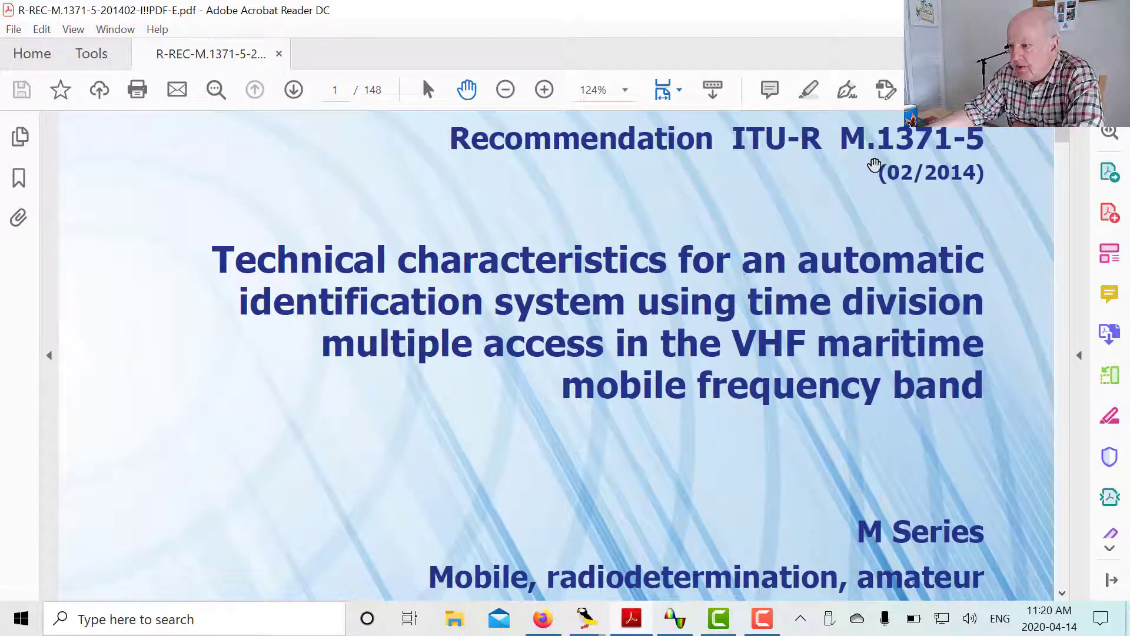
pyautogui.moveTo(1006, 159)
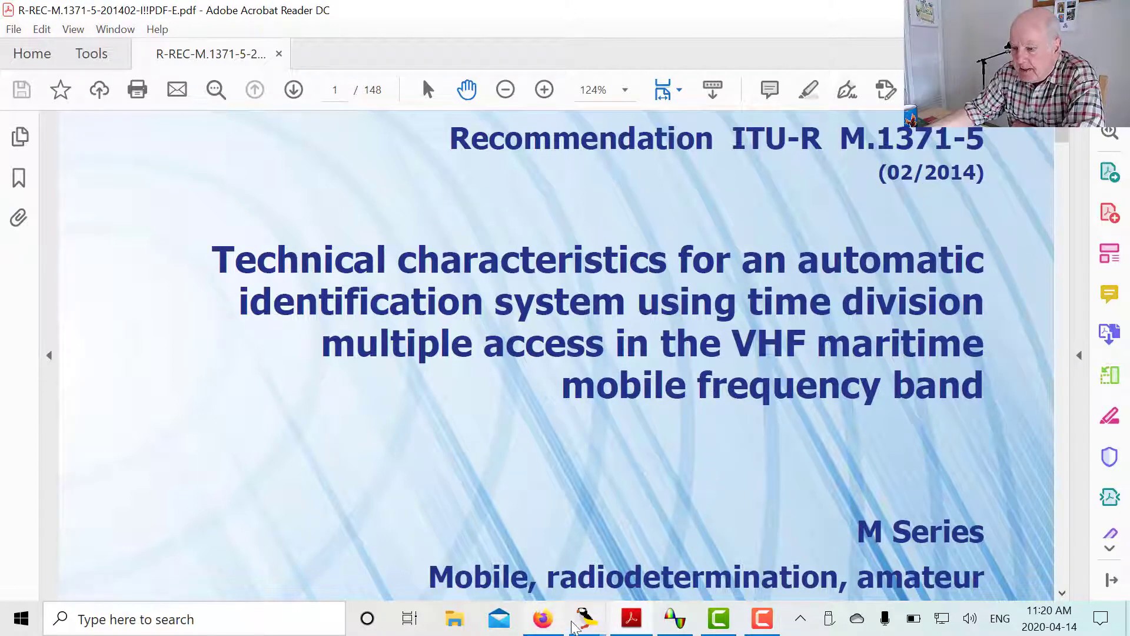
# Return to Firefox and scroll to the paragraph on AIS channels, GMSK and SOTDMA.
pyautogui.click(543, 619)
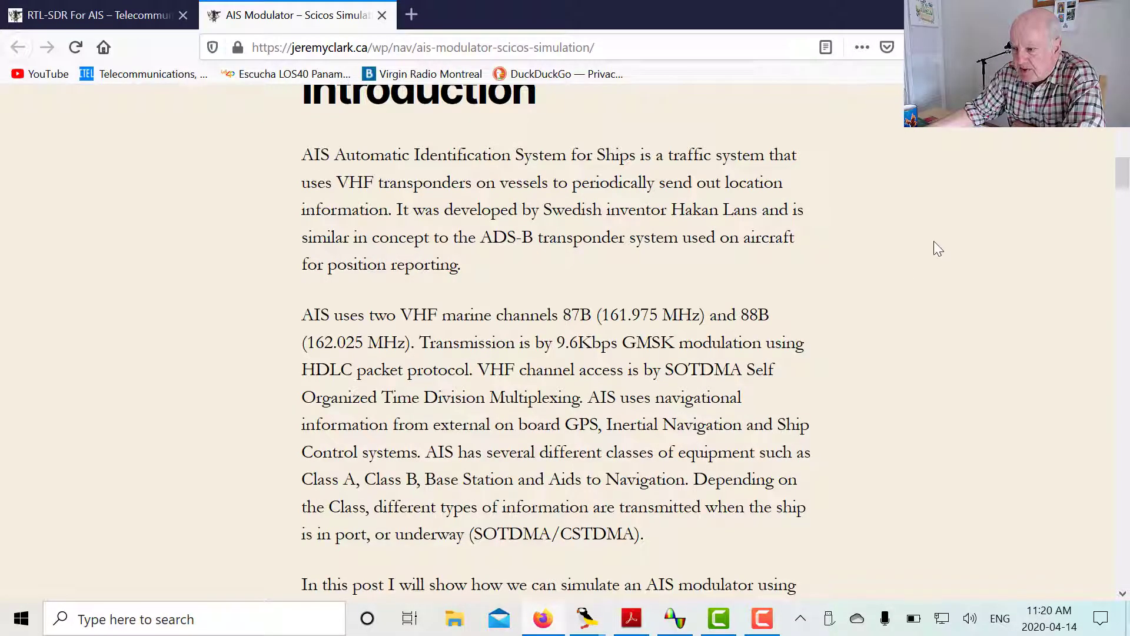
pyautogui.moveTo(927, 257)
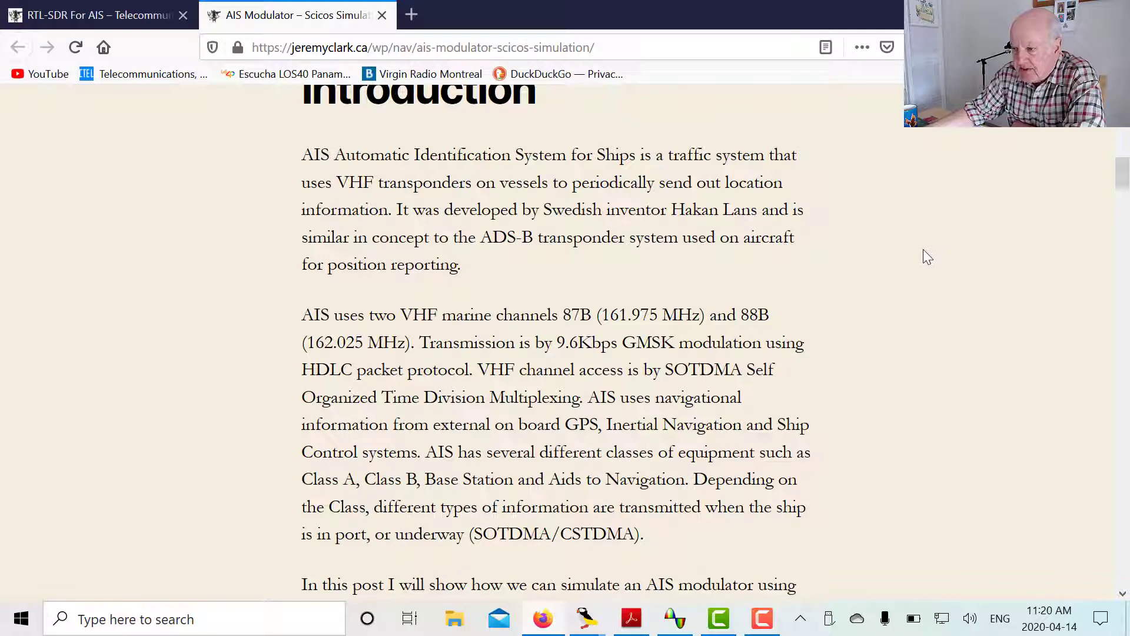
pyautogui.scroll(-3)
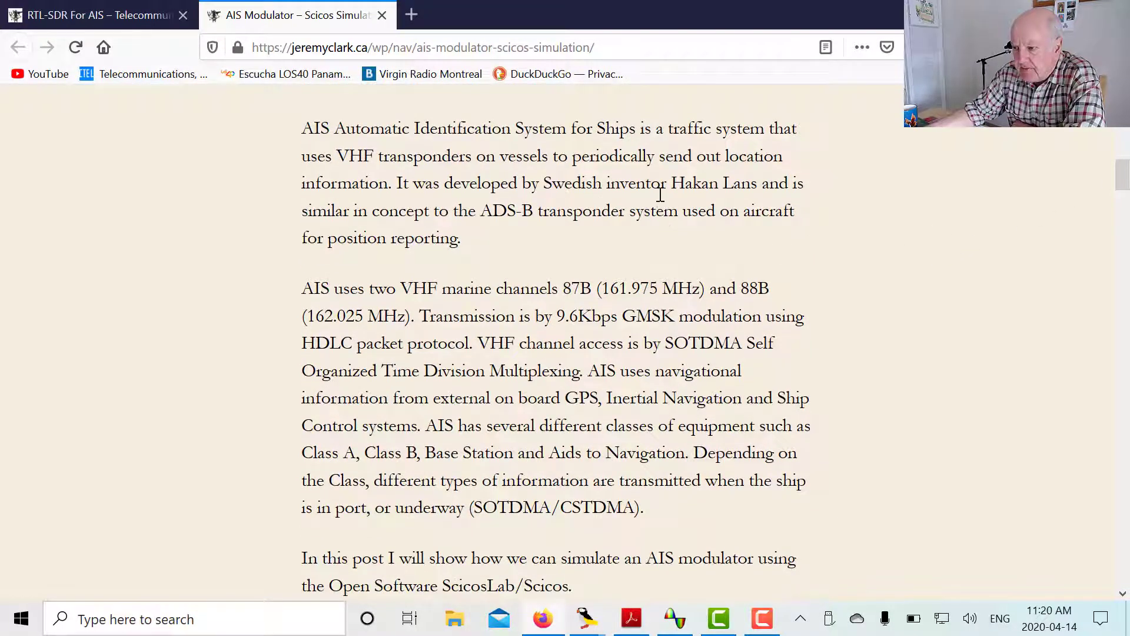
pyautogui.moveTo(505, 249)
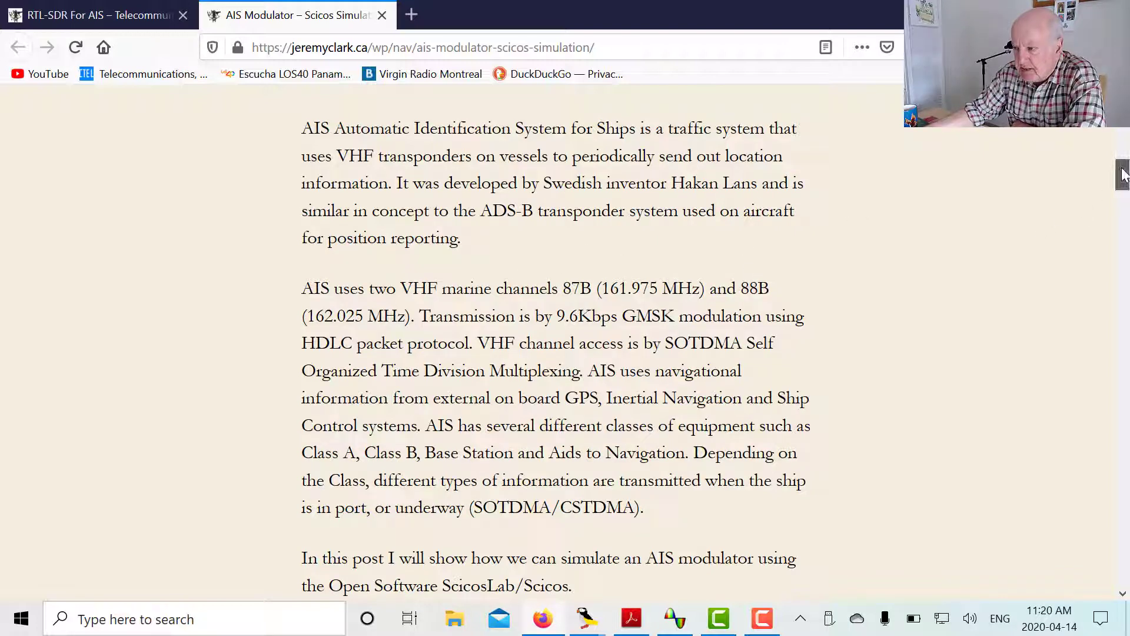
pyautogui.scroll(-3)
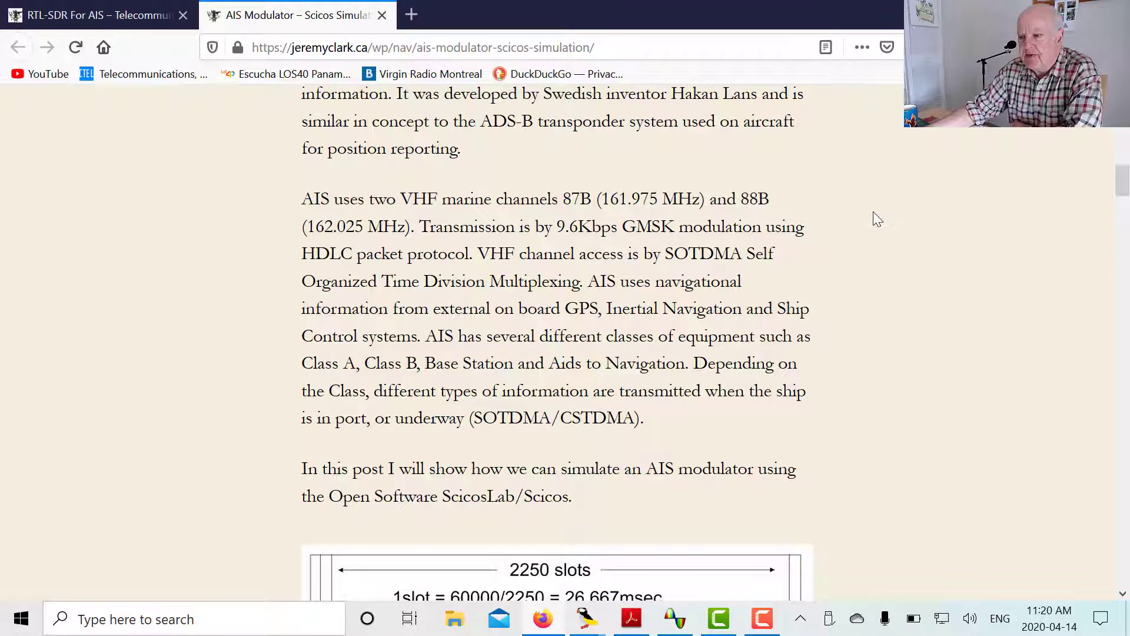
pyautogui.moveTo(533, 252)
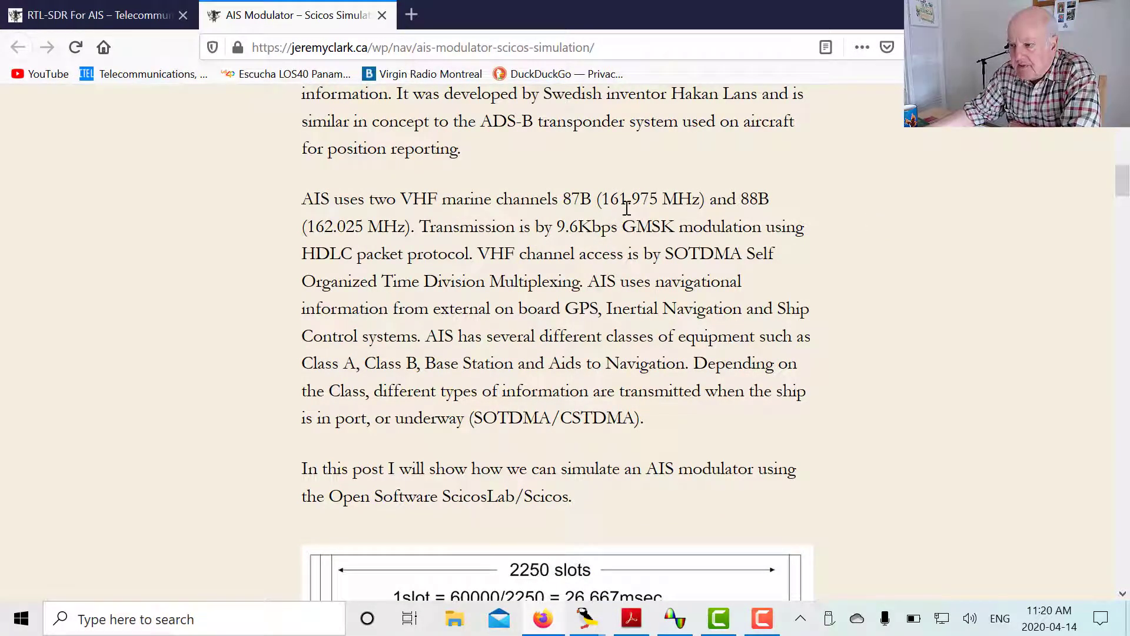
pyautogui.moveTo(332, 252)
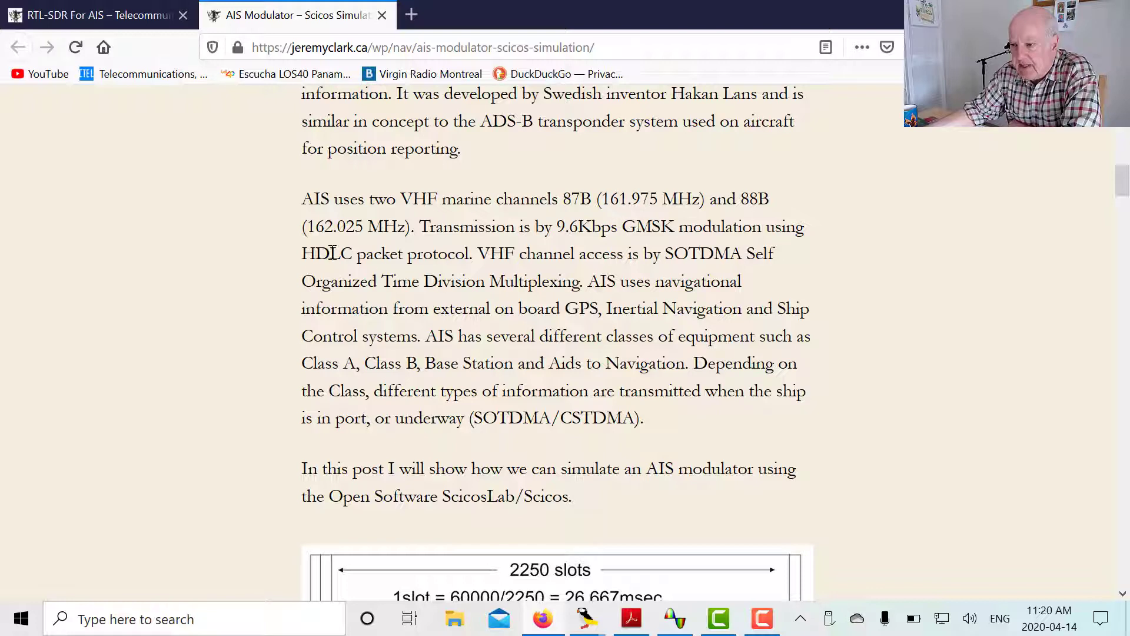
pyautogui.moveTo(935, 210)
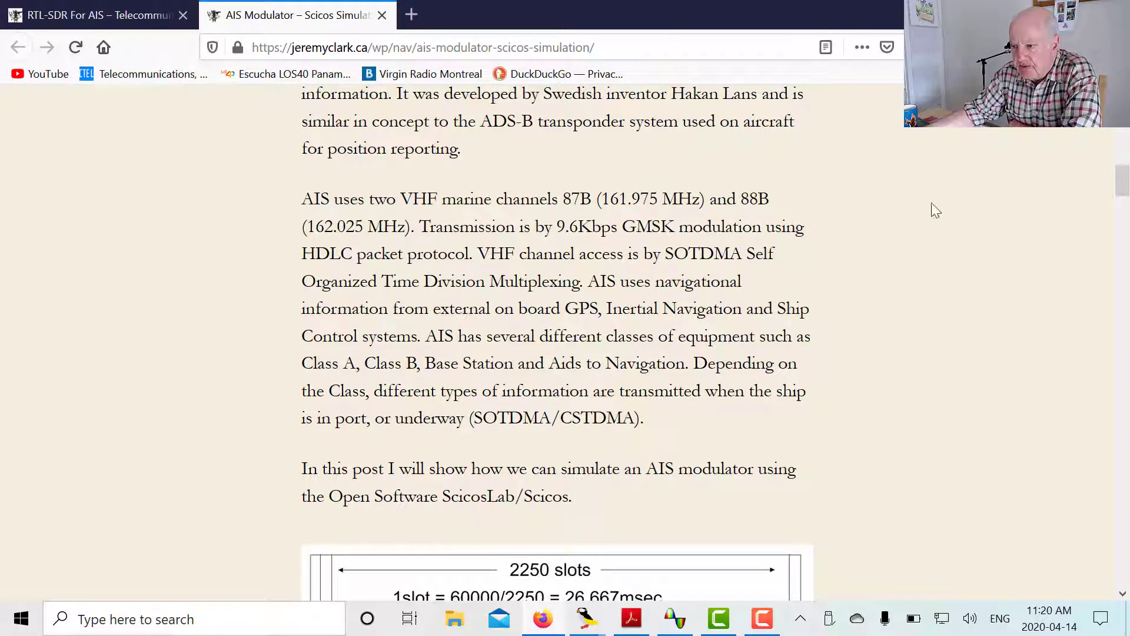
pyautogui.moveTo(646, 244)
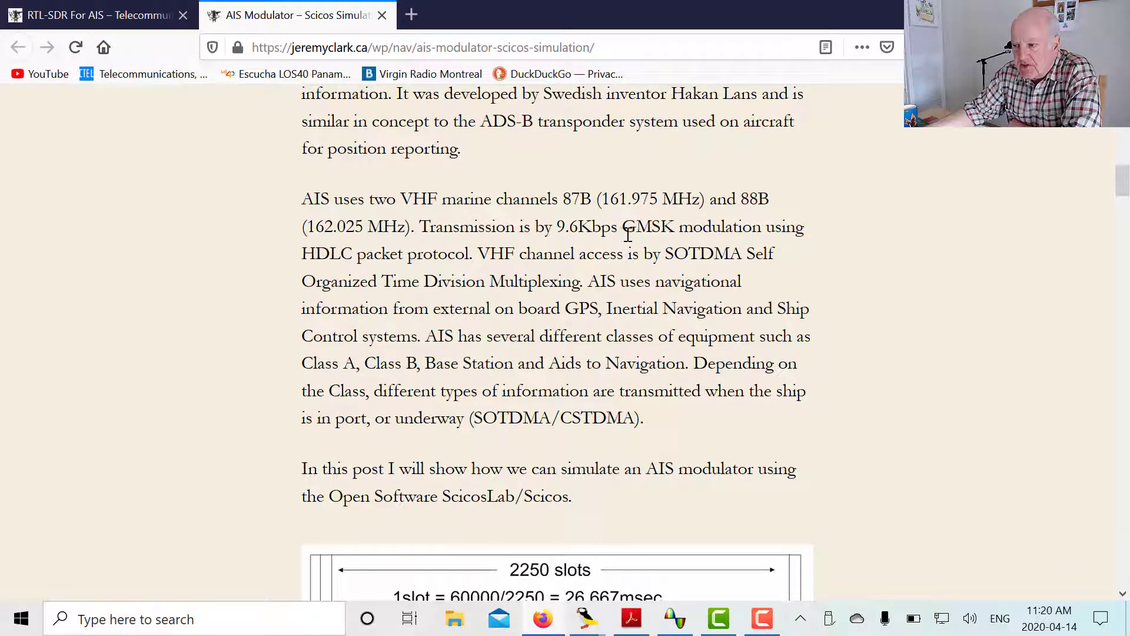
pyautogui.moveTo(562, 245)
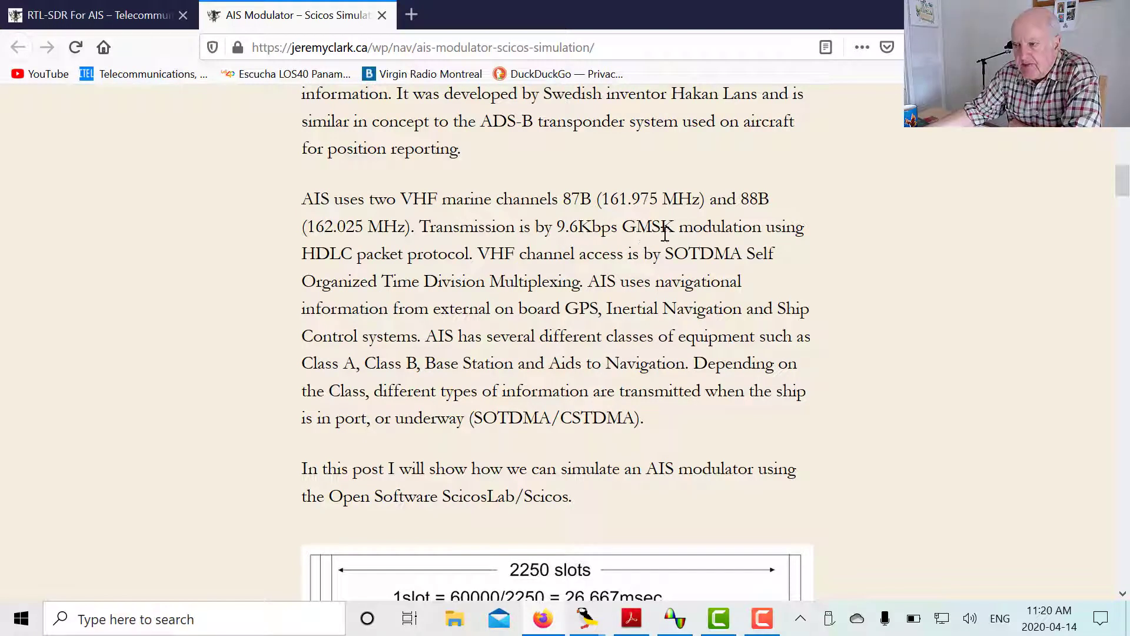
pyautogui.moveTo(644, 244)
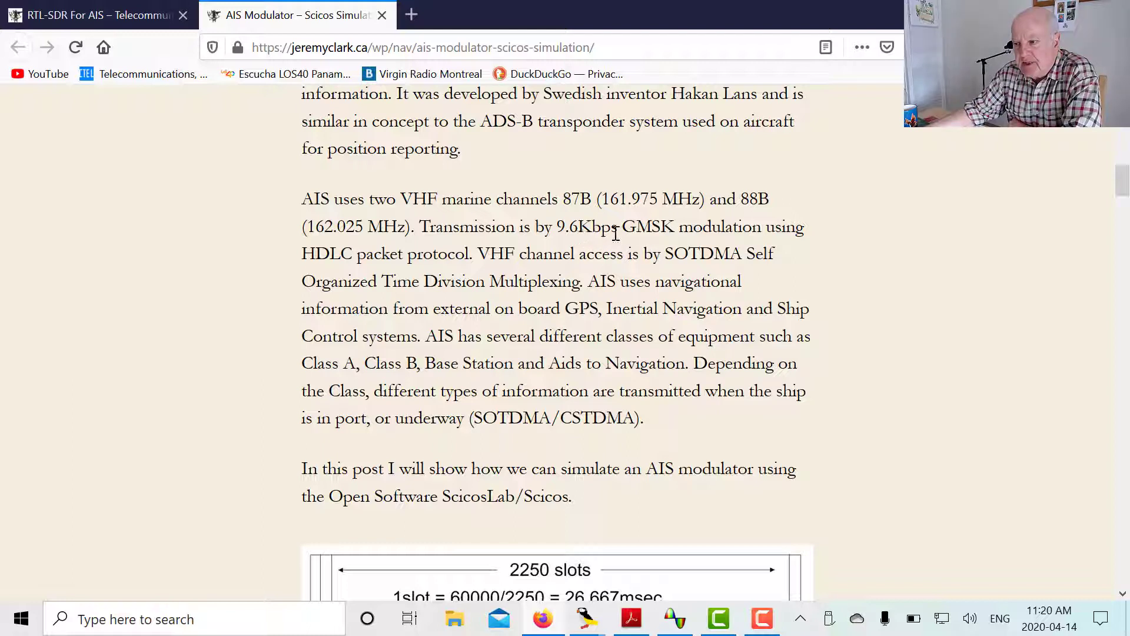
pyautogui.moveTo(595, 243)
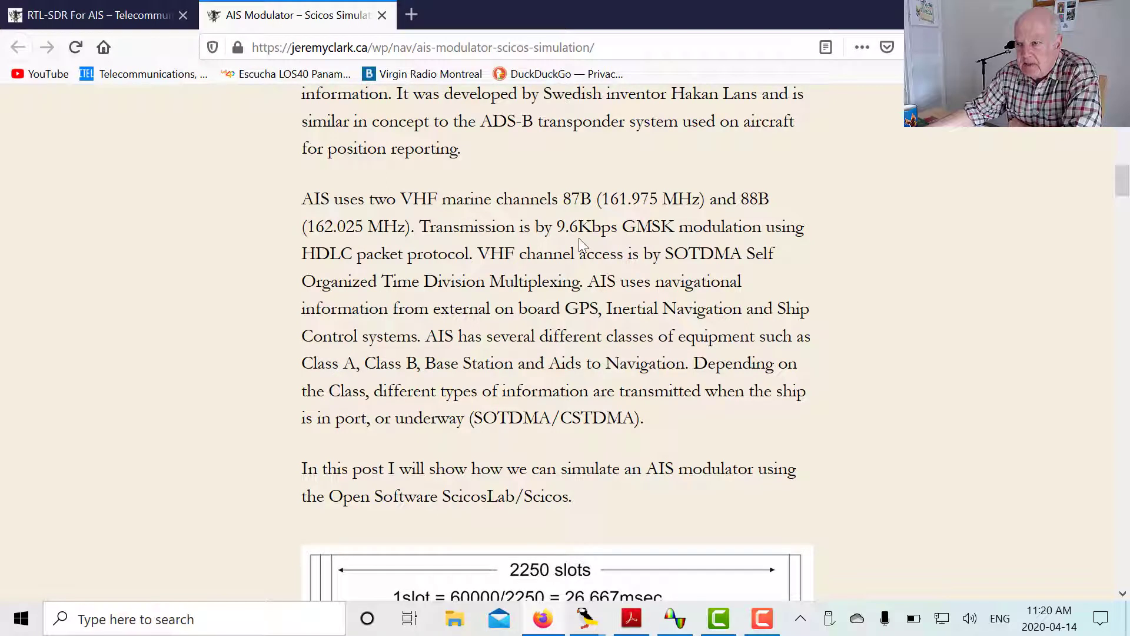
pyautogui.moveTo(807, 237)
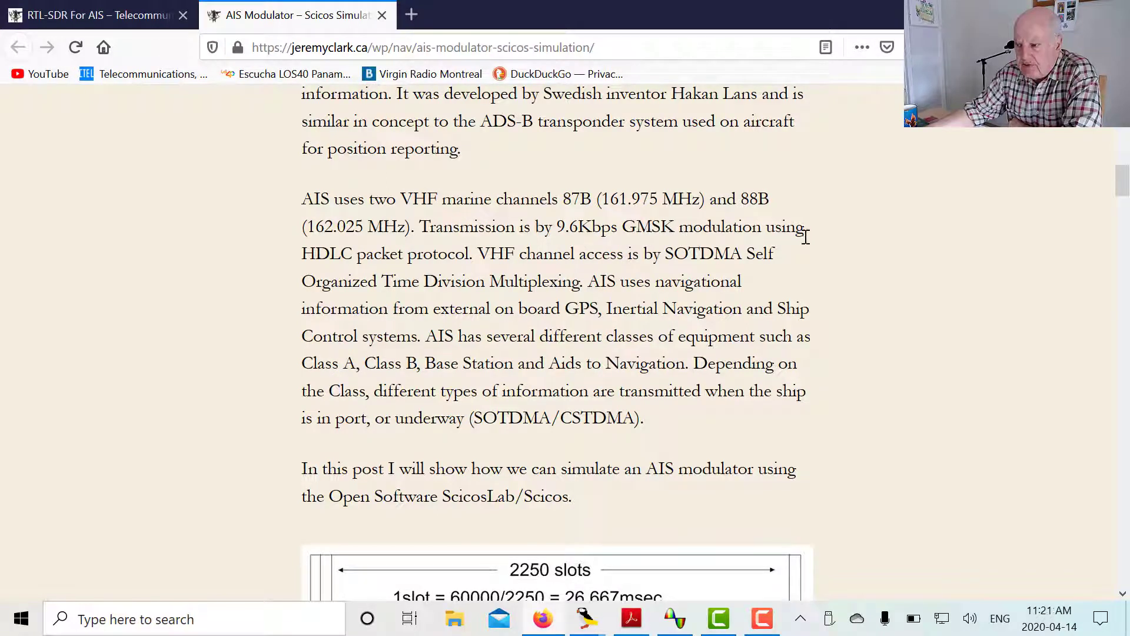
pyautogui.moveTo(512, 281)
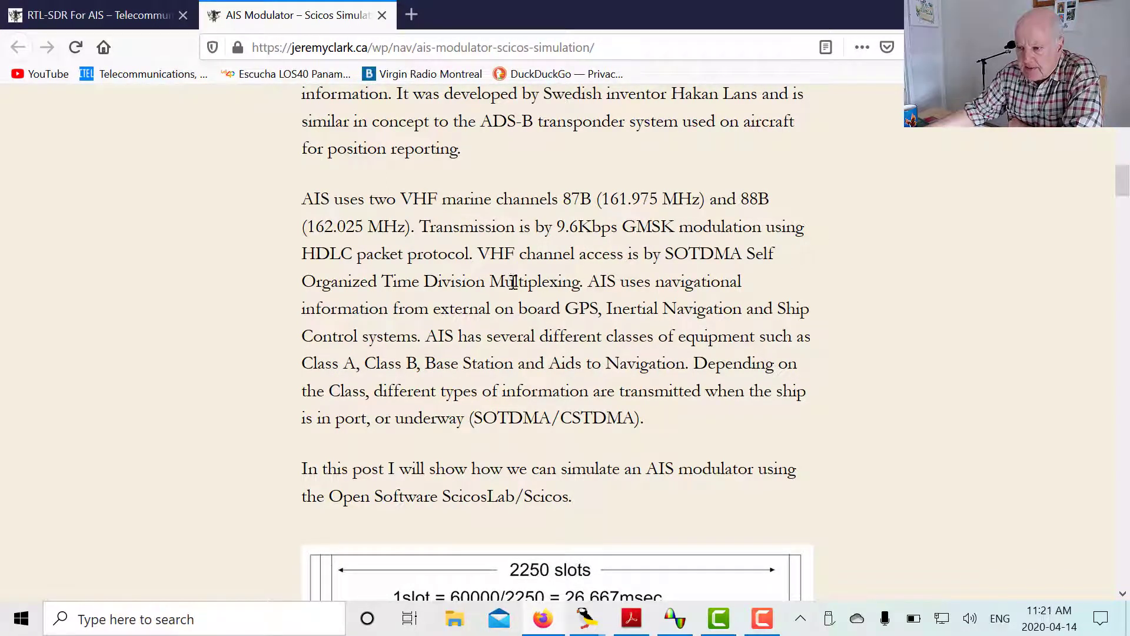
pyautogui.moveTo(393, 263)
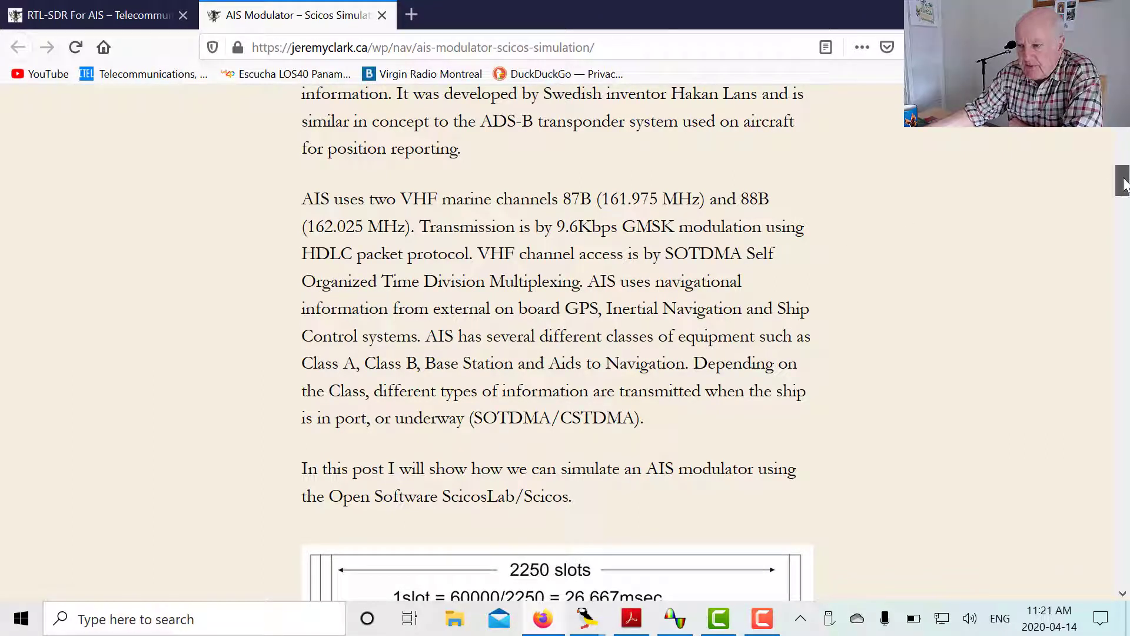
pyautogui.scroll(-3)
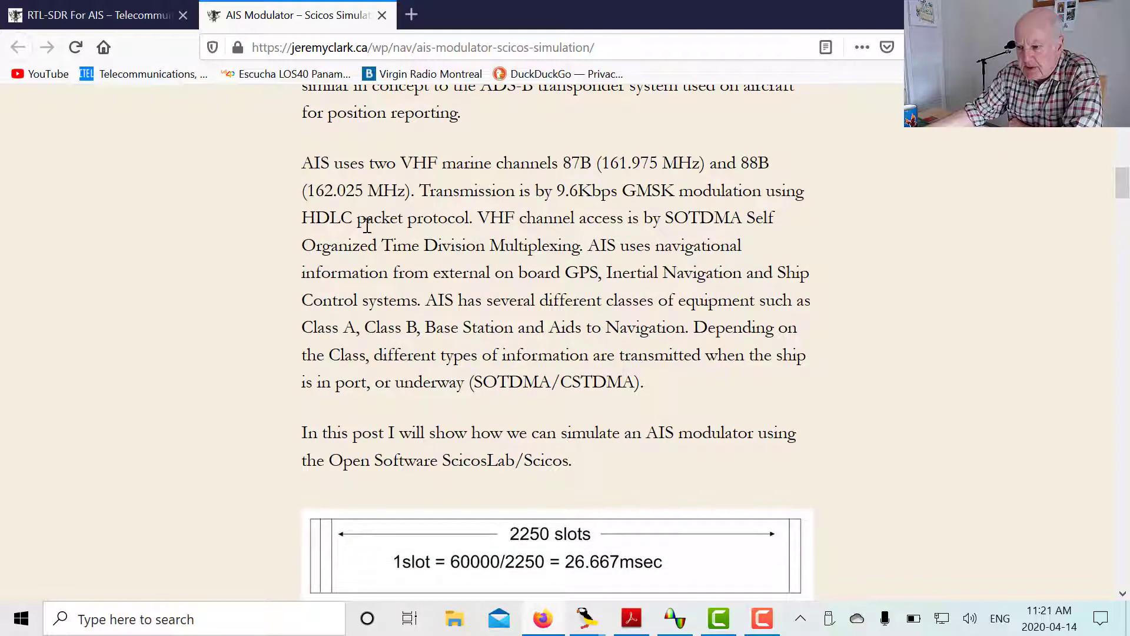
pyautogui.moveTo(697, 238)
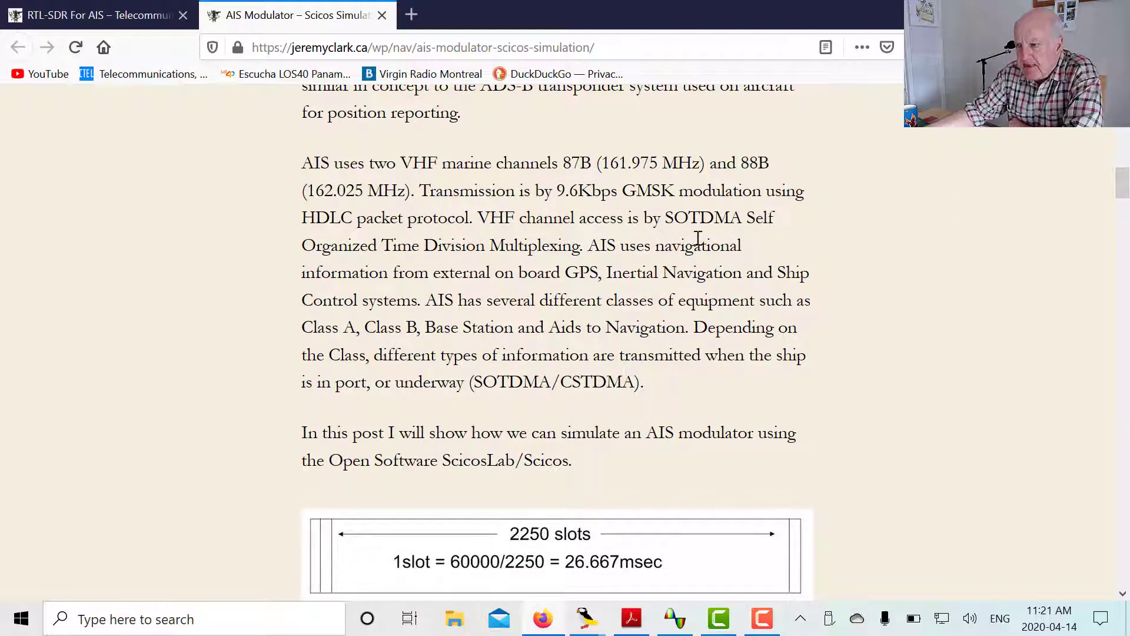
pyautogui.moveTo(751, 241)
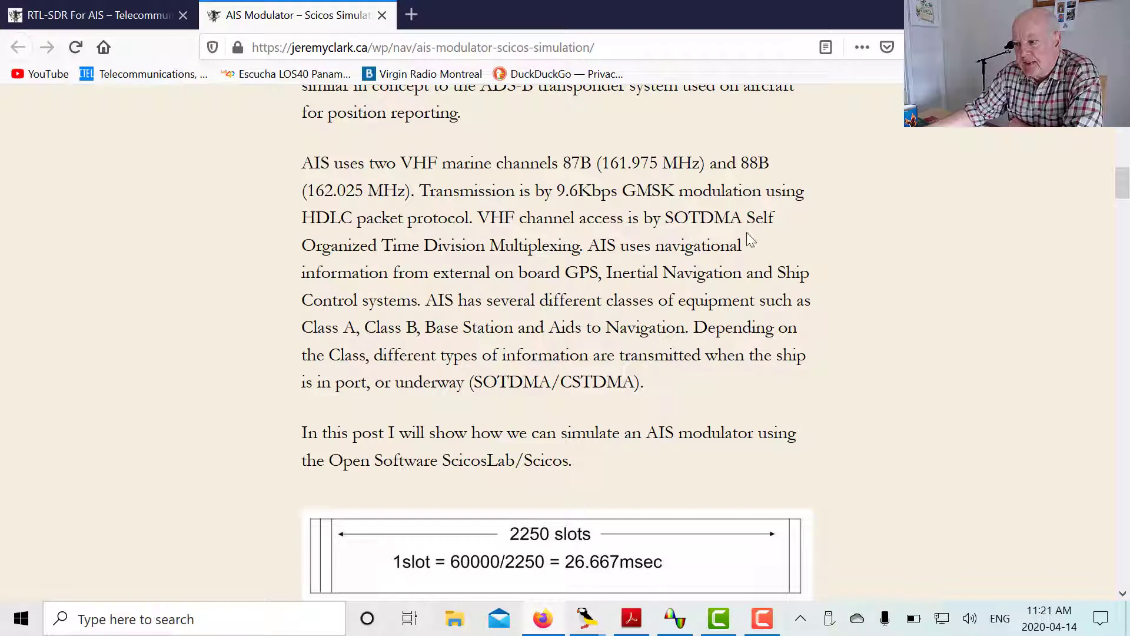
pyautogui.moveTo(530, 256)
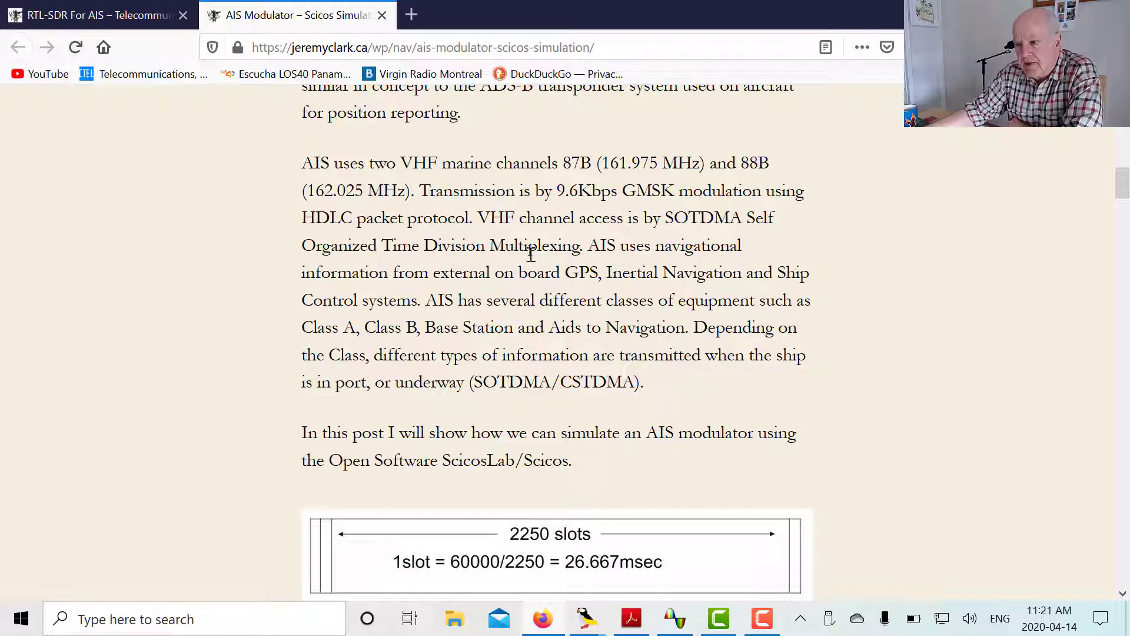
pyautogui.moveTo(382, 335)
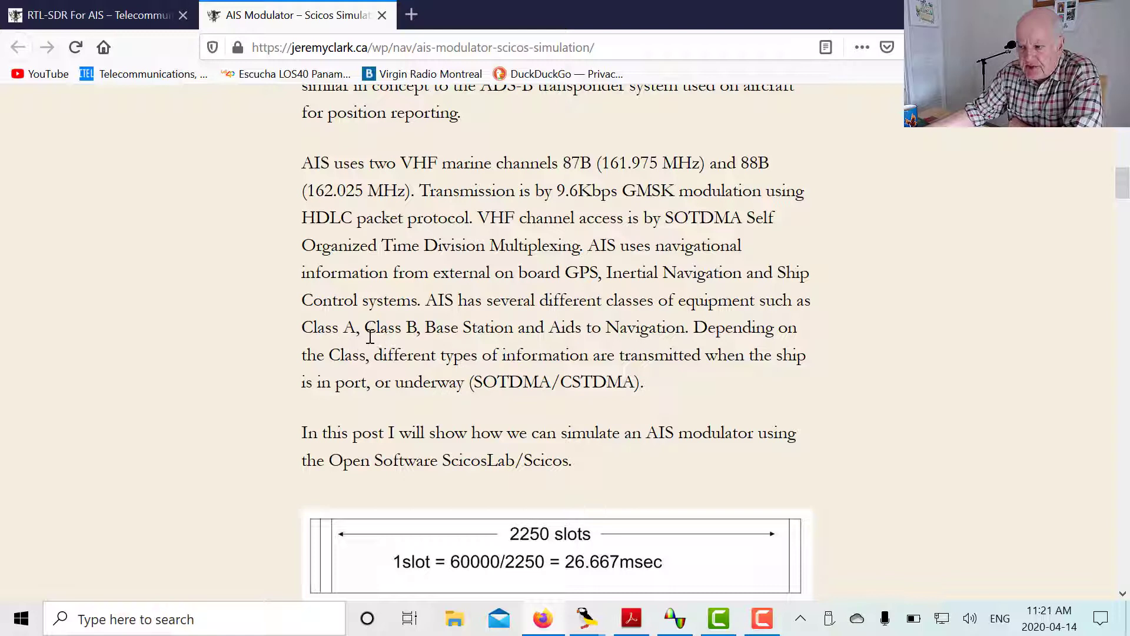
pyautogui.moveTo(635, 348)
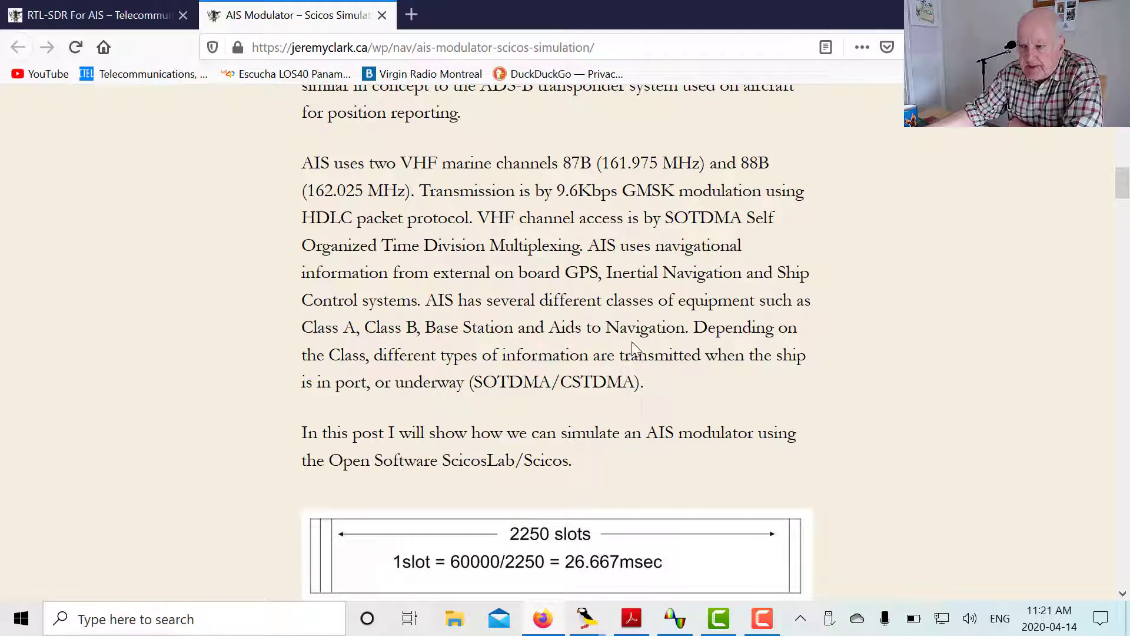
pyautogui.moveTo(548, 335)
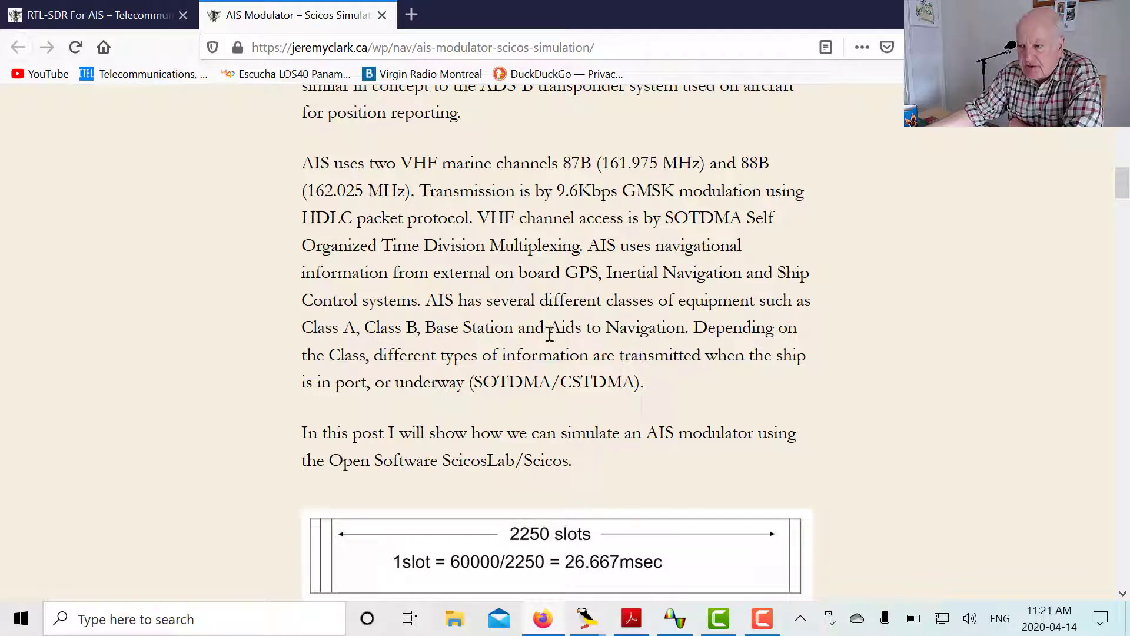
pyautogui.moveTo(735, 224)
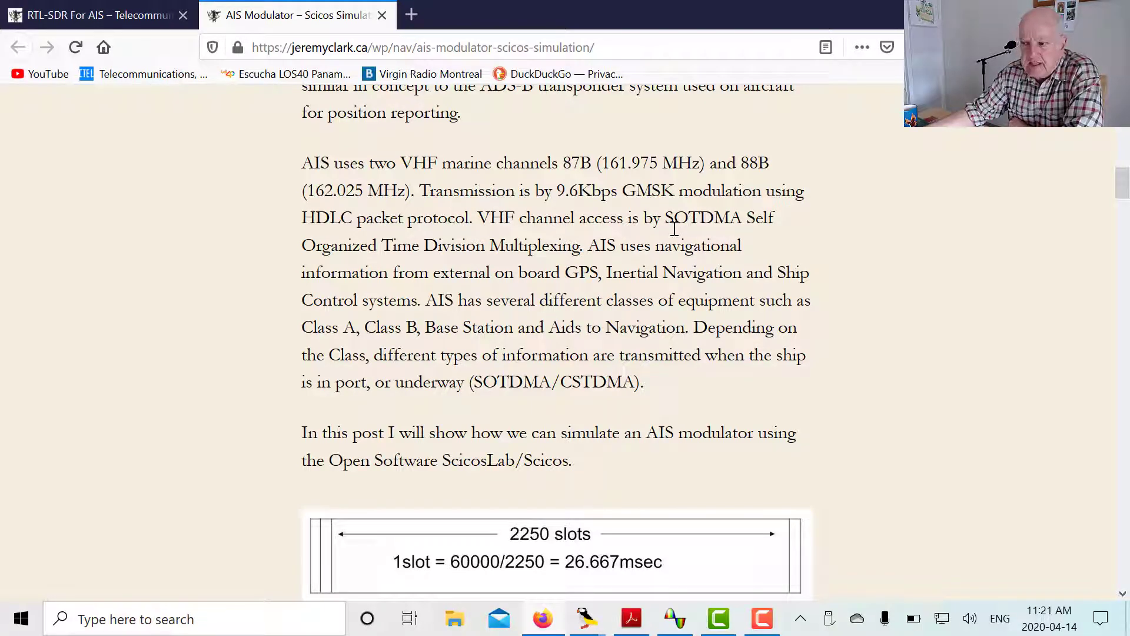
pyautogui.moveTo(1121, 184)
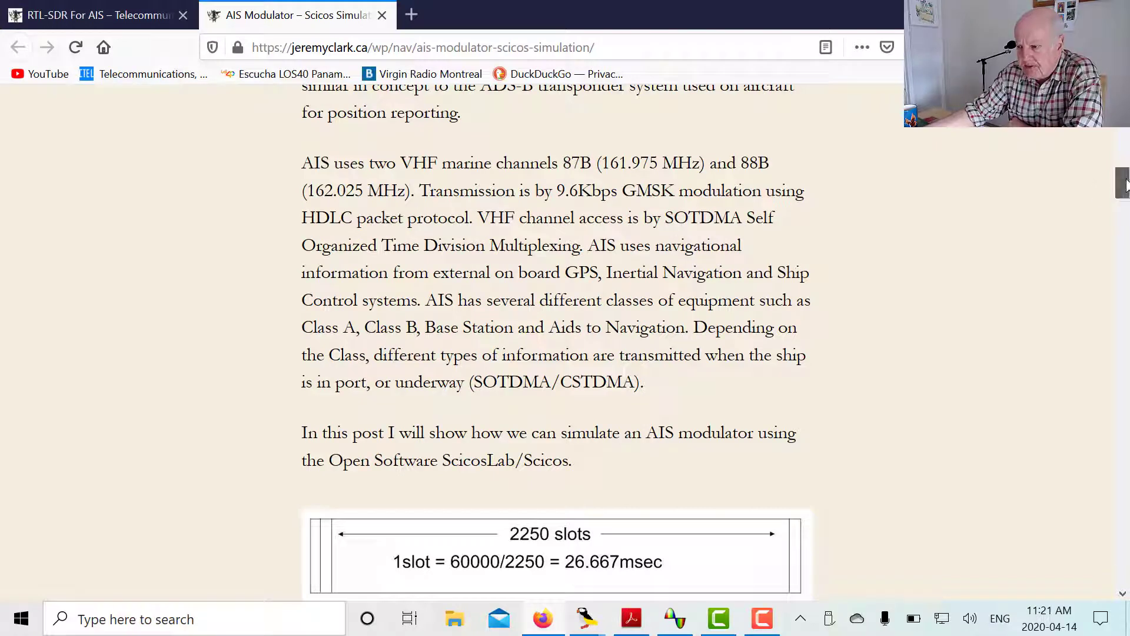
# Scroll the blog post down to the Fig. 1 AIS frame/slot diagram.
pyautogui.scroll(-3)
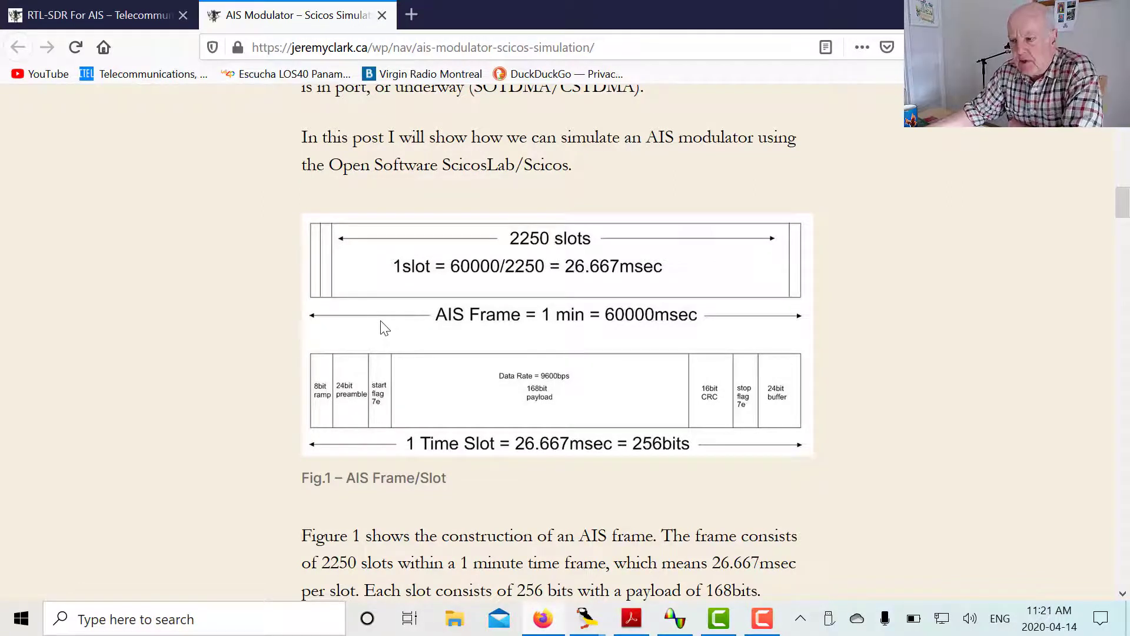
pyautogui.moveTo(607, 324)
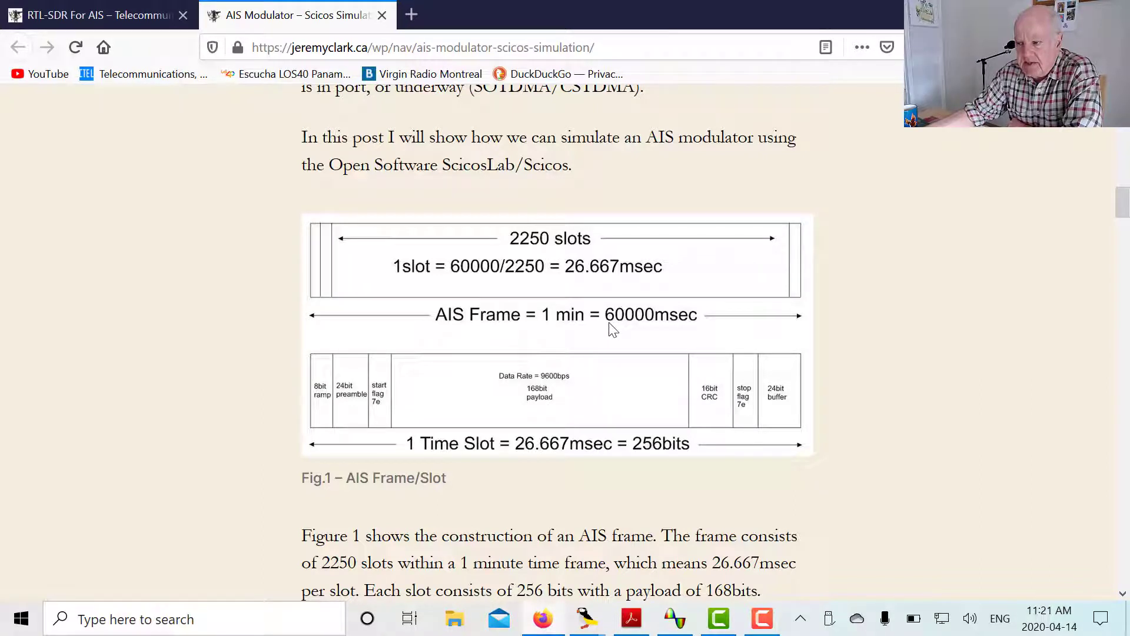
pyautogui.moveTo(635, 333)
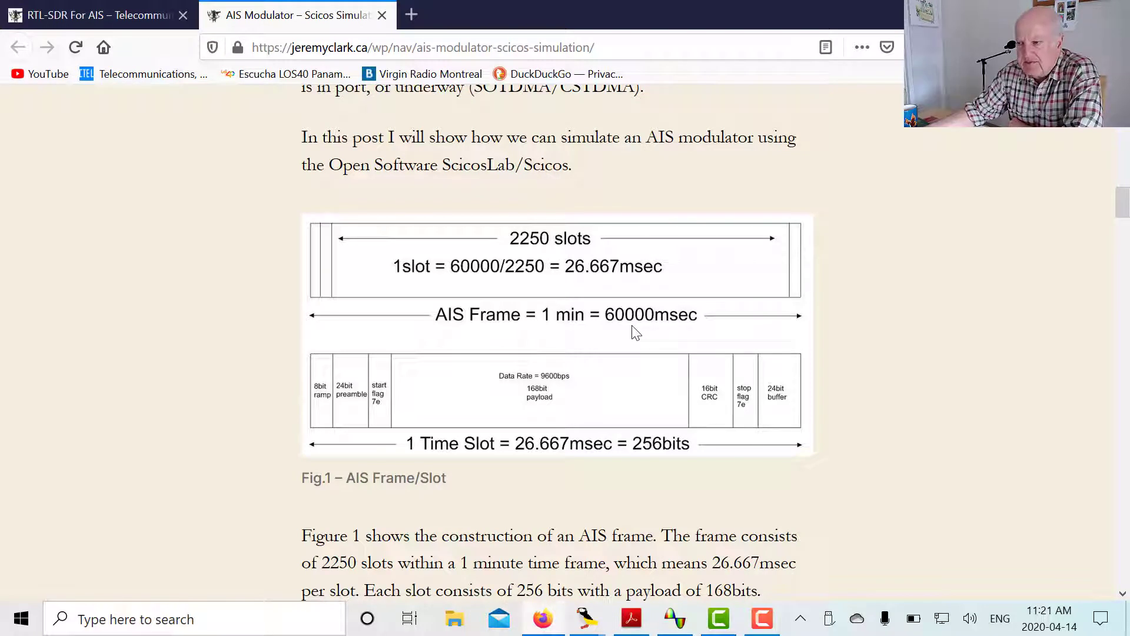
pyautogui.moveTo(537, 251)
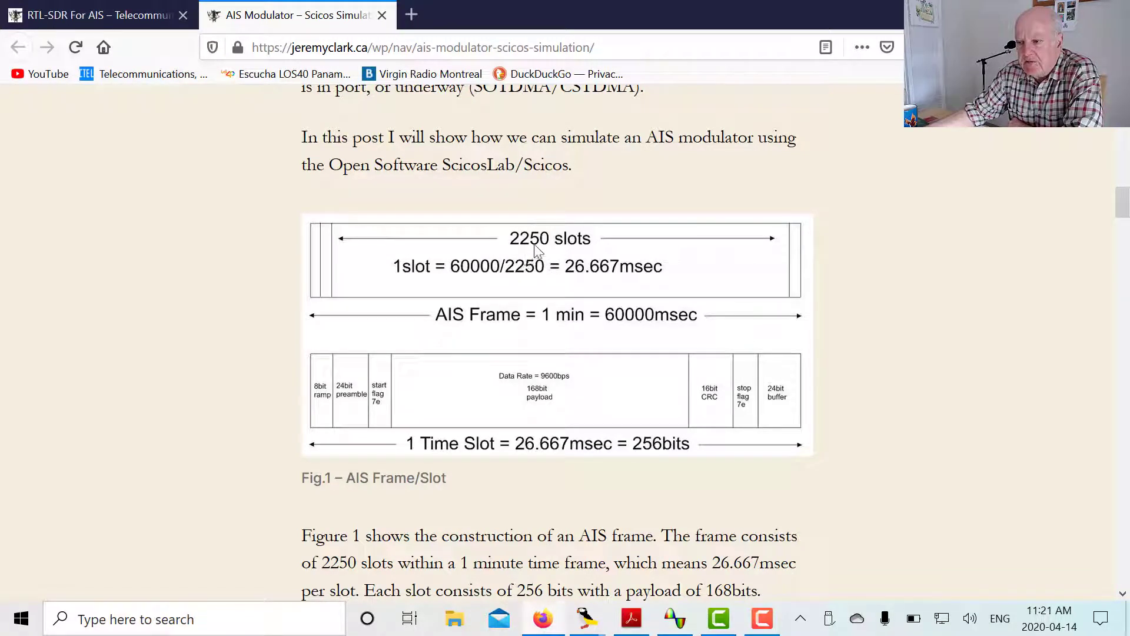
pyautogui.moveTo(658, 332)
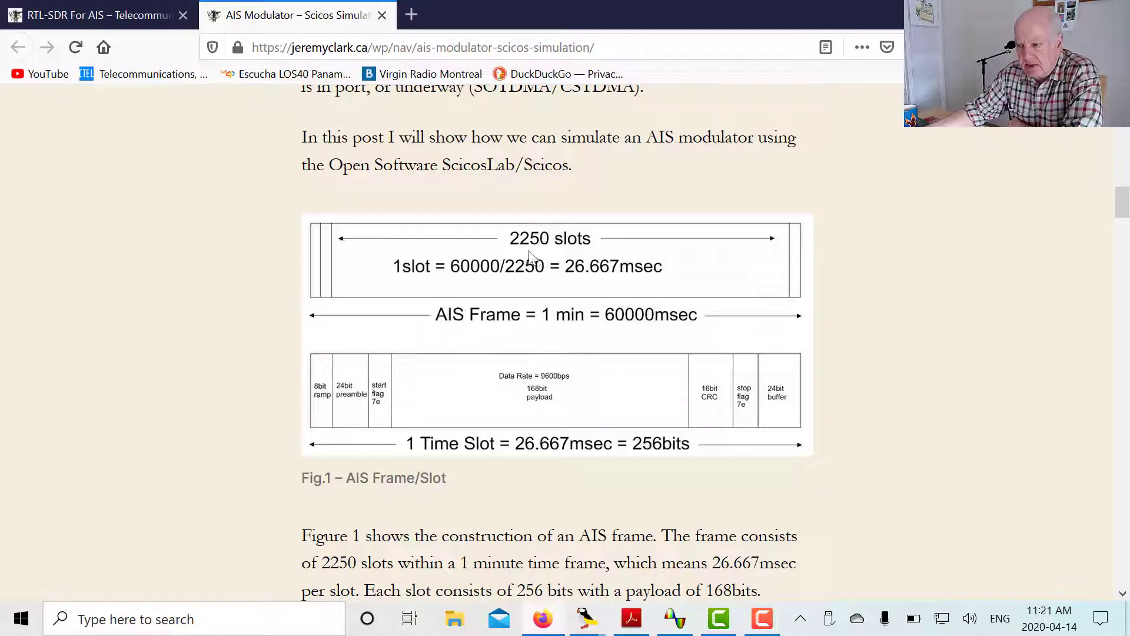
pyautogui.moveTo(588, 283)
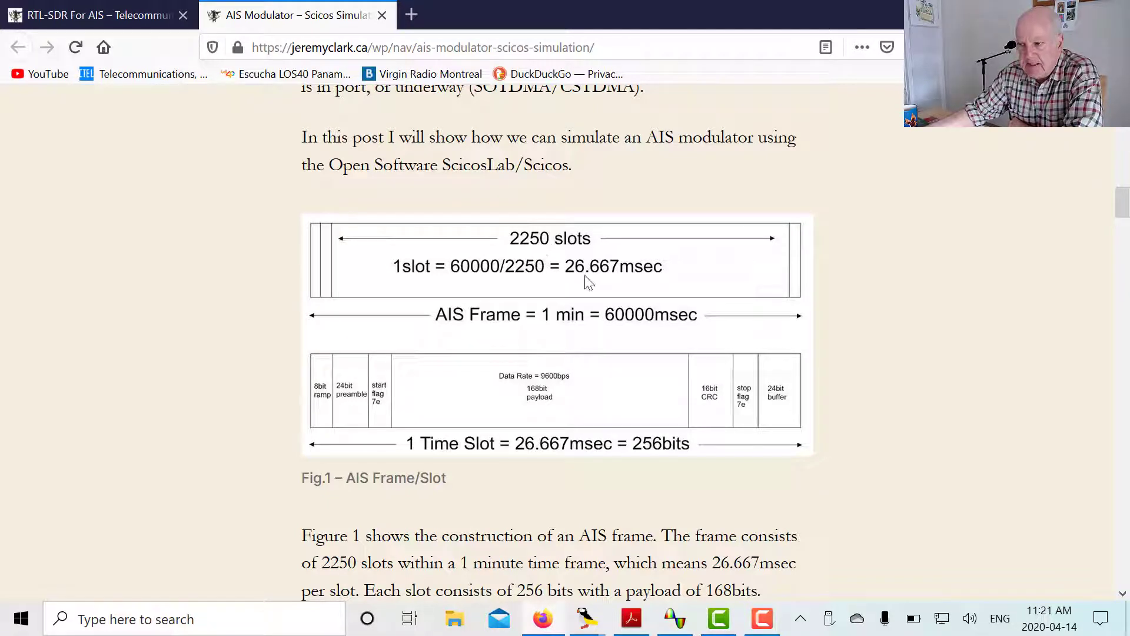
pyautogui.moveTo(617, 283)
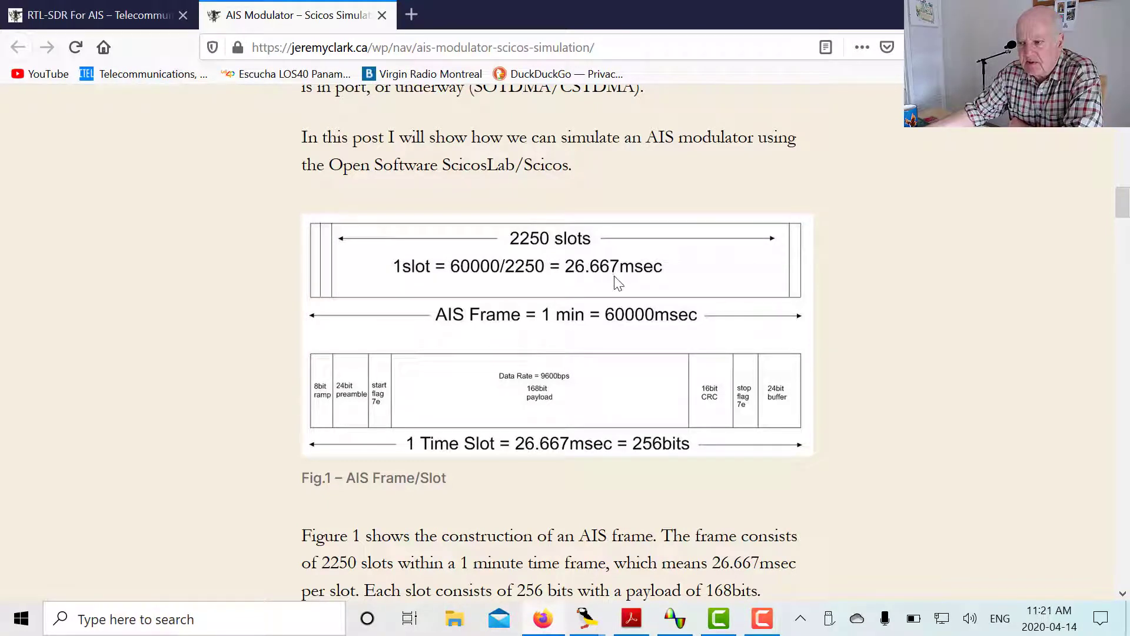
pyautogui.moveTo(364, 405)
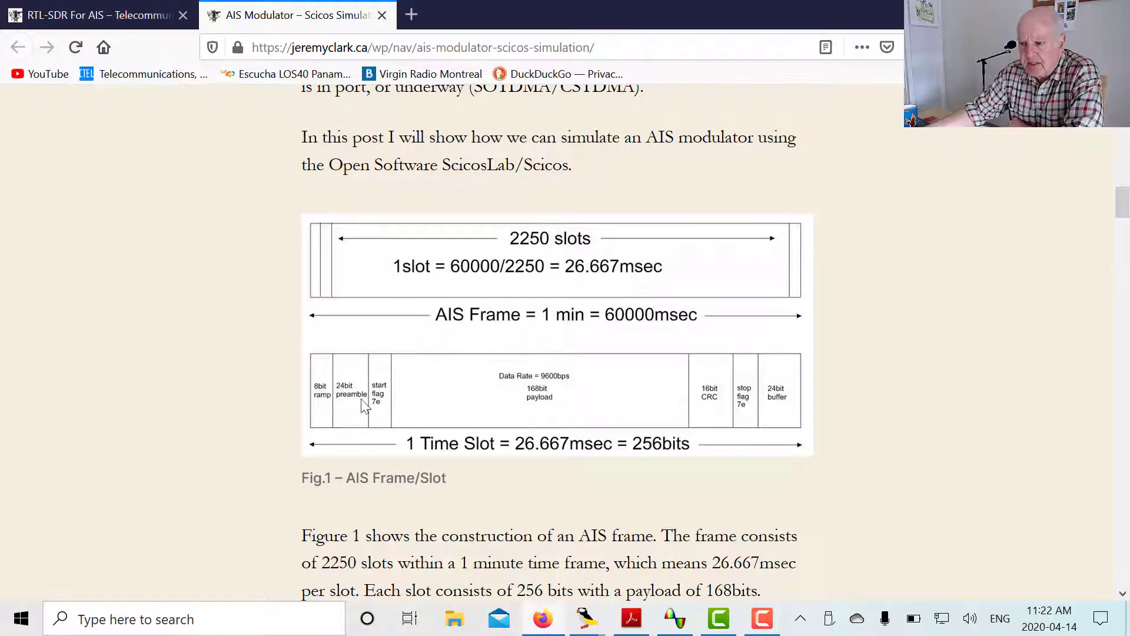
pyautogui.moveTo(1123, 204)
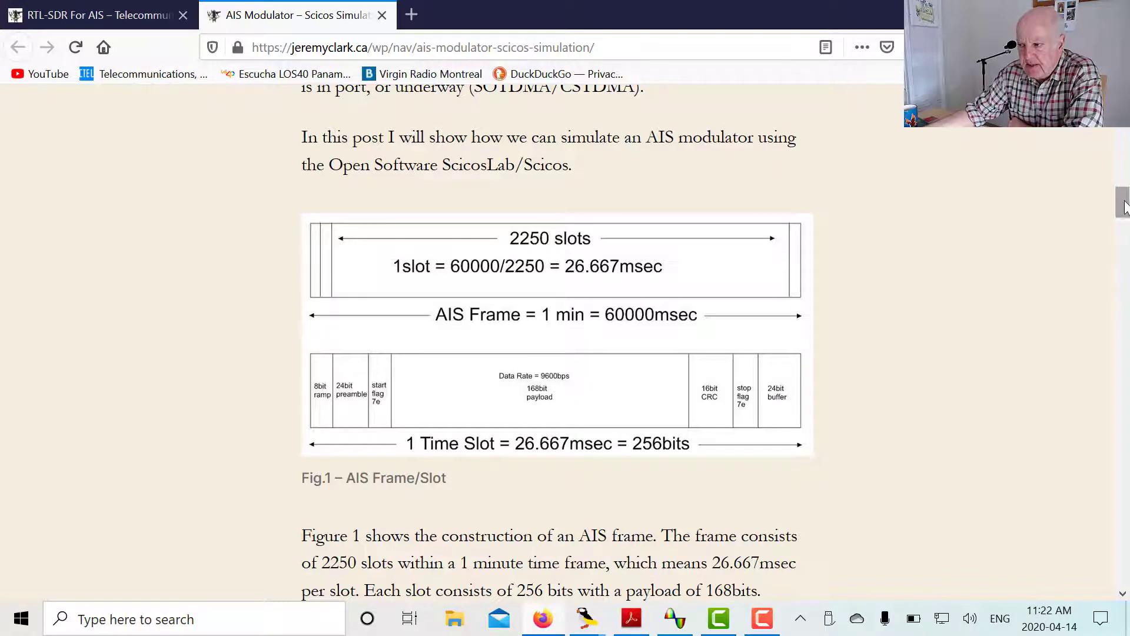
pyautogui.scroll(-3)
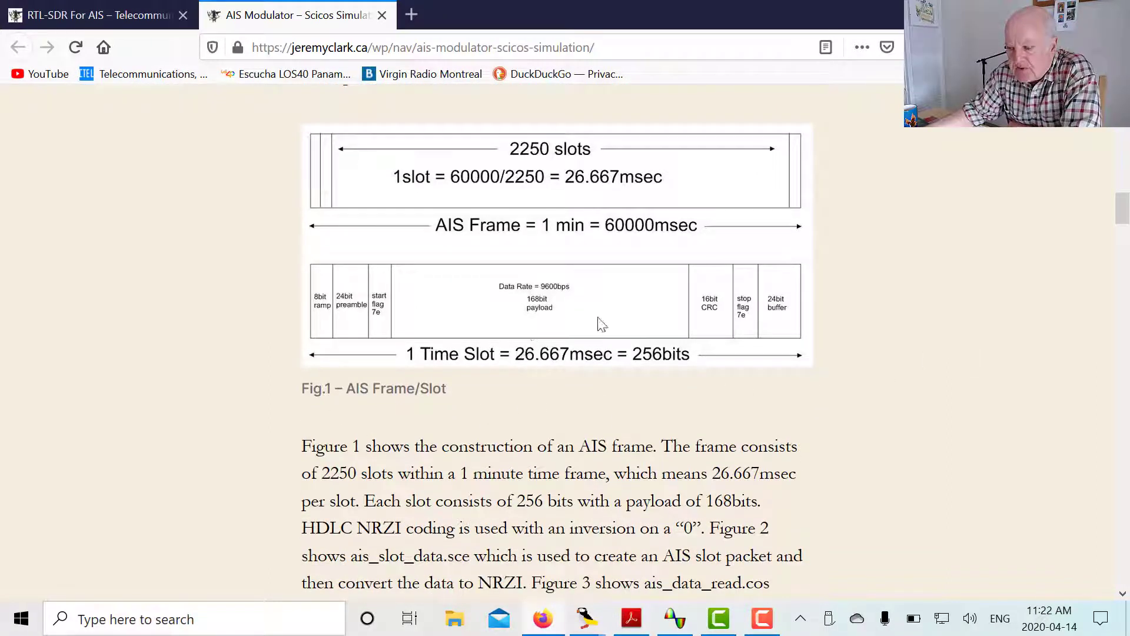
pyautogui.moveTo(655, 376)
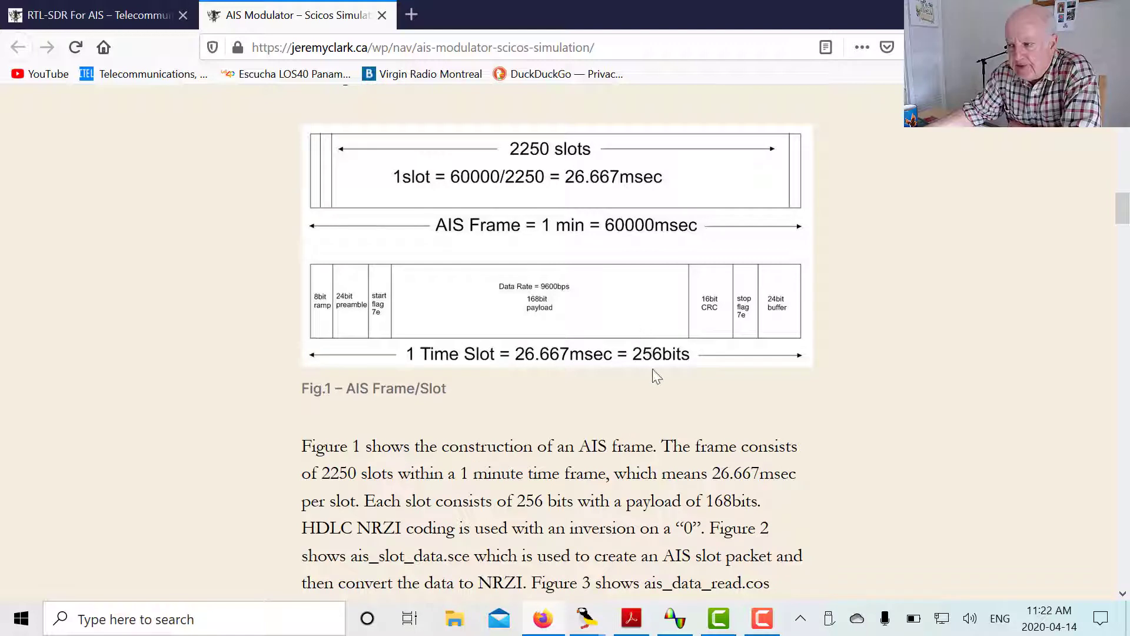
pyautogui.moveTo(604, 330)
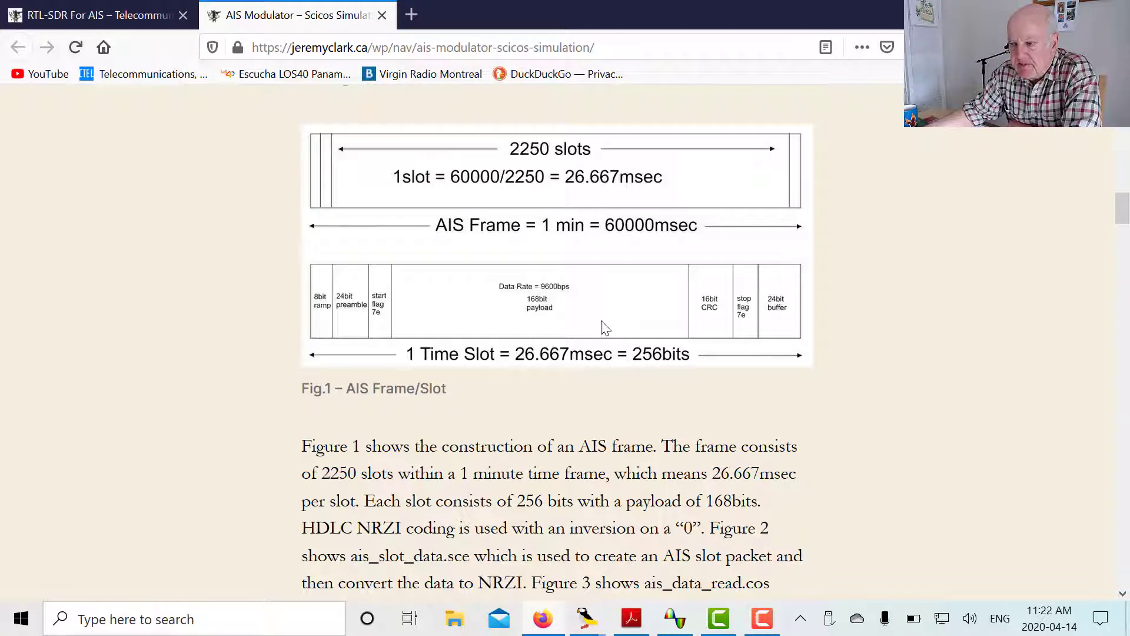
pyautogui.moveTo(643, 380)
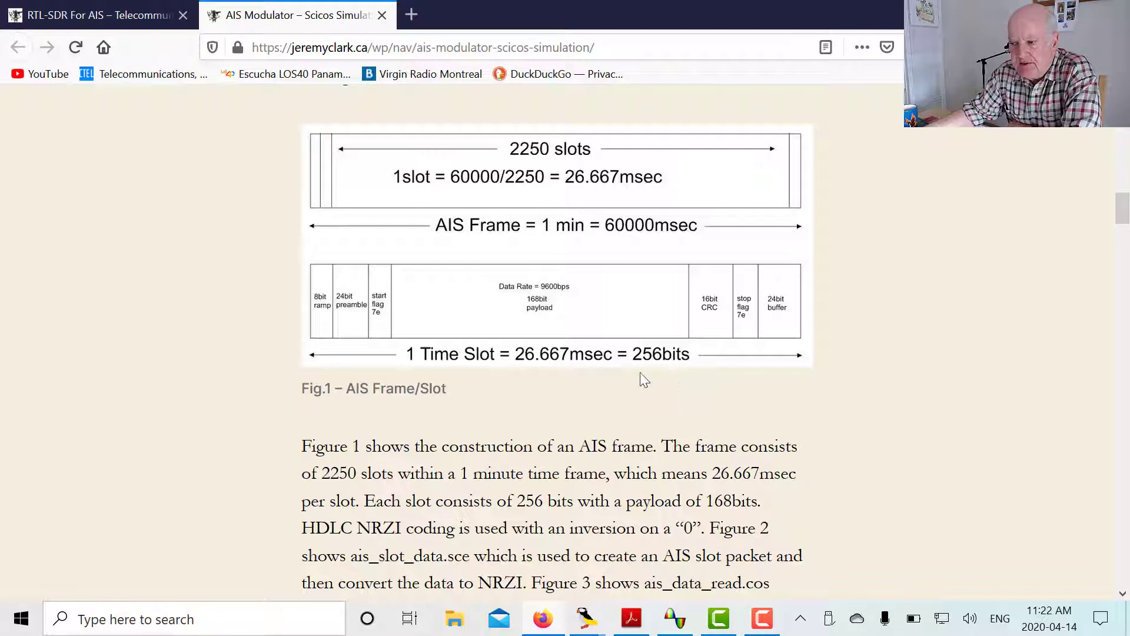
pyautogui.moveTo(622, 317)
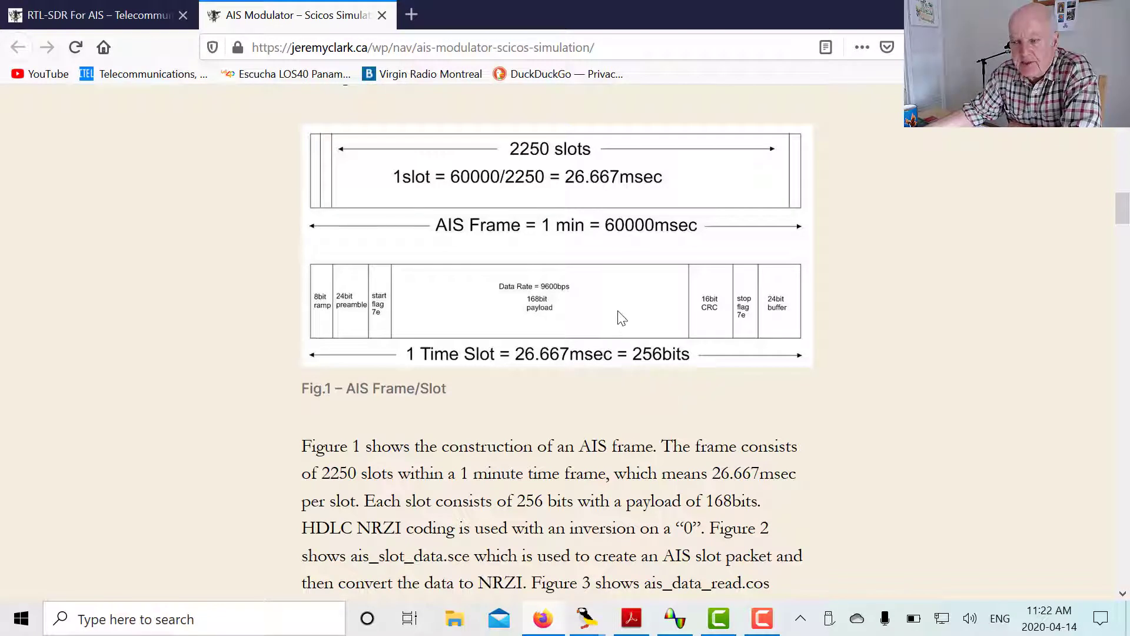
pyautogui.moveTo(630, 272)
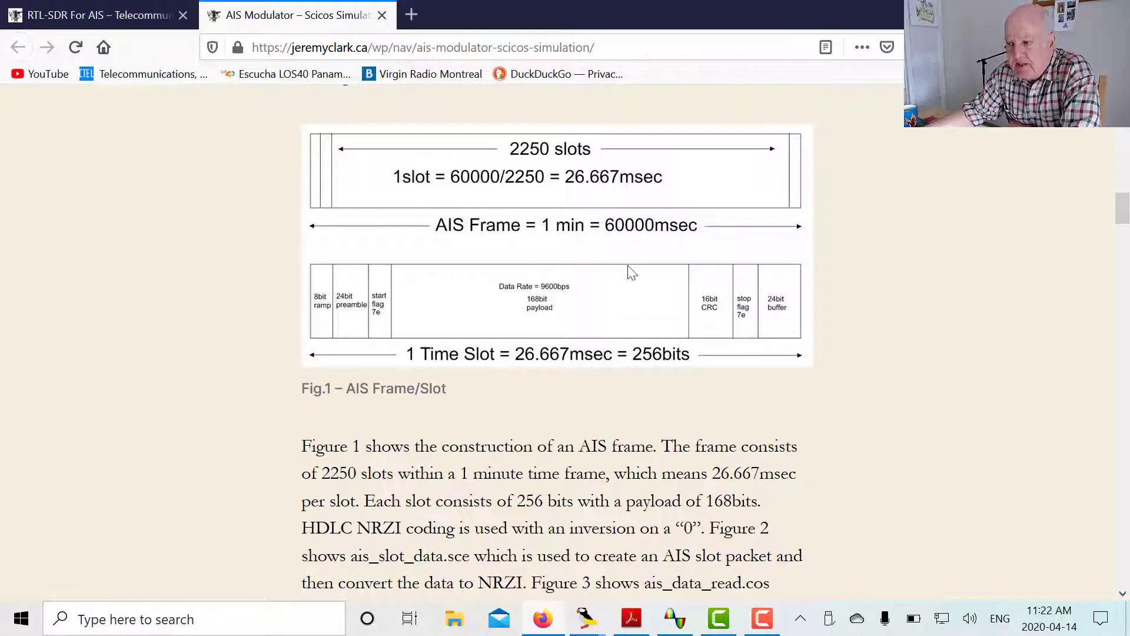
pyautogui.moveTo(550, 341)
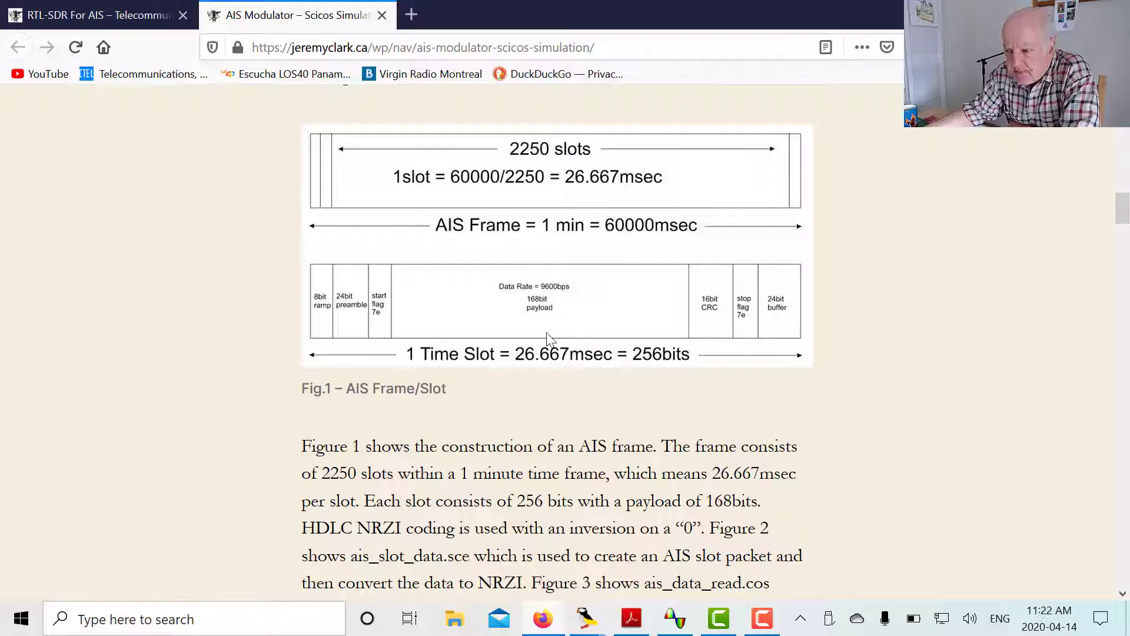
pyautogui.moveTo(624, 327)
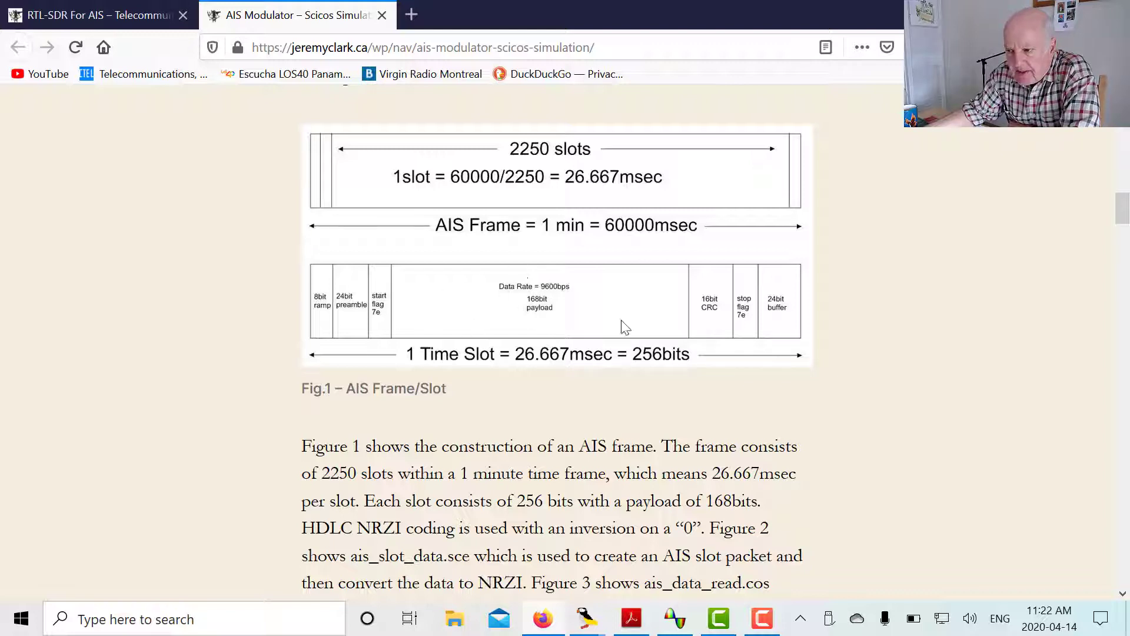
pyautogui.moveTo(622, 282)
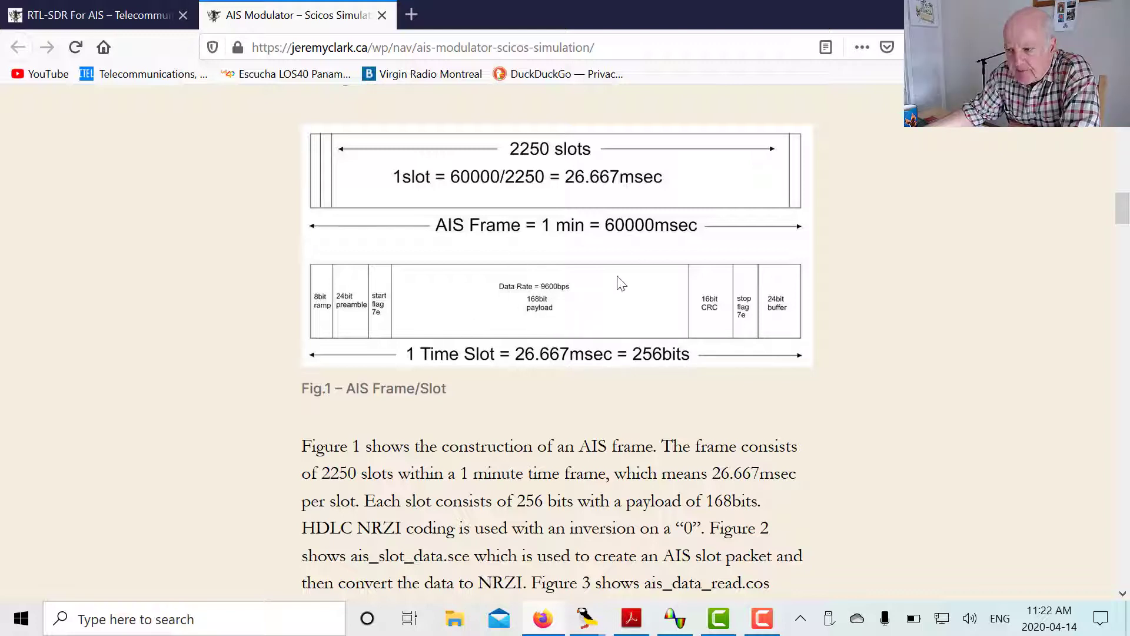
pyautogui.moveTo(323, 329)
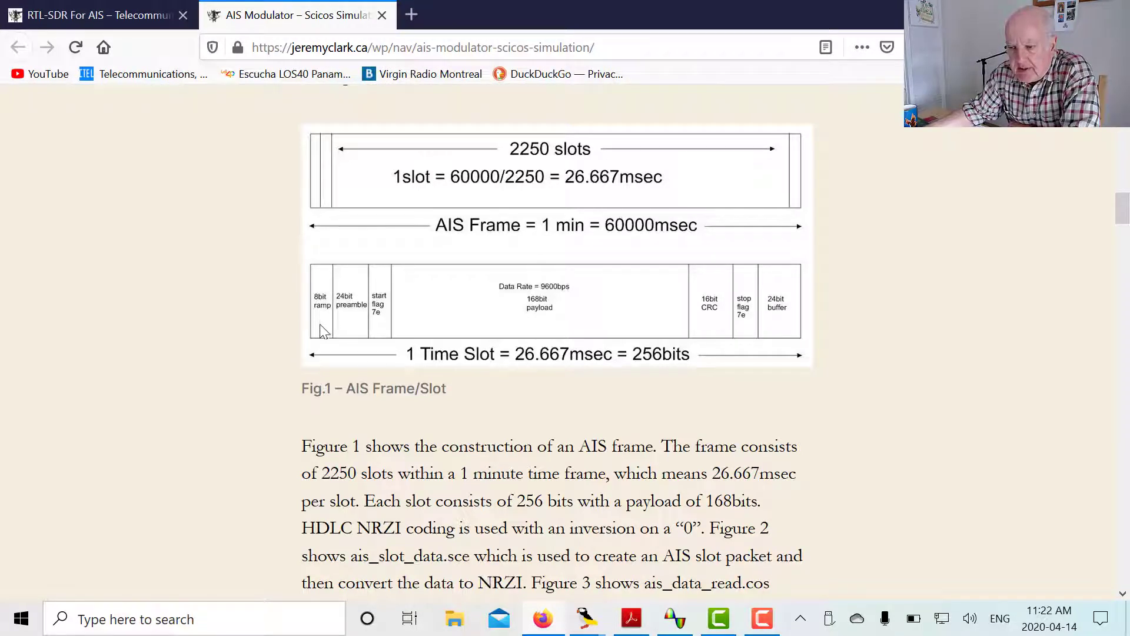
pyautogui.moveTo(342, 327)
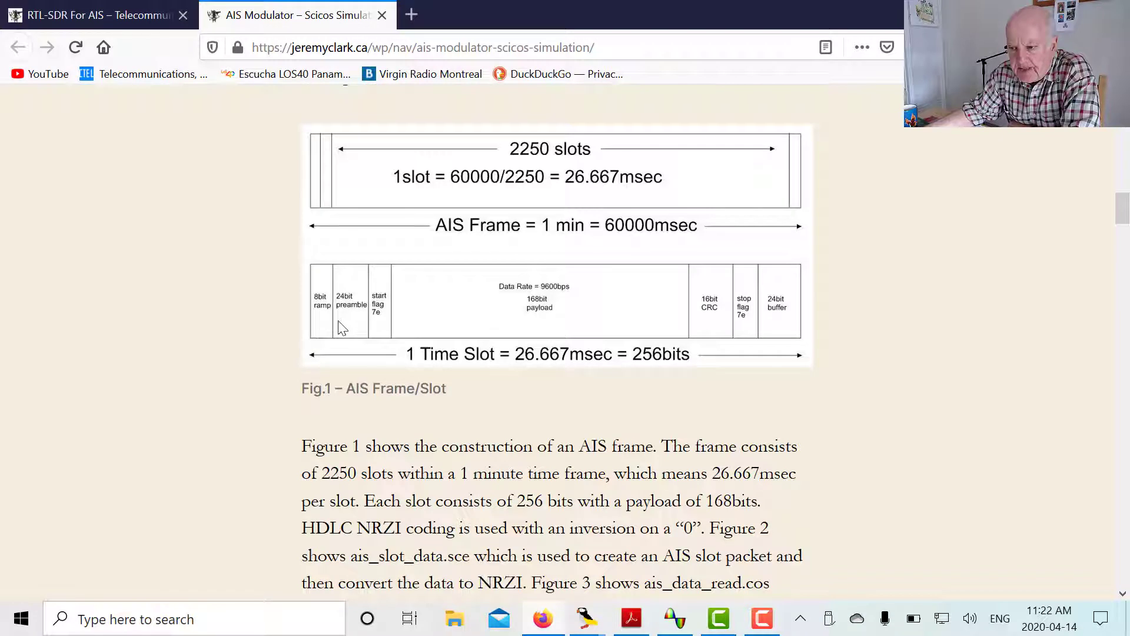
pyautogui.moveTo(383, 332)
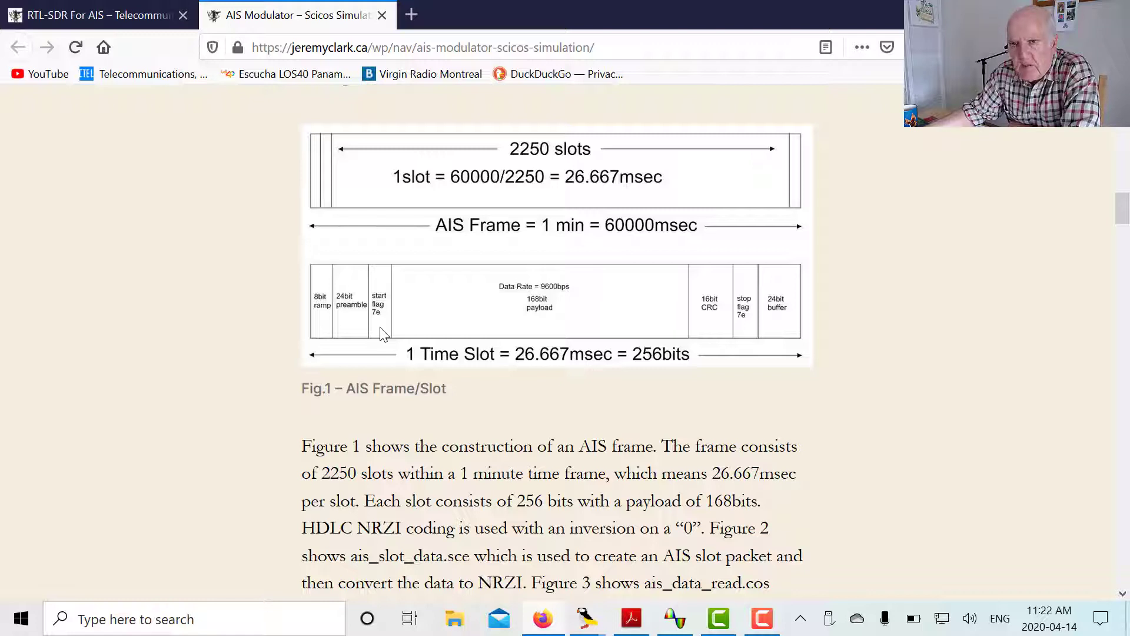
pyautogui.moveTo(696, 310)
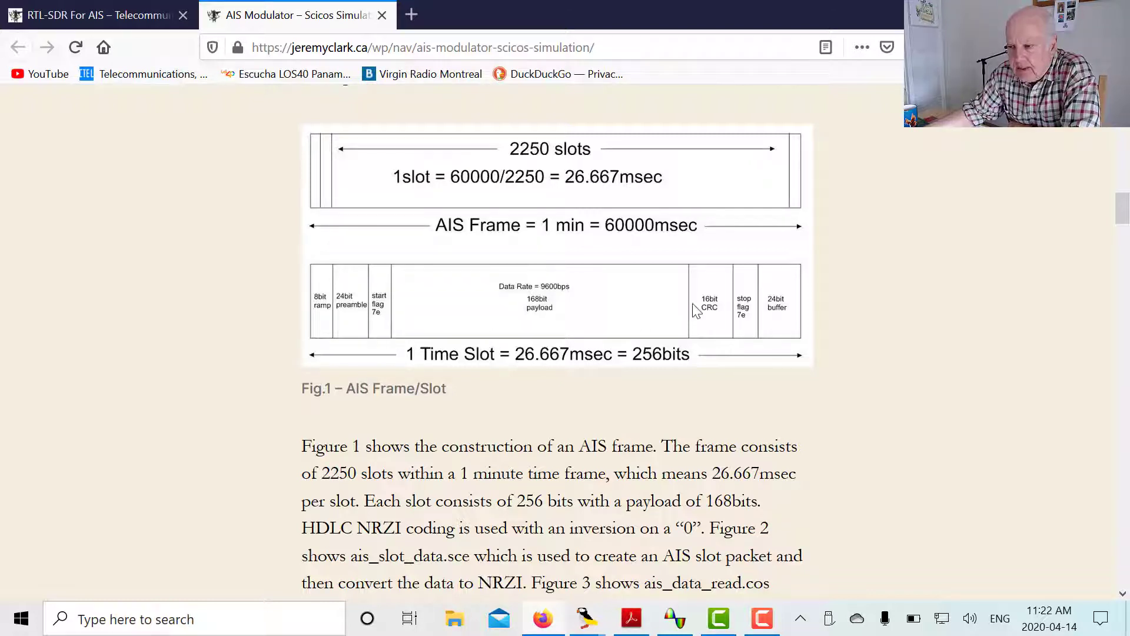
pyautogui.moveTo(713, 322)
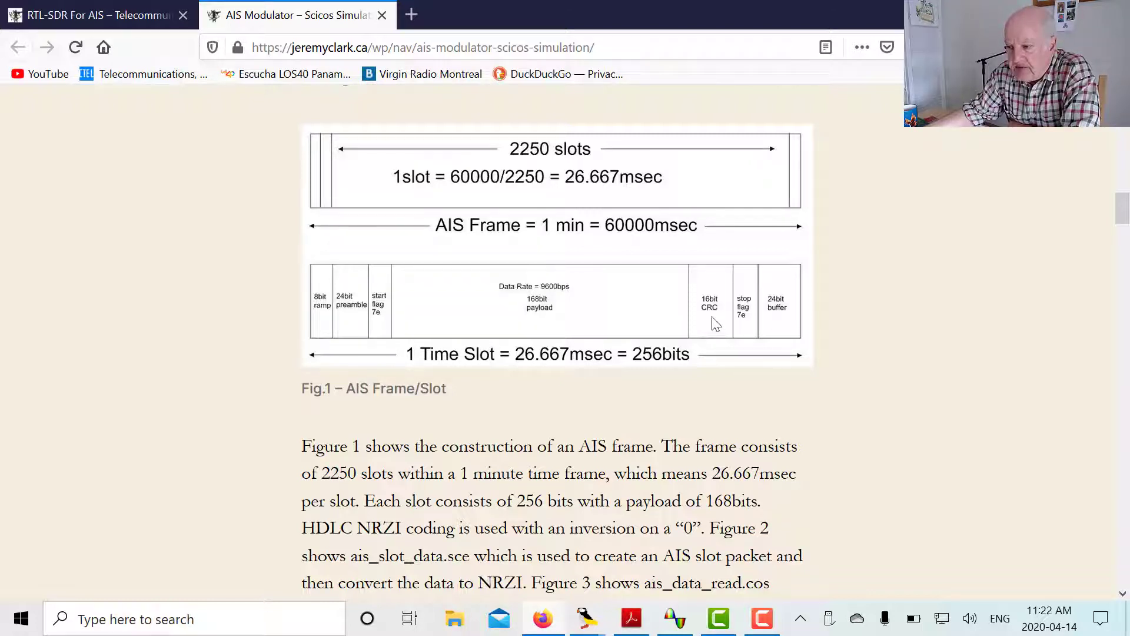
pyautogui.moveTo(604, 310)
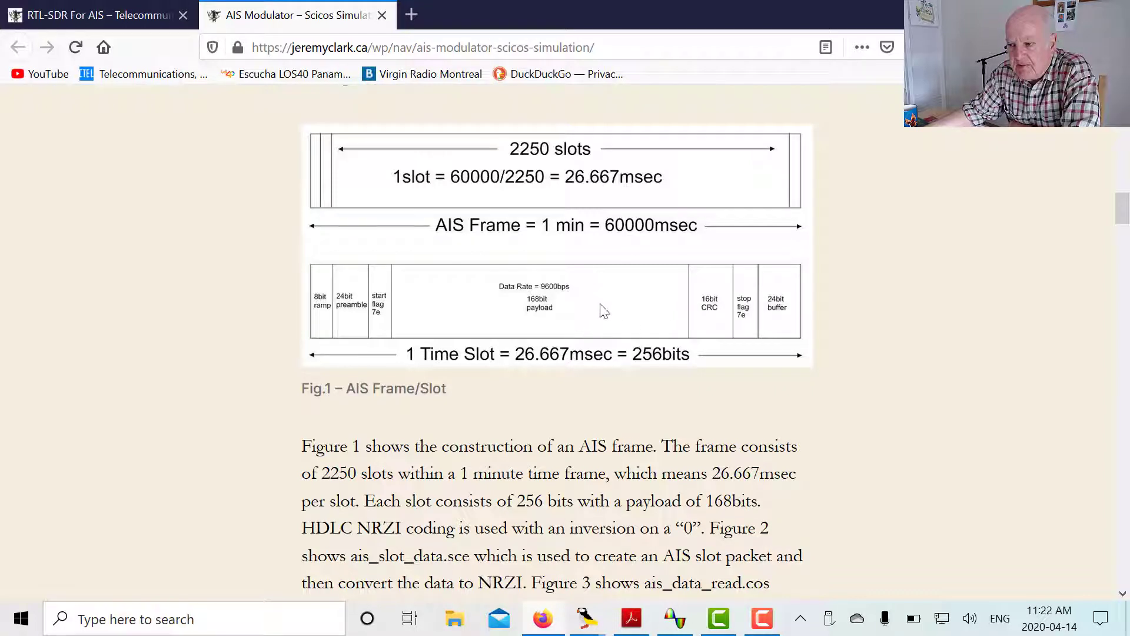
pyautogui.moveTo(591, 310)
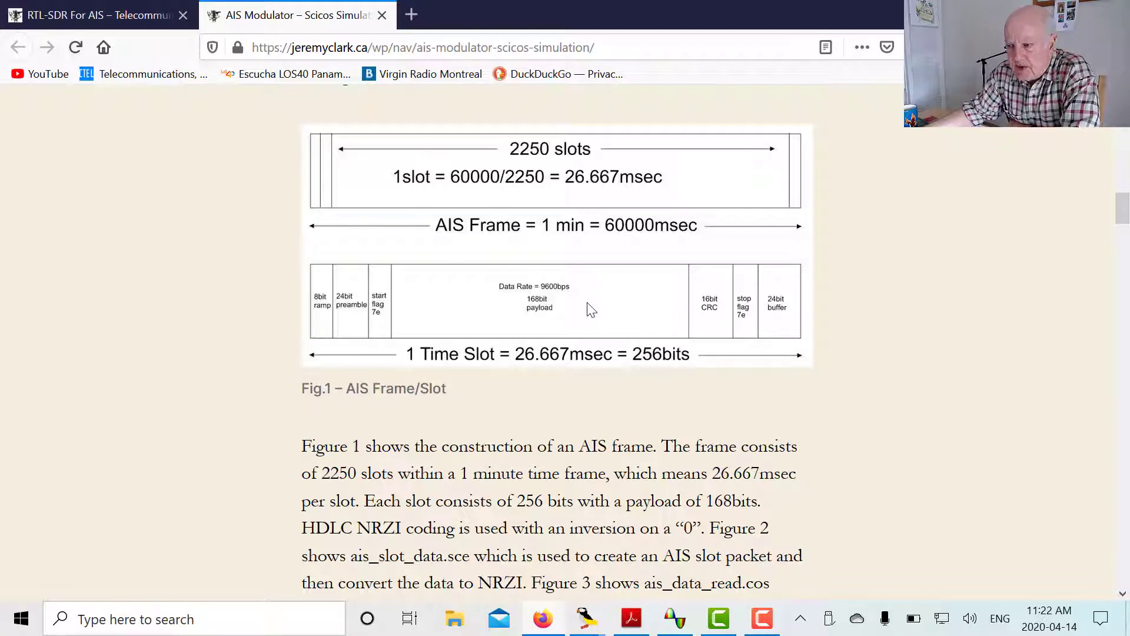
pyautogui.moveTo(714, 321)
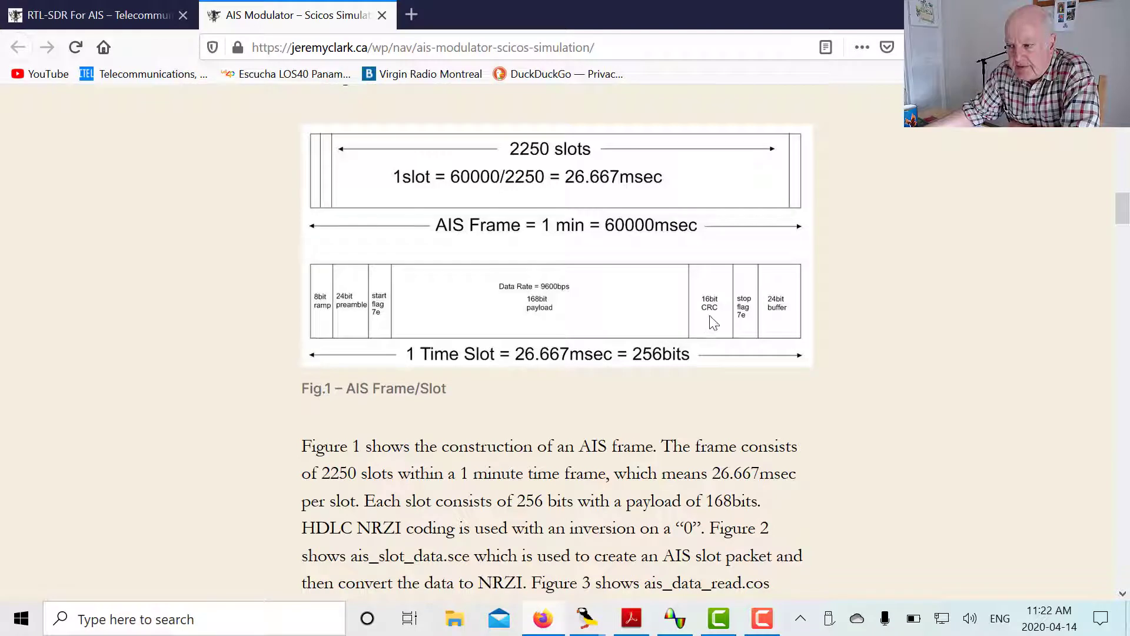
pyautogui.moveTo(556, 292)
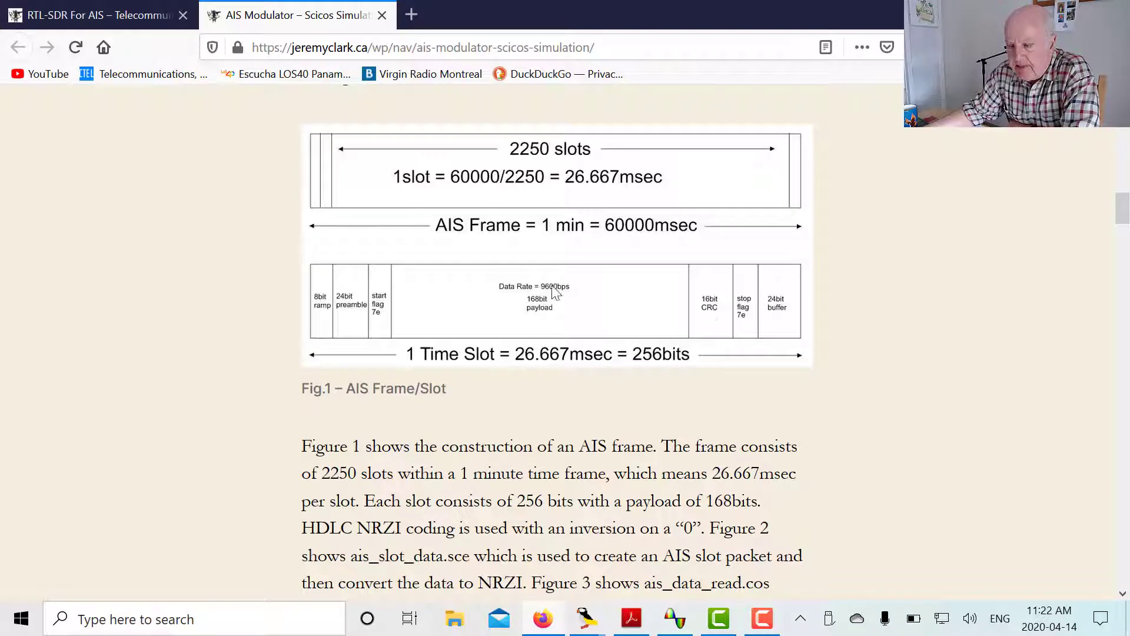
pyautogui.moveTo(748, 332)
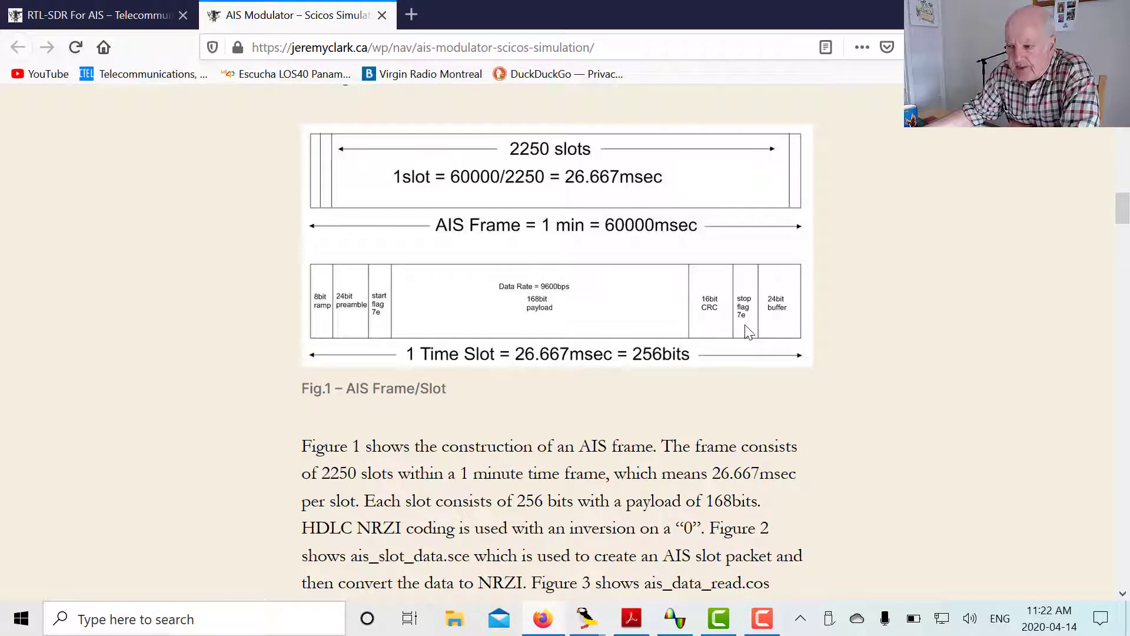
pyautogui.moveTo(782, 328)
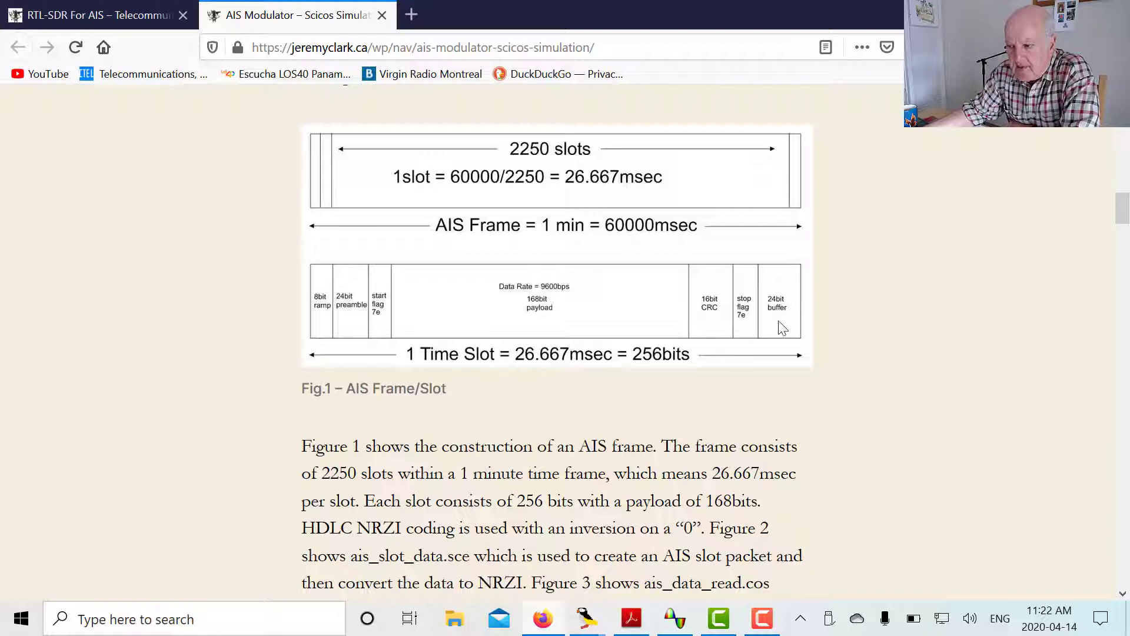
pyautogui.moveTo(604, 312)
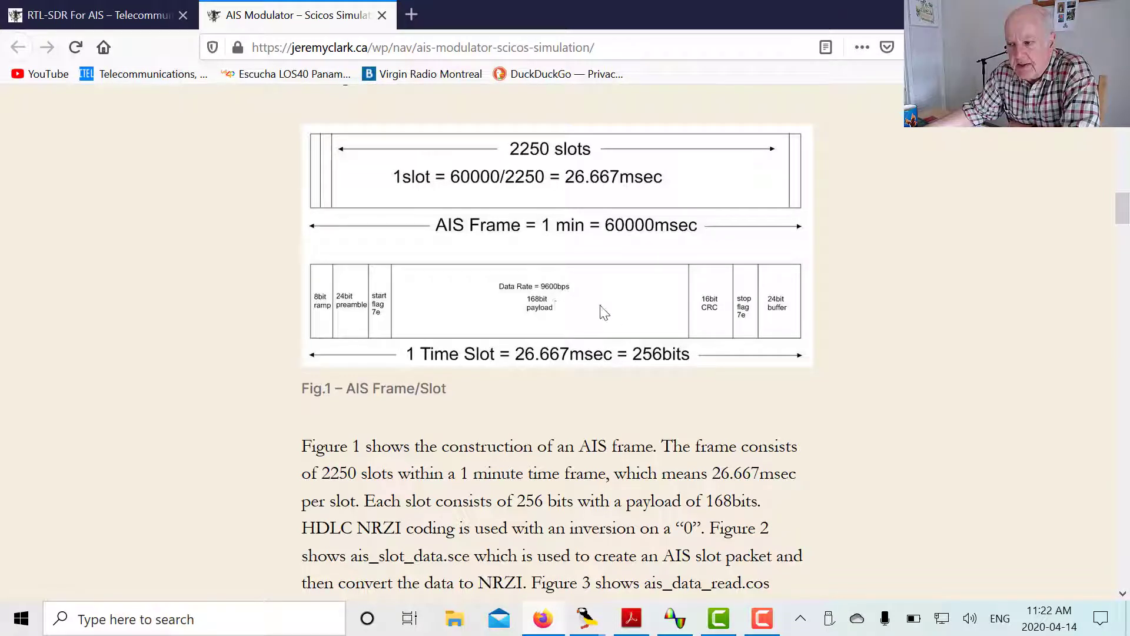
pyautogui.moveTo(593, 311)
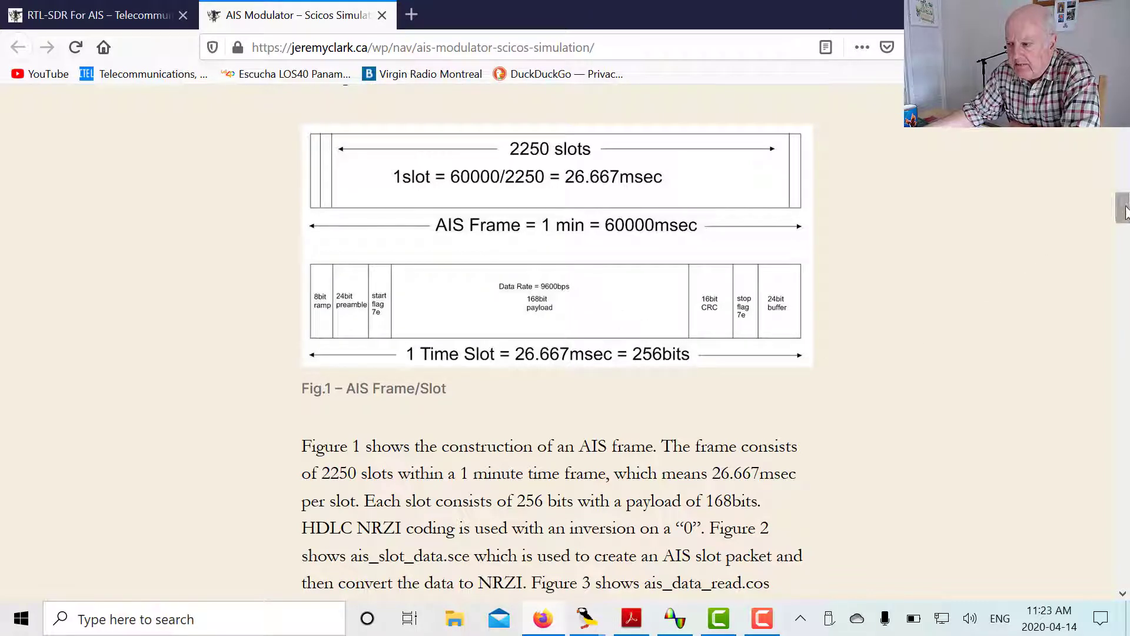
# Scroll until the full Fig. 1 paragraph on bipolar NRZI data is visible.
pyautogui.scroll(-3)
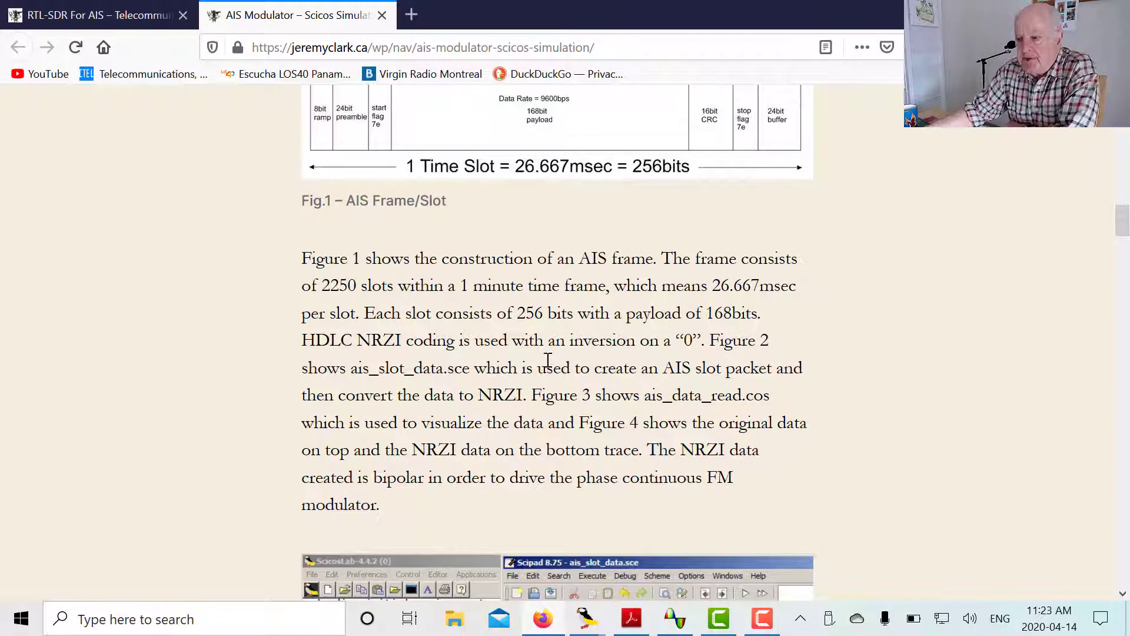
pyautogui.moveTo(353, 350)
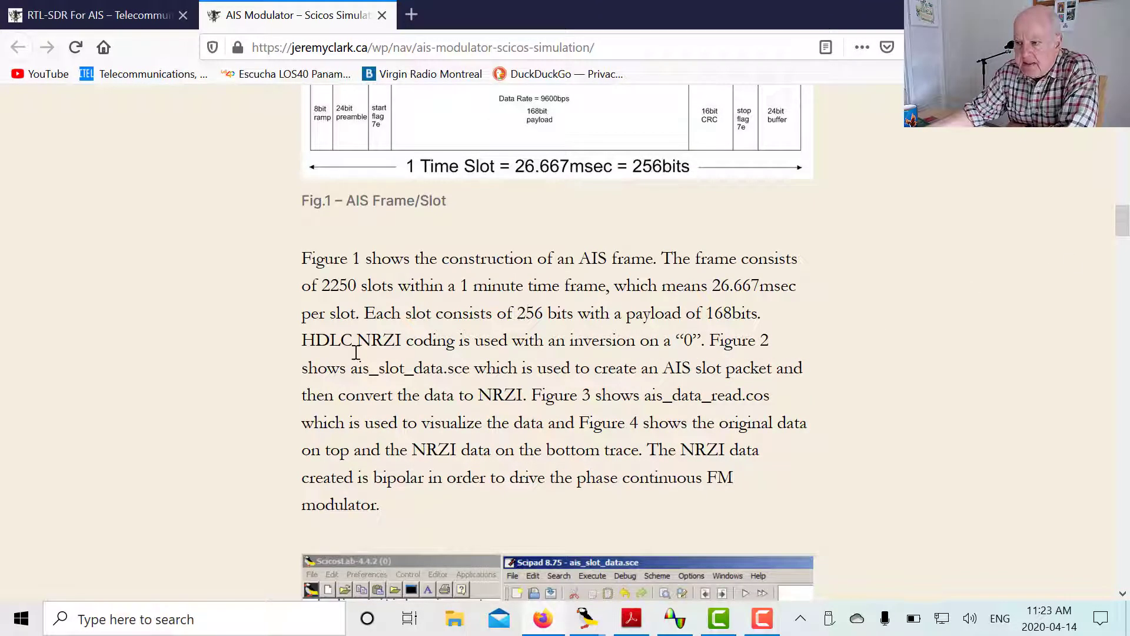
pyautogui.moveTo(402, 348)
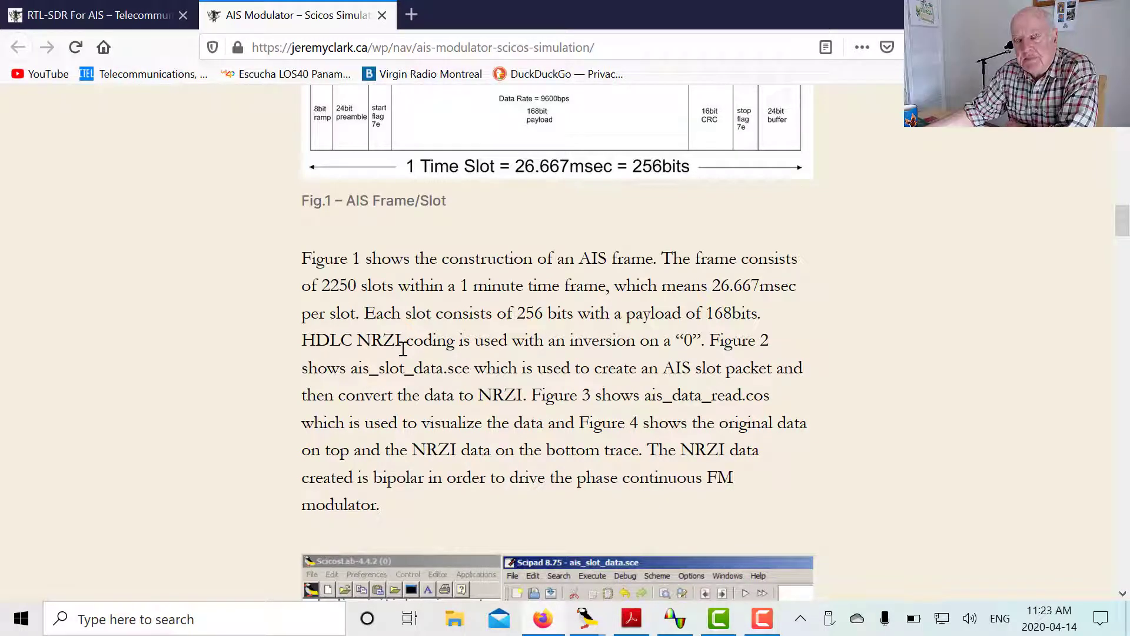
pyautogui.moveTo(639, 371)
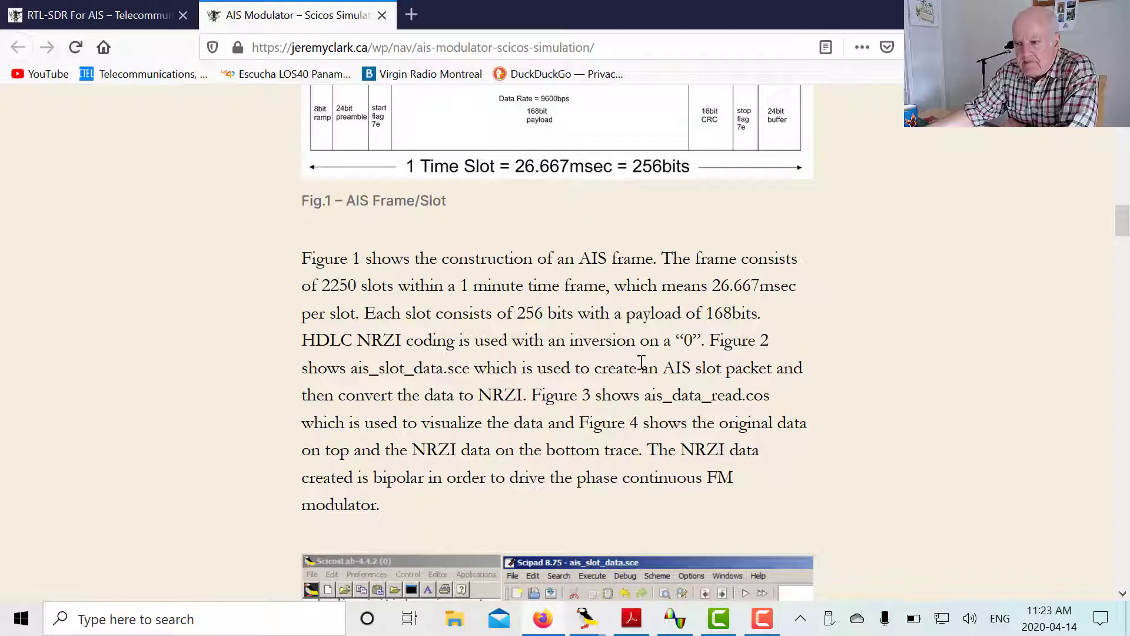
pyautogui.moveTo(691, 350)
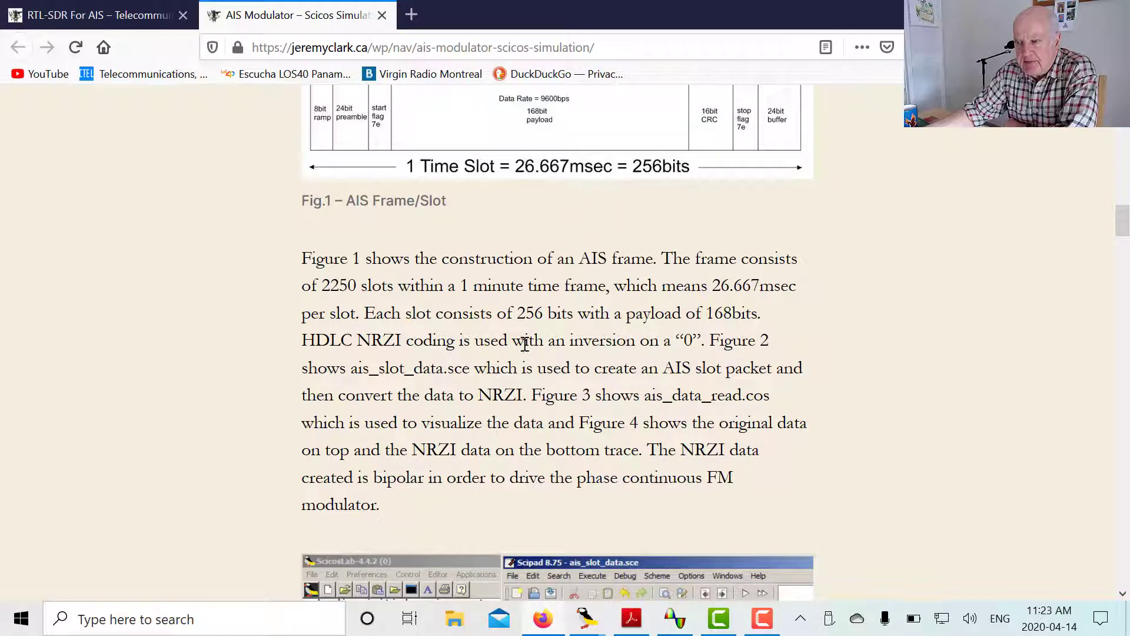
pyautogui.moveTo(574, 324)
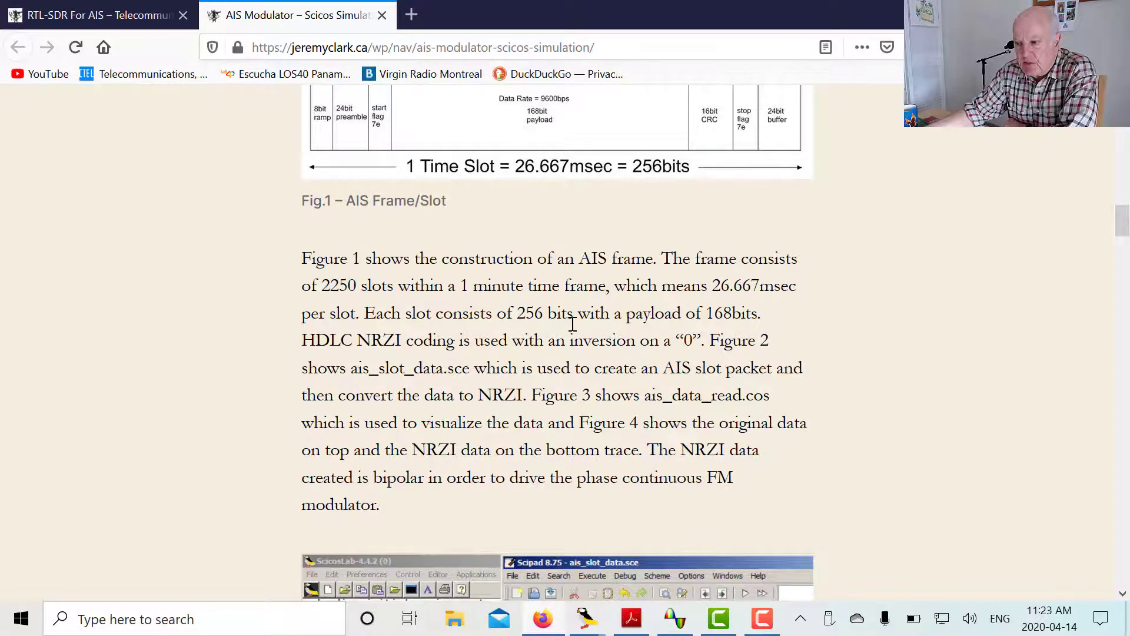
# Scroll to the Fig. 2 ais_slot_data.sce script screenshot and its console output.
pyautogui.scroll(-3)
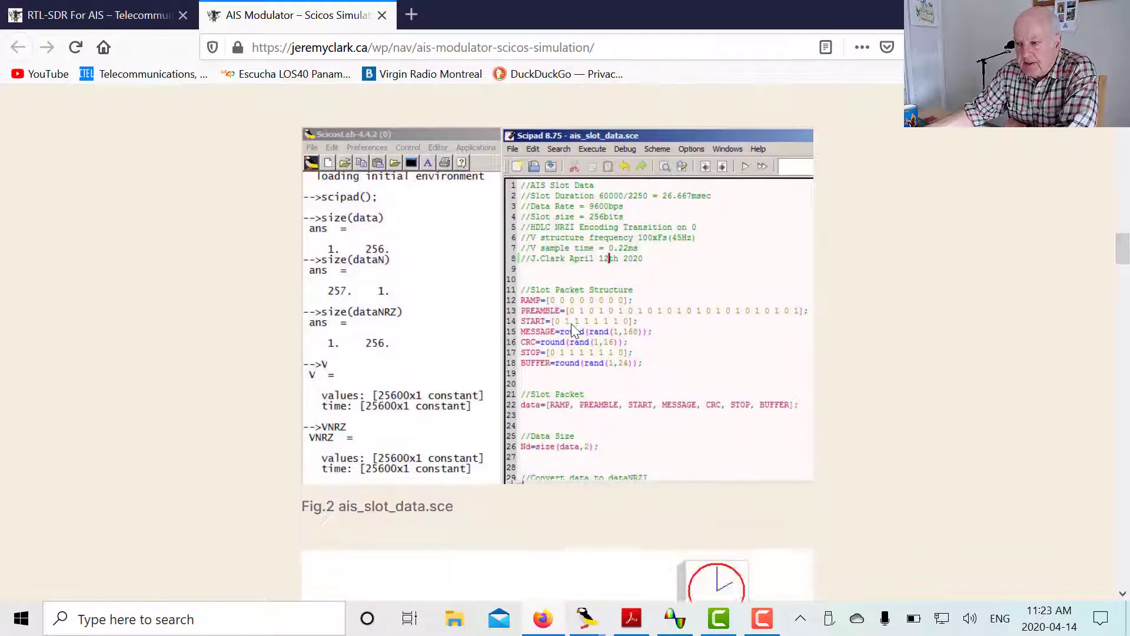
pyautogui.scroll(3)
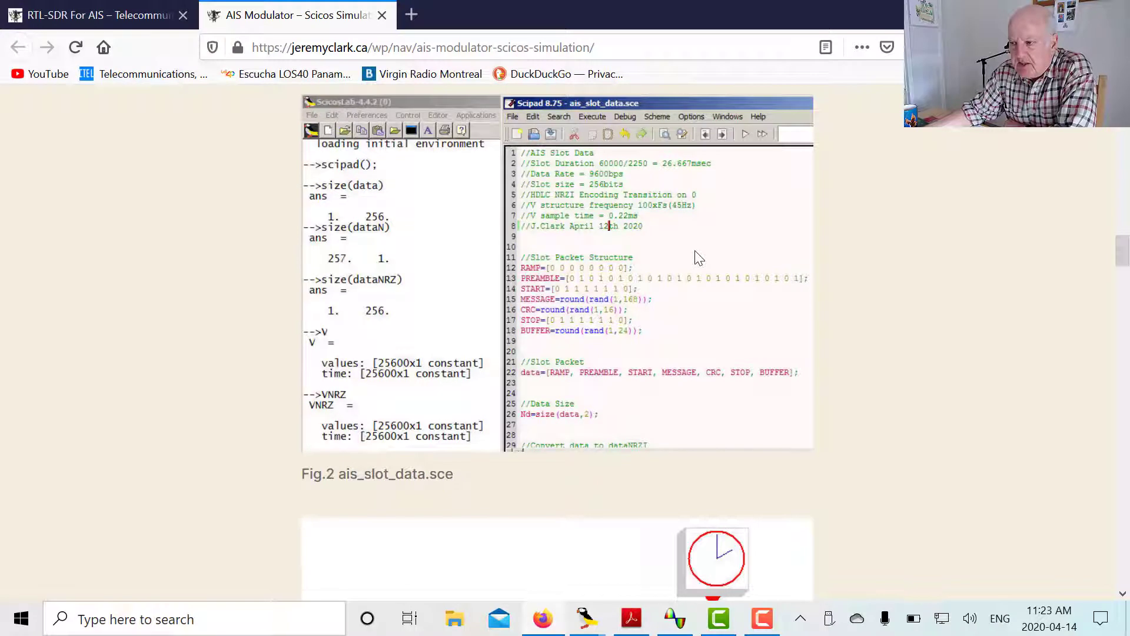
pyautogui.moveTo(591, 250)
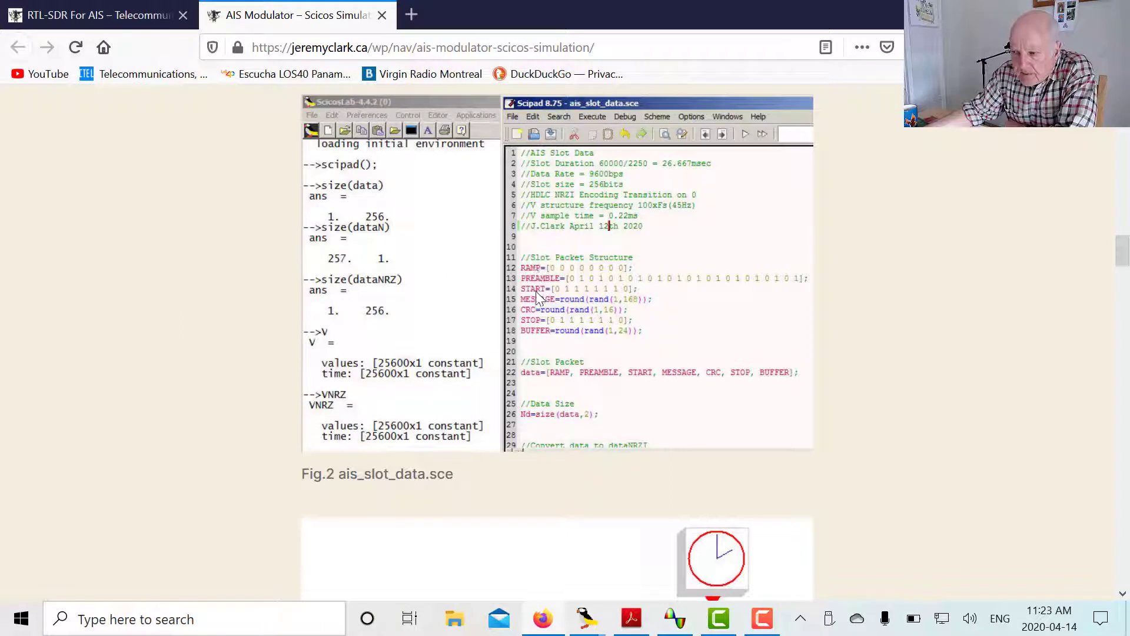
pyautogui.moveTo(549, 330)
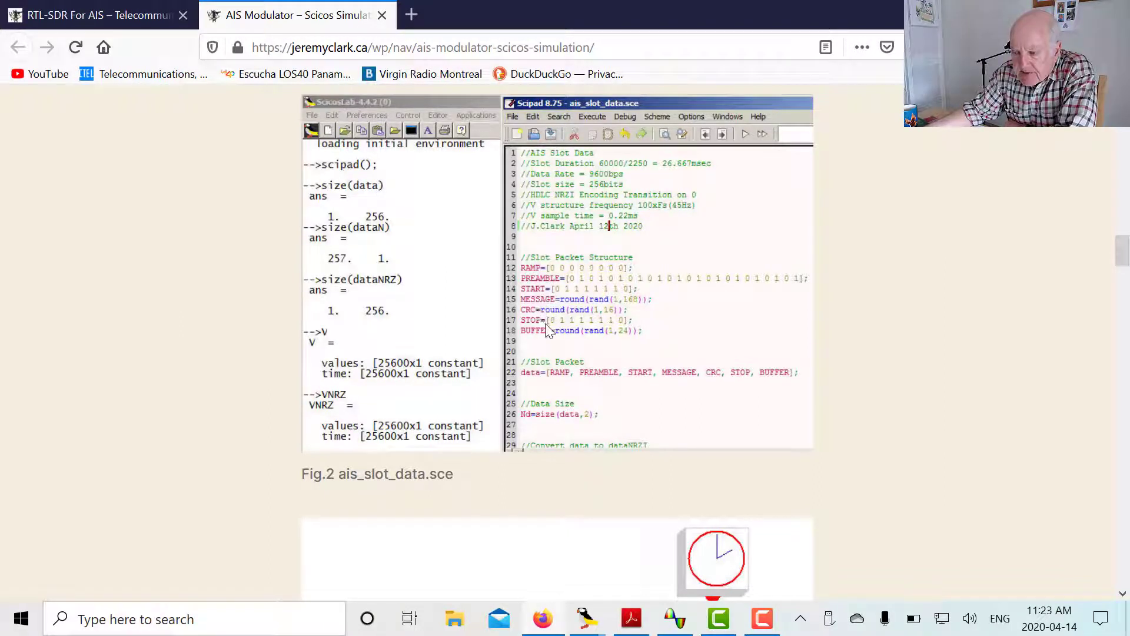
pyautogui.moveTo(569, 295)
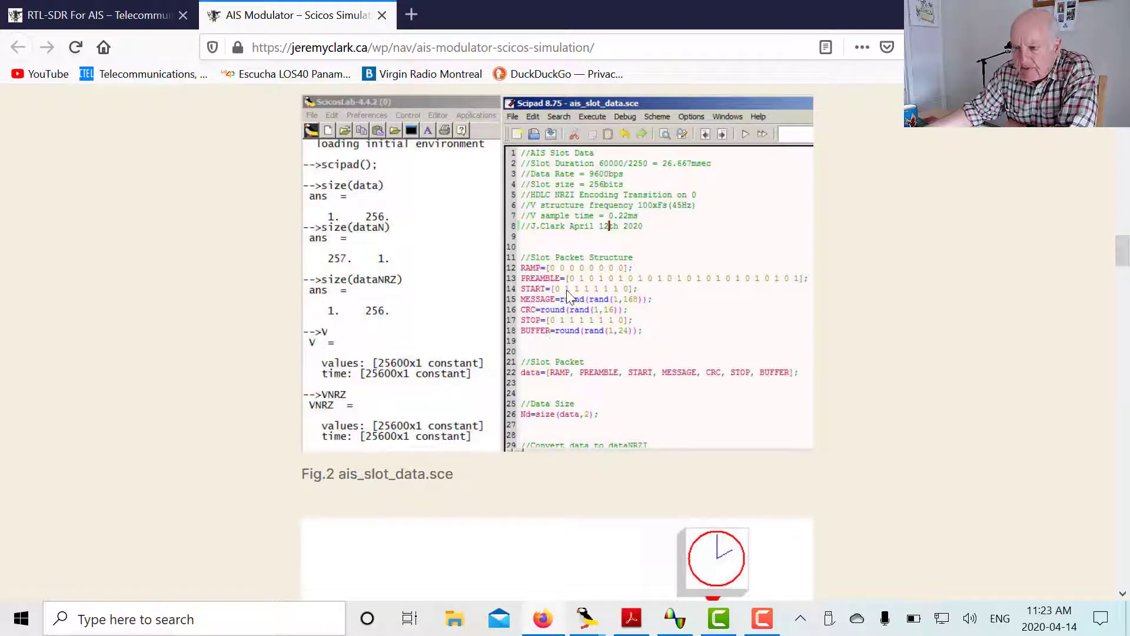
pyautogui.moveTo(598, 318)
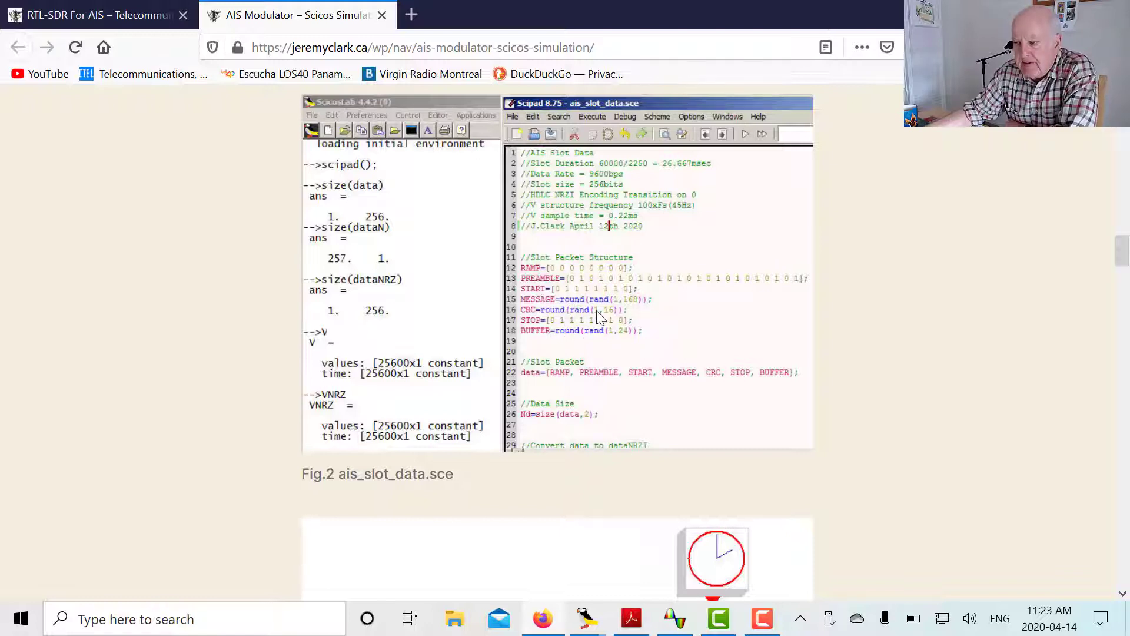
pyautogui.scroll(-3)
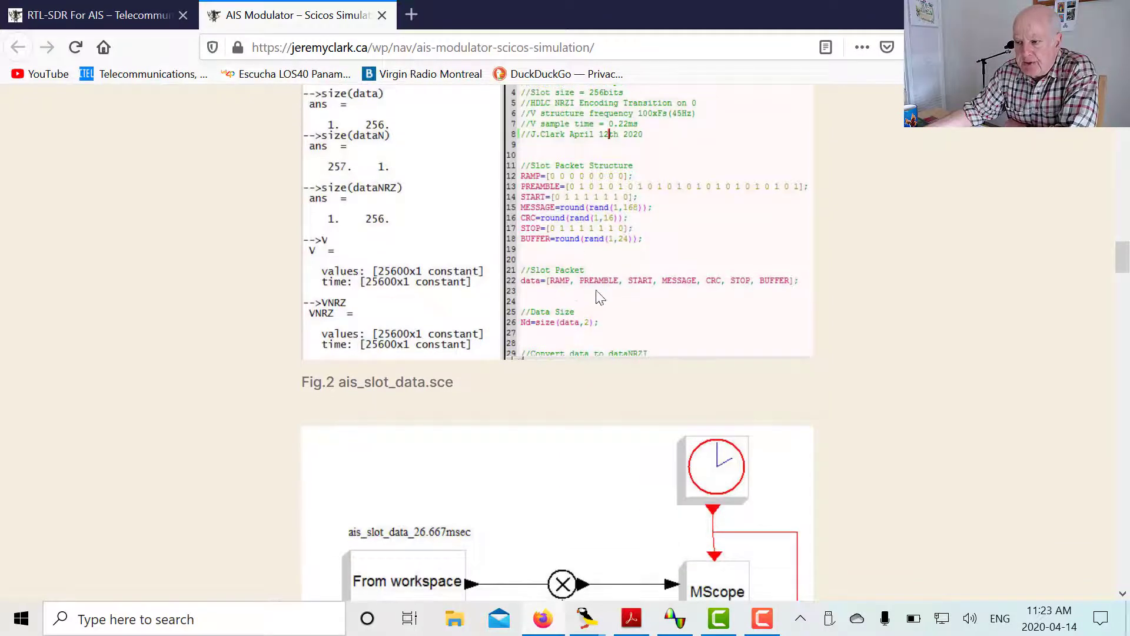
pyautogui.moveTo(568, 298)
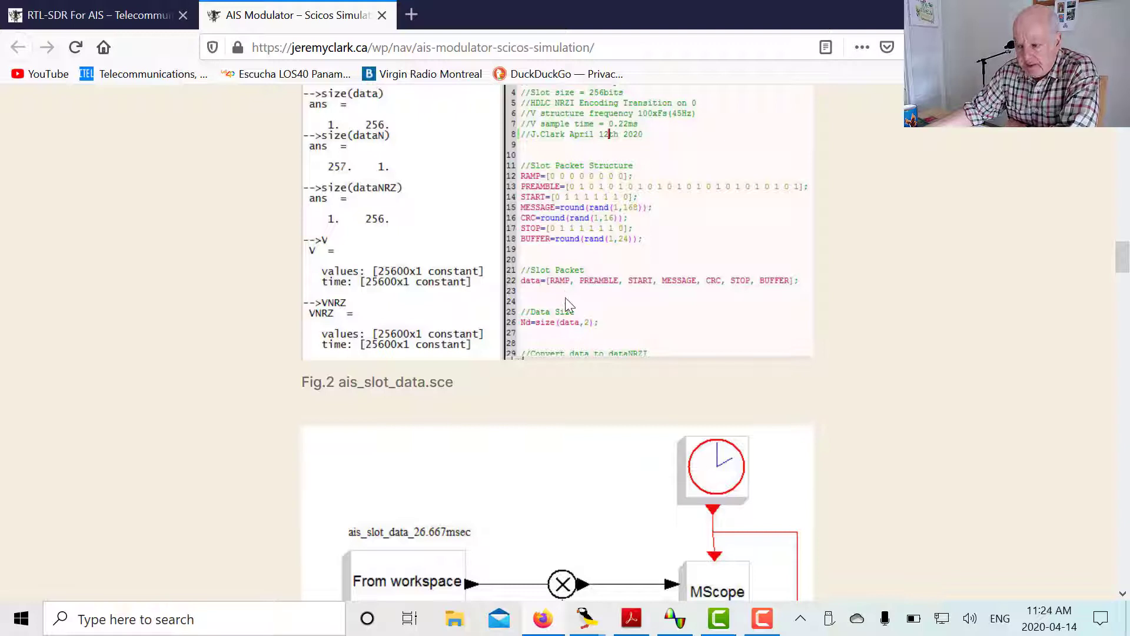
pyautogui.moveTo(1099, 288)
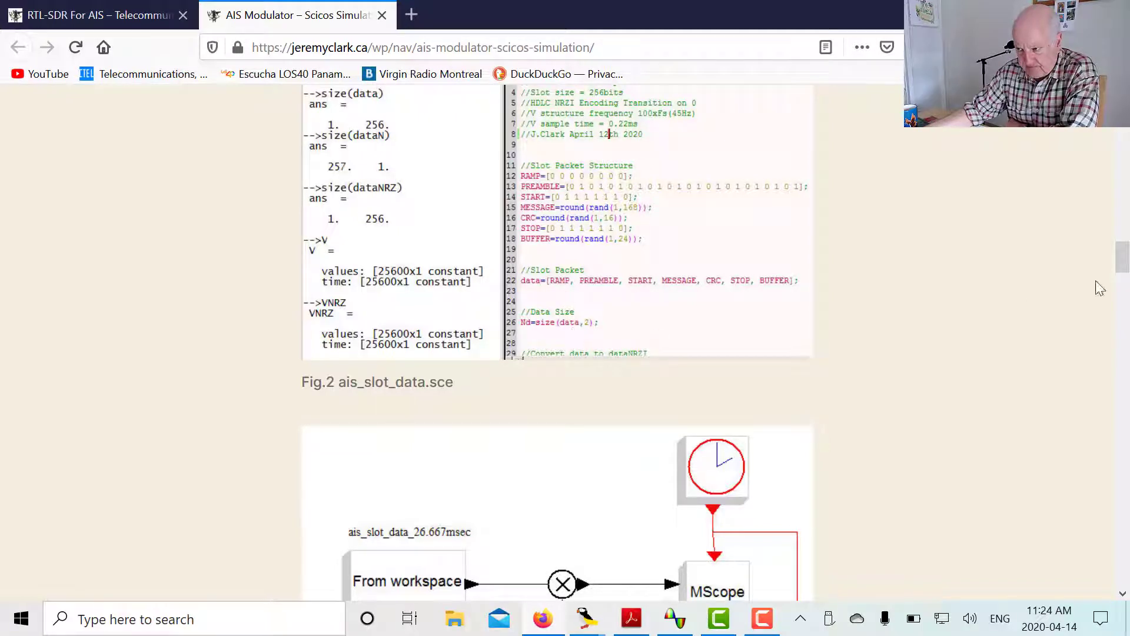
pyautogui.scroll(-3)
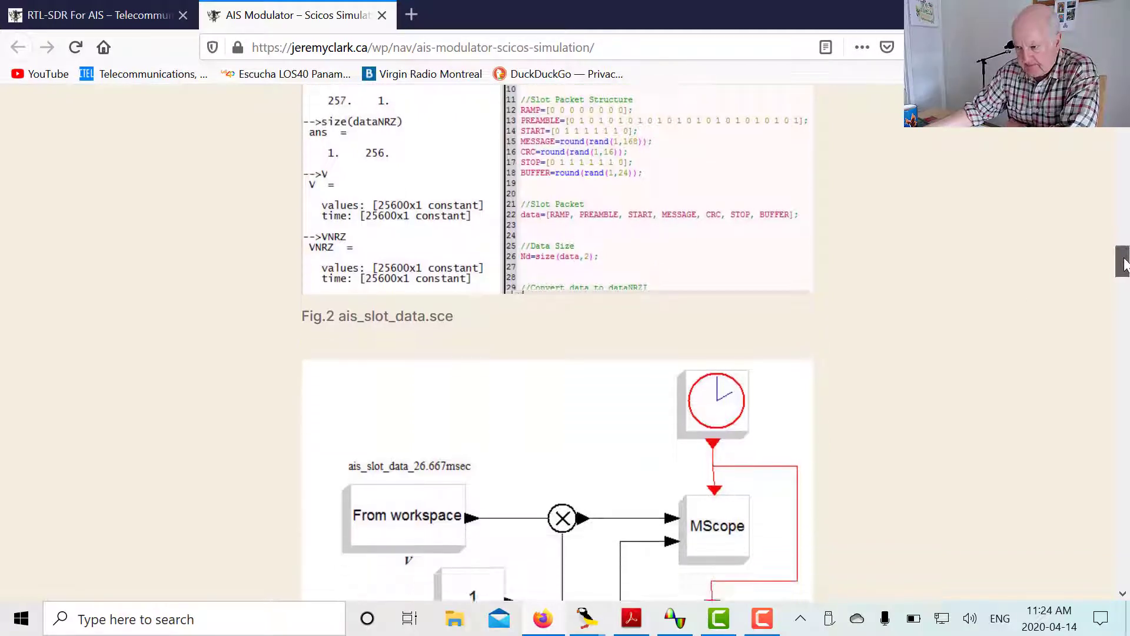
pyautogui.scroll(-3)
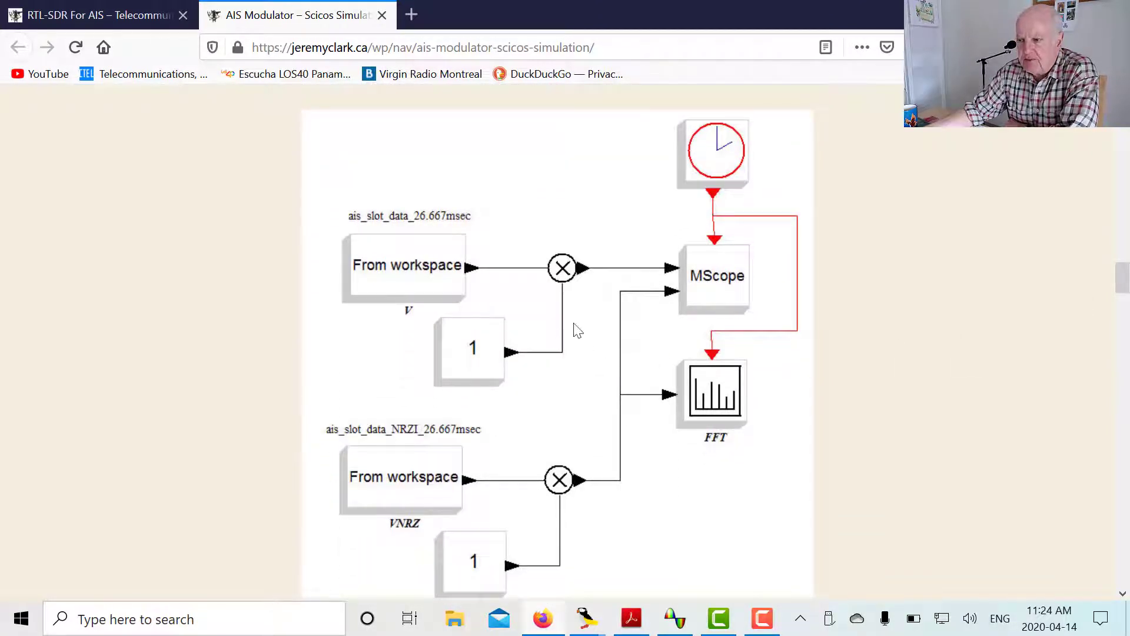
pyautogui.moveTo(421, 264)
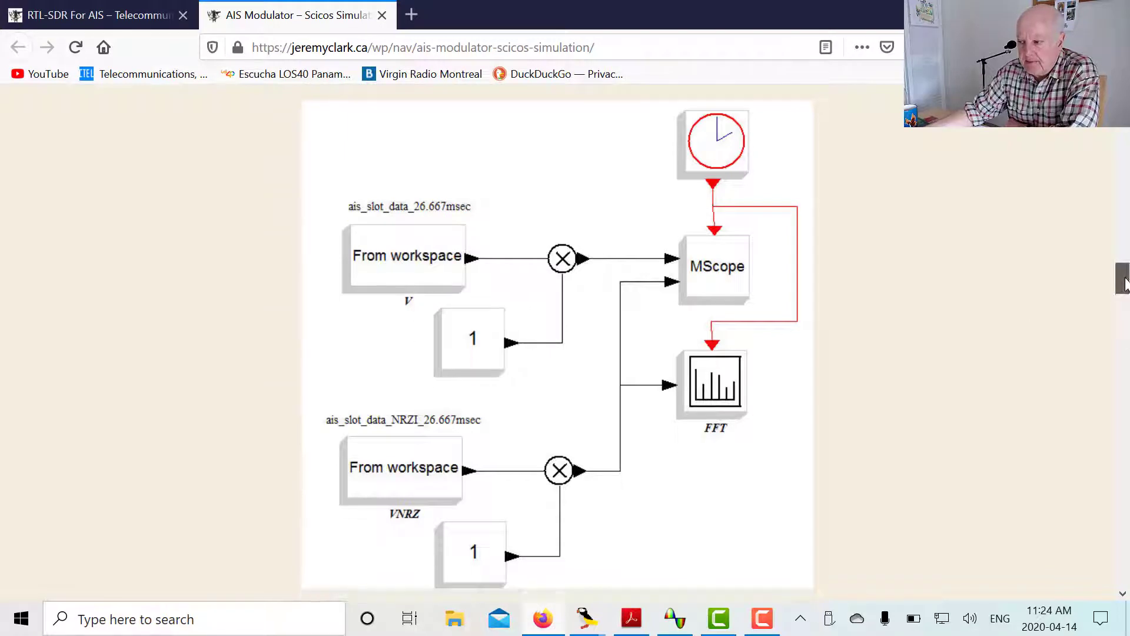
pyautogui.scroll(-3)
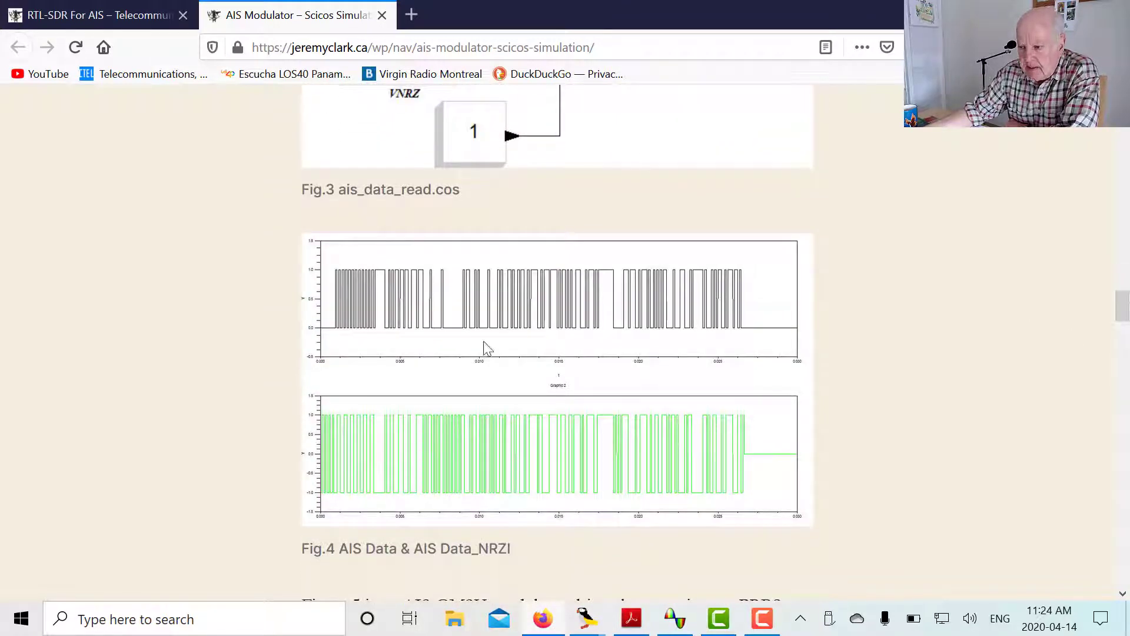
pyautogui.moveTo(693, 362)
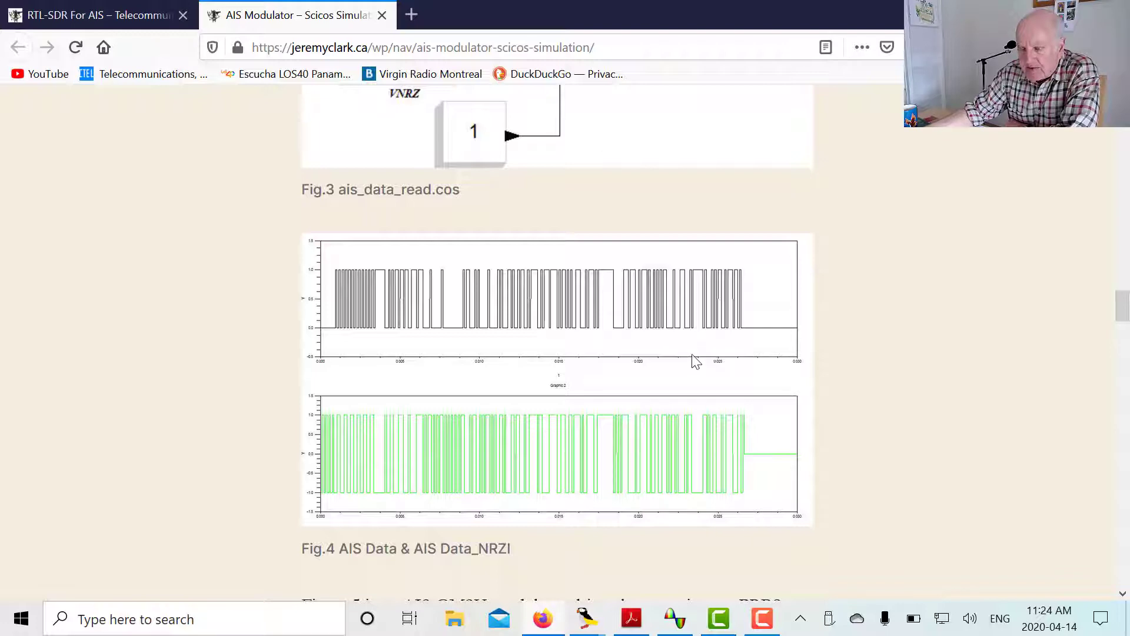
pyautogui.moveTo(379, 306)
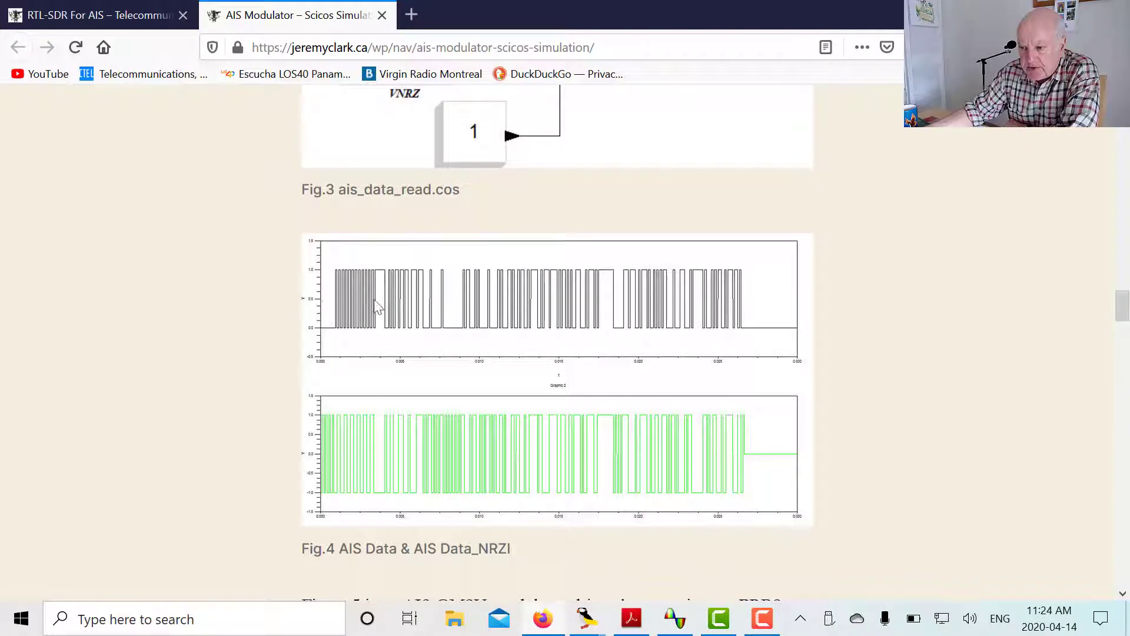
pyautogui.moveTo(422, 282)
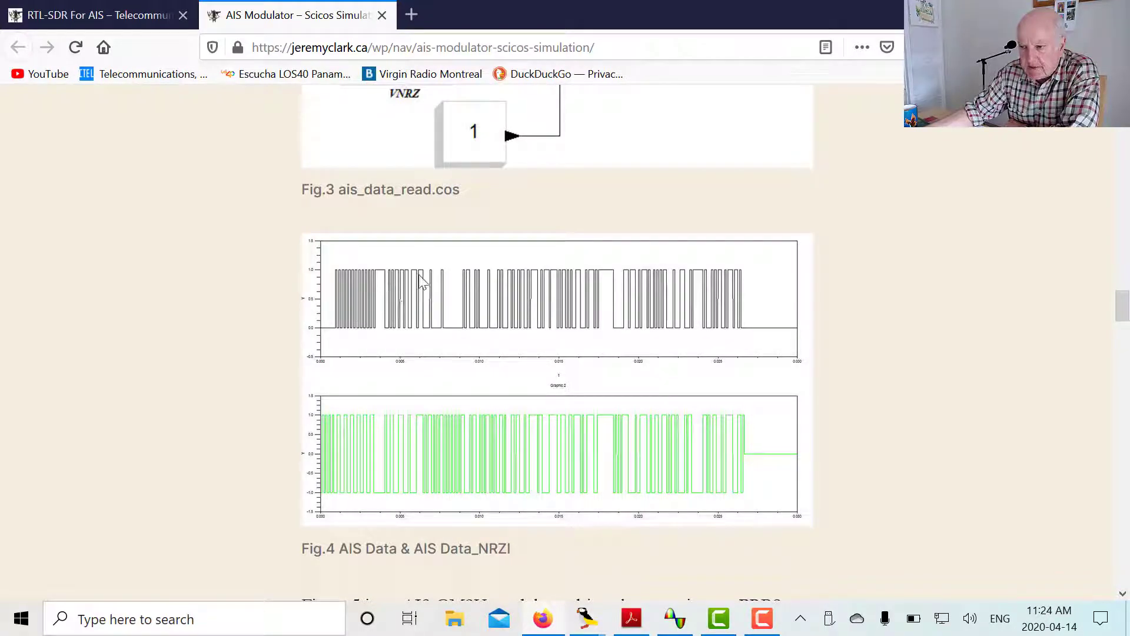
pyautogui.moveTo(468, 449)
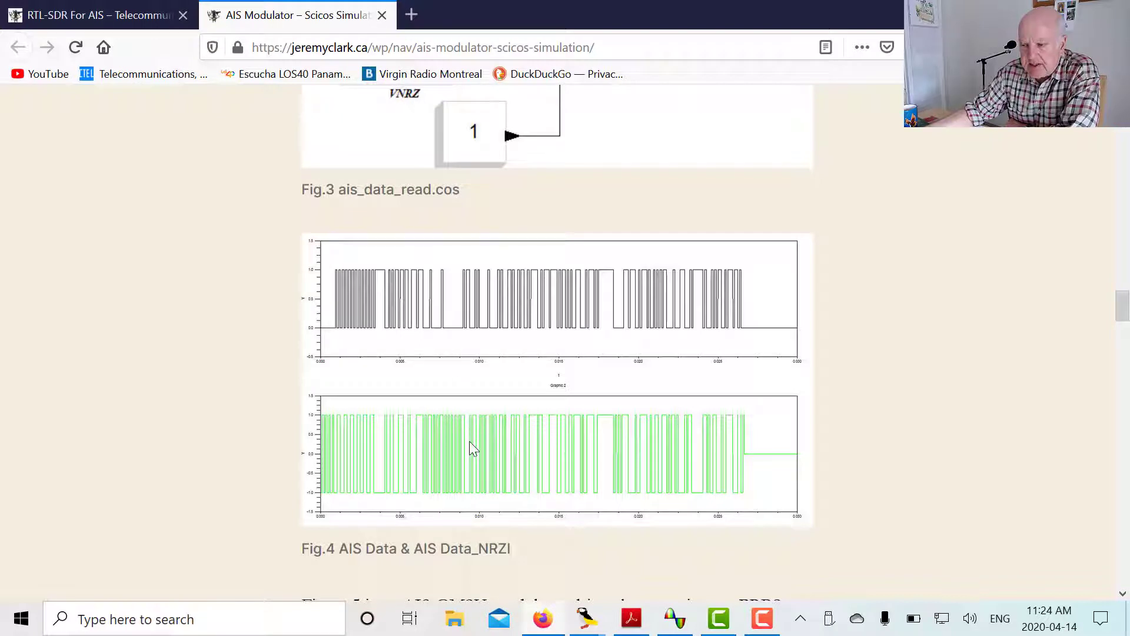
pyautogui.moveTo(322, 329)
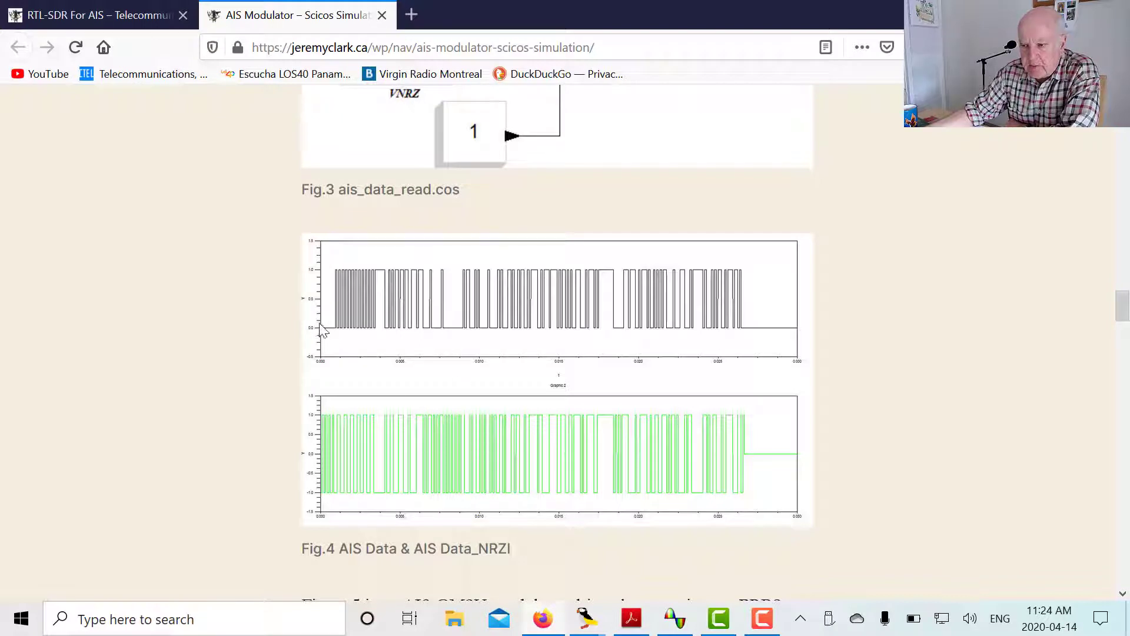
pyautogui.moveTo(328, 437)
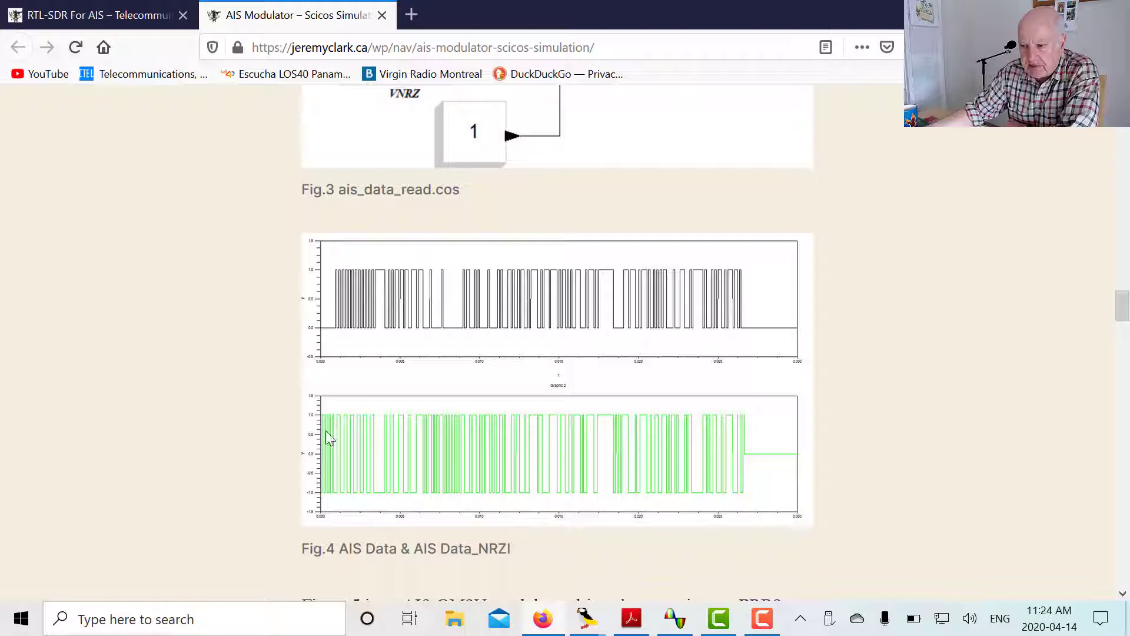
pyautogui.moveTo(467, 462)
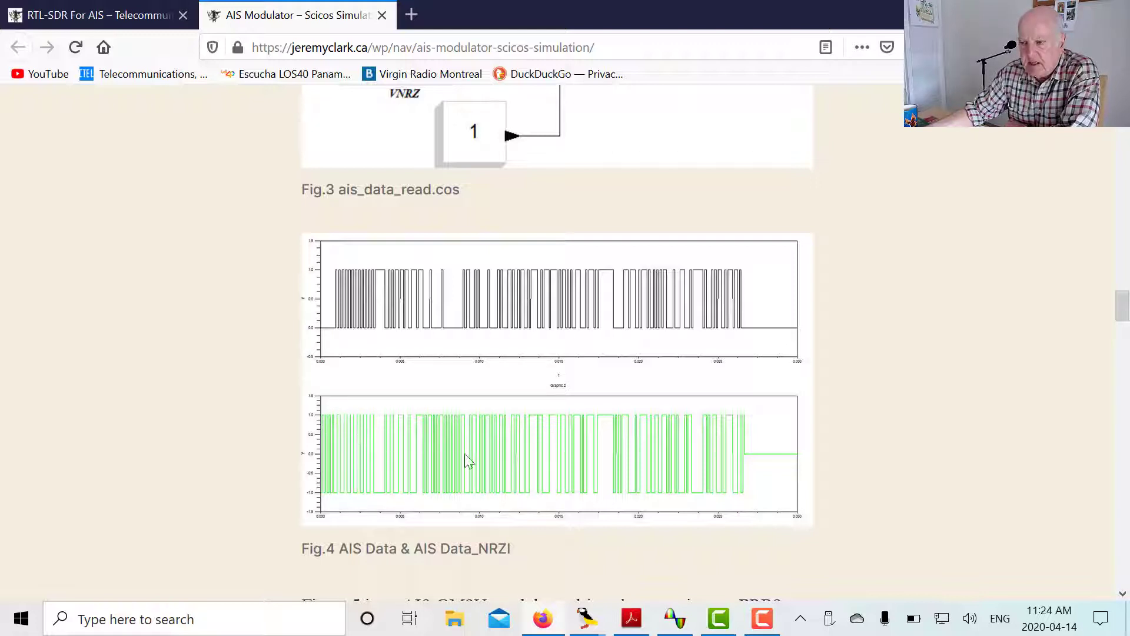
pyautogui.moveTo(440, 466)
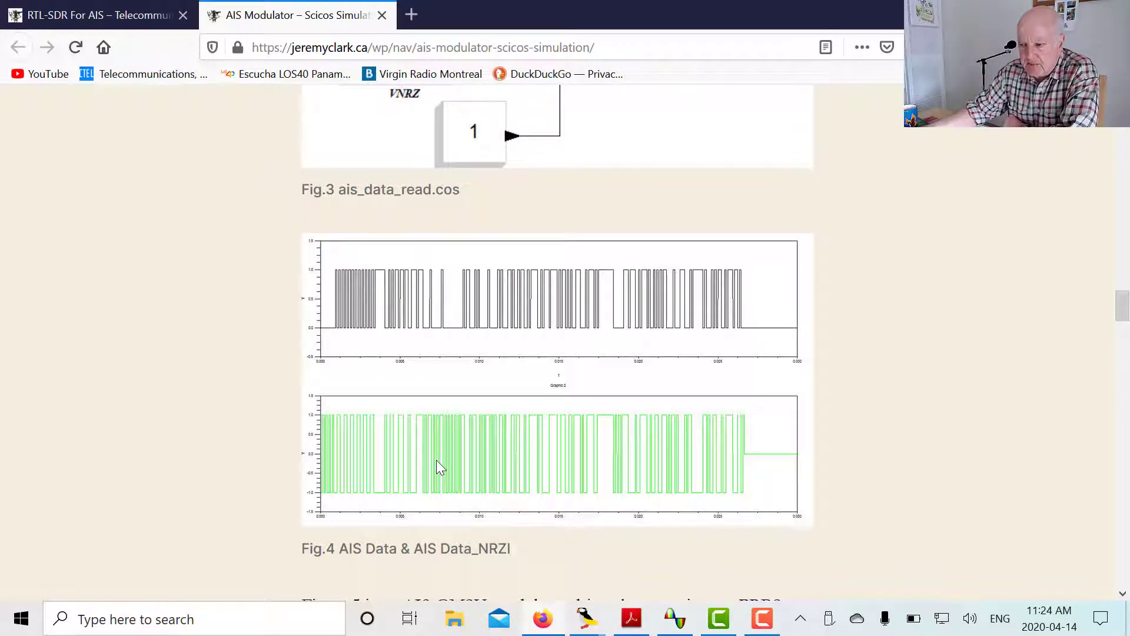
pyautogui.moveTo(330, 503)
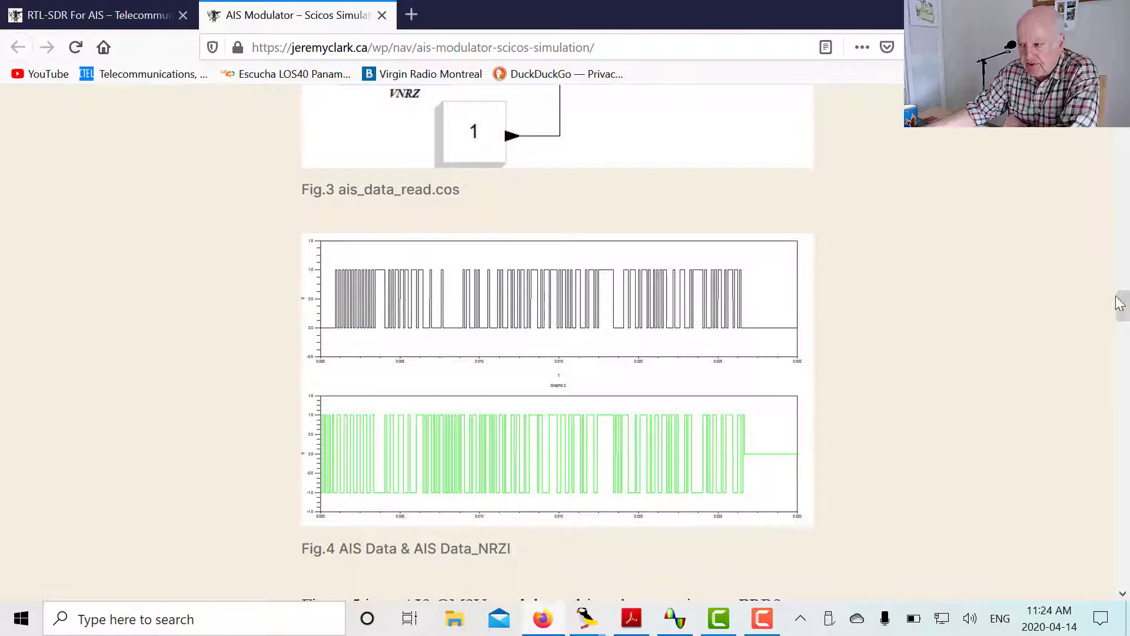
pyautogui.scroll(-3)
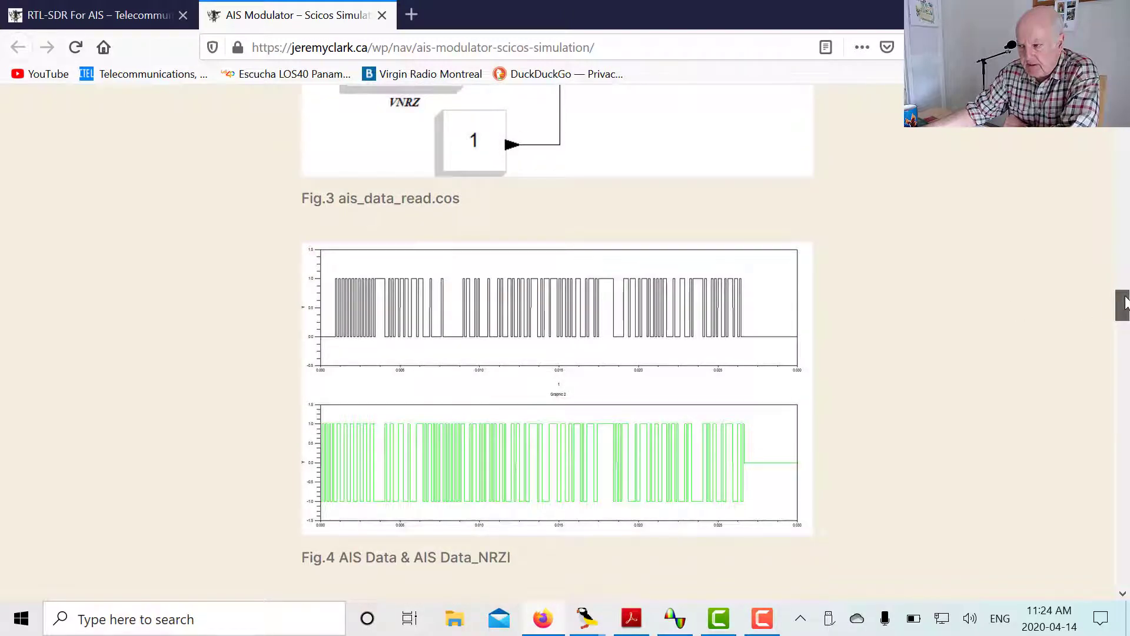
# Scroll past Fig. 4 to the Figure 5 parameters: 9600bps, 10KHz Fc, BT 0.4.
pyautogui.scroll(-3)
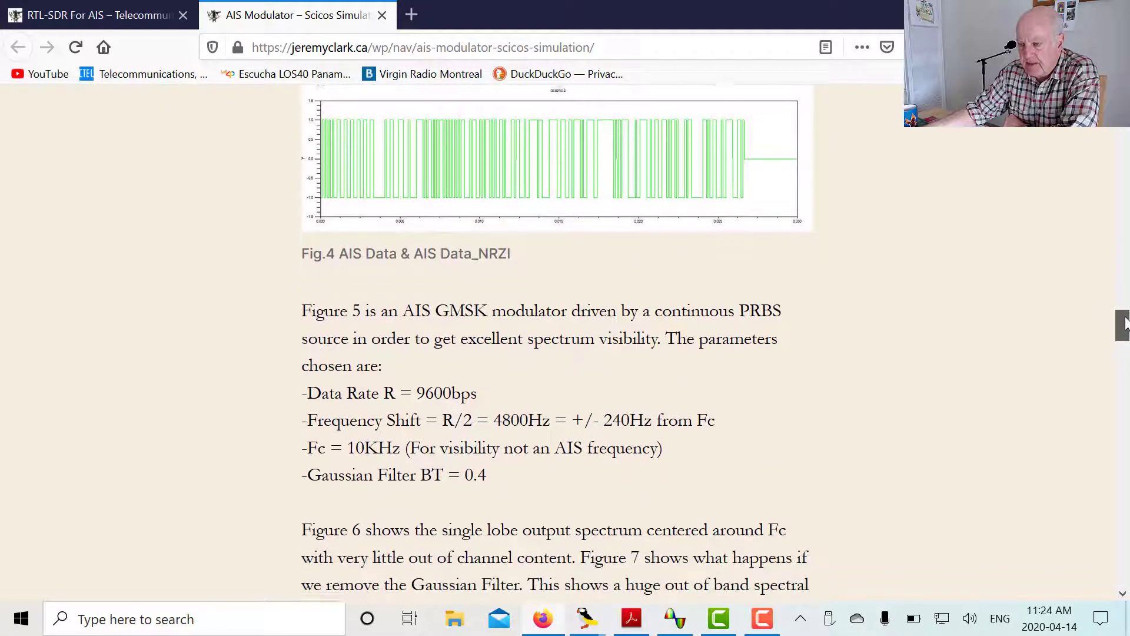
pyautogui.scroll(-3)
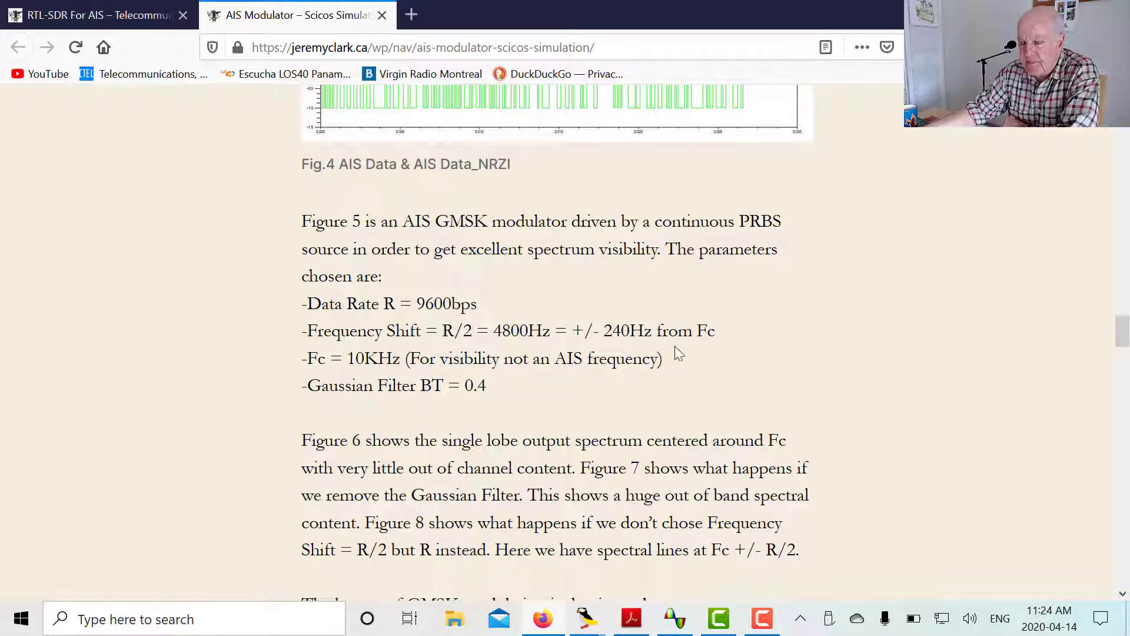
pyautogui.moveTo(406, 312)
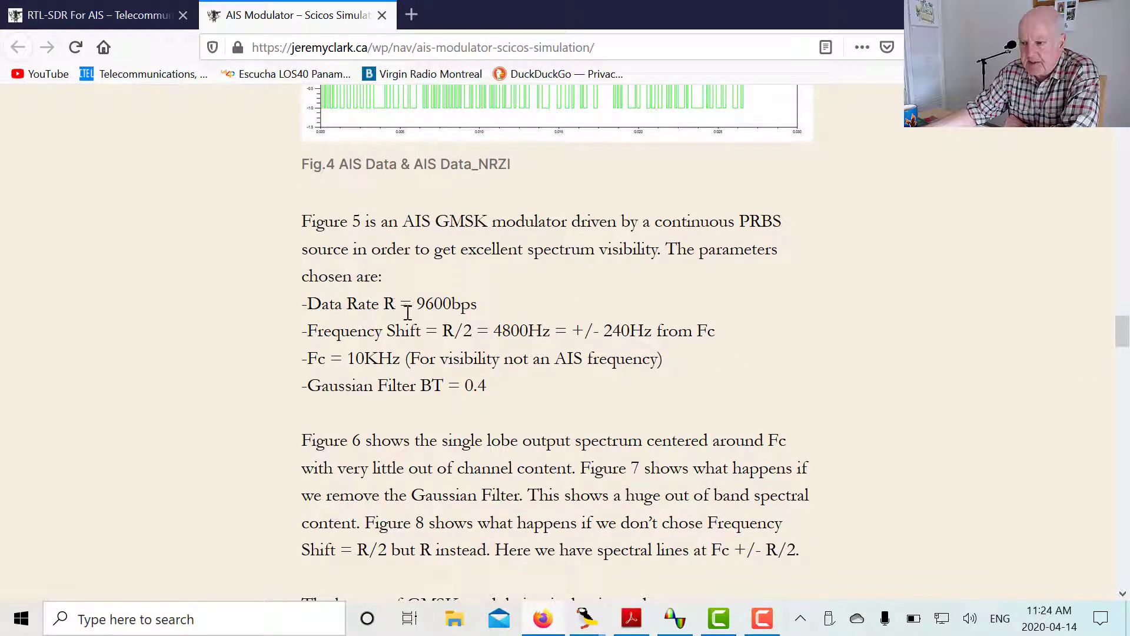
pyautogui.moveTo(495, 251)
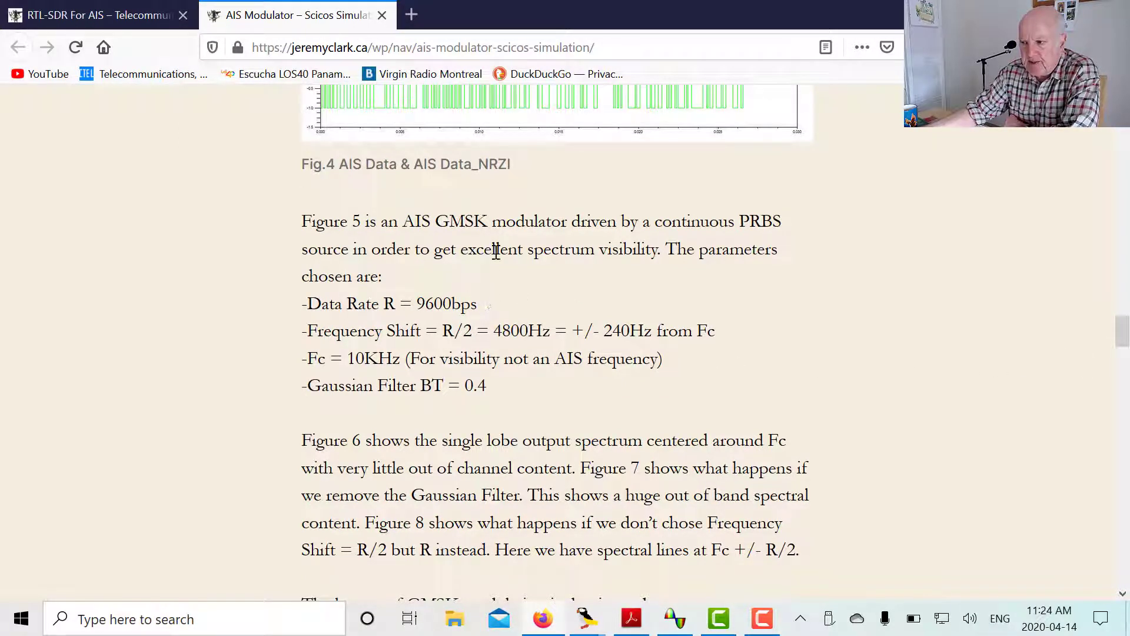
pyautogui.moveTo(504, 292)
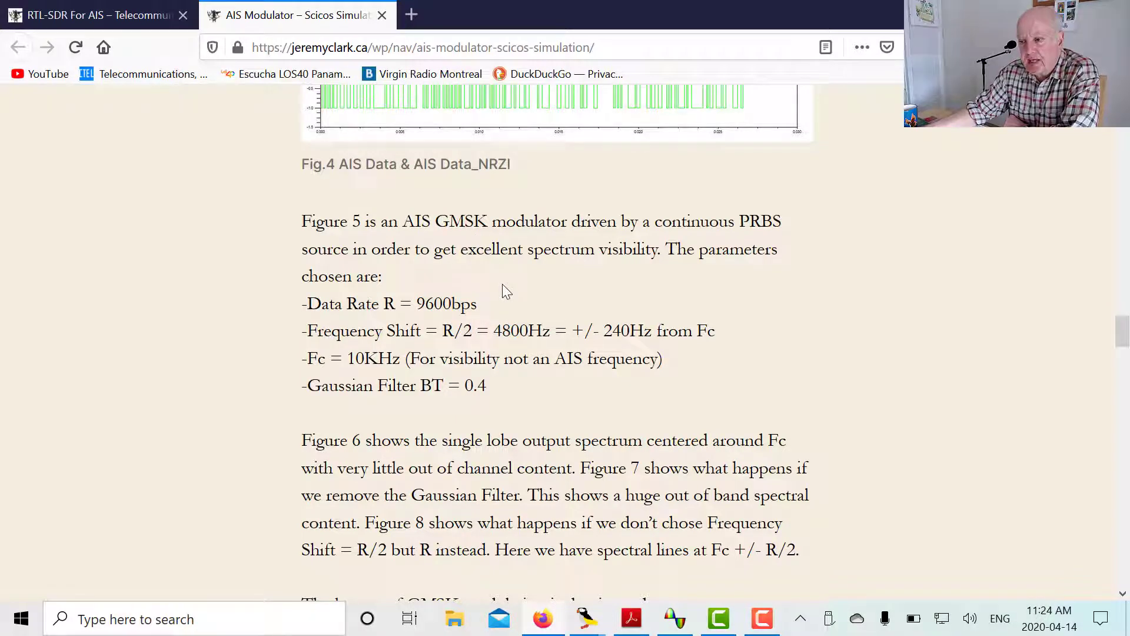
pyautogui.moveTo(490, 299)
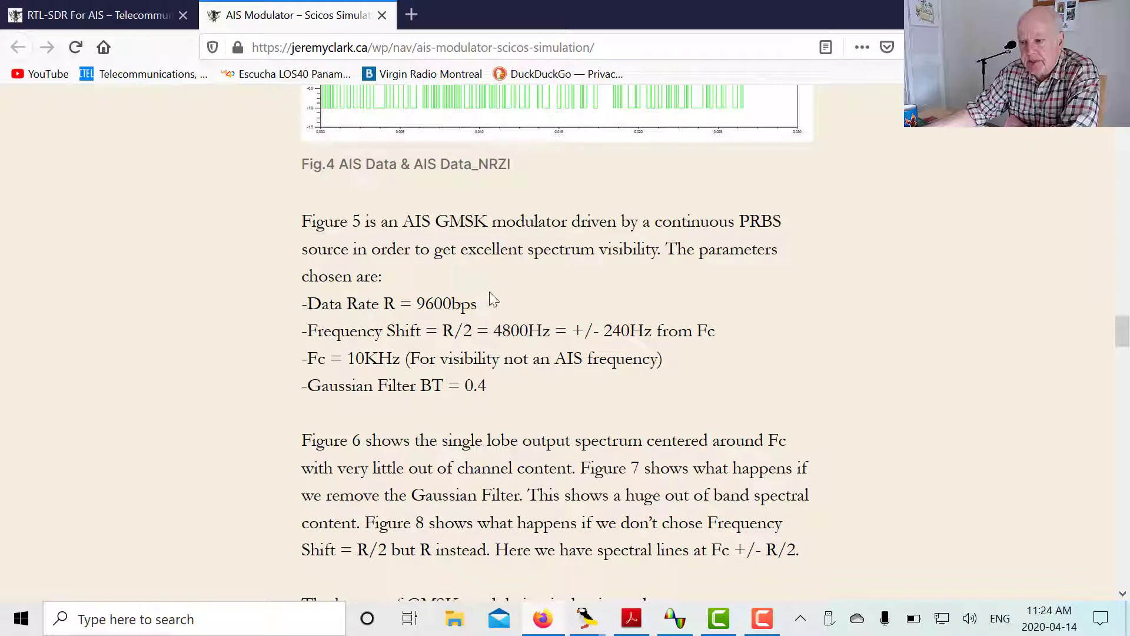
pyautogui.moveTo(507, 292)
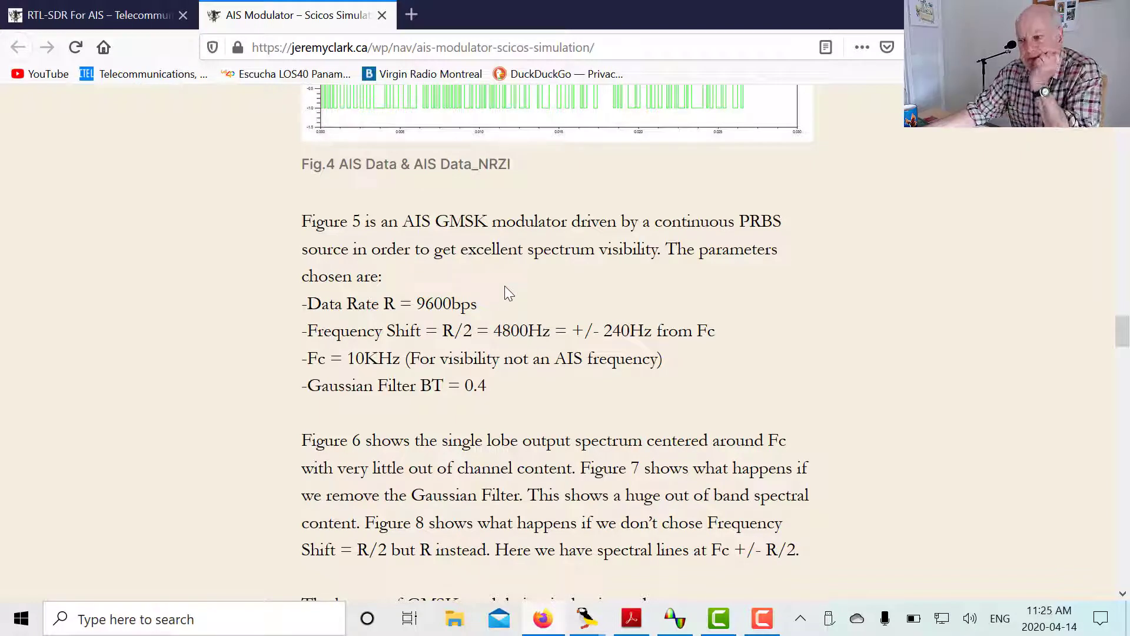
pyautogui.moveTo(517, 295)
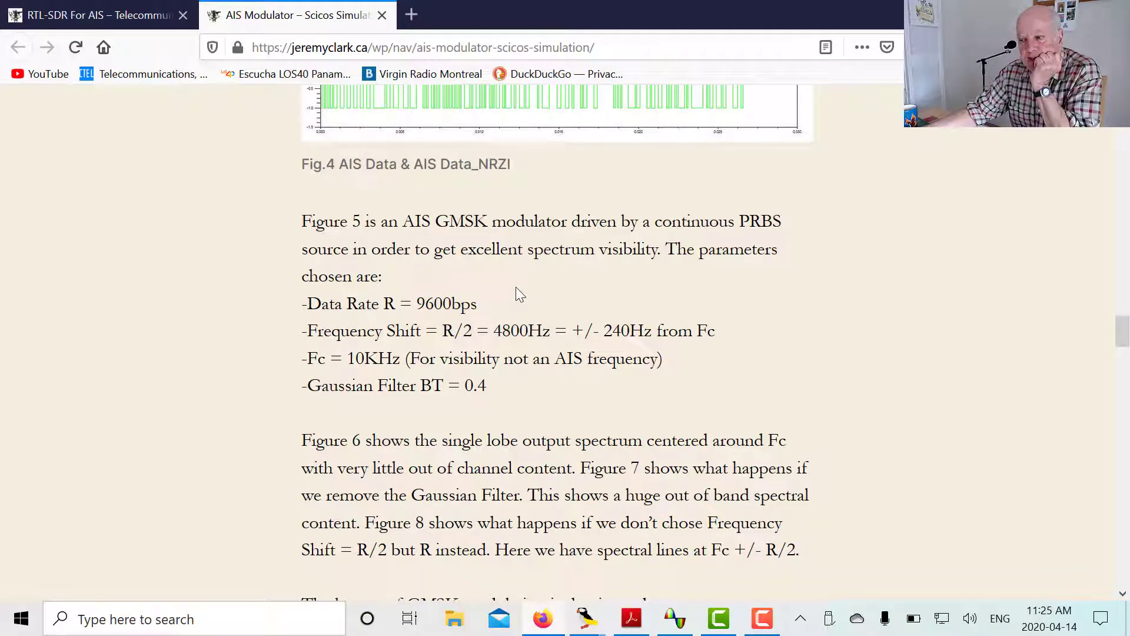
pyautogui.moveTo(543, 292)
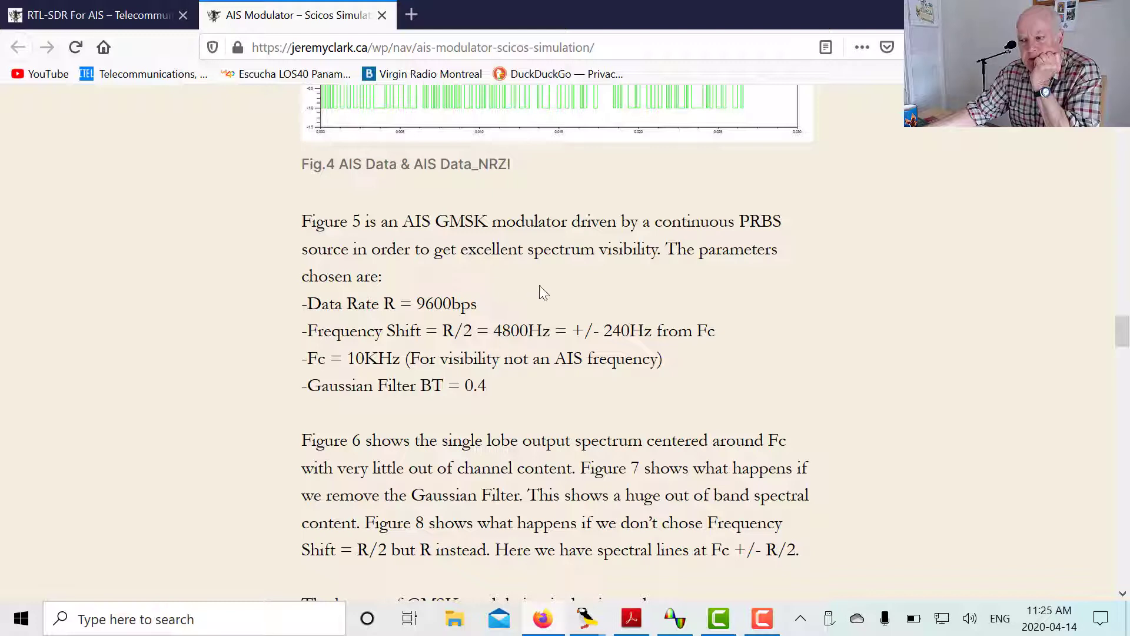
pyautogui.moveTo(523, 339)
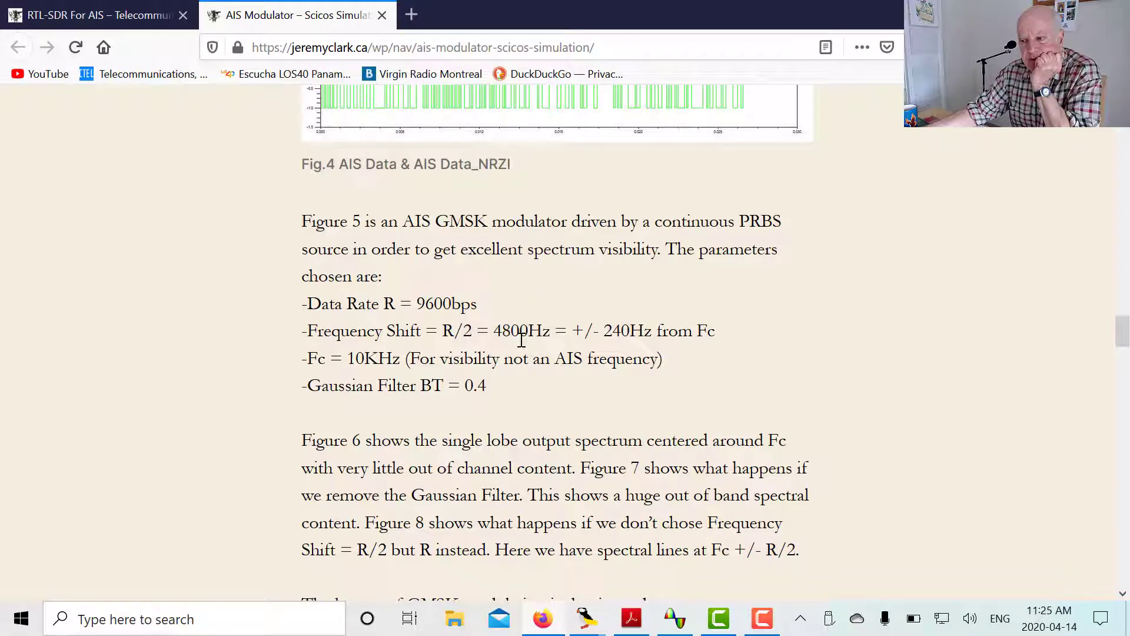
pyautogui.moveTo(562, 339)
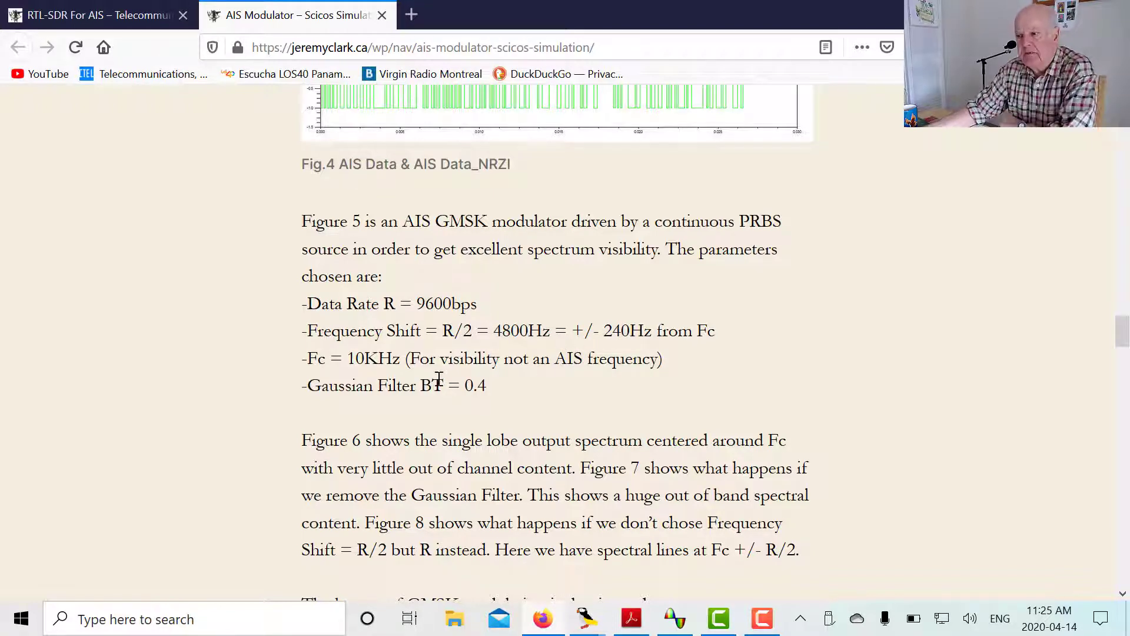
pyautogui.moveTo(344, 369)
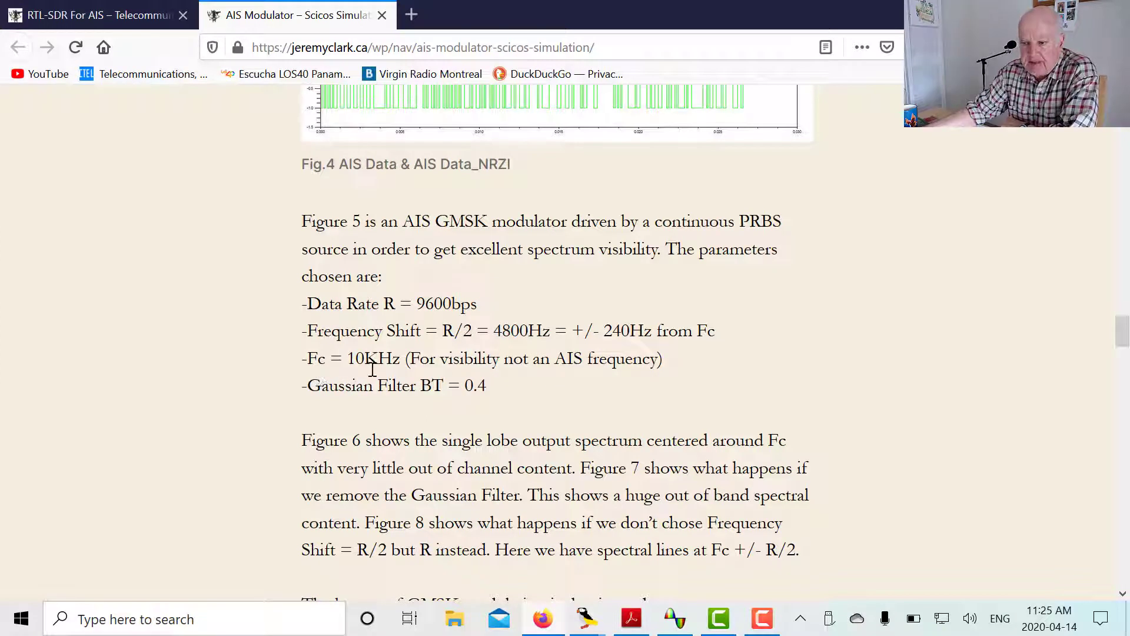
pyautogui.moveTo(372, 375)
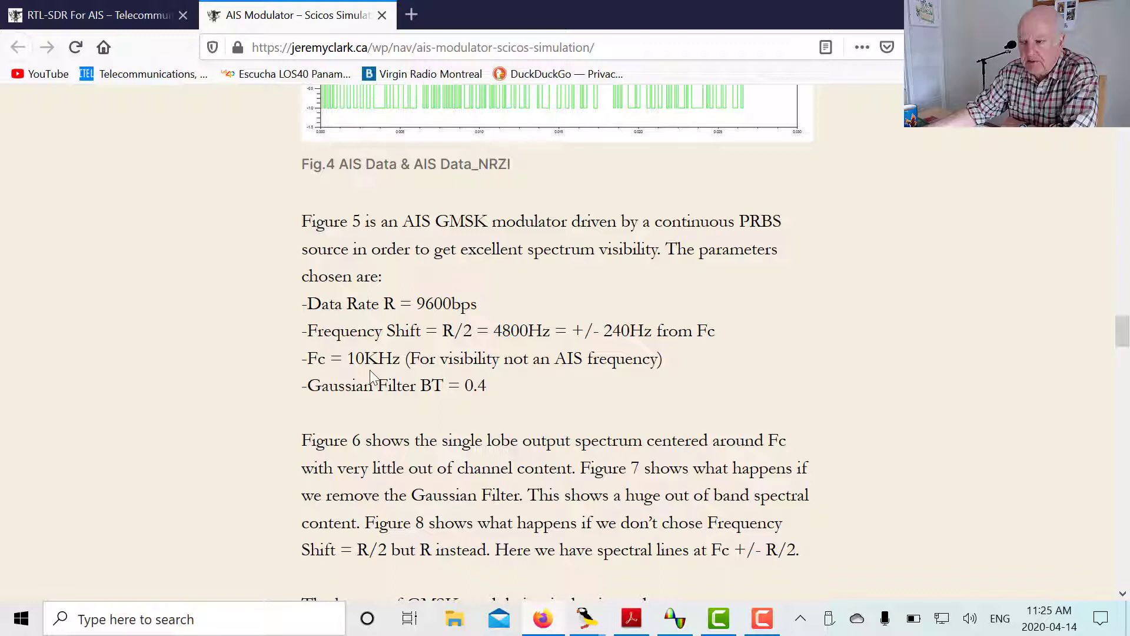
pyautogui.moveTo(490, 349)
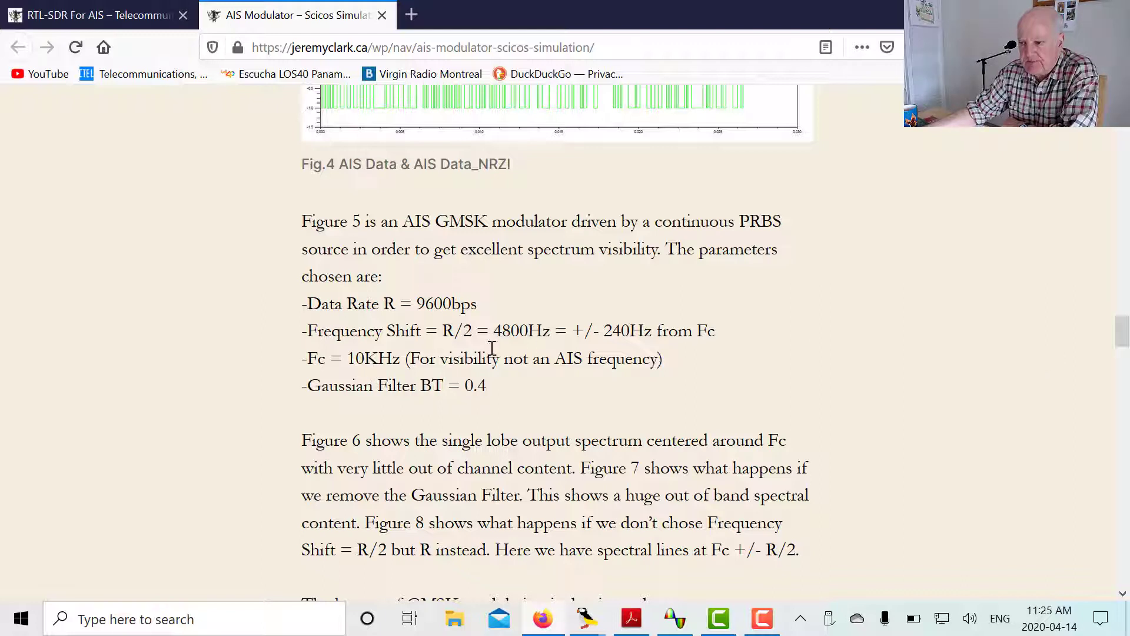
pyautogui.moveTo(391, 380)
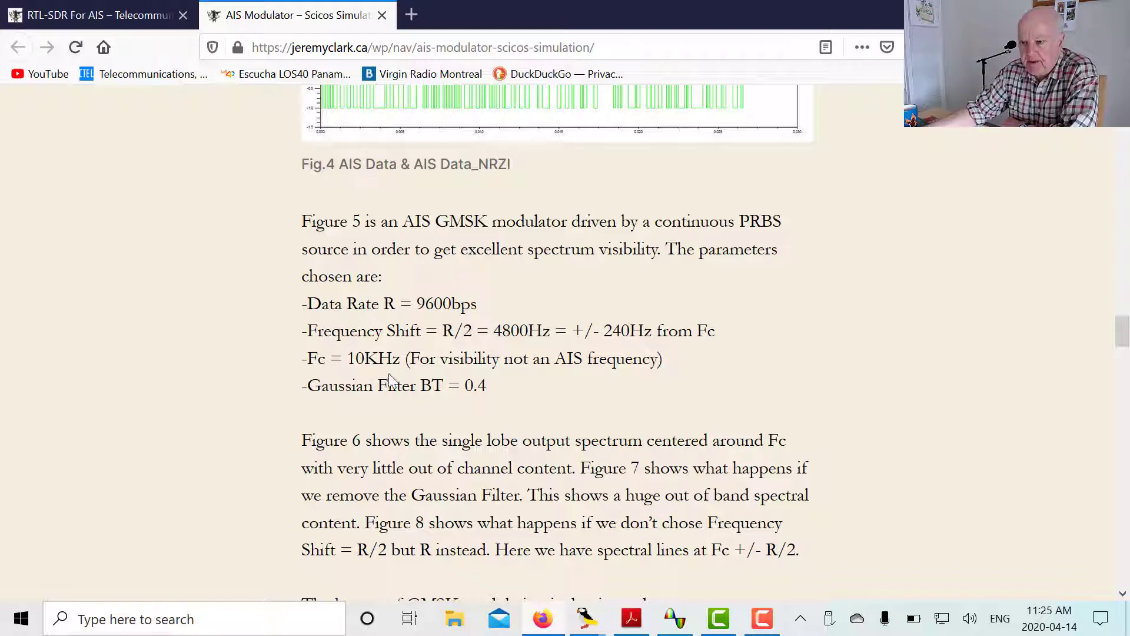
pyautogui.moveTo(367, 359)
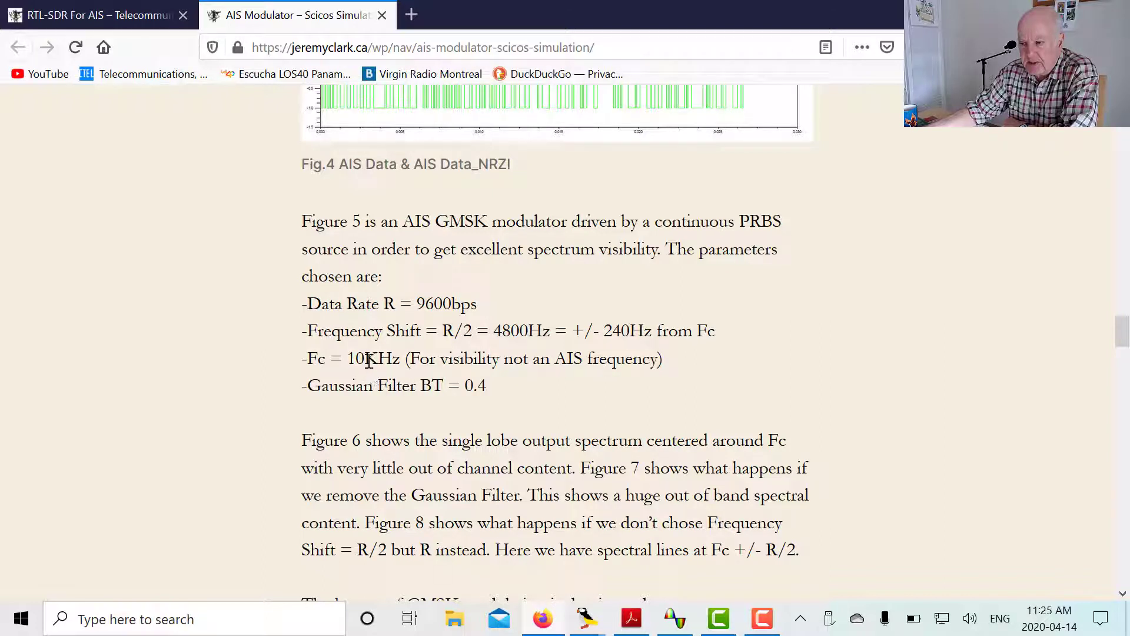
pyautogui.moveTo(340, 379)
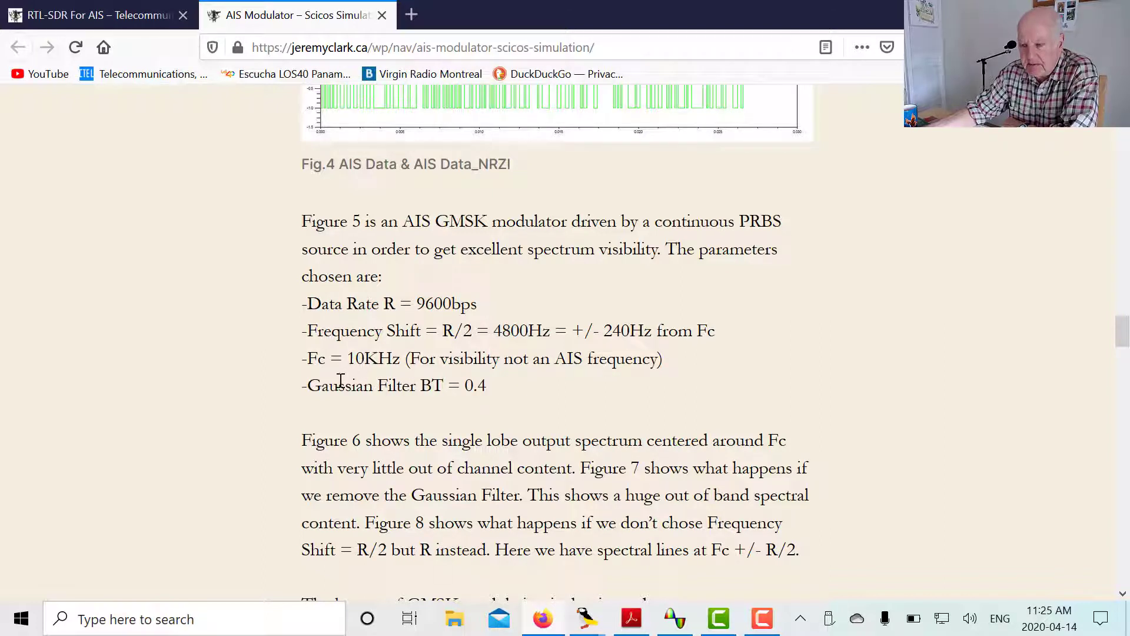
pyautogui.moveTo(334, 409)
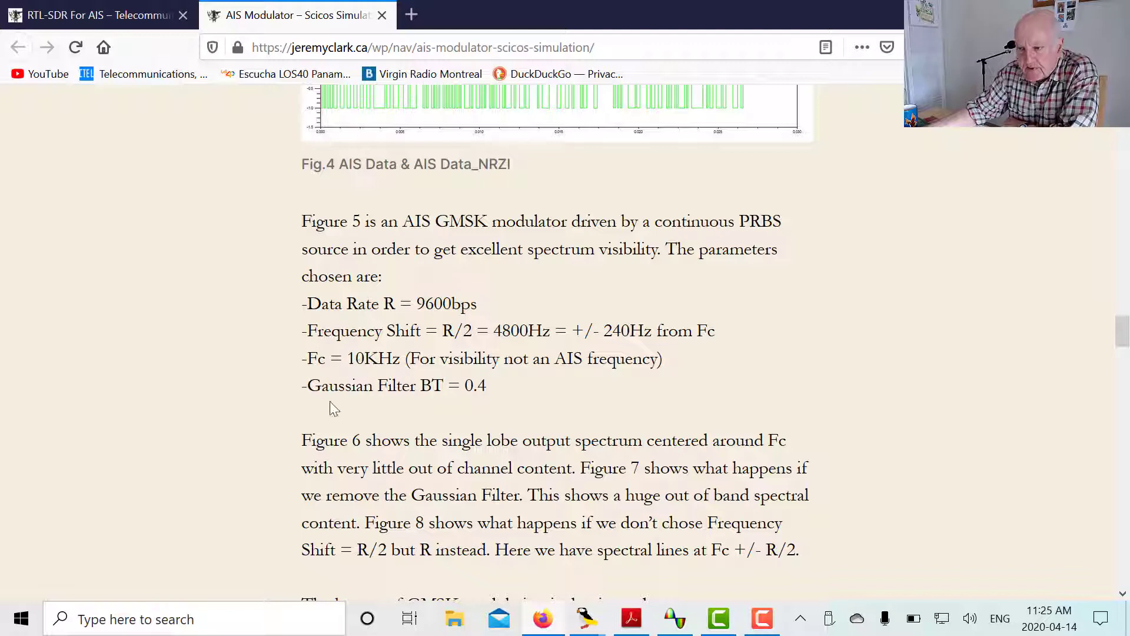
pyautogui.moveTo(427, 393)
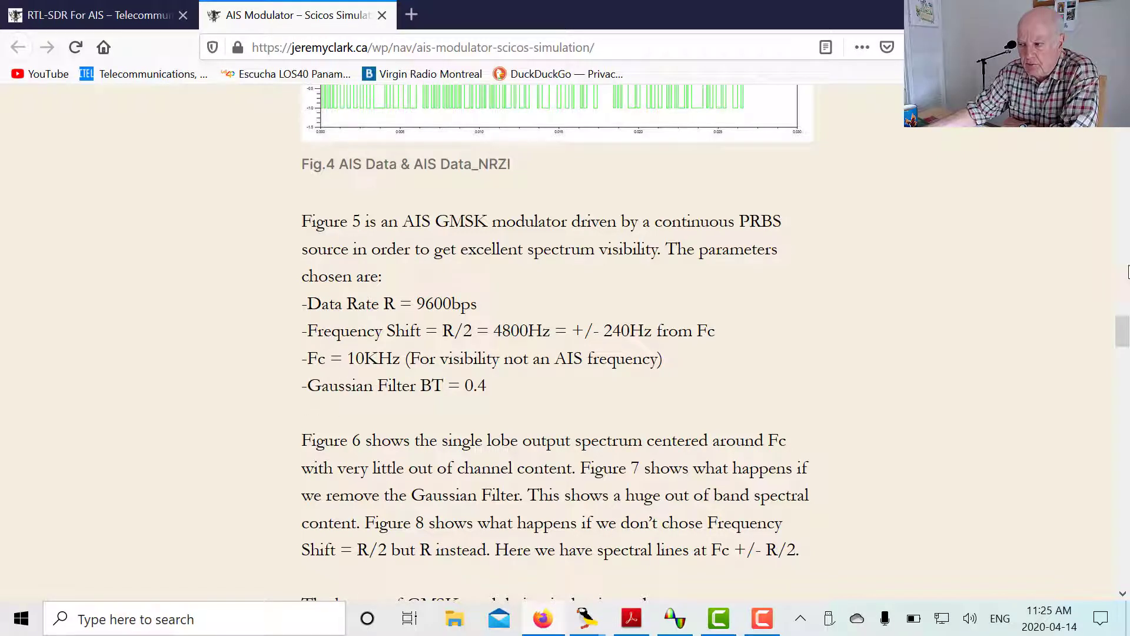
# Scroll past Fig. 5 through the Fig. 6 GMSK spectrum to Fig. 7 MSK spectrum.
pyautogui.scroll(-3)
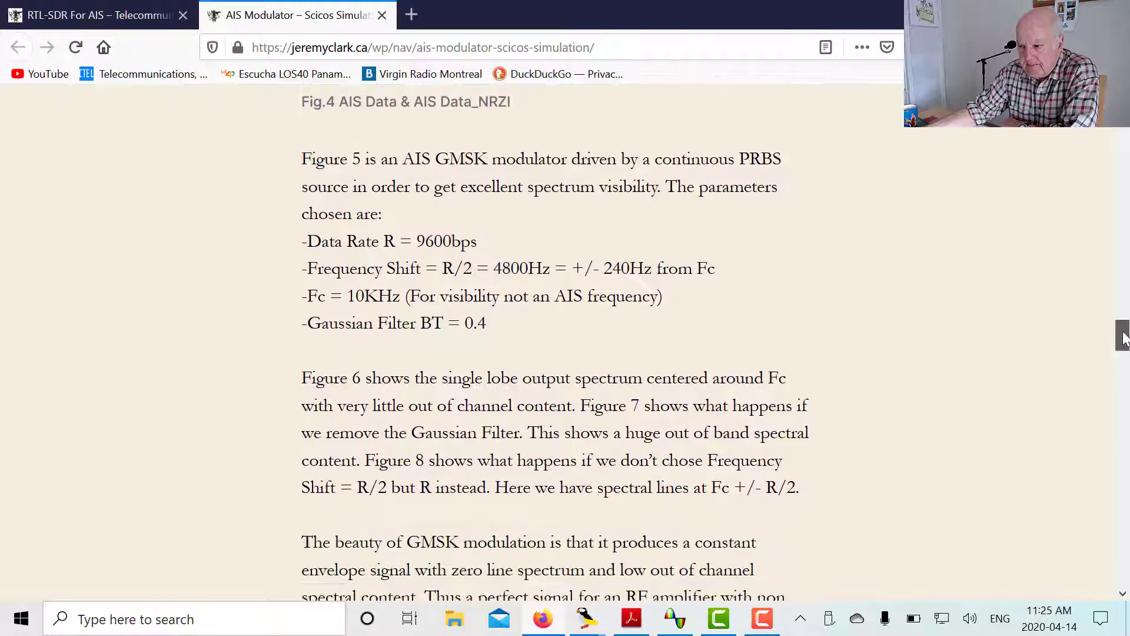
pyautogui.scroll(-3)
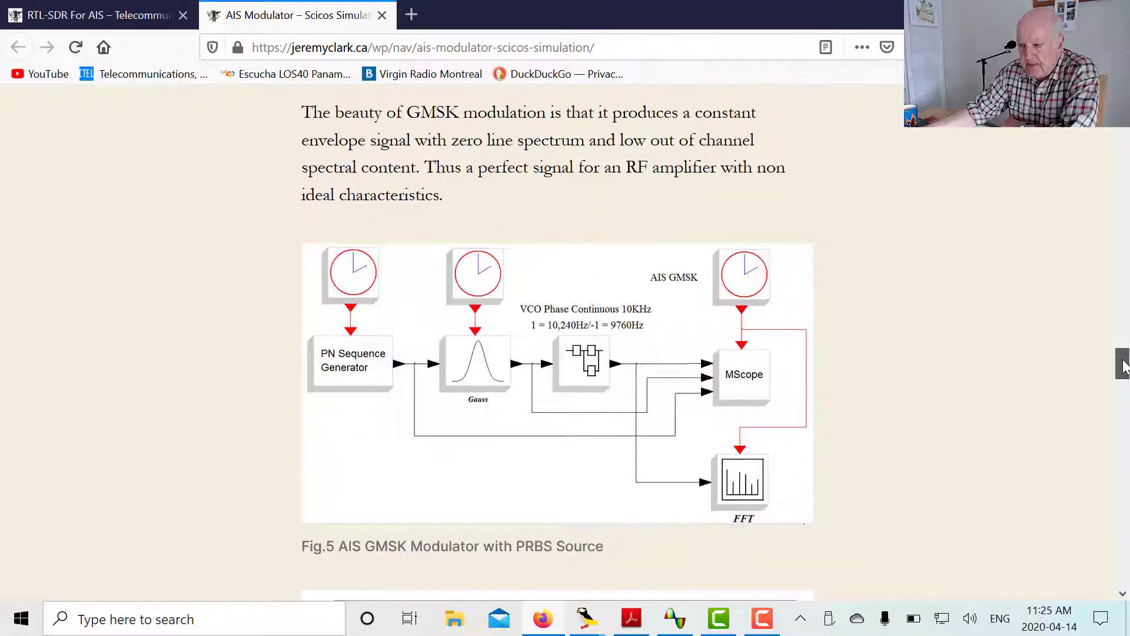
pyautogui.scroll(-3)
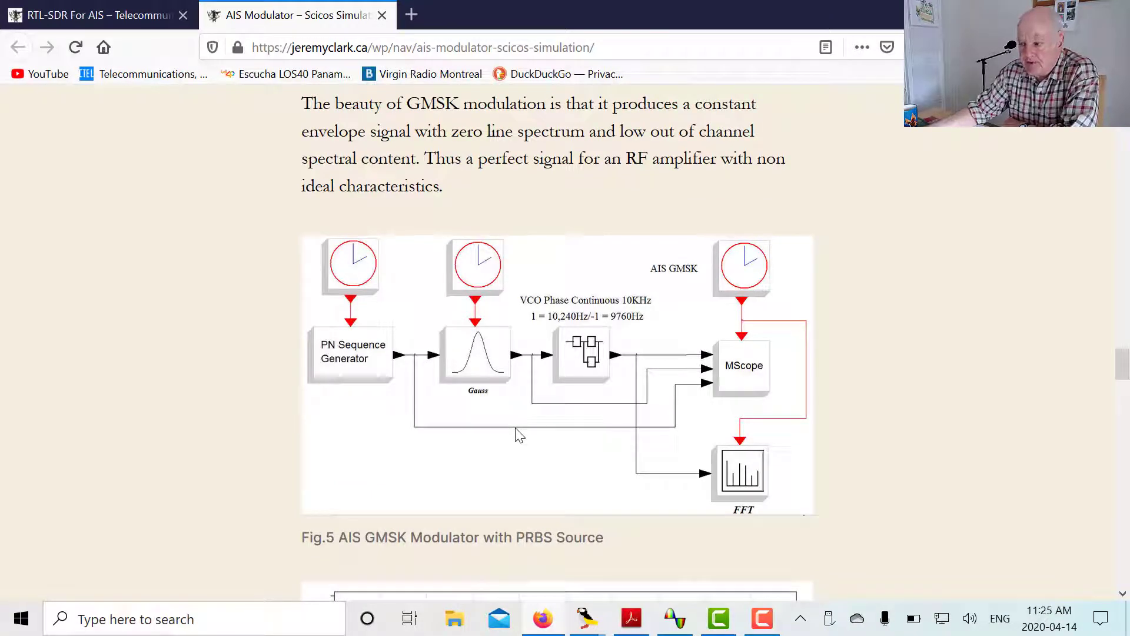
pyautogui.moveTo(344, 394)
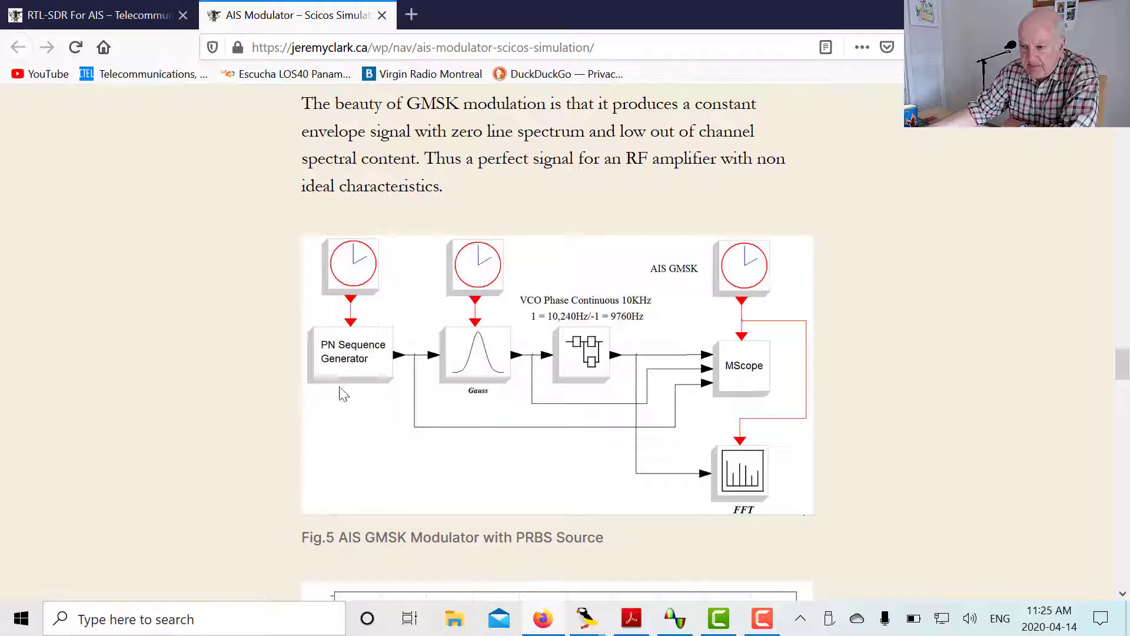
pyautogui.moveTo(337, 369)
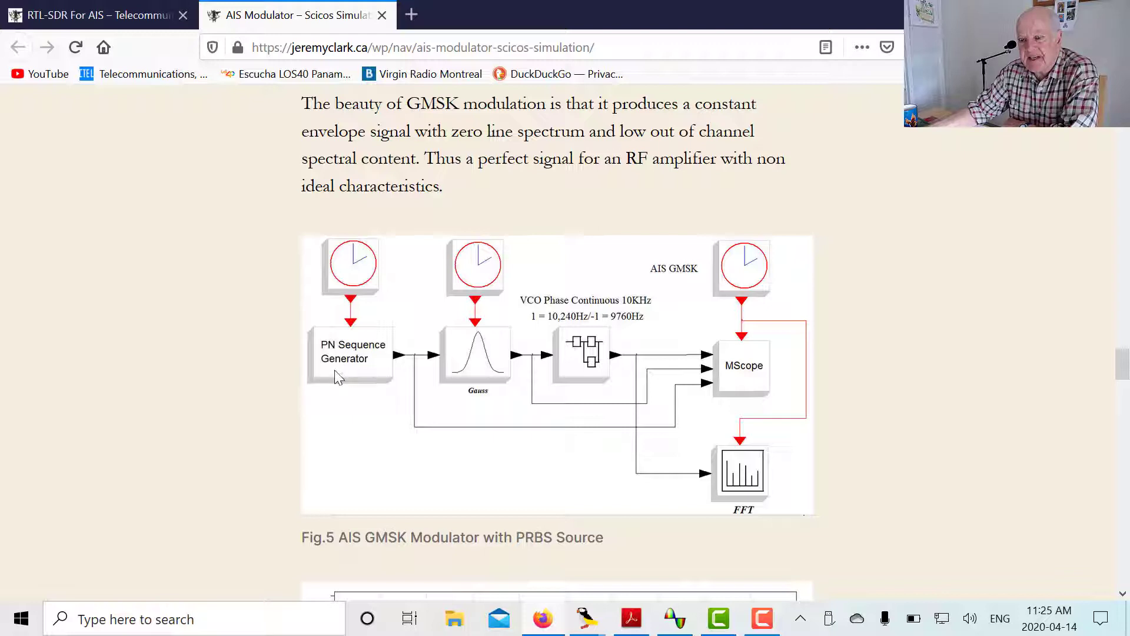
pyautogui.moveTo(346, 391)
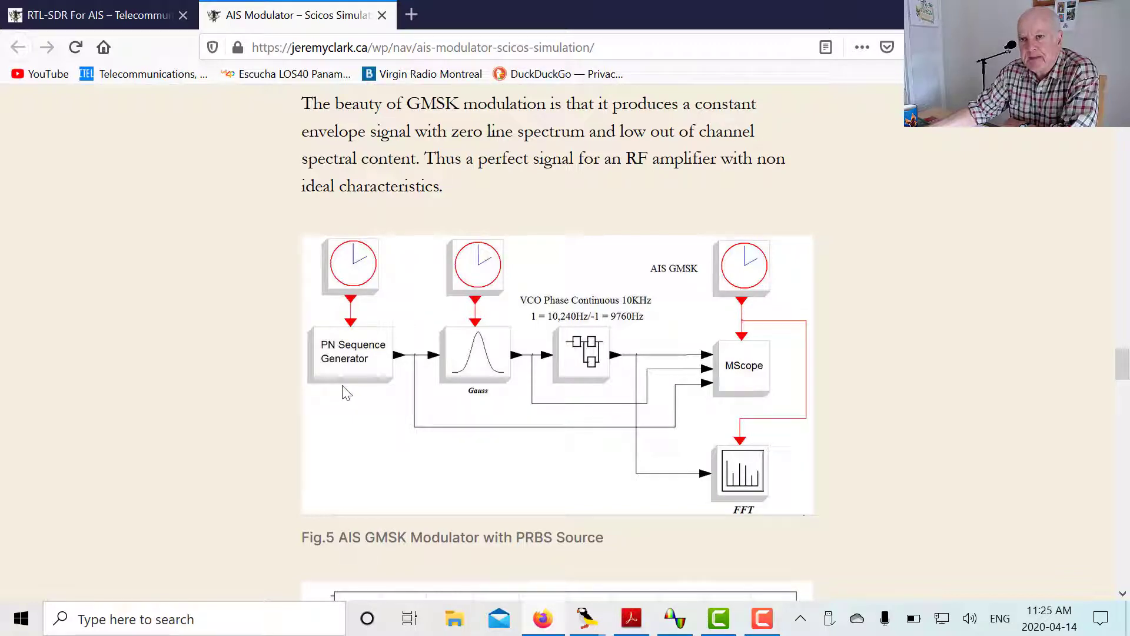
pyautogui.moveTo(343, 392)
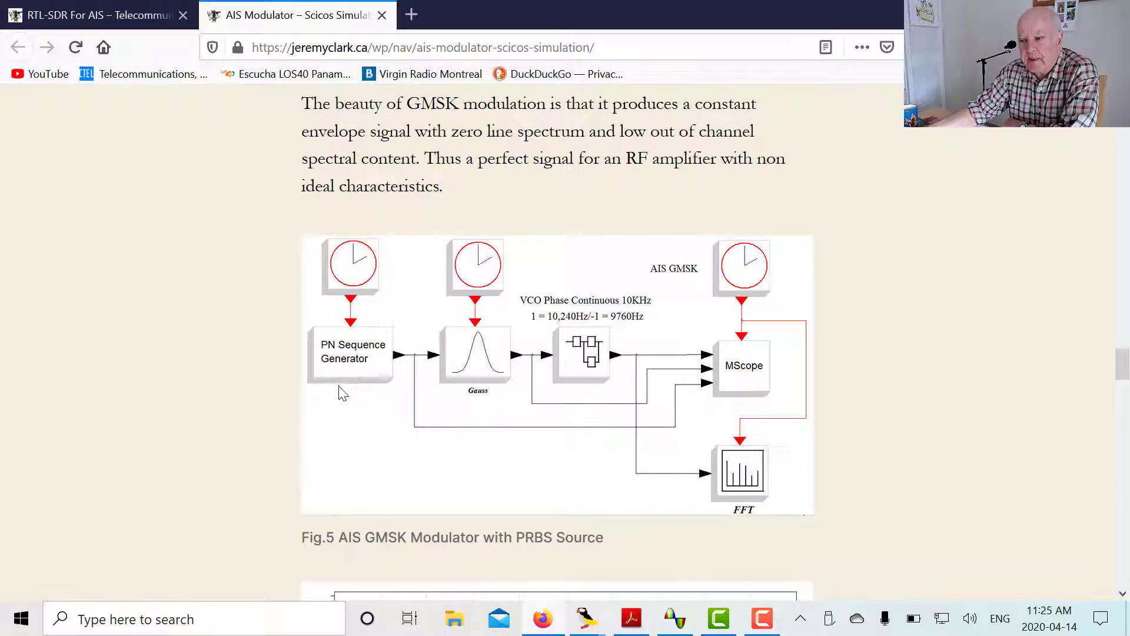
pyautogui.moveTo(310, 381)
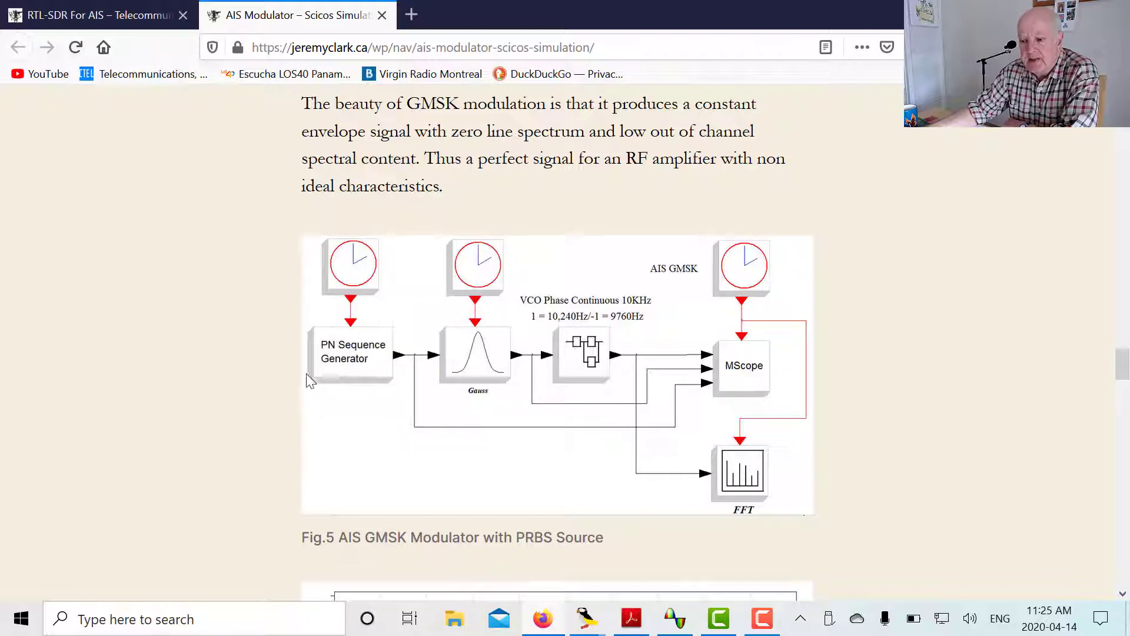
pyautogui.moveTo(341, 384)
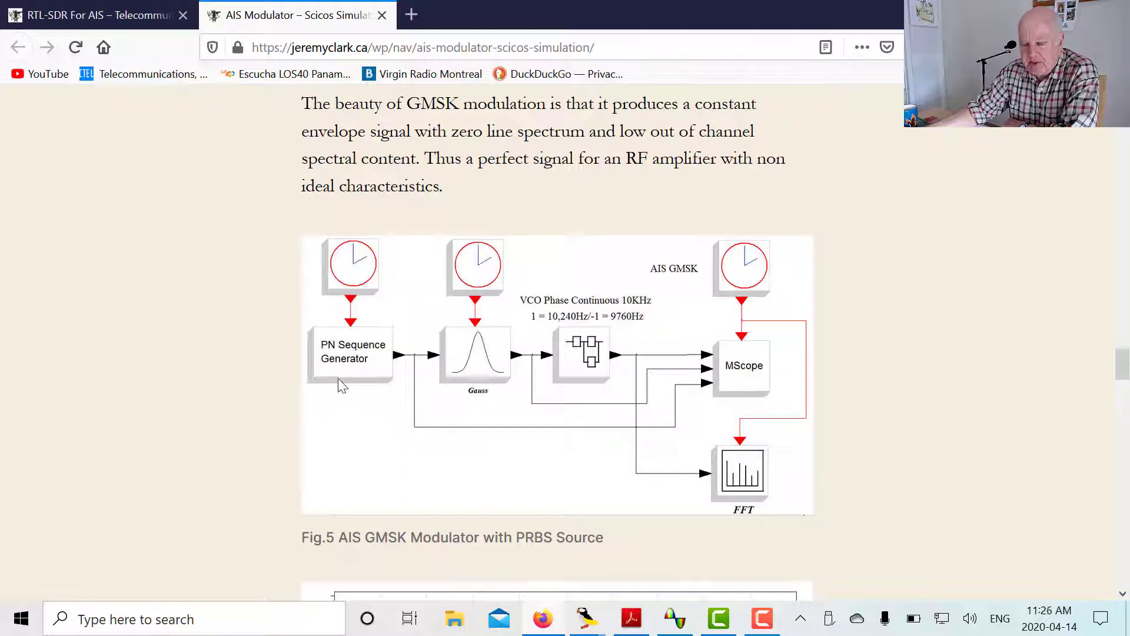
pyautogui.moveTo(1123, 392)
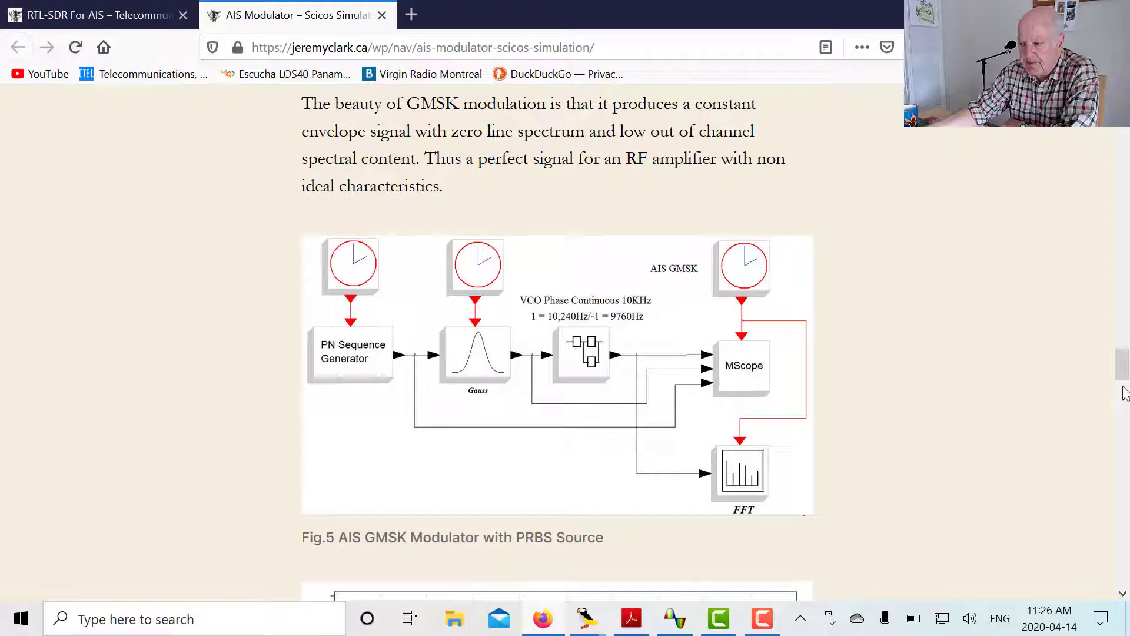
pyautogui.moveTo(591, 353)
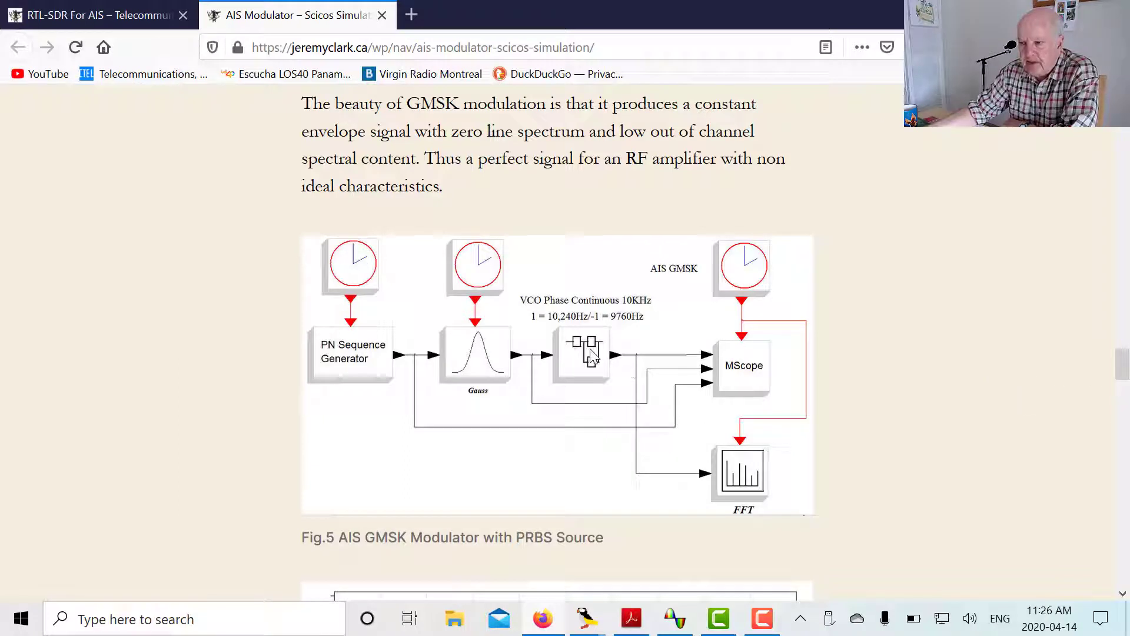
pyautogui.moveTo(533, 360)
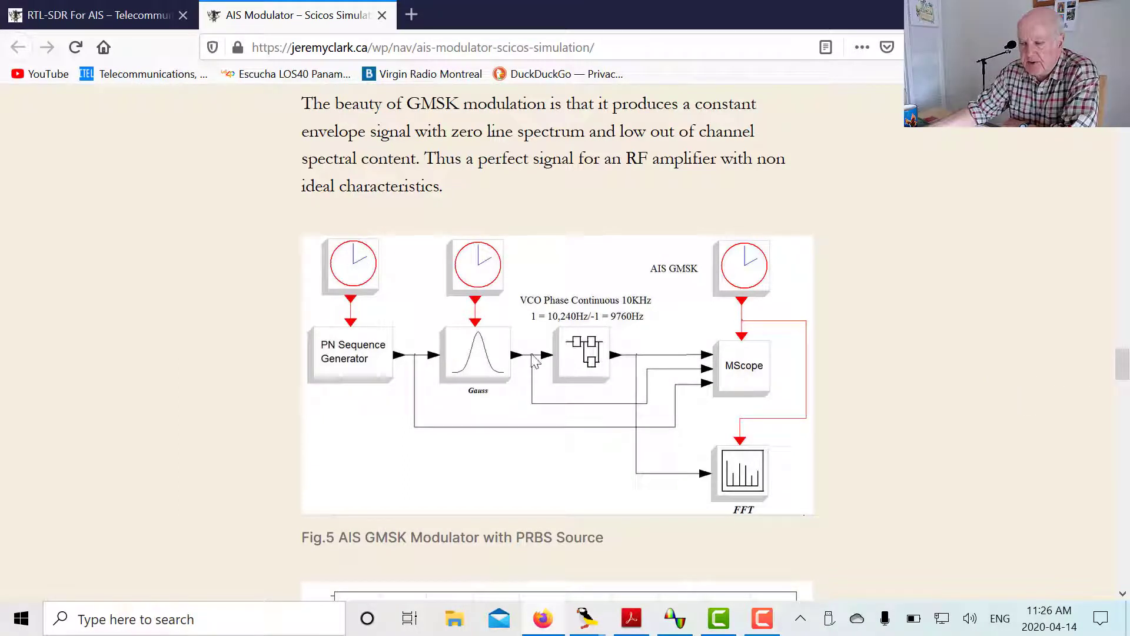
pyautogui.moveTo(573, 346)
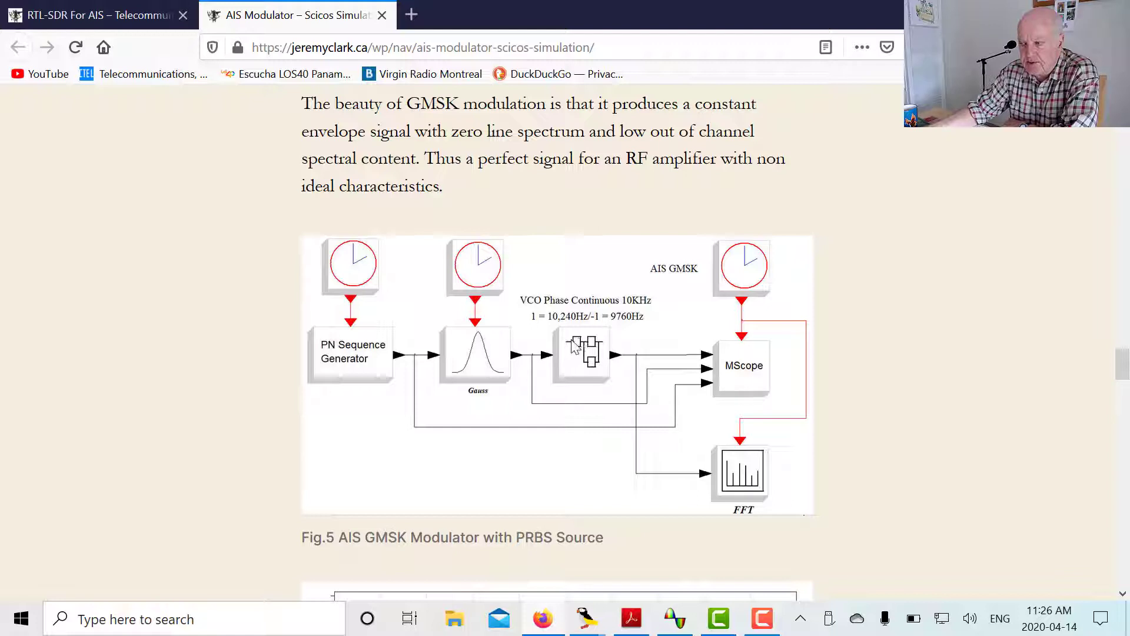
pyautogui.moveTo(990, 315)
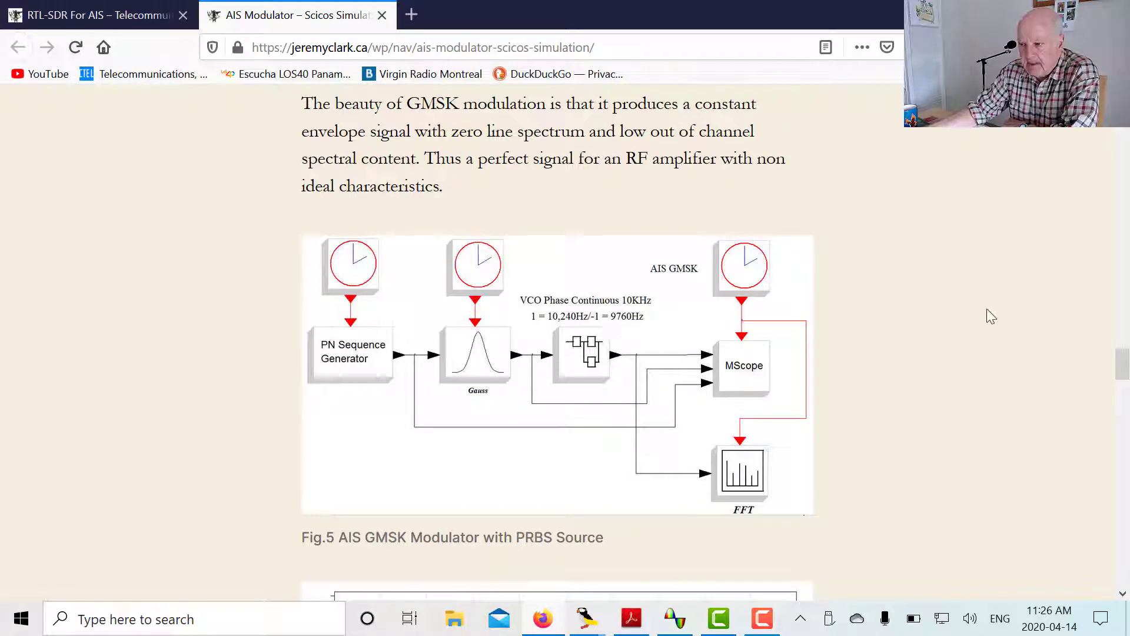
pyautogui.moveTo(741, 471)
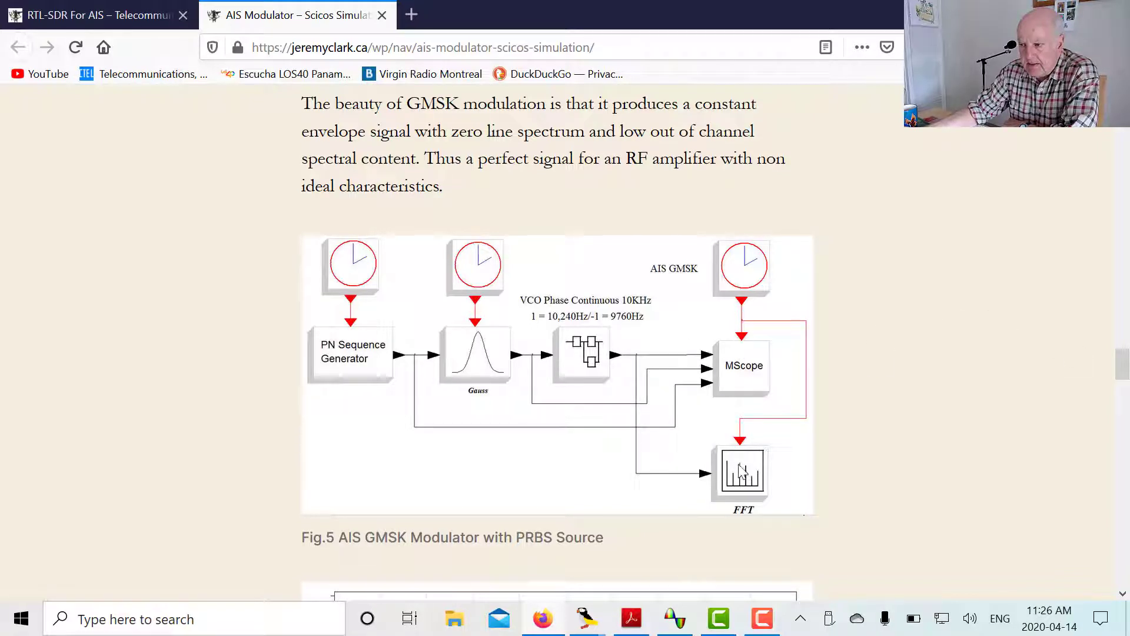
pyautogui.moveTo(489, 373)
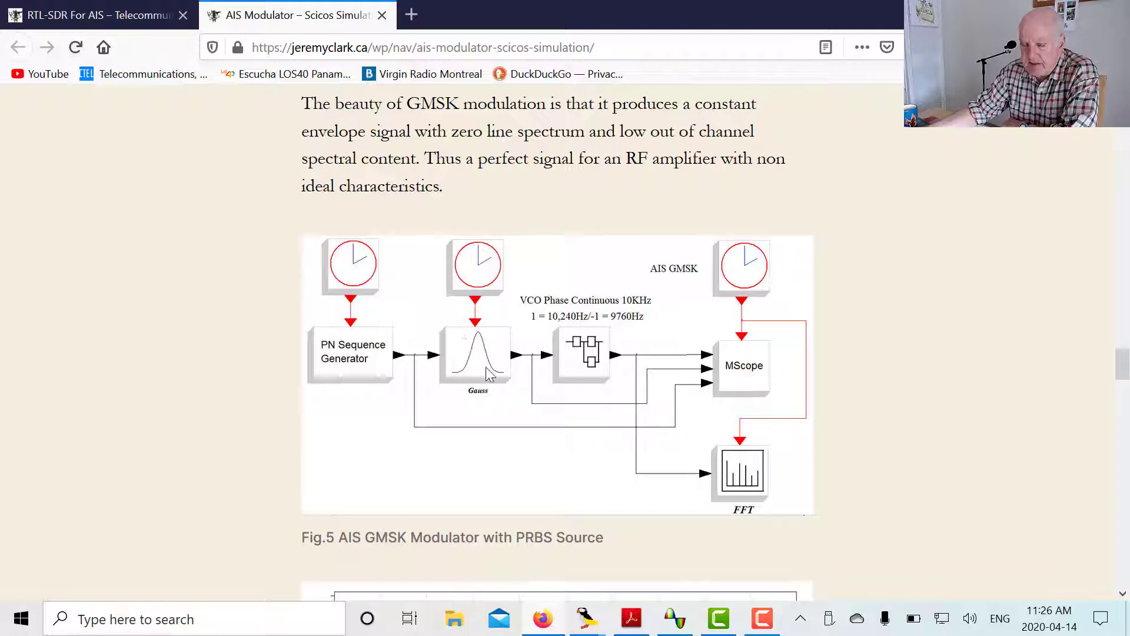
pyautogui.moveTo(1121, 364)
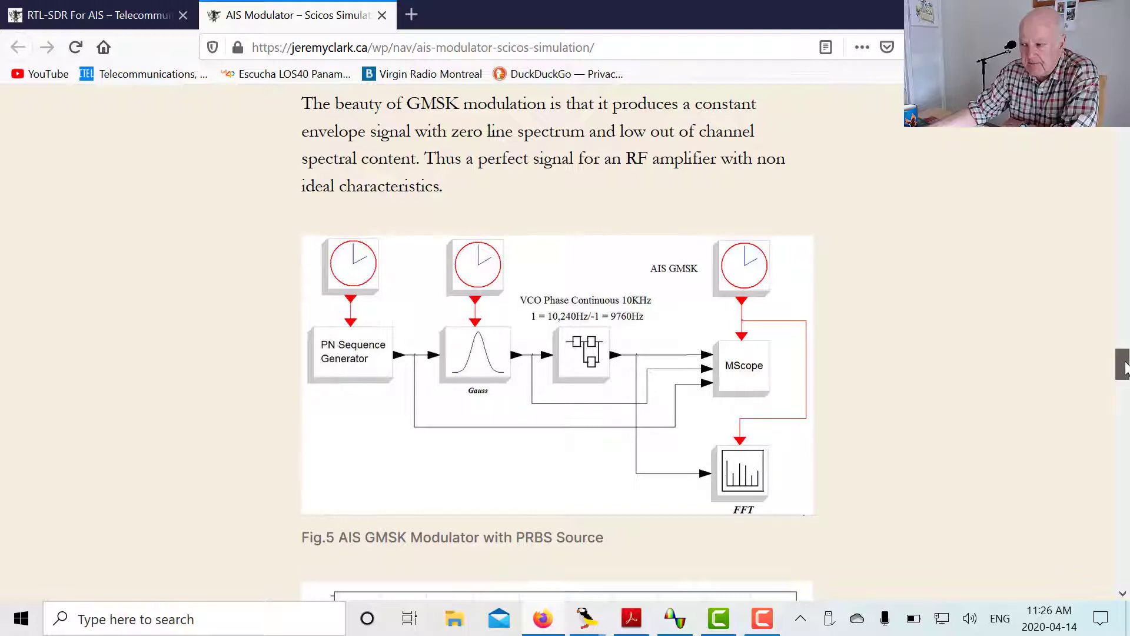
pyautogui.scroll(-3)
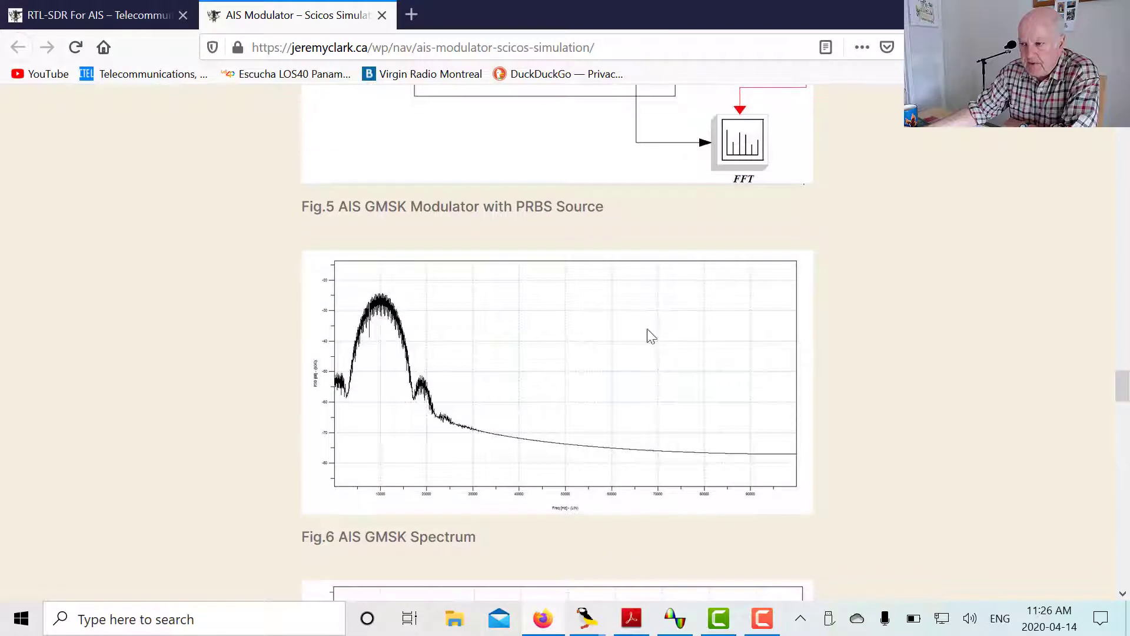
pyautogui.moveTo(375, 324)
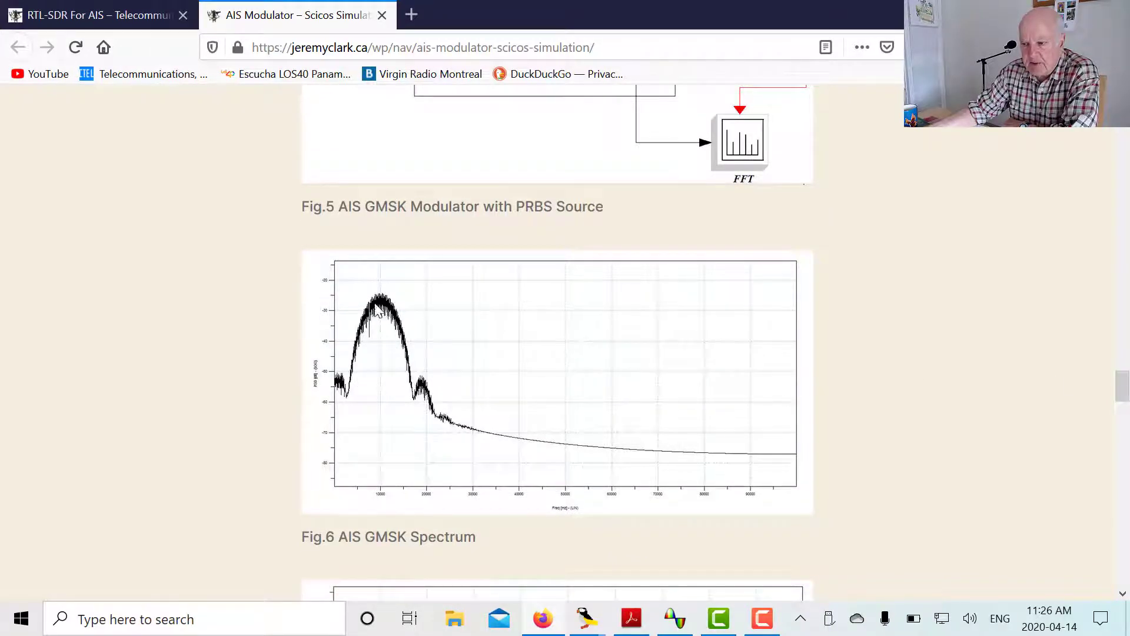
pyautogui.moveTo(564, 440)
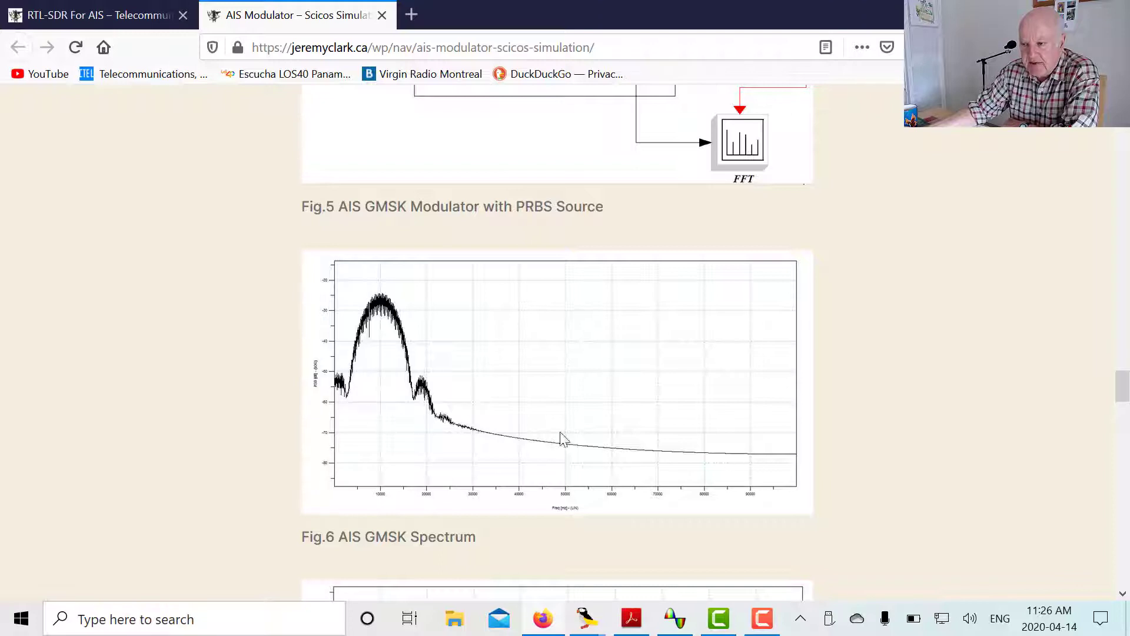
pyautogui.moveTo(627, 445)
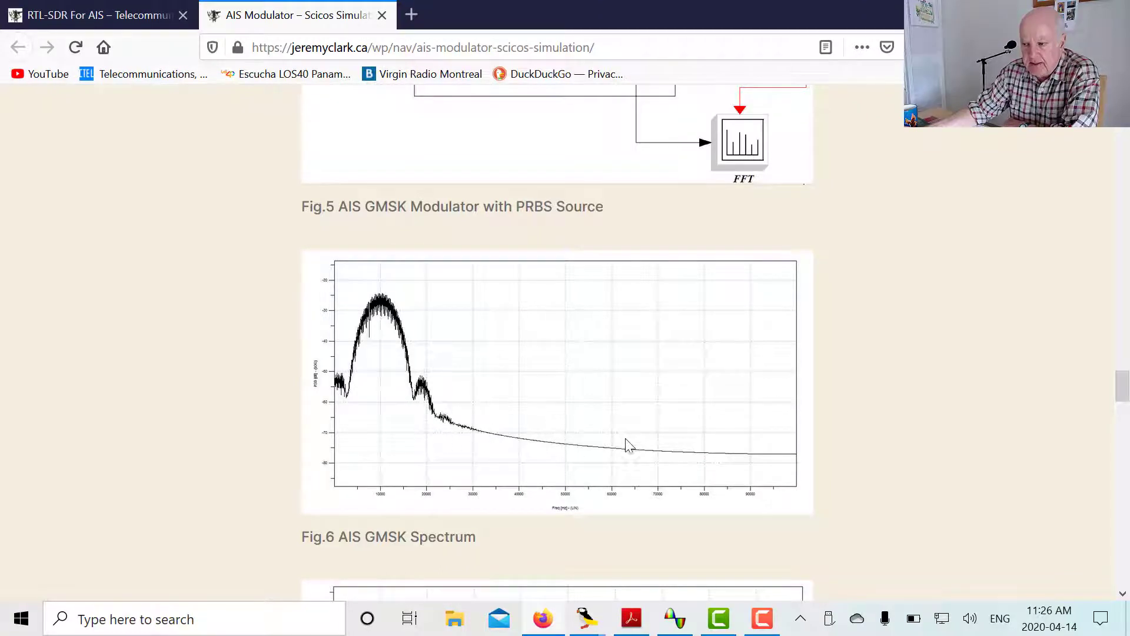
pyautogui.scroll(-3)
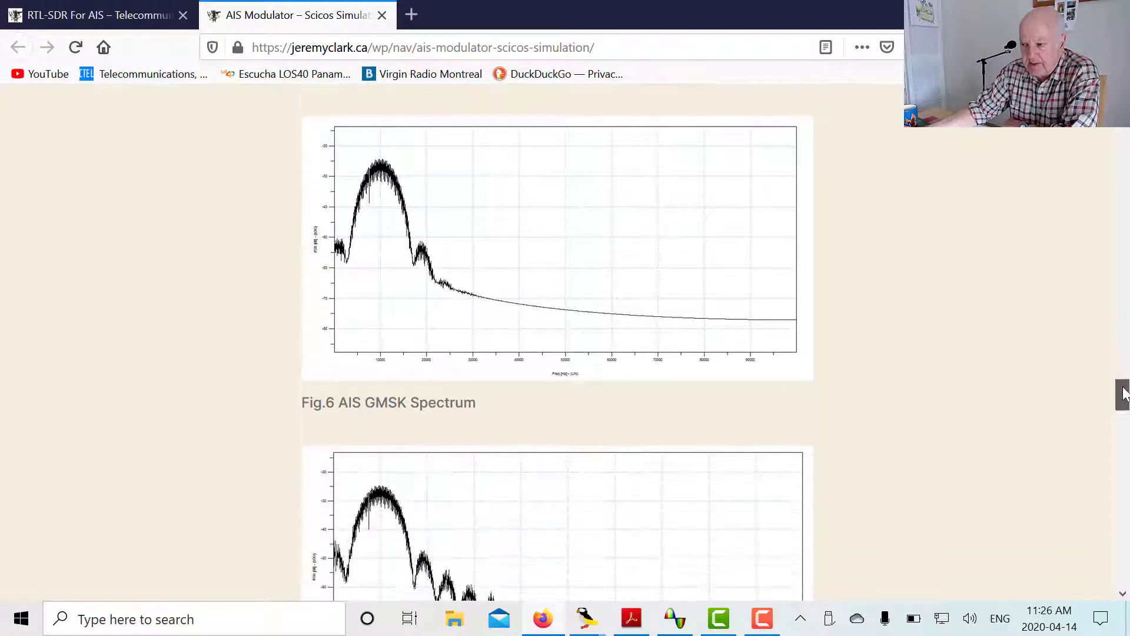
pyautogui.scroll(-3)
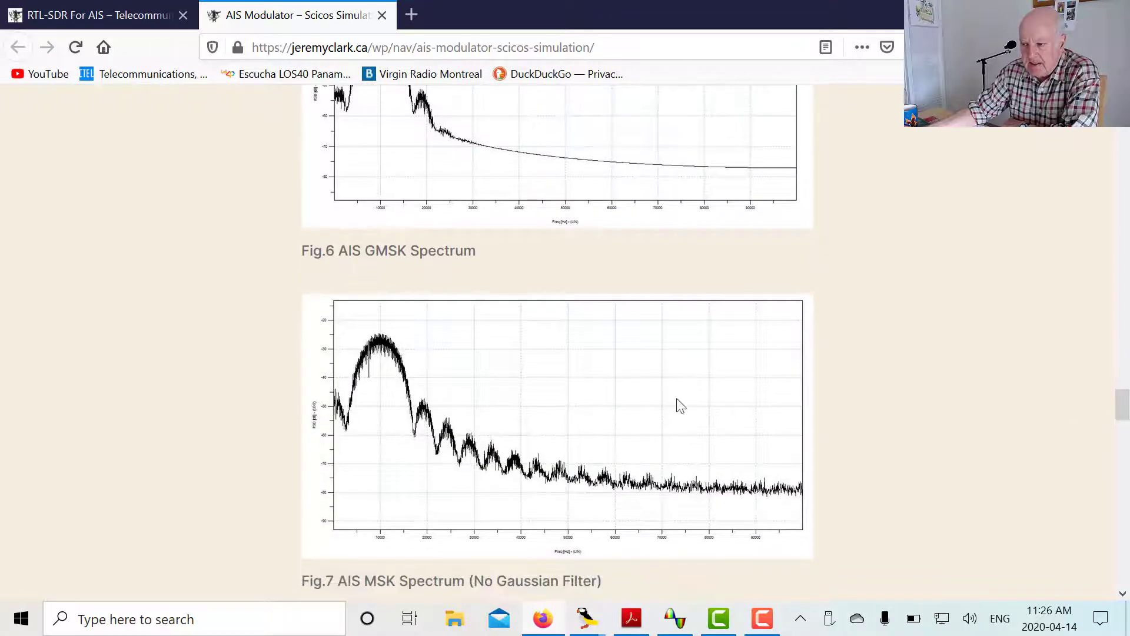
pyautogui.moveTo(597, 418)
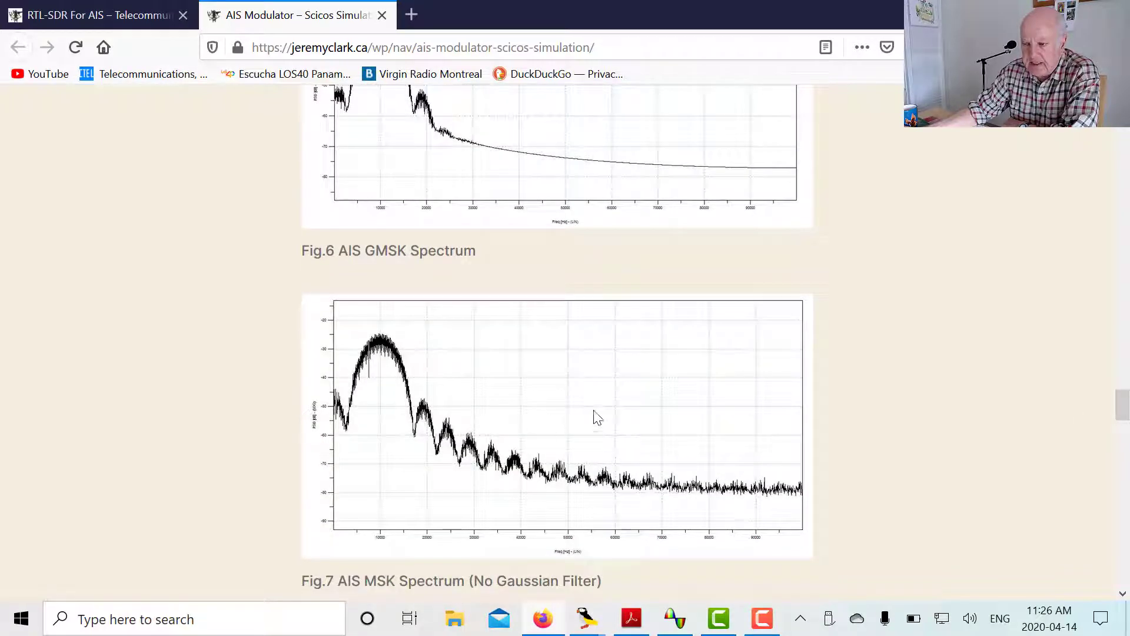
pyautogui.scroll(-3)
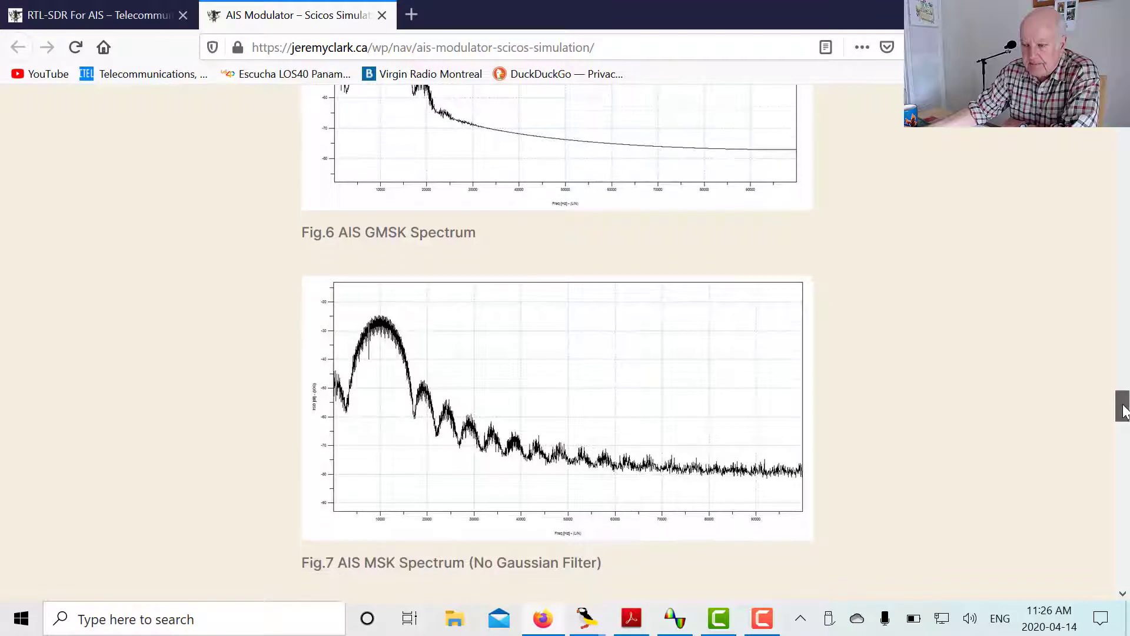
pyautogui.scroll(-3)
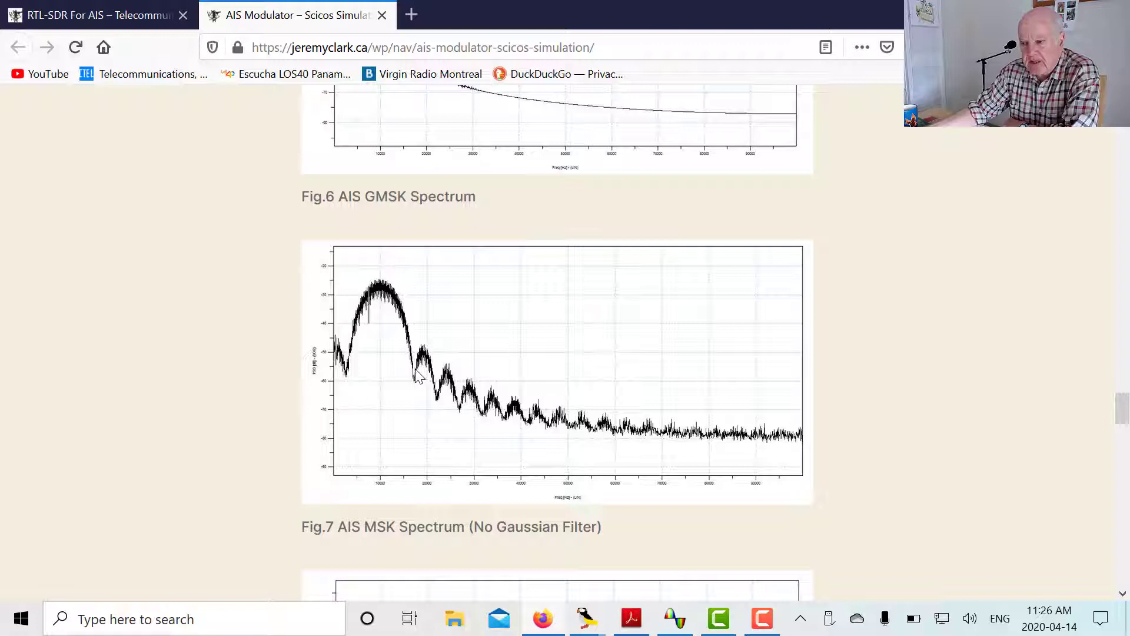
pyautogui.moveTo(505, 431)
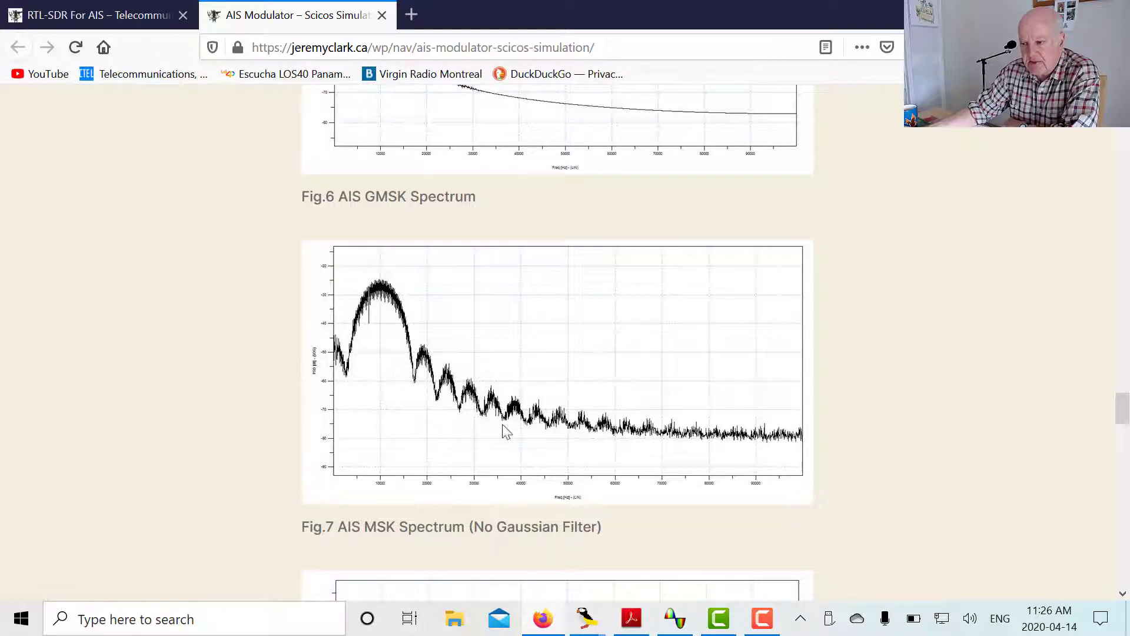
pyautogui.moveTo(433, 371)
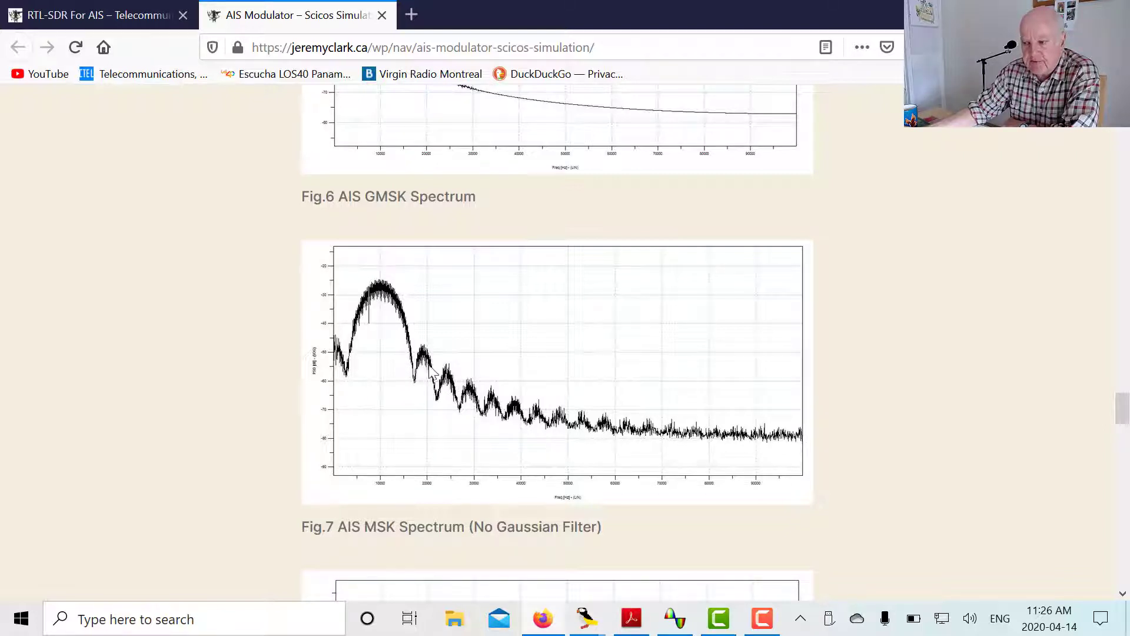
pyautogui.moveTo(407, 378)
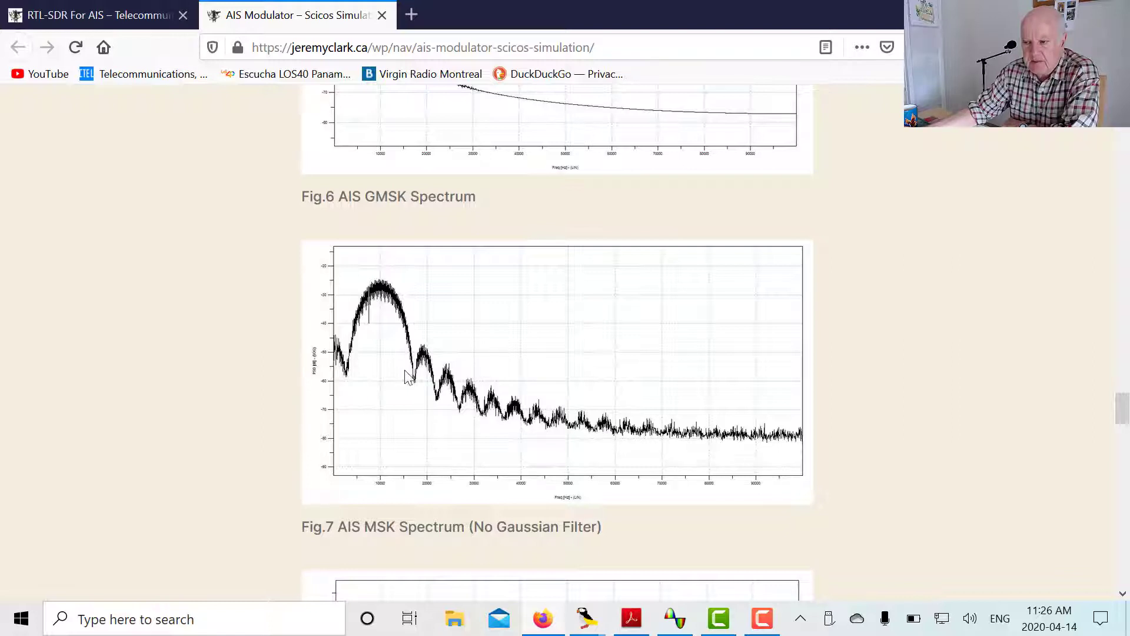
pyautogui.moveTo(382, 317)
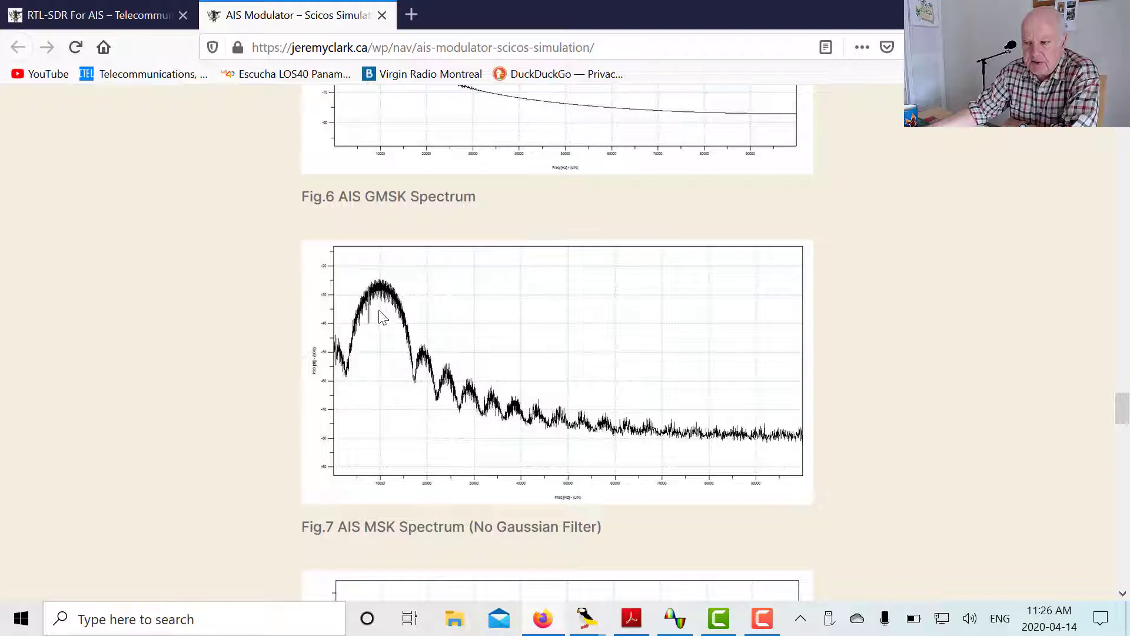
pyautogui.moveTo(487, 401)
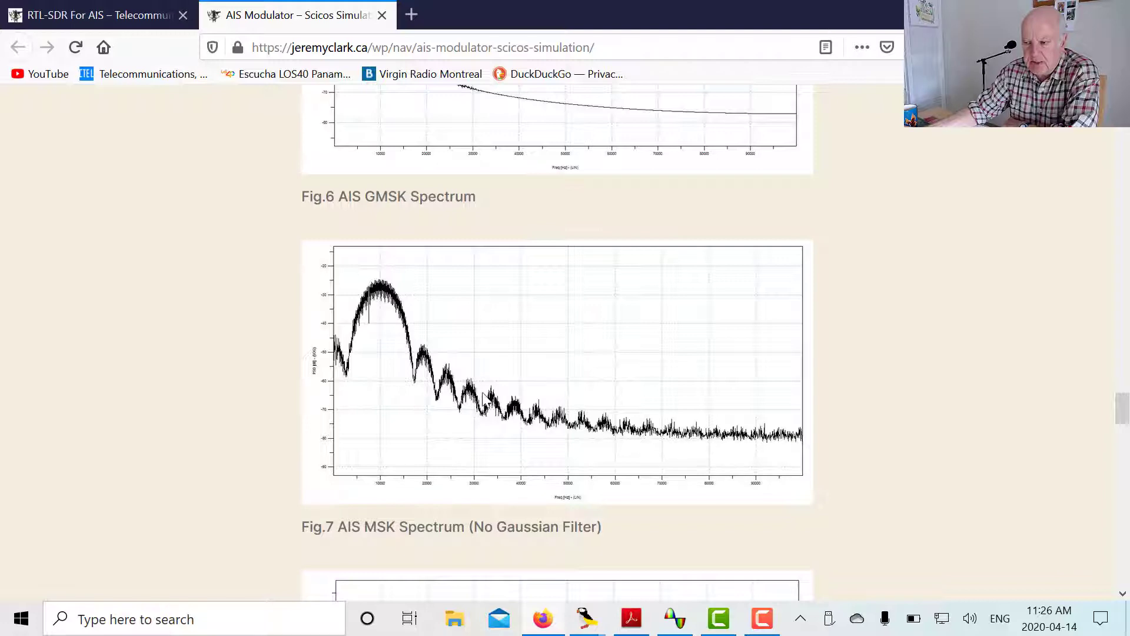
pyautogui.scroll(-3)
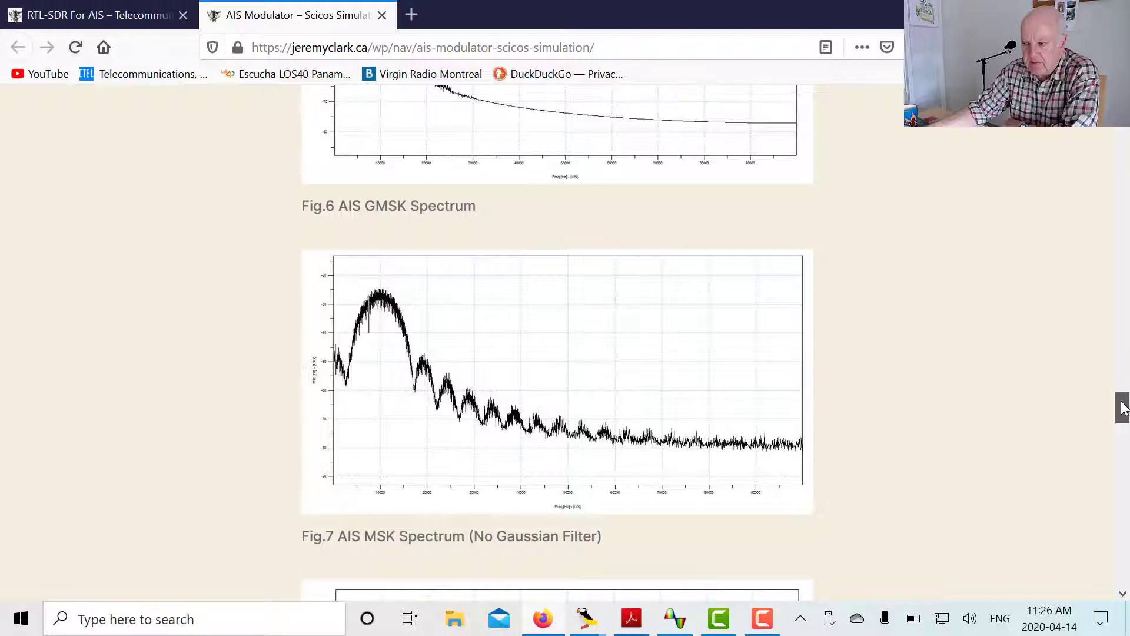
pyautogui.scroll(-3)
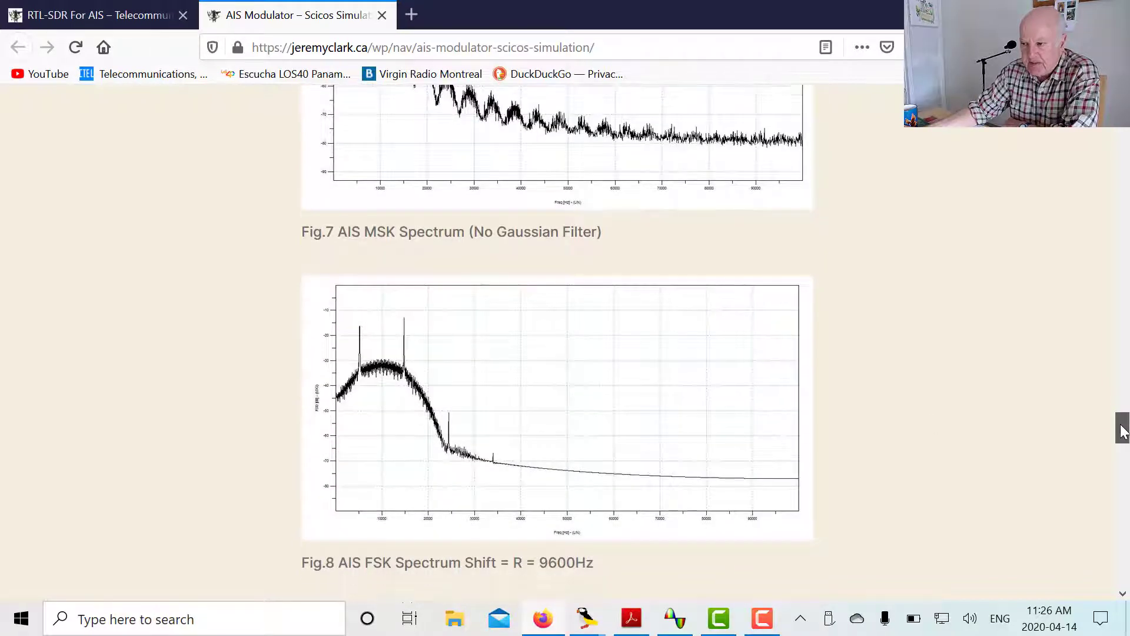
pyautogui.scroll(-3)
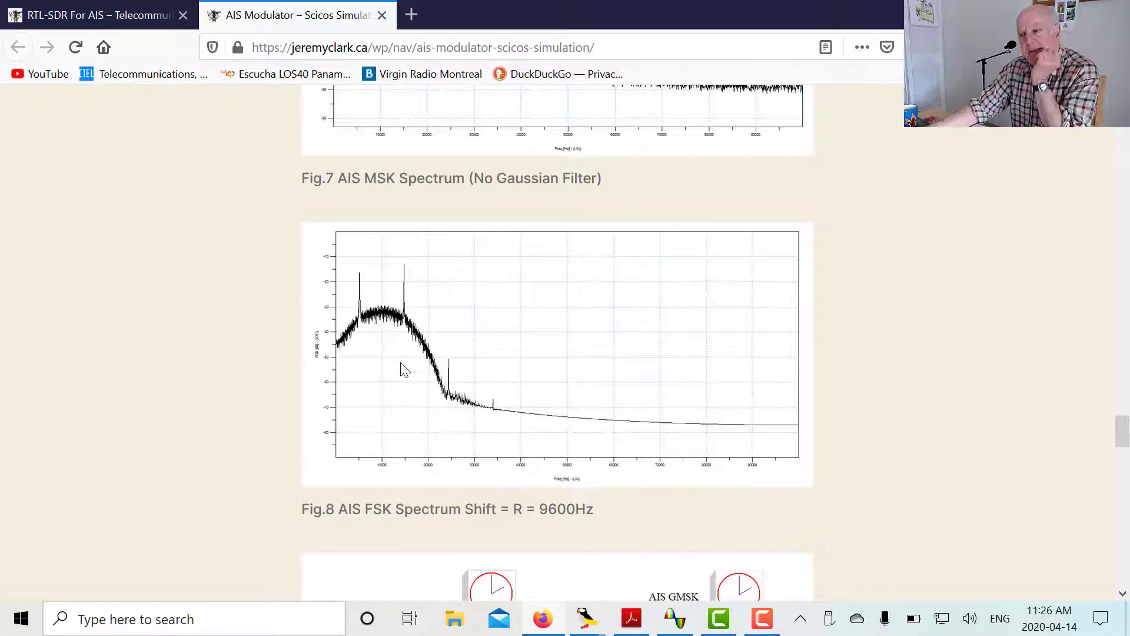
pyautogui.moveTo(392, 373)
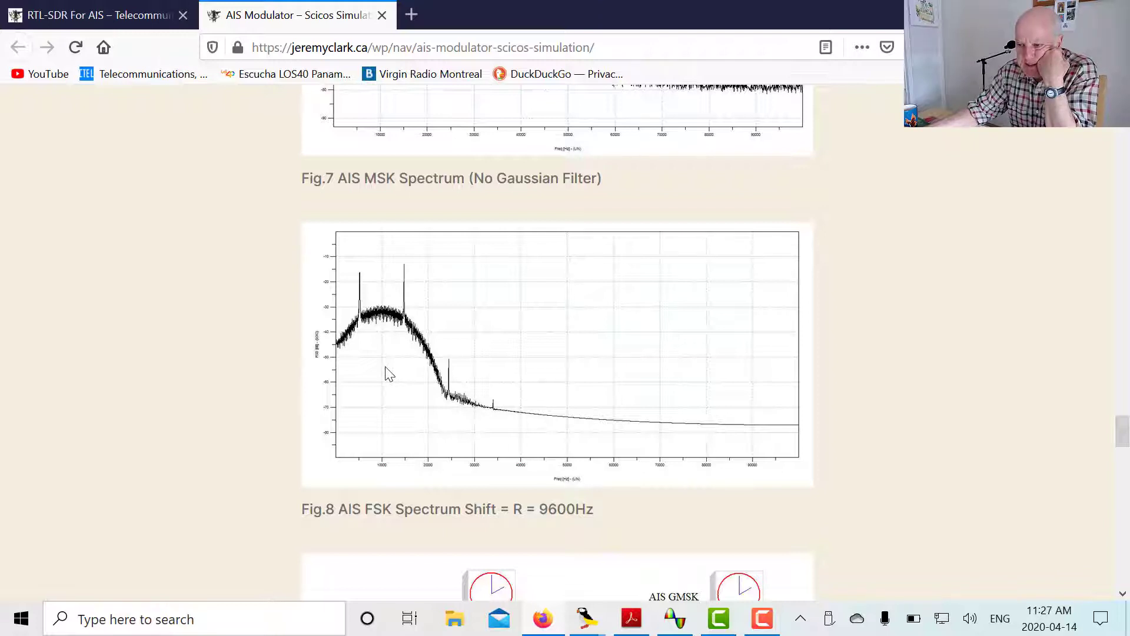
pyautogui.moveTo(363, 295)
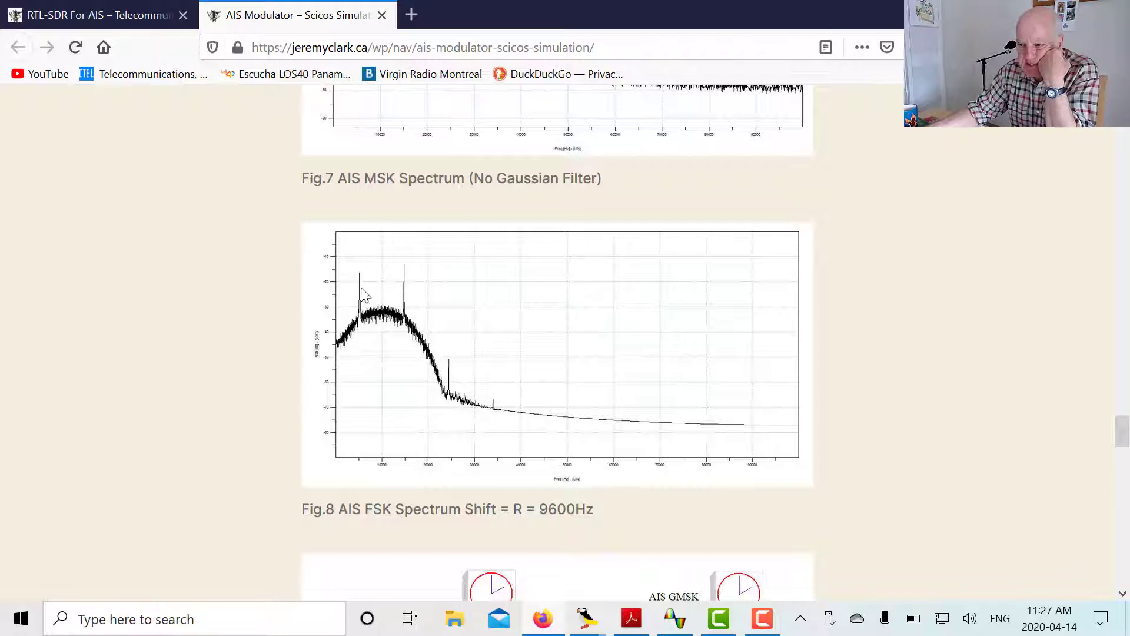
pyautogui.moveTo(357, 302)
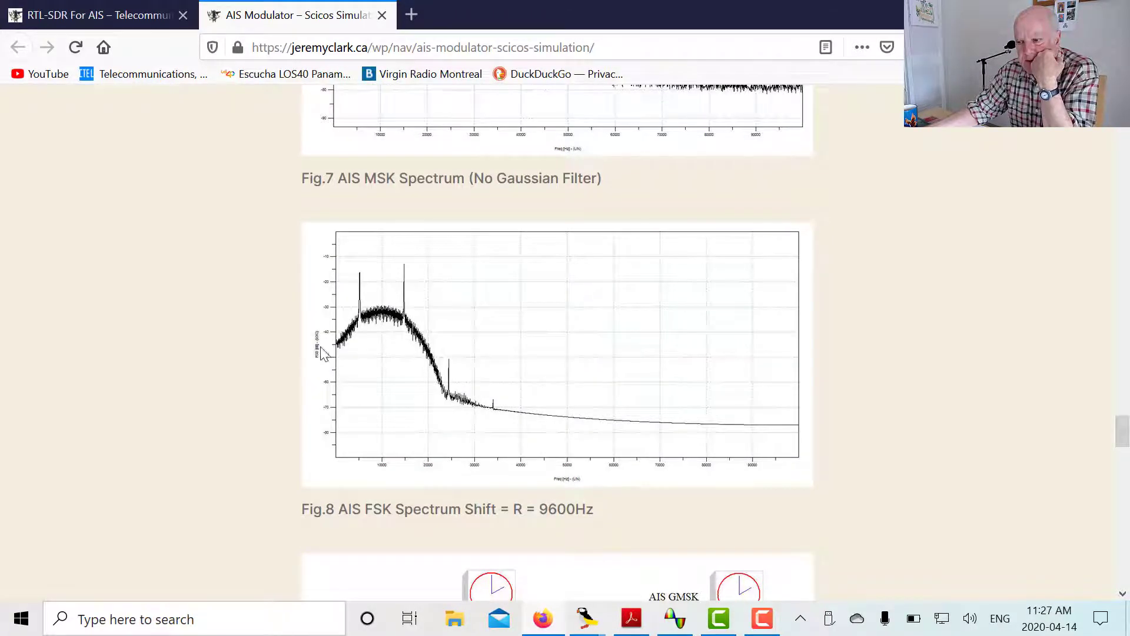
pyautogui.moveTo(331, 322)
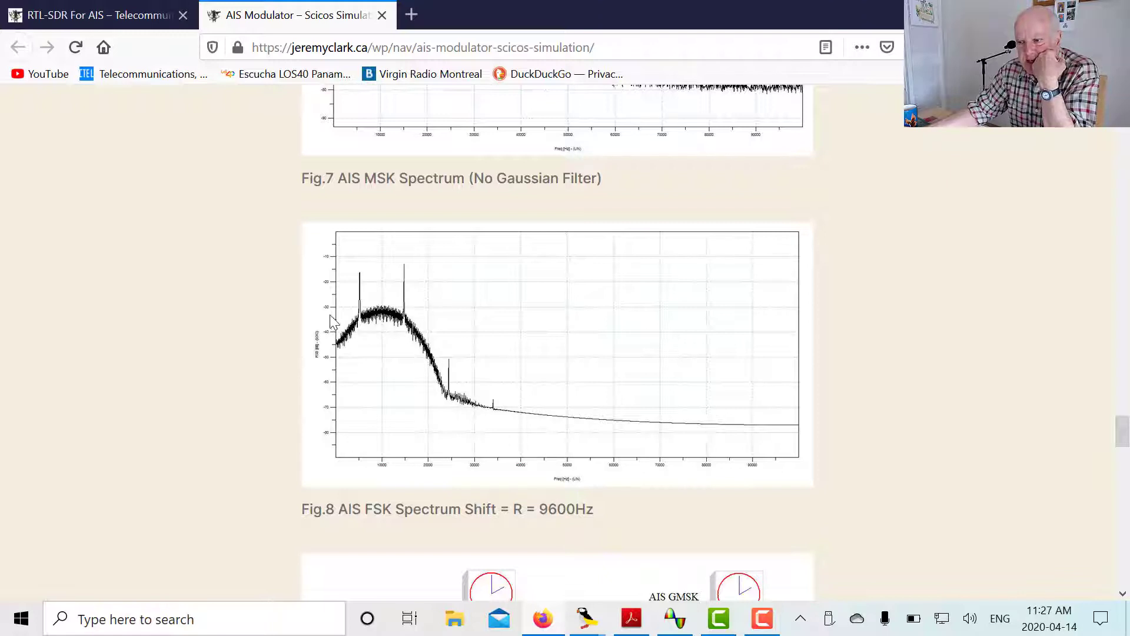
pyautogui.moveTo(389, 324)
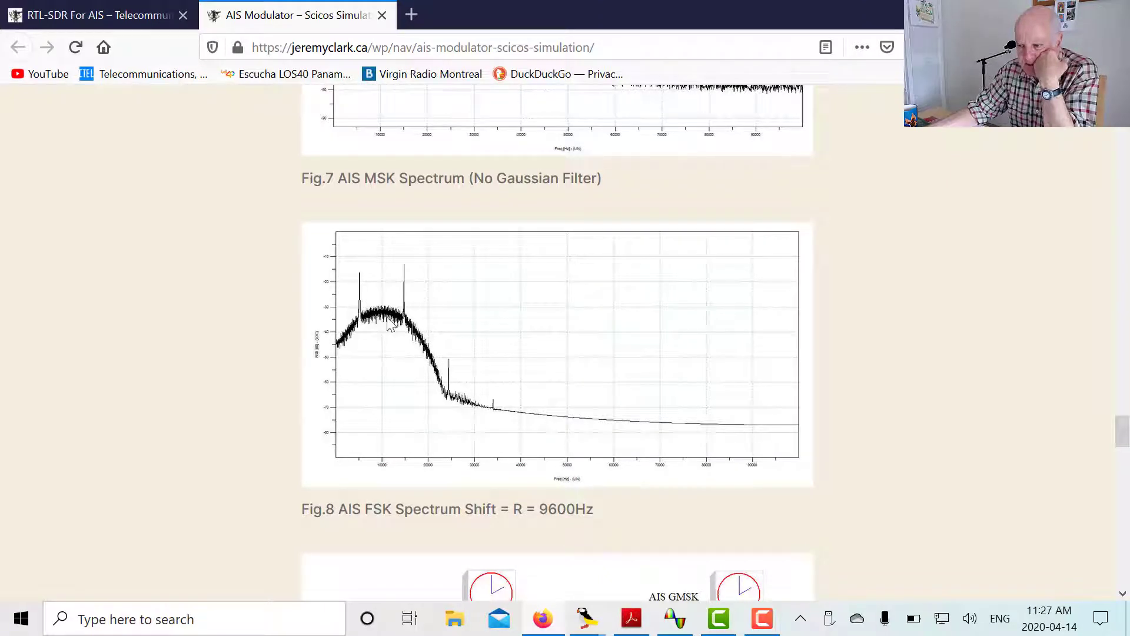
pyautogui.moveTo(429, 327)
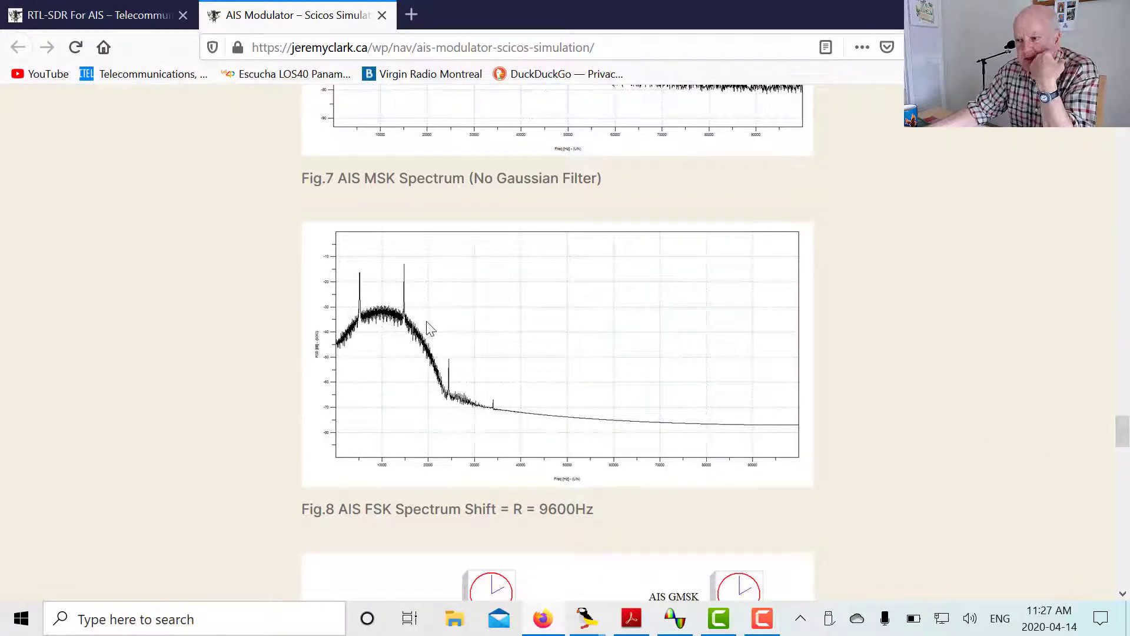
pyautogui.moveTo(401, 329)
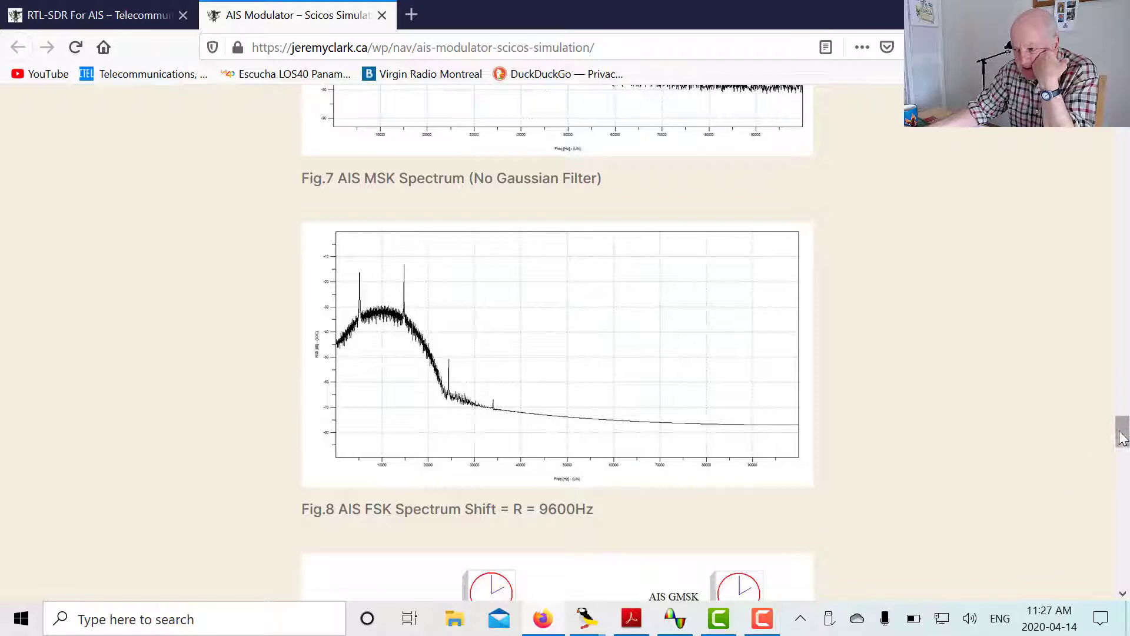
# Scroll past Fig. 9 to the Fig. 10 slot data and FM output plots.
pyautogui.scroll(-3)
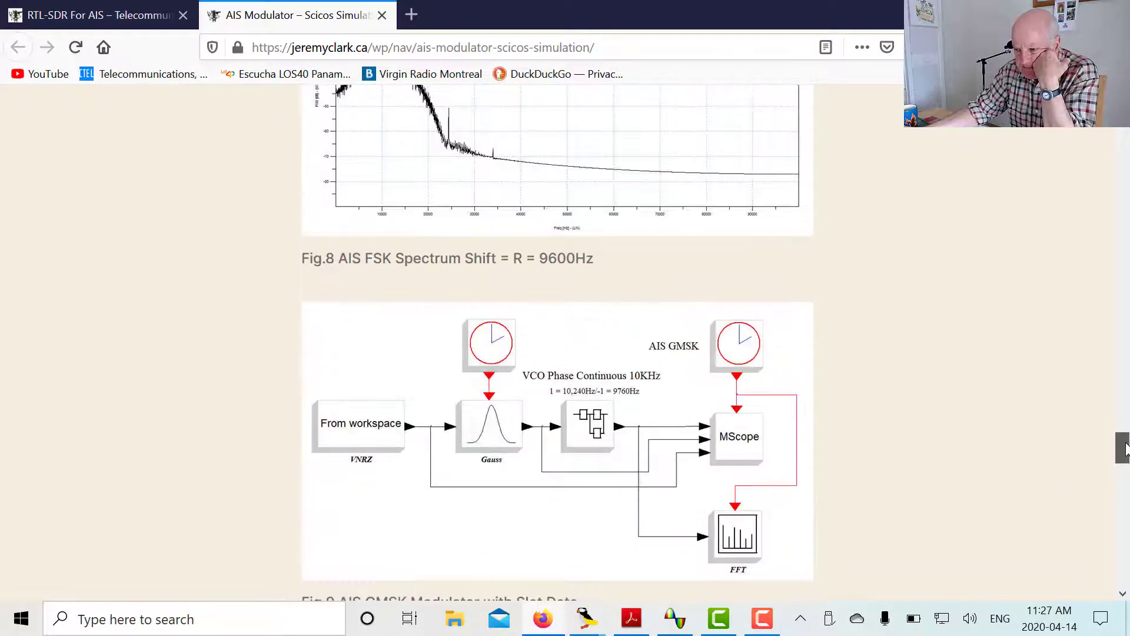
pyautogui.scroll(-3)
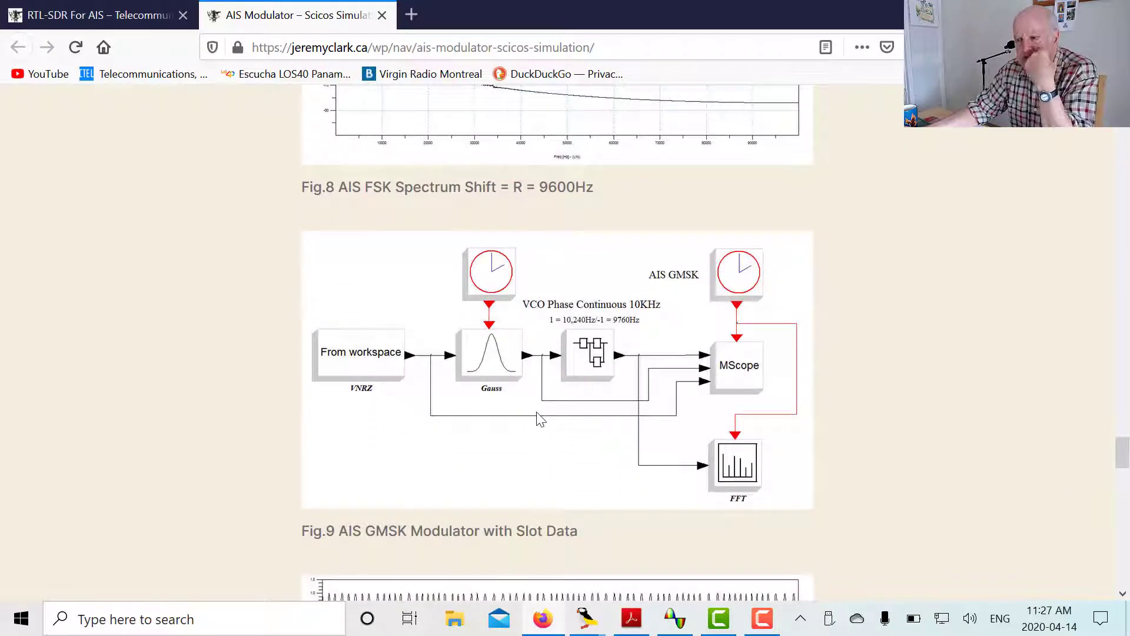
pyautogui.moveTo(361, 382)
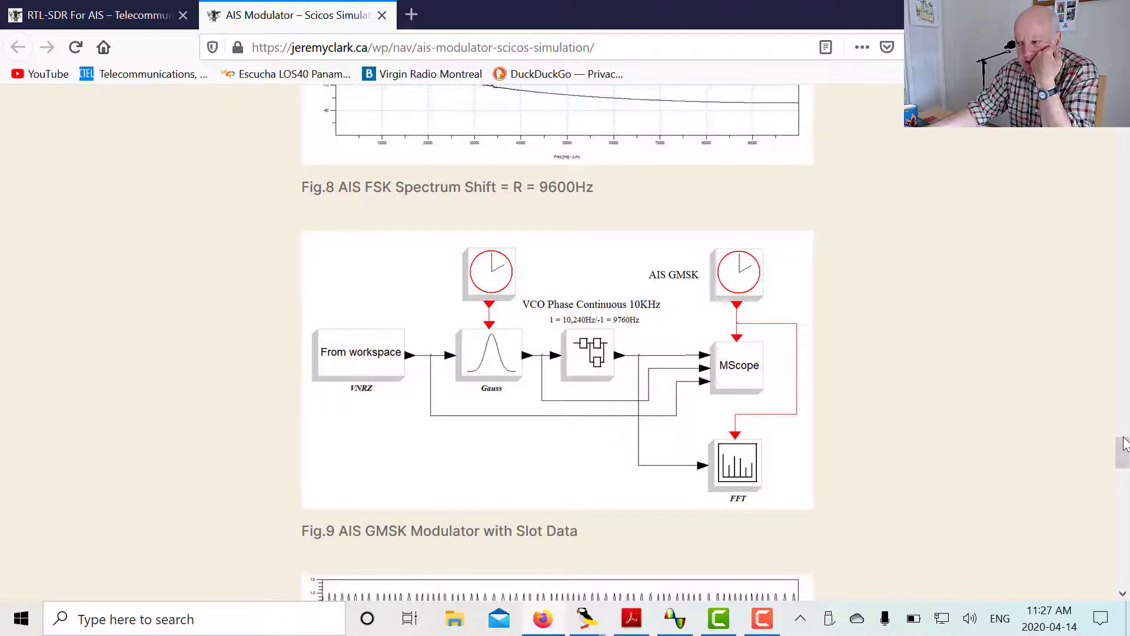
pyautogui.scroll(-3)
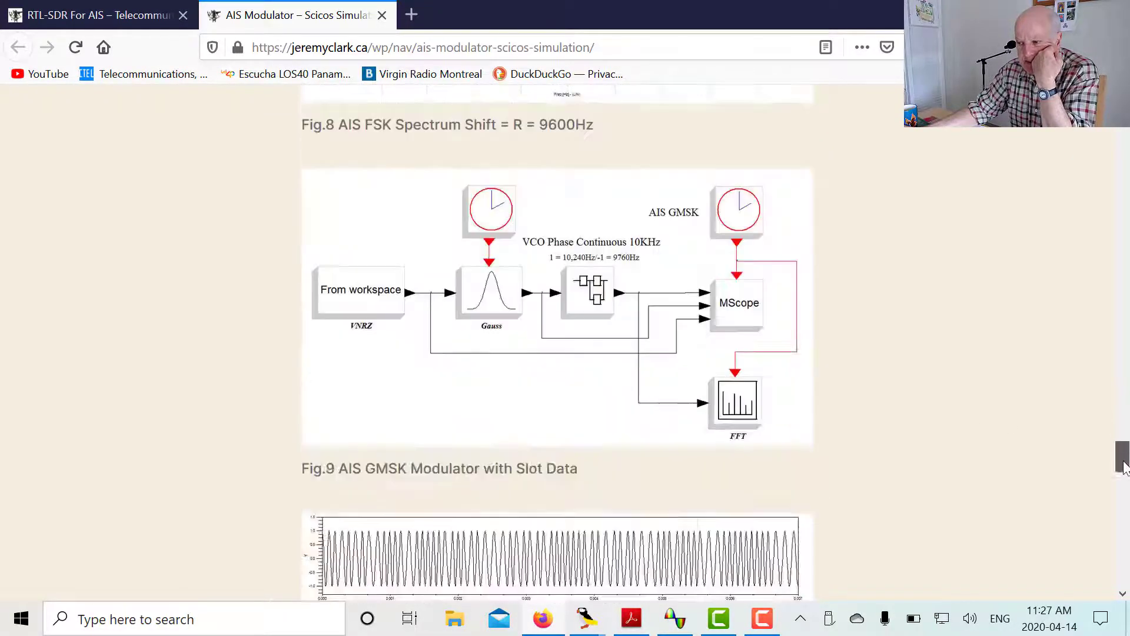
pyautogui.scroll(-3)
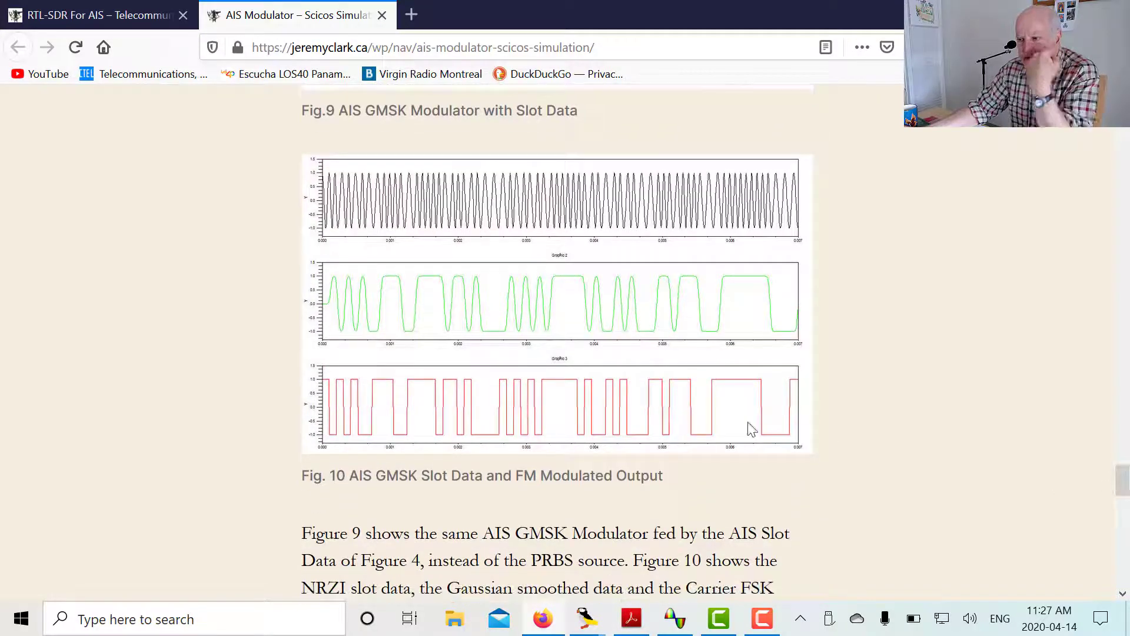
pyautogui.moveTo(629, 413)
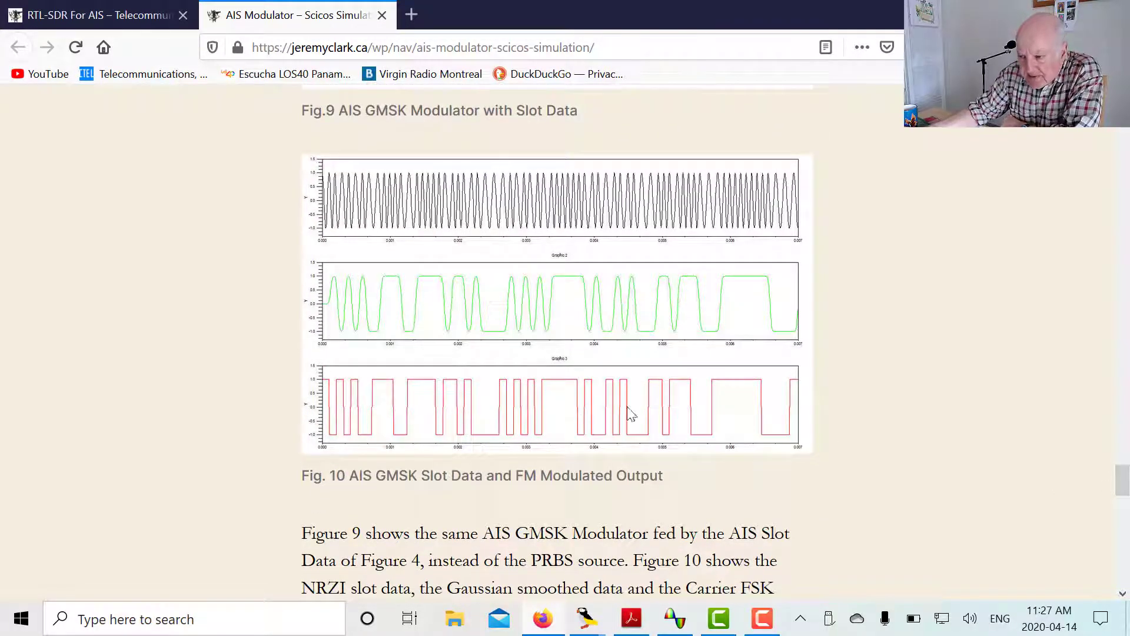
pyautogui.moveTo(663, 414)
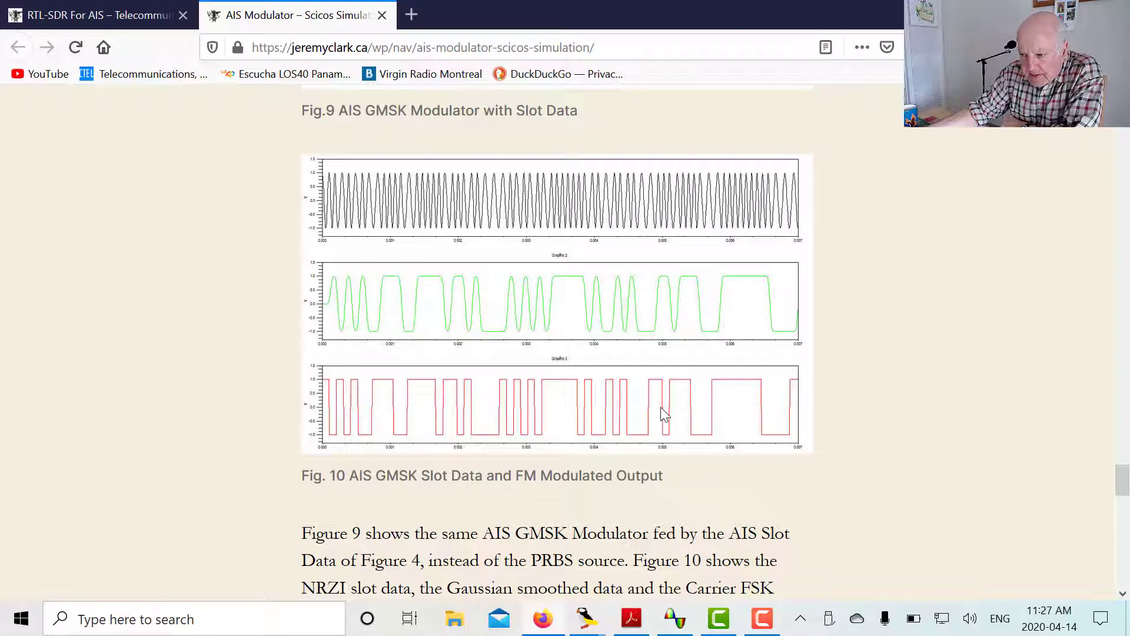
pyautogui.moveTo(463, 314)
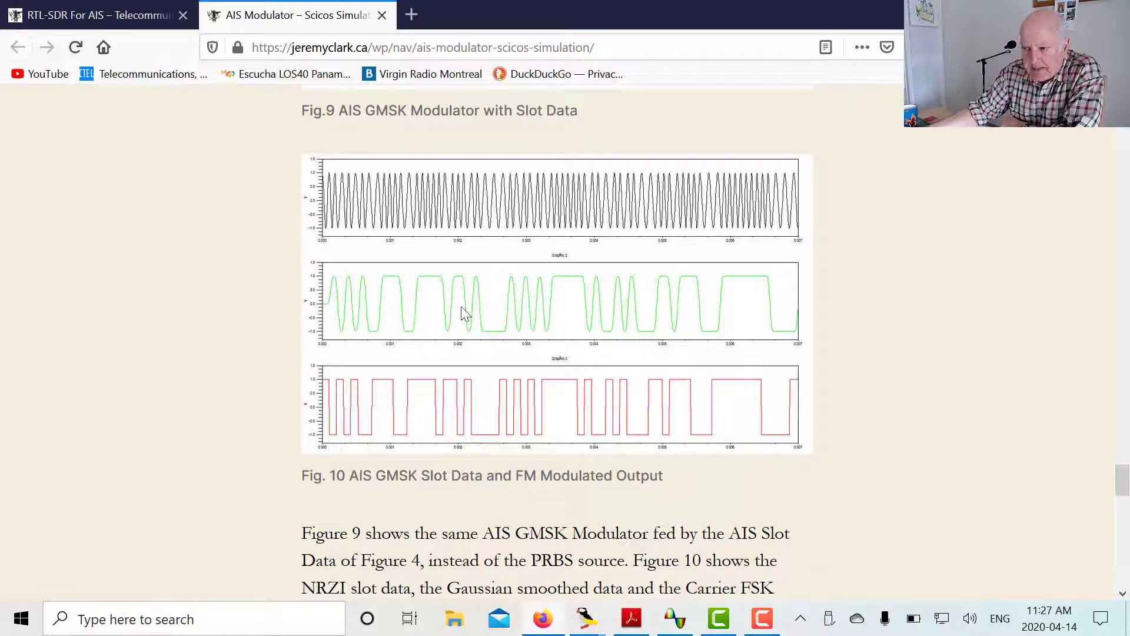
pyautogui.moveTo(328, 348)
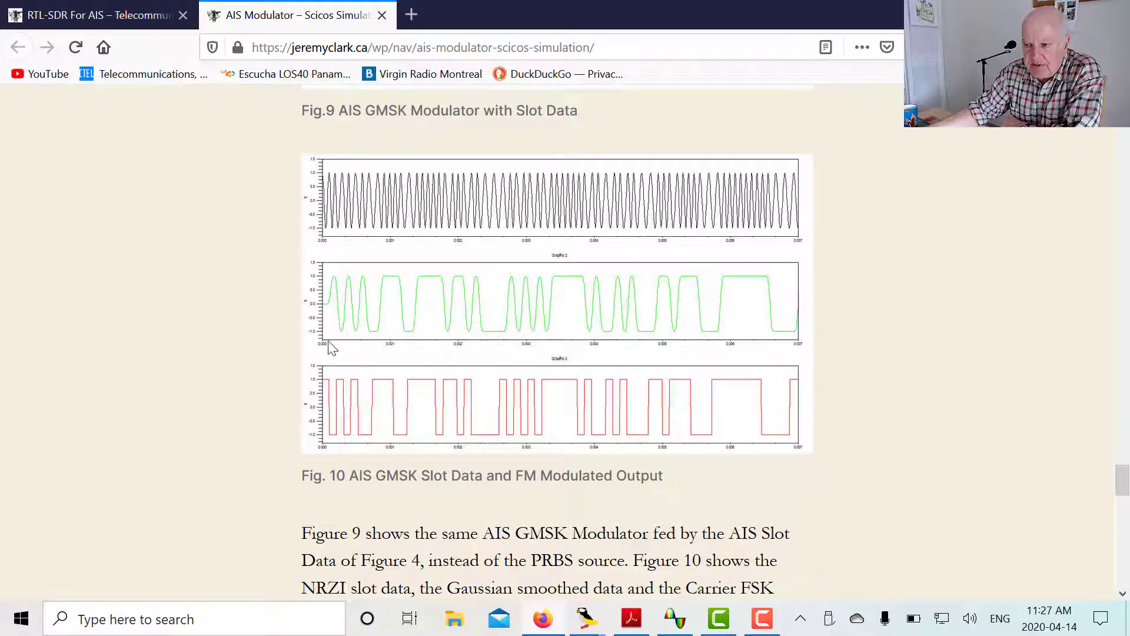
pyautogui.moveTo(382, 332)
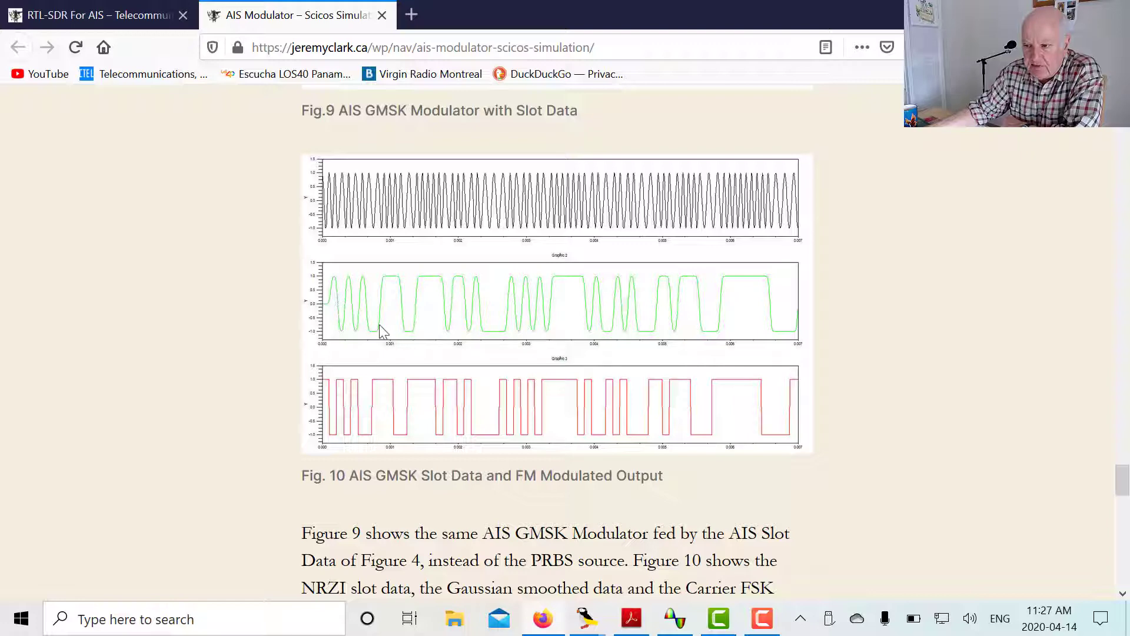
pyautogui.moveTo(463, 222)
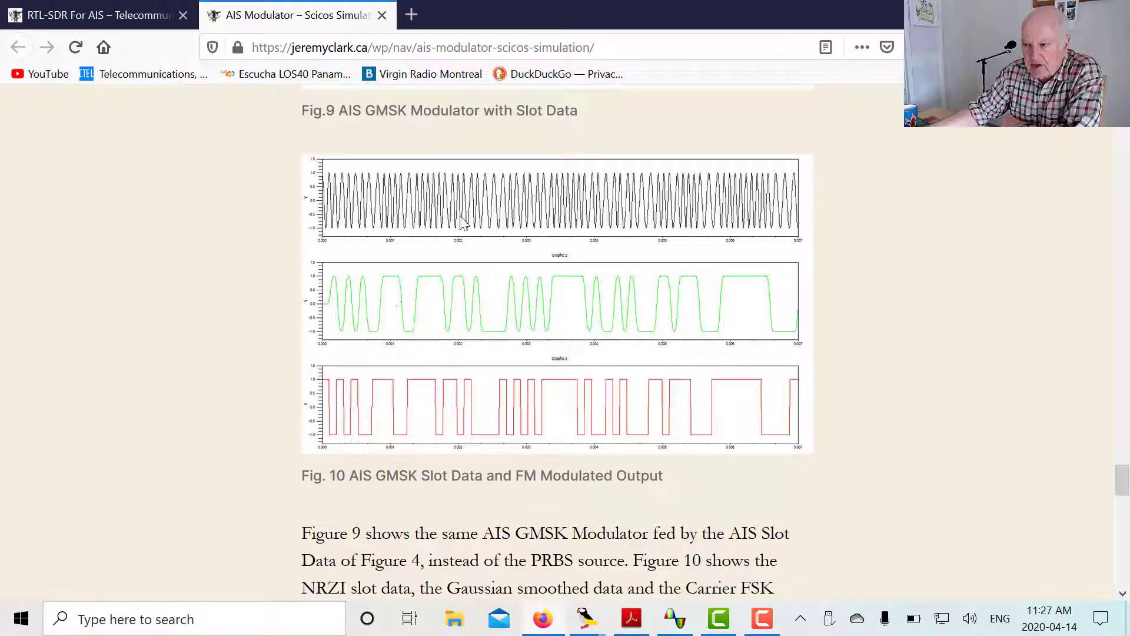
pyautogui.moveTo(703, 196)
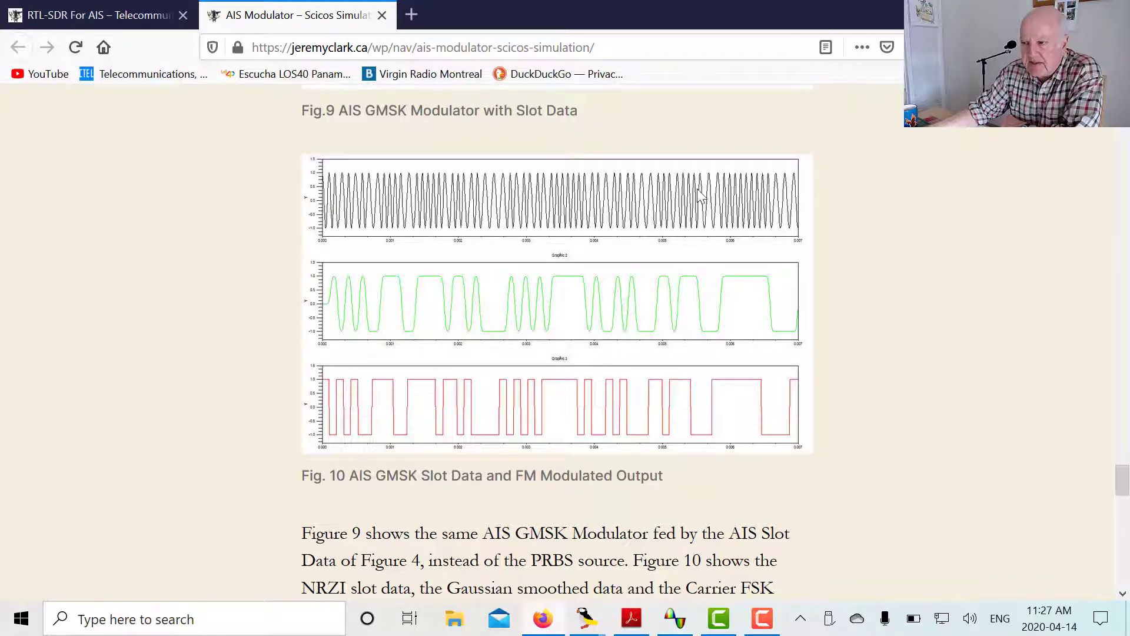
pyautogui.moveTo(349, 205)
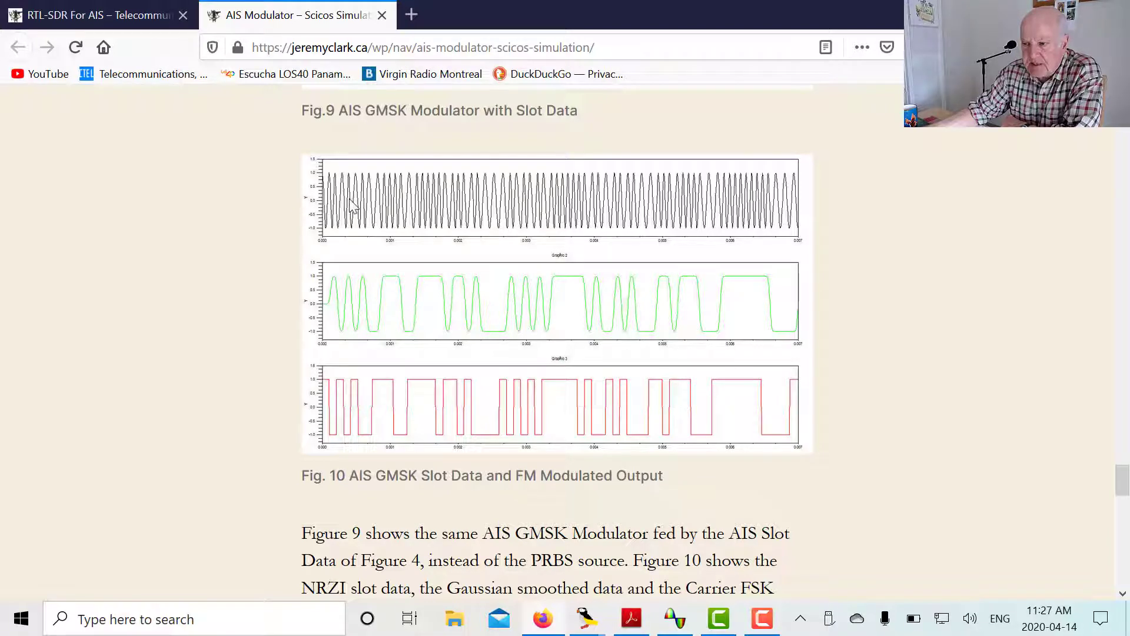
pyautogui.moveTo(372, 205)
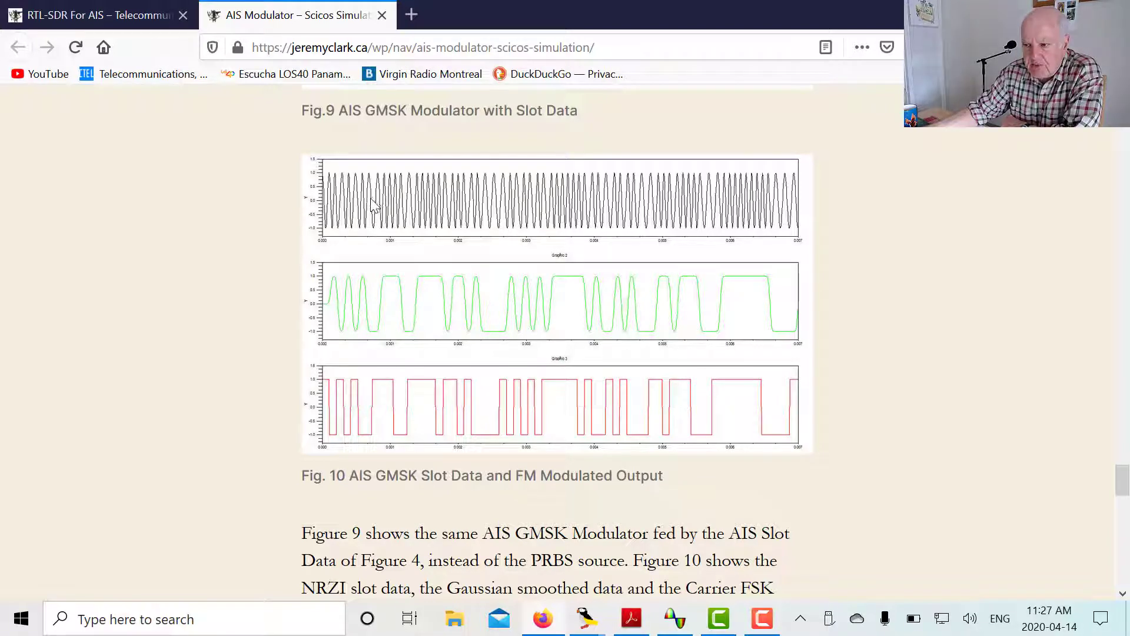
pyautogui.moveTo(690, 200)
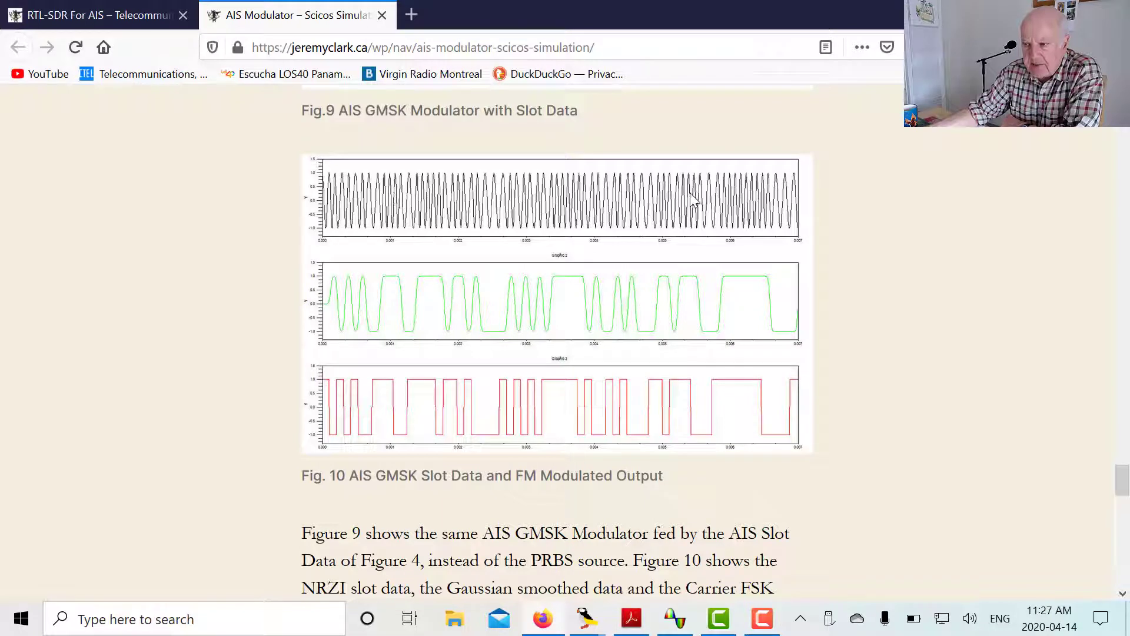
pyautogui.moveTo(939, 268)
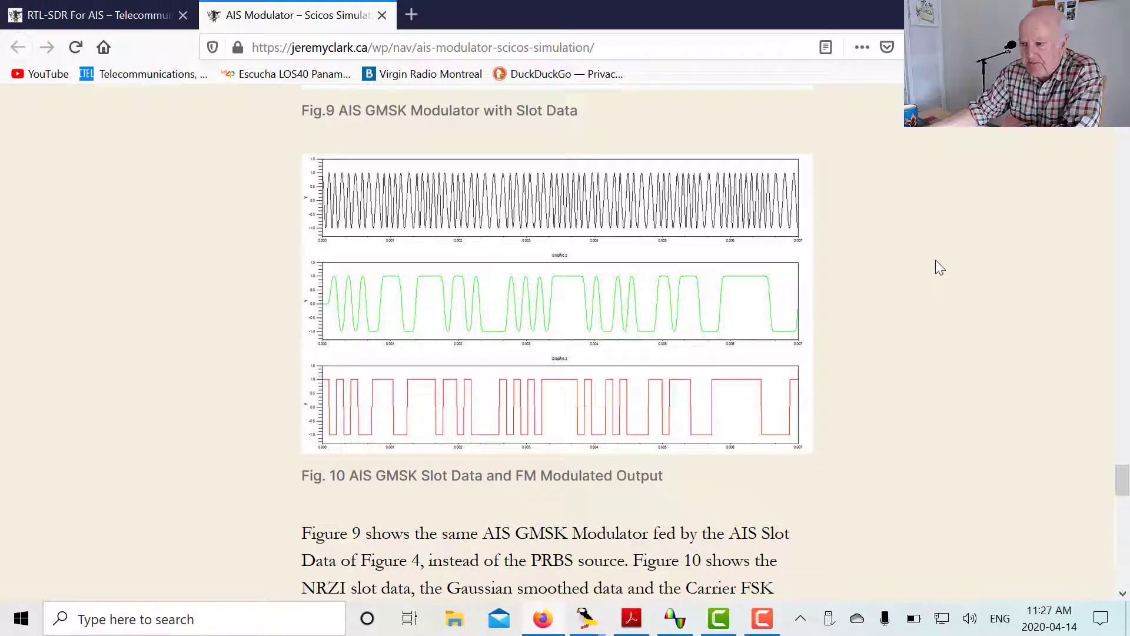
pyautogui.moveTo(716, 527)
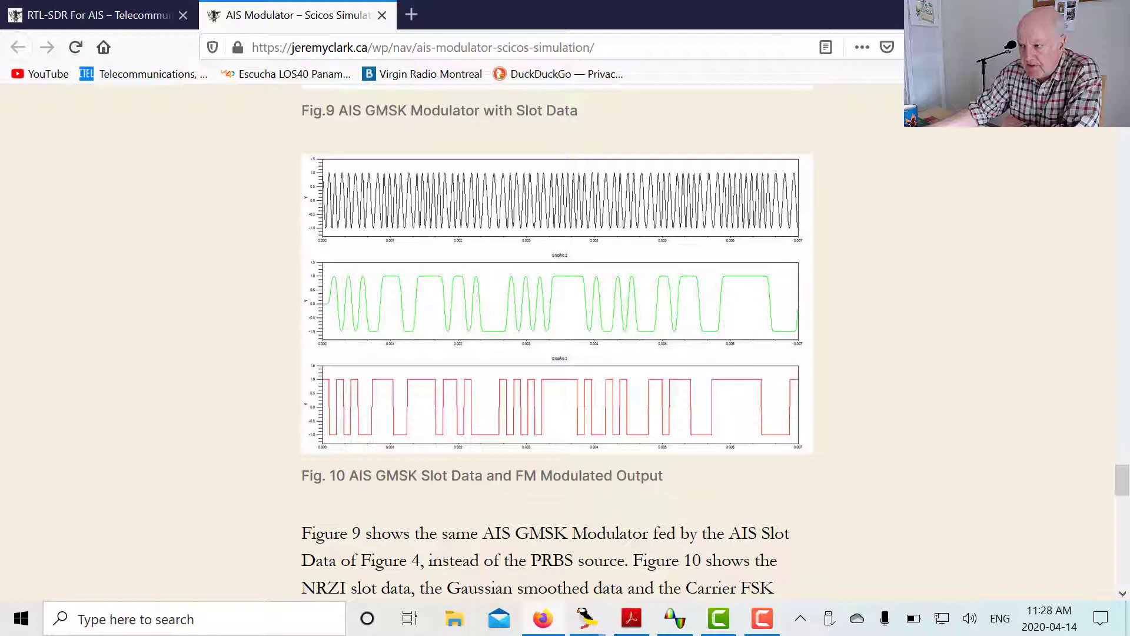
pyautogui.click(630, 619)
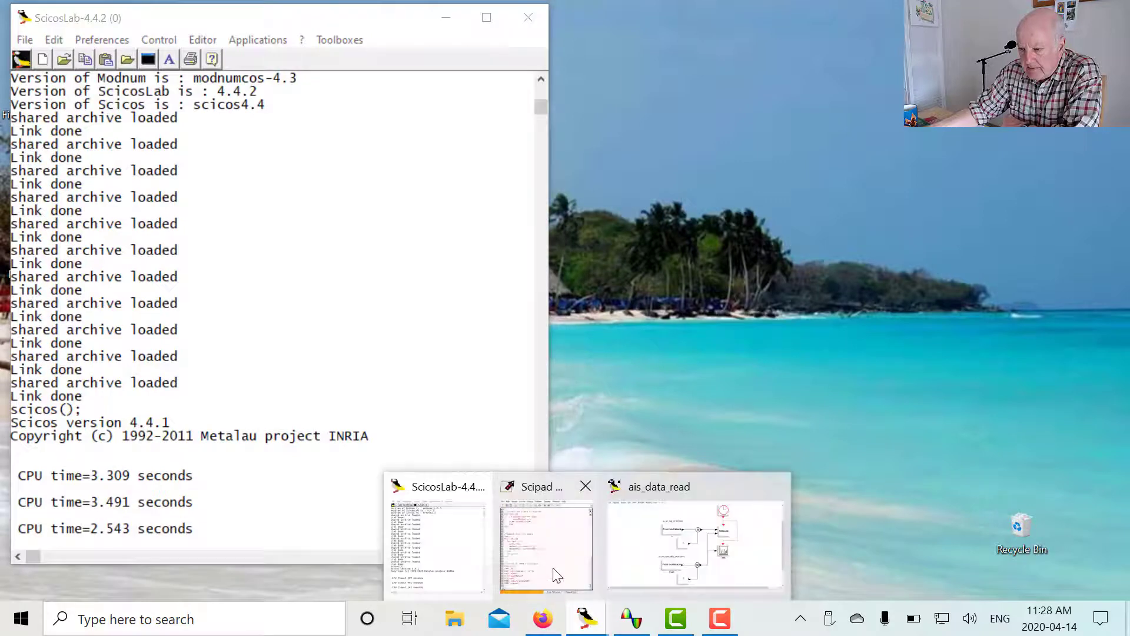
pyautogui.click(546, 544)
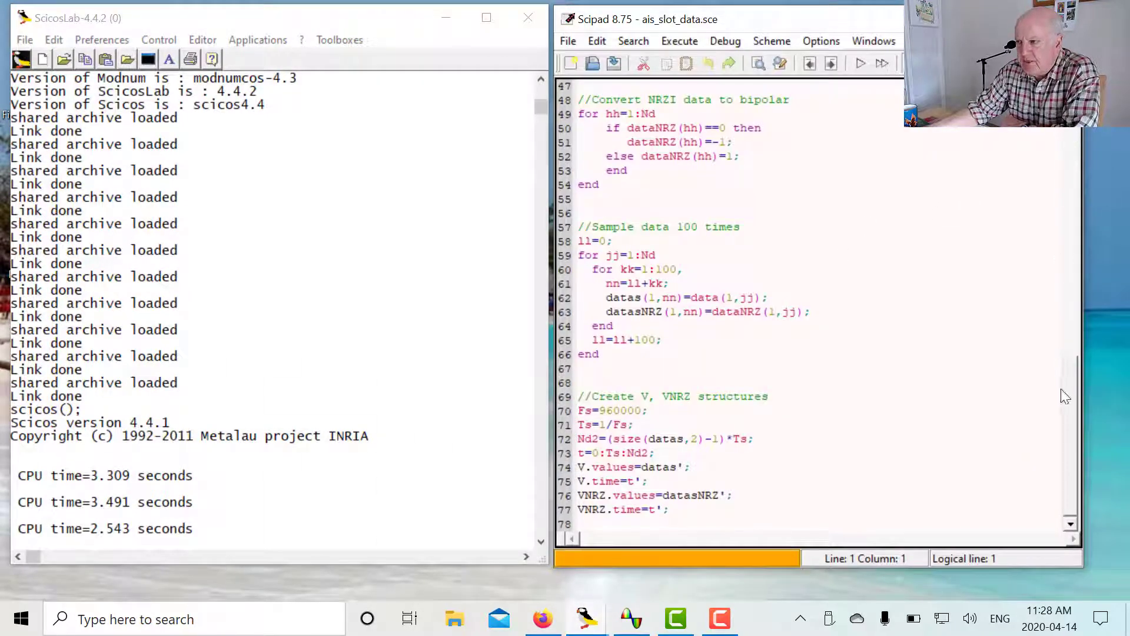
pyautogui.scroll(3)
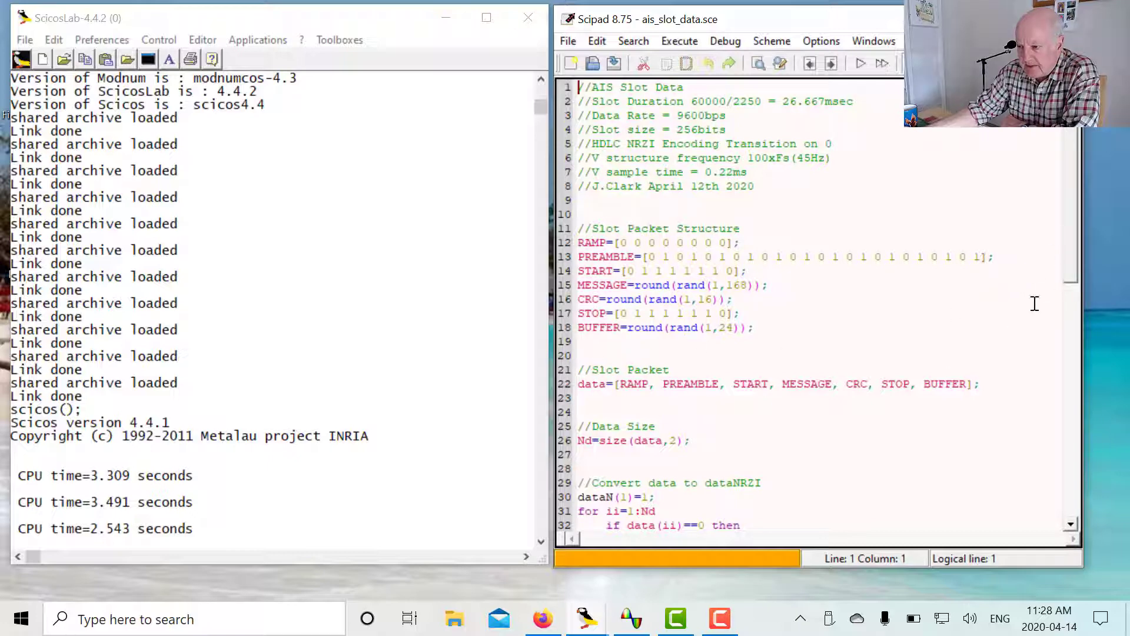
pyautogui.scroll(-3)
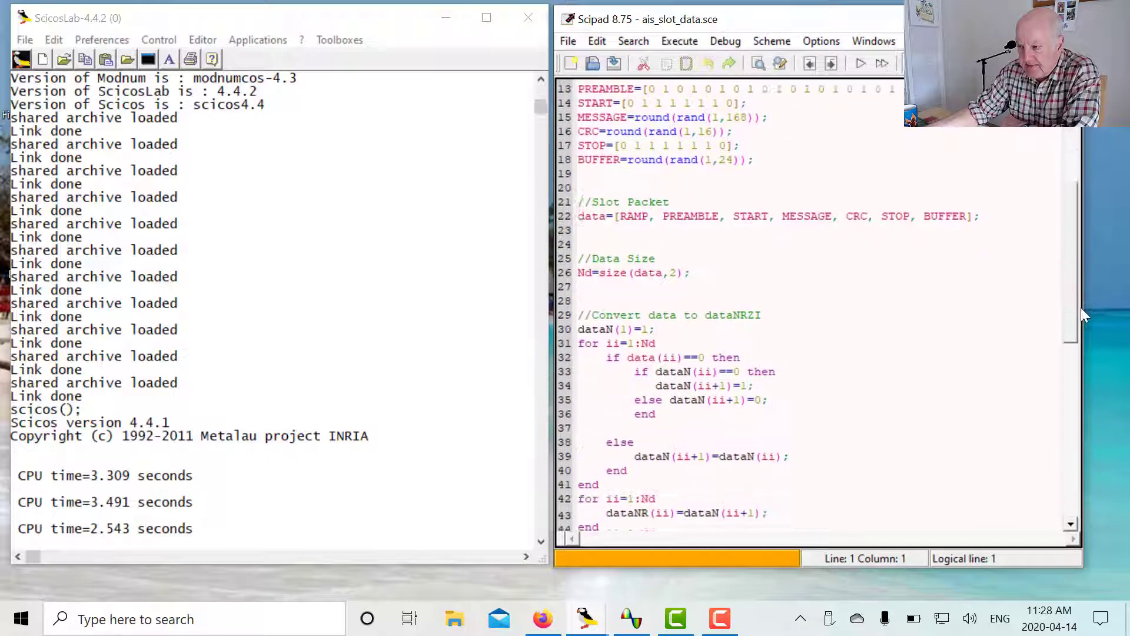
pyautogui.scroll(-3)
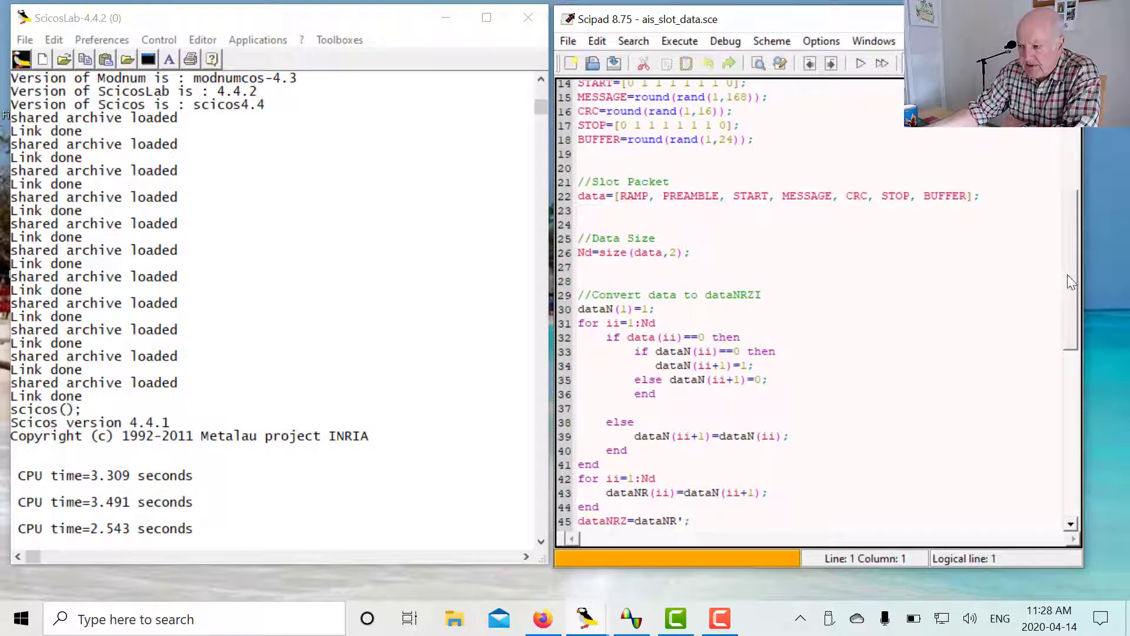
pyautogui.scroll(-3)
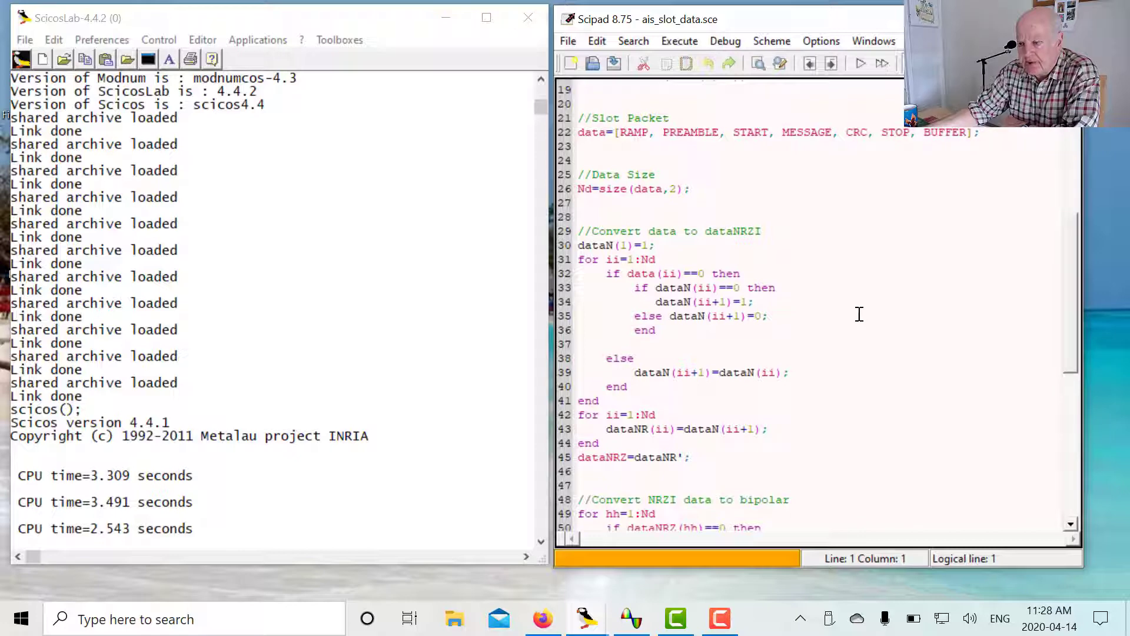
pyautogui.scroll(-3)
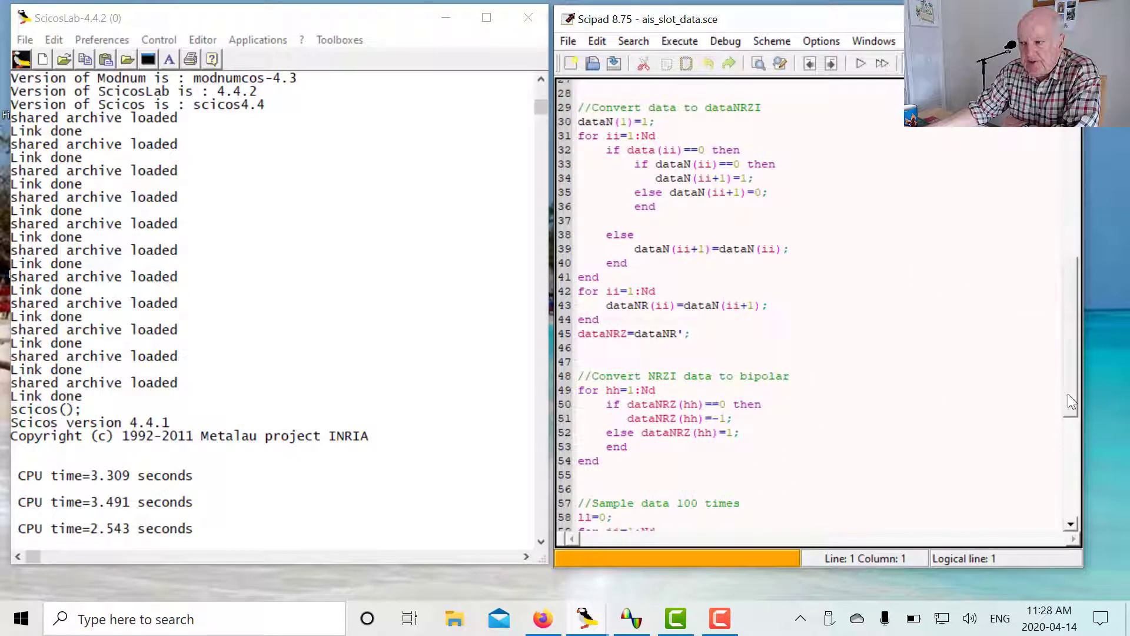
pyautogui.scroll(-3)
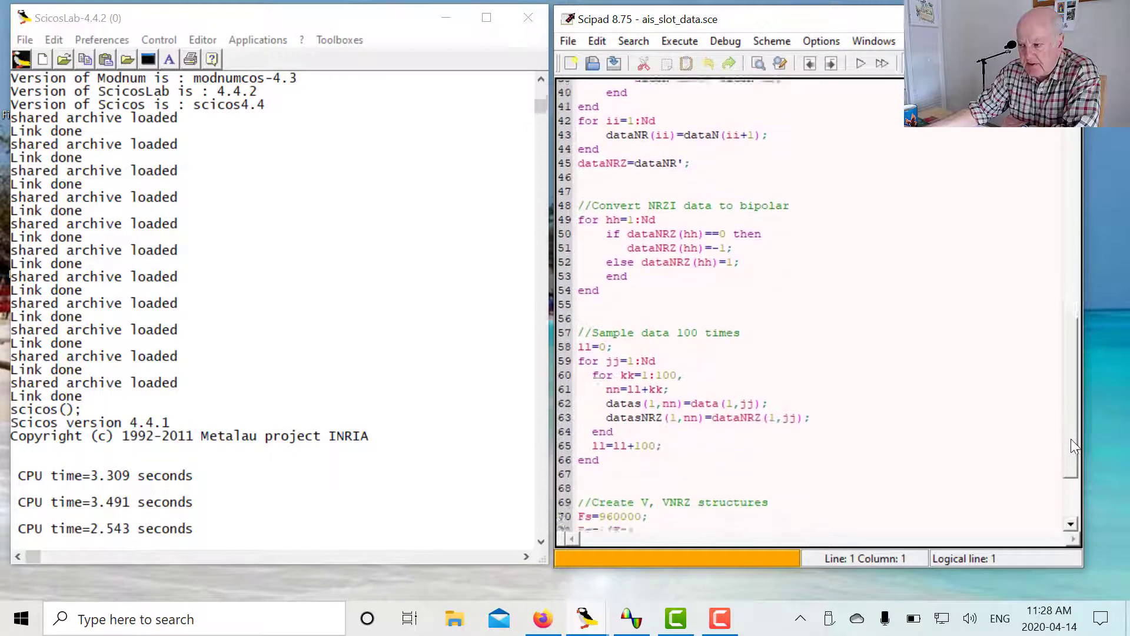
pyautogui.scroll(-3)
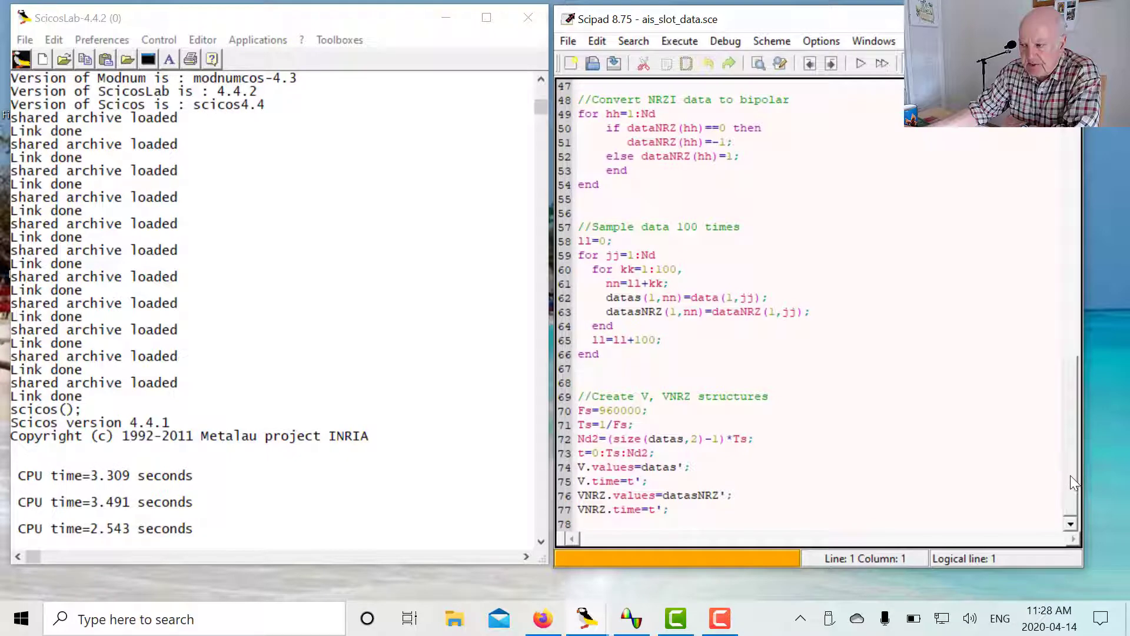
pyautogui.moveTo(832, 449)
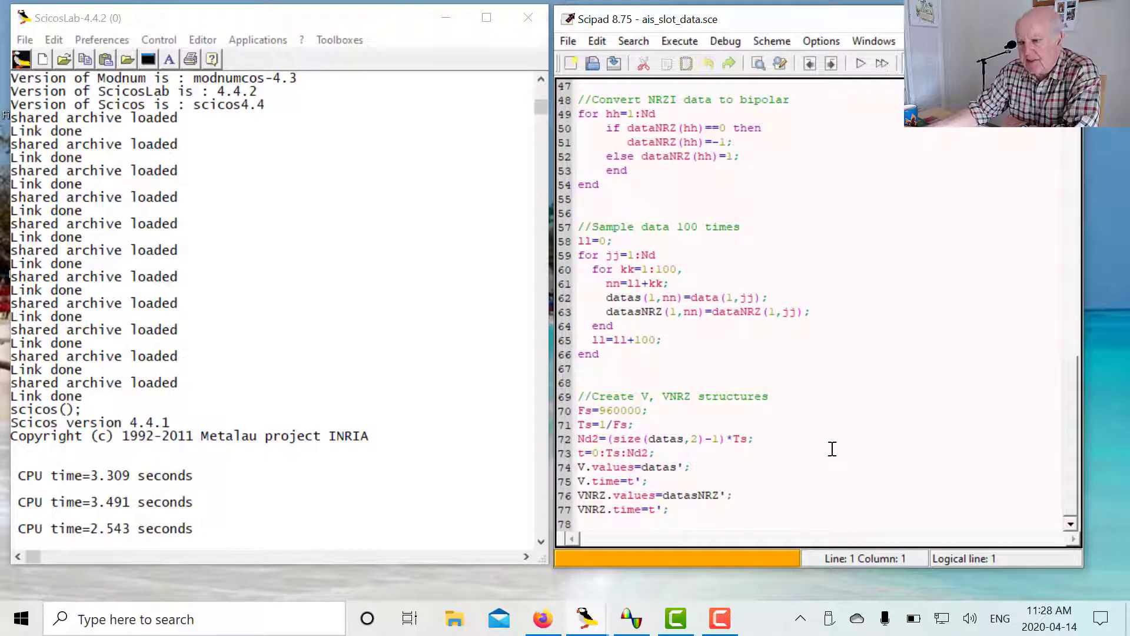
pyautogui.moveTo(586, 619)
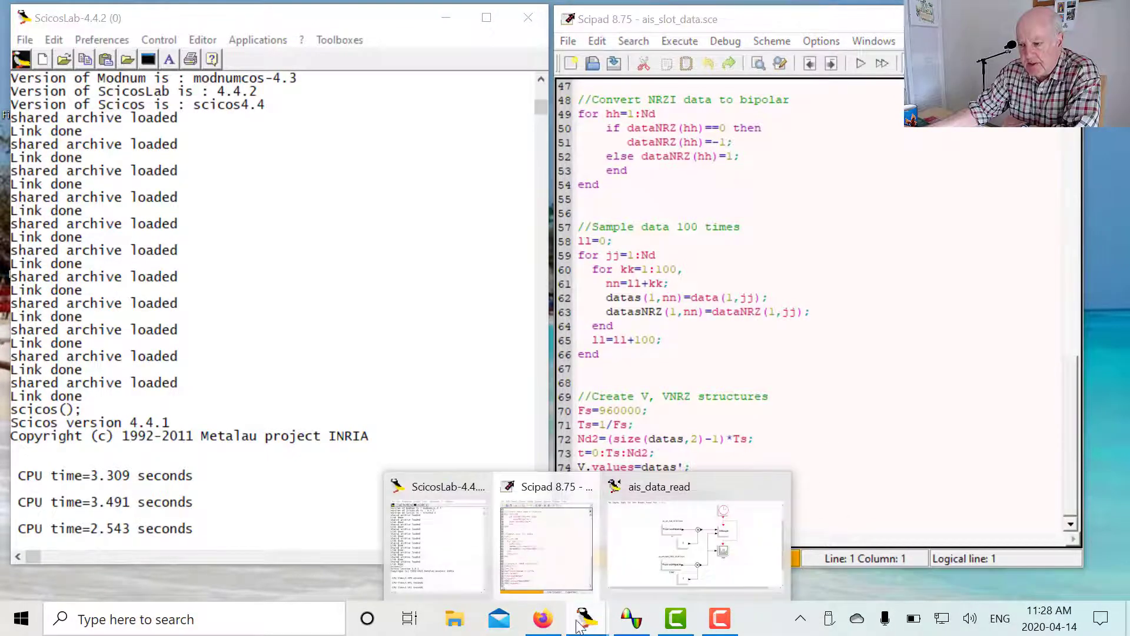
# Bring up the ais_data_read diagram and run it with Simulate > Run.
pyautogui.click(694, 540)
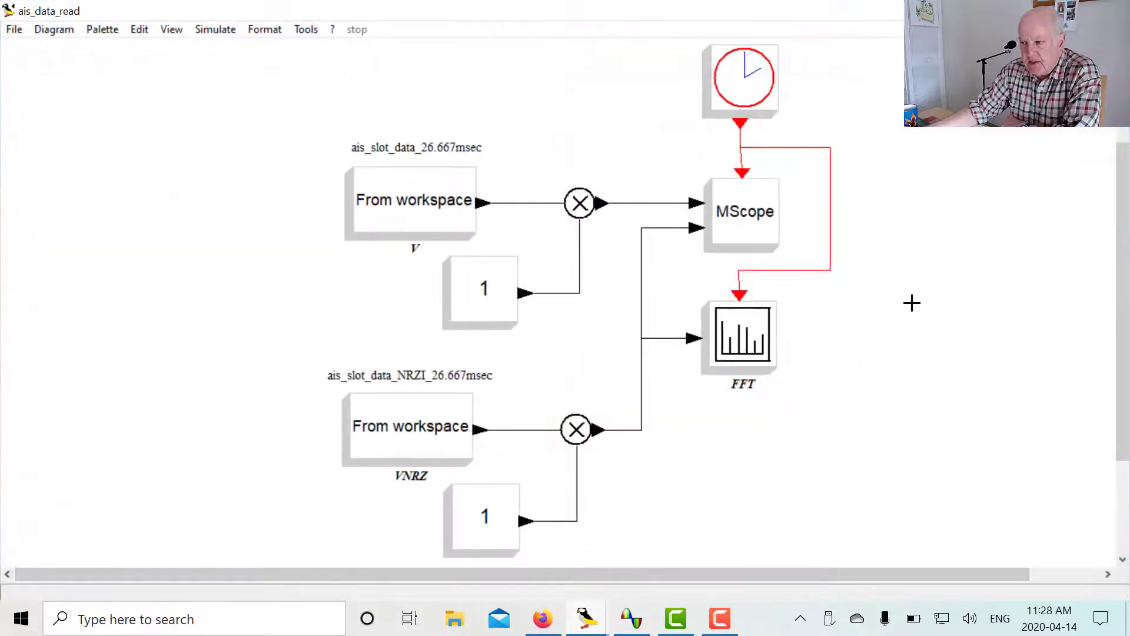
pyautogui.moveTo(389, 418)
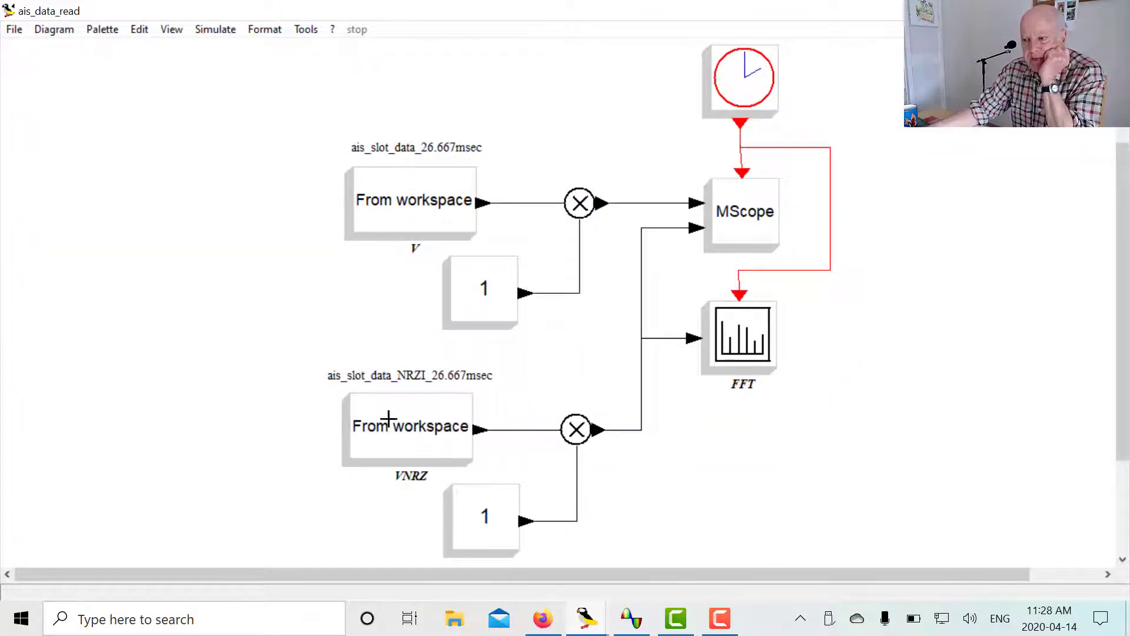
pyautogui.moveTo(404, 468)
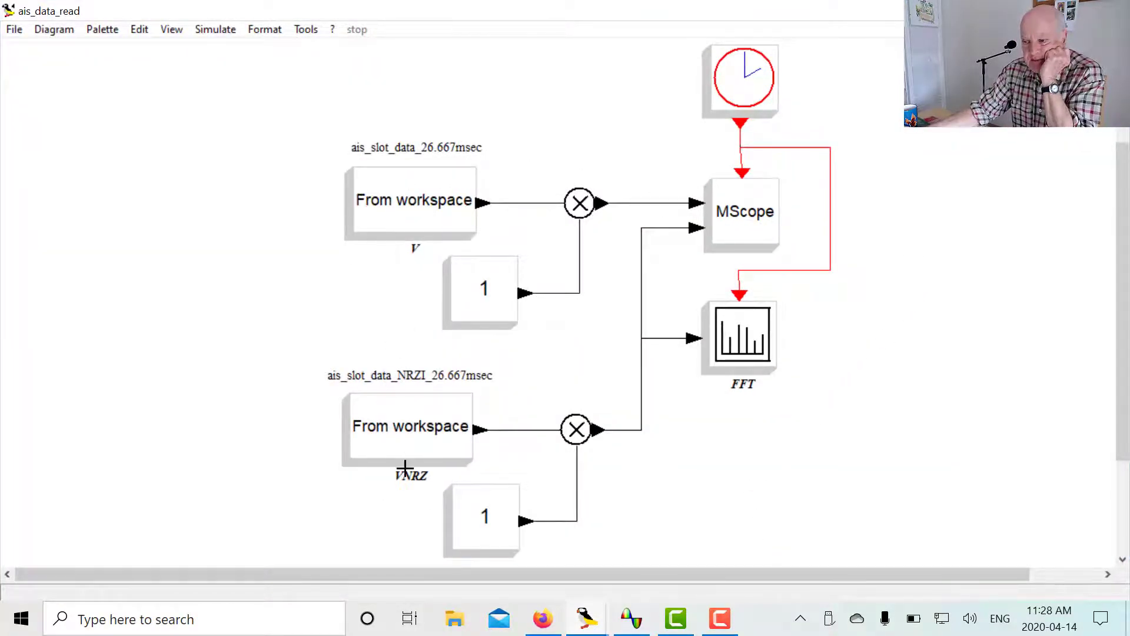
pyautogui.moveTo(378, 210)
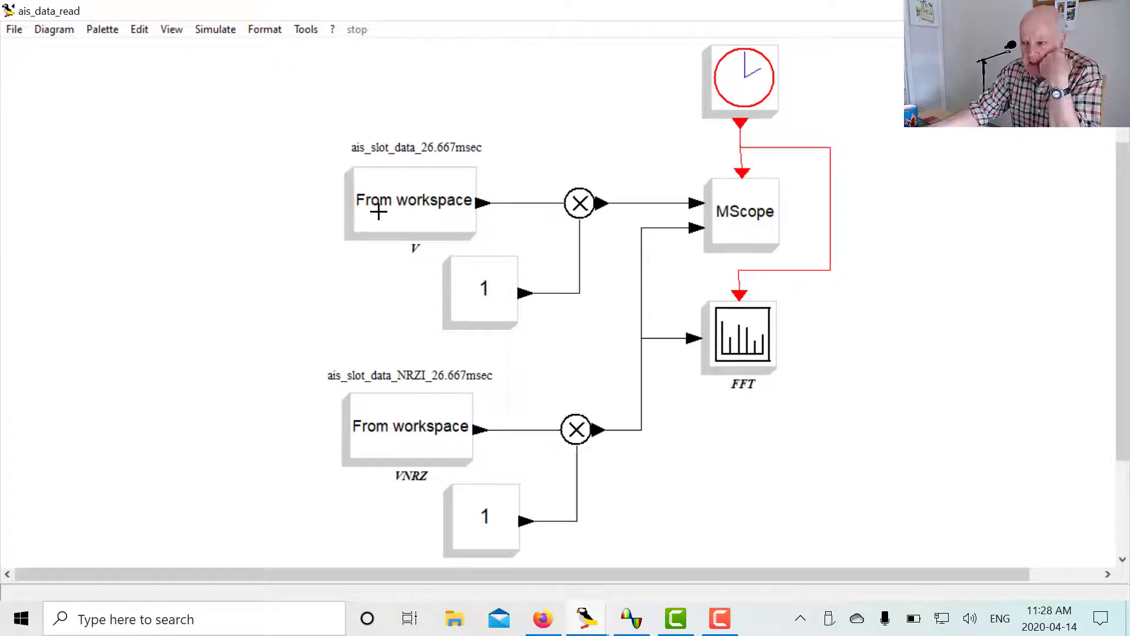
pyautogui.moveTo(258, 42)
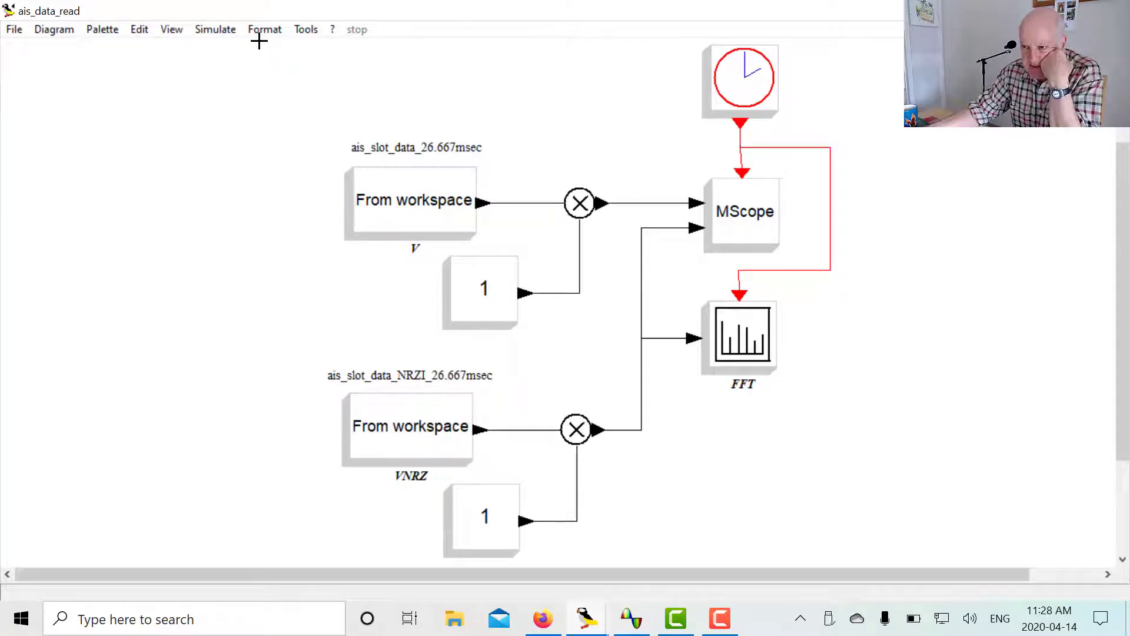
pyautogui.click(214, 29)
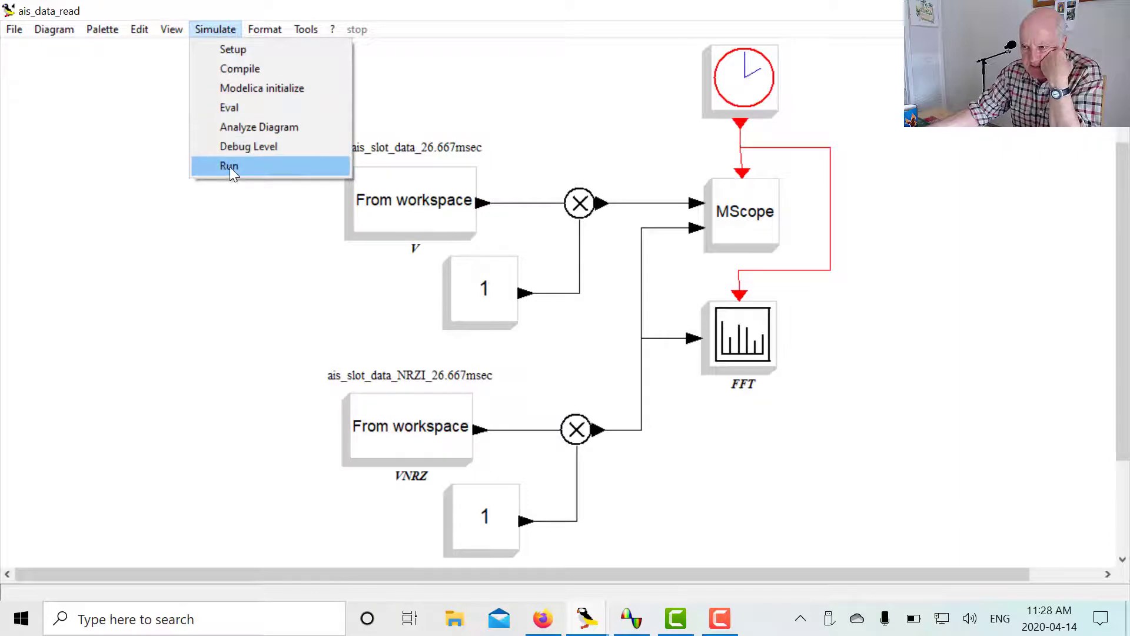
pyautogui.click(228, 166)
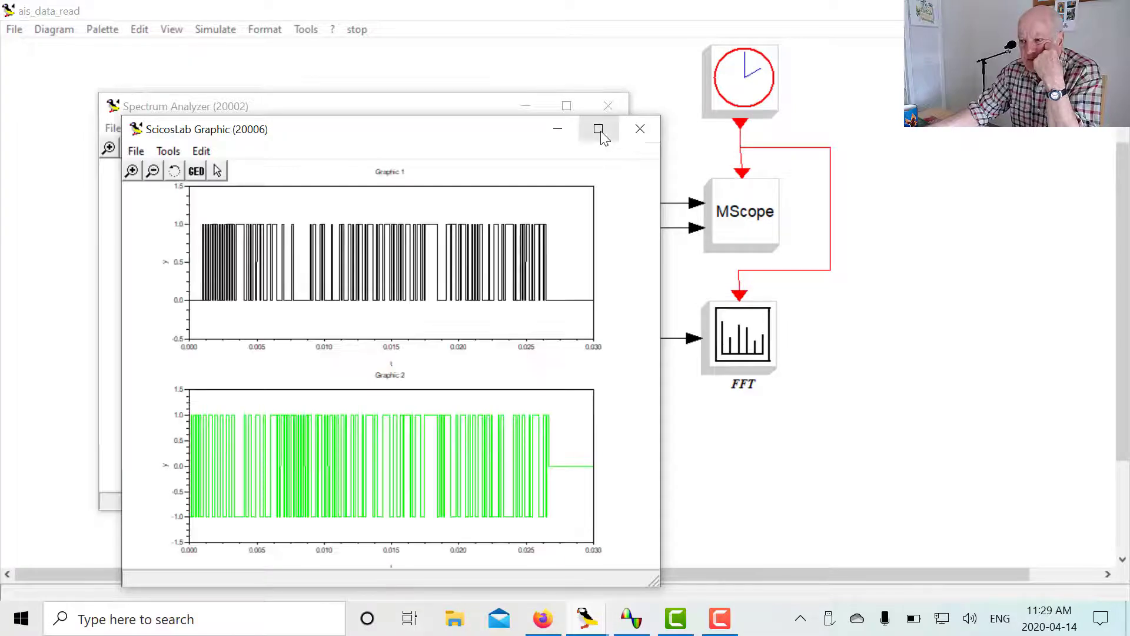
# Maximize the graphic window showing the AIS data and bipolar NRZI traces.
pyautogui.click(599, 129)
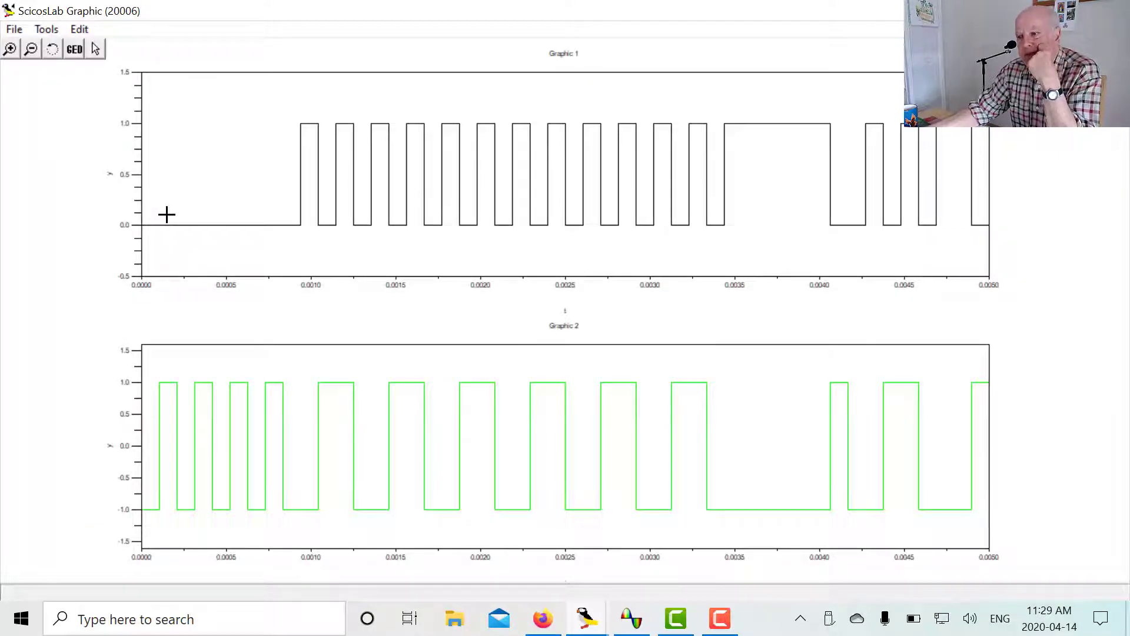
pyautogui.moveTo(157, 218)
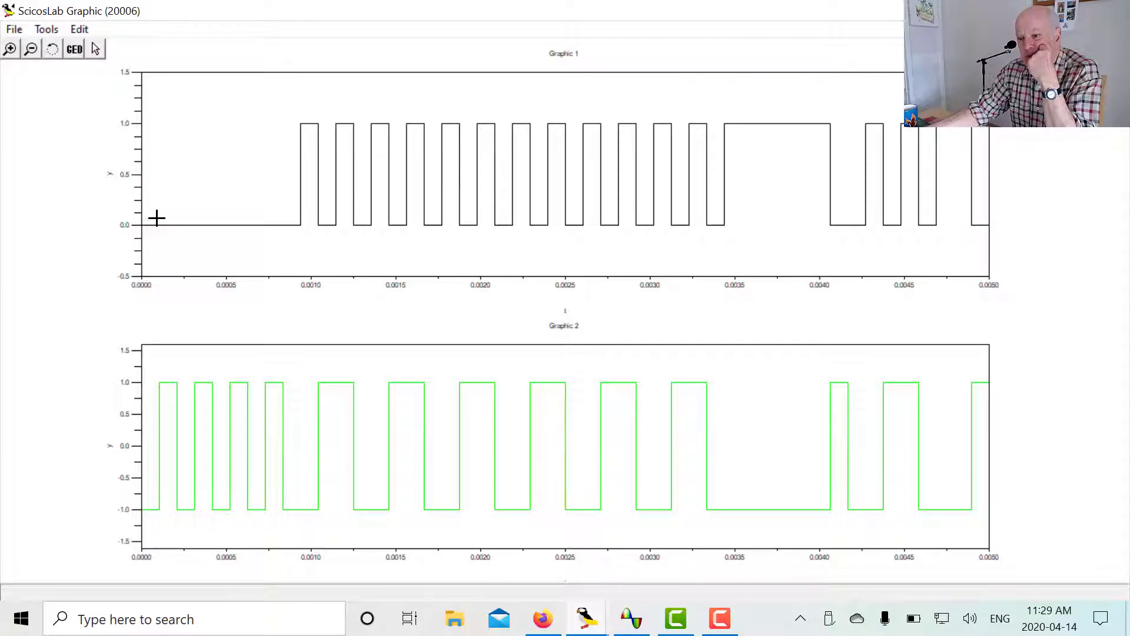
pyautogui.moveTo(392, 142)
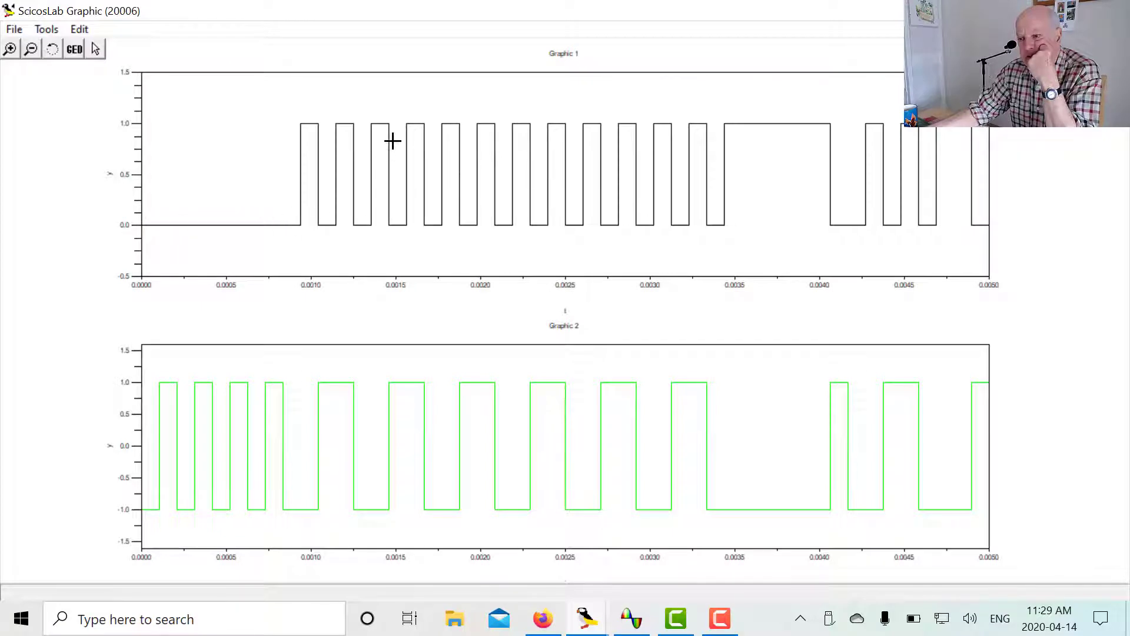
pyautogui.moveTo(238, 519)
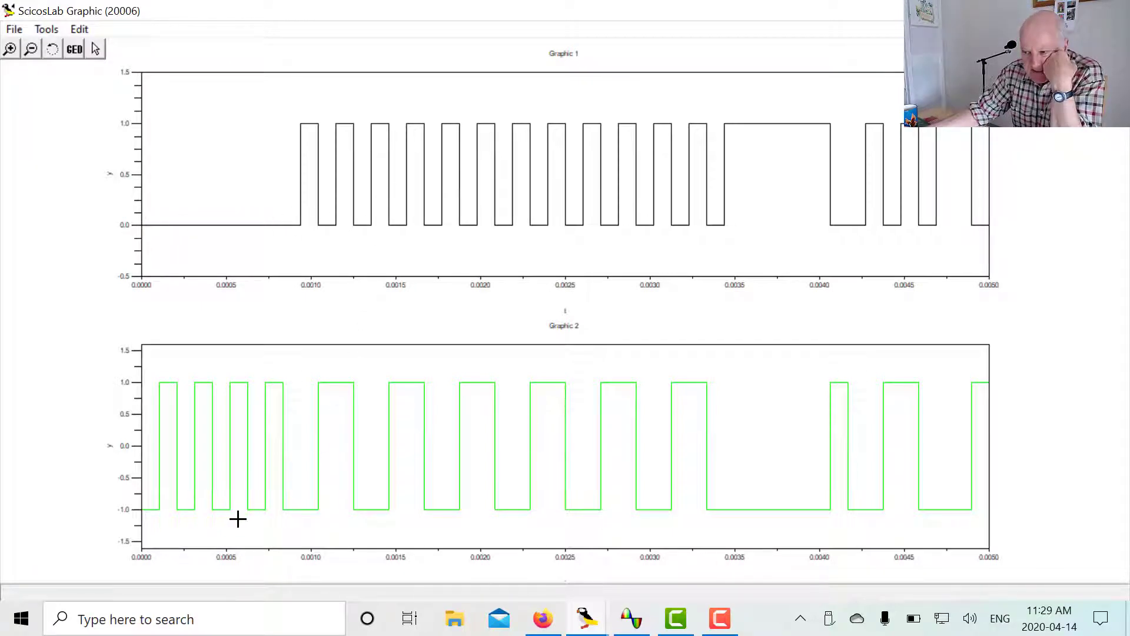
pyautogui.moveTo(138, 520)
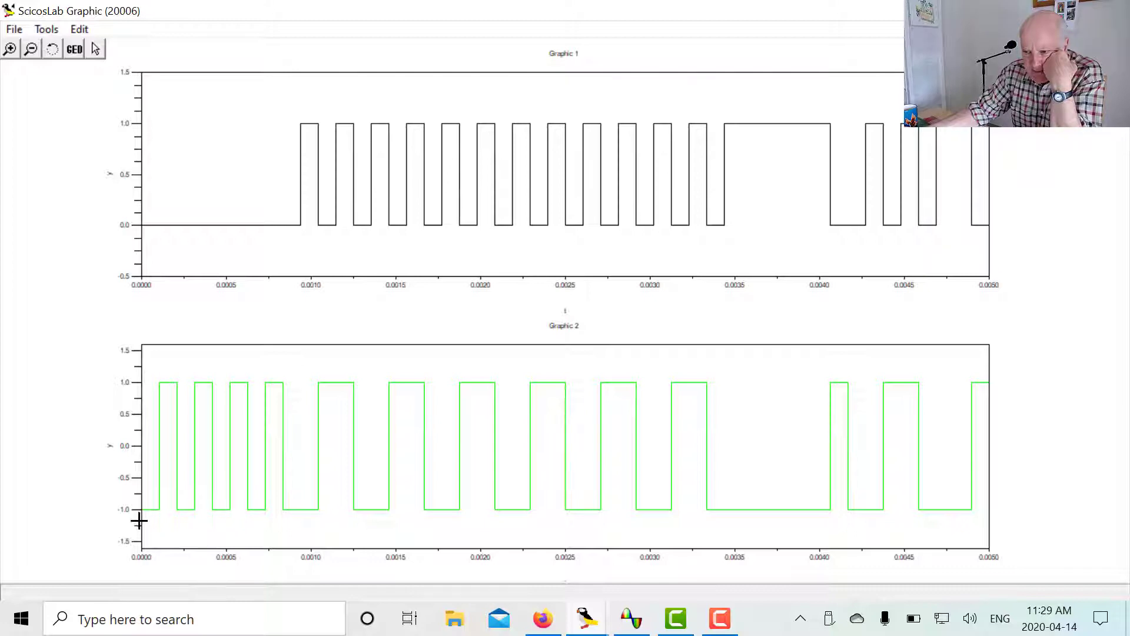
pyautogui.moveTo(69, 386)
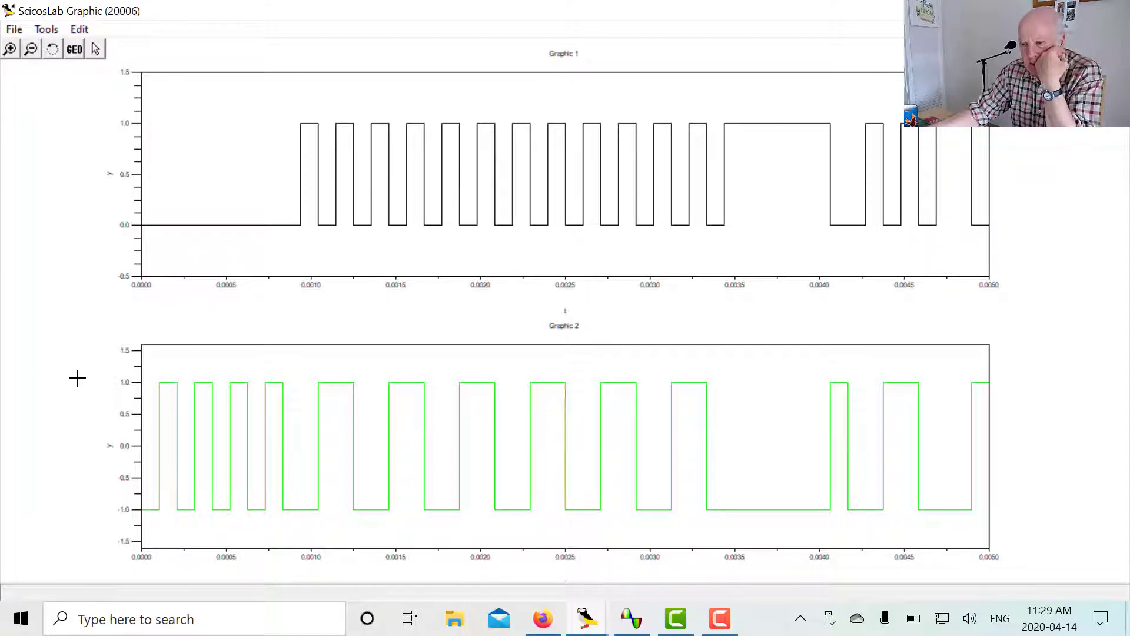
pyautogui.moveTo(102, 177)
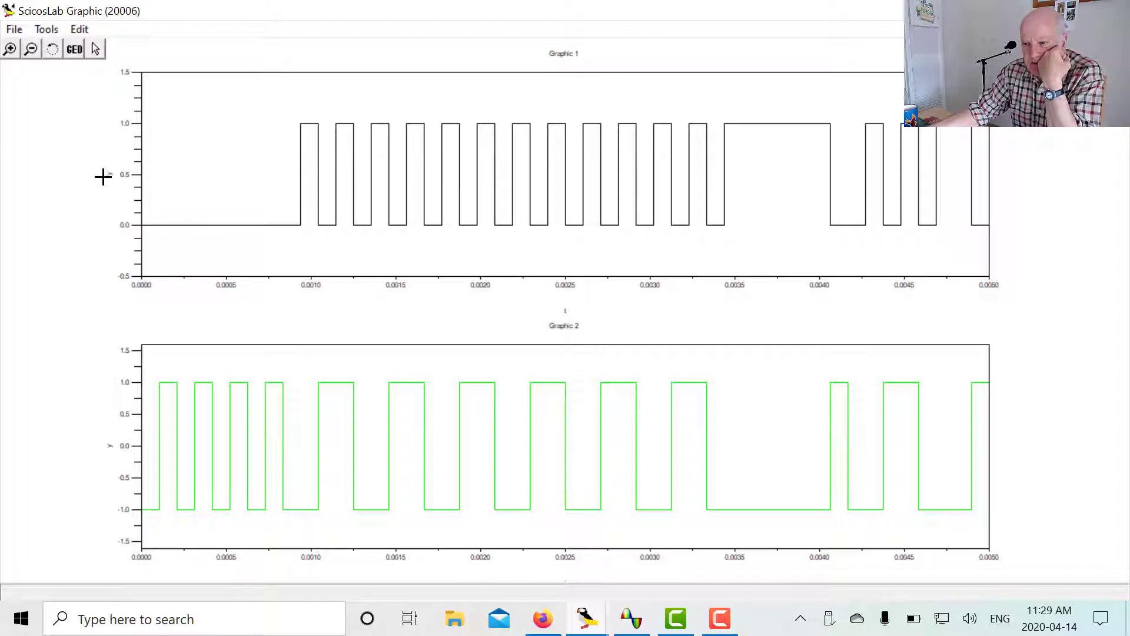
pyautogui.moveTo(94, 491)
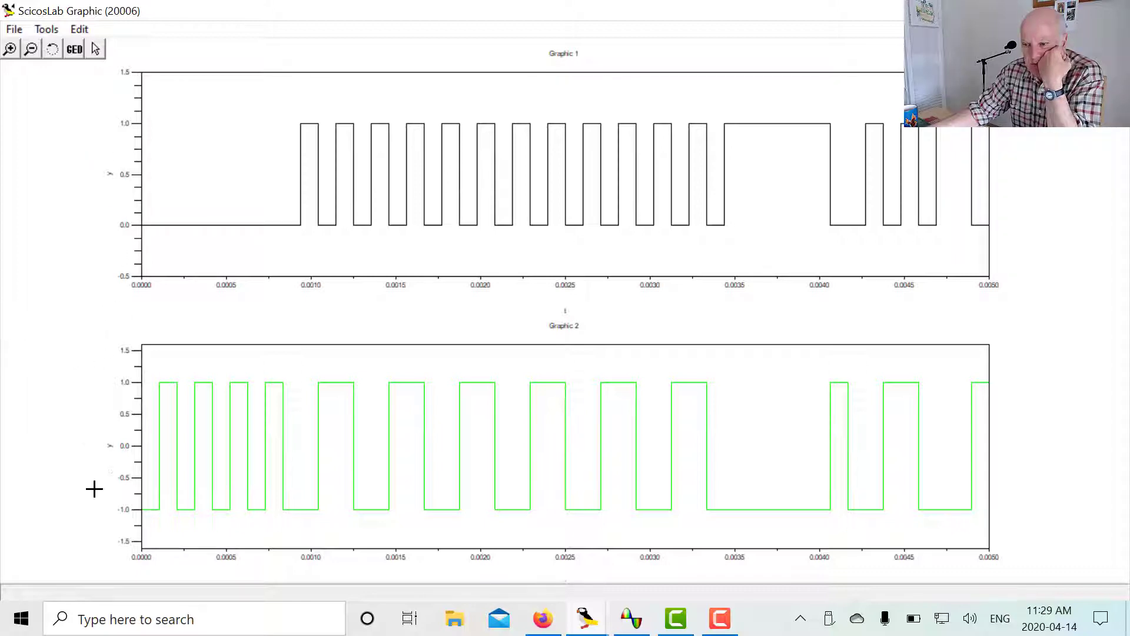
pyautogui.moveTo(157, 524)
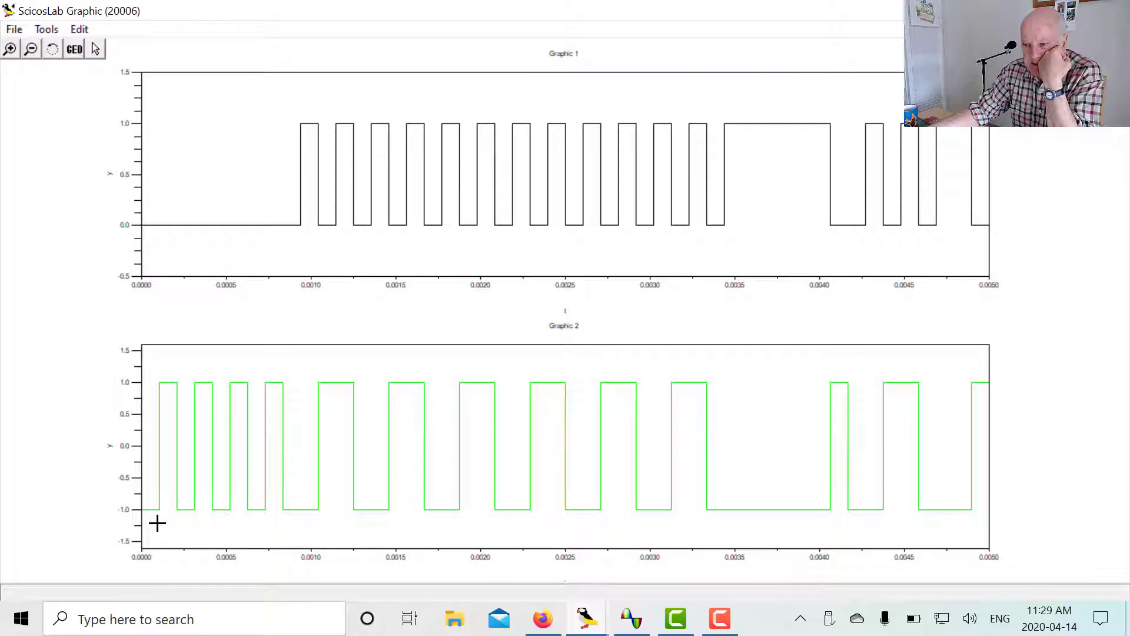
pyautogui.moveTo(155, 396)
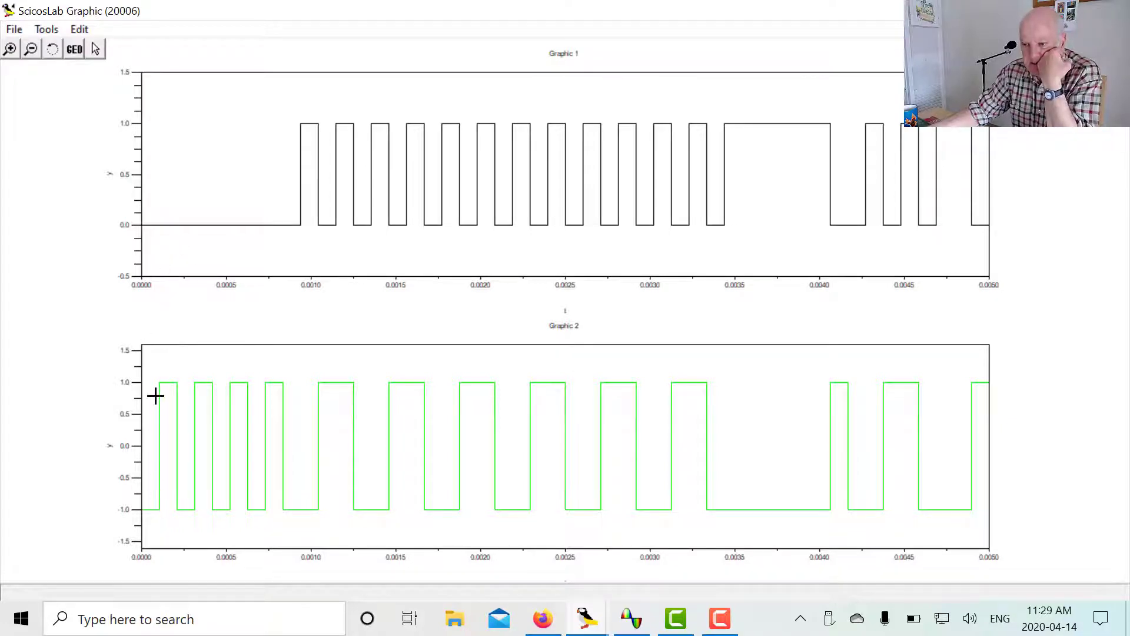
pyautogui.moveTo(276, 231)
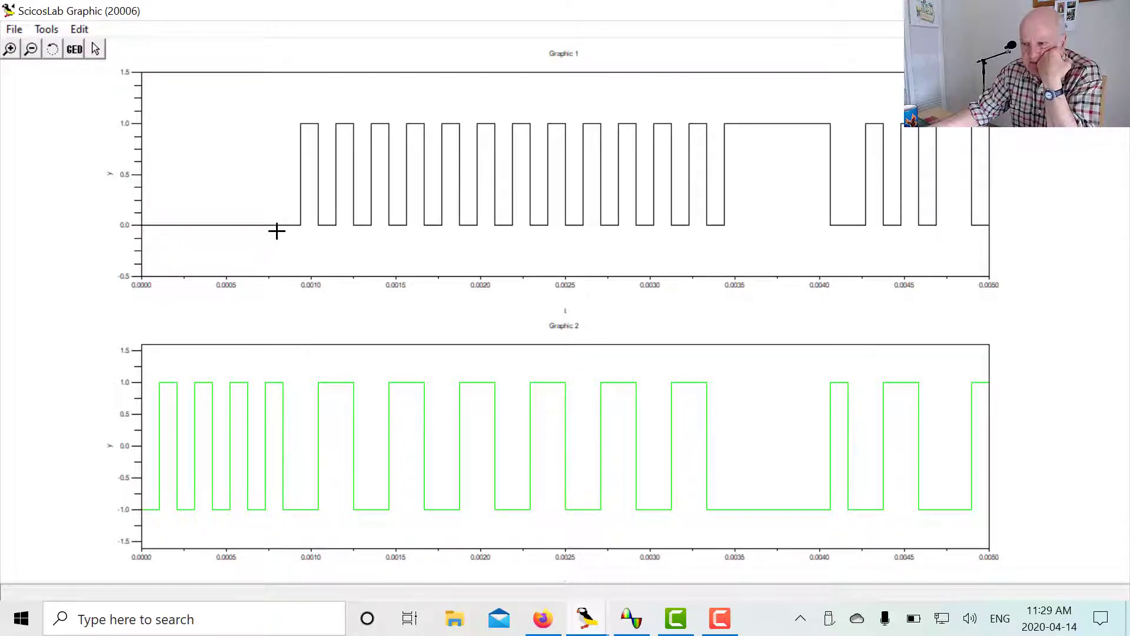
pyautogui.moveTo(302, 237)
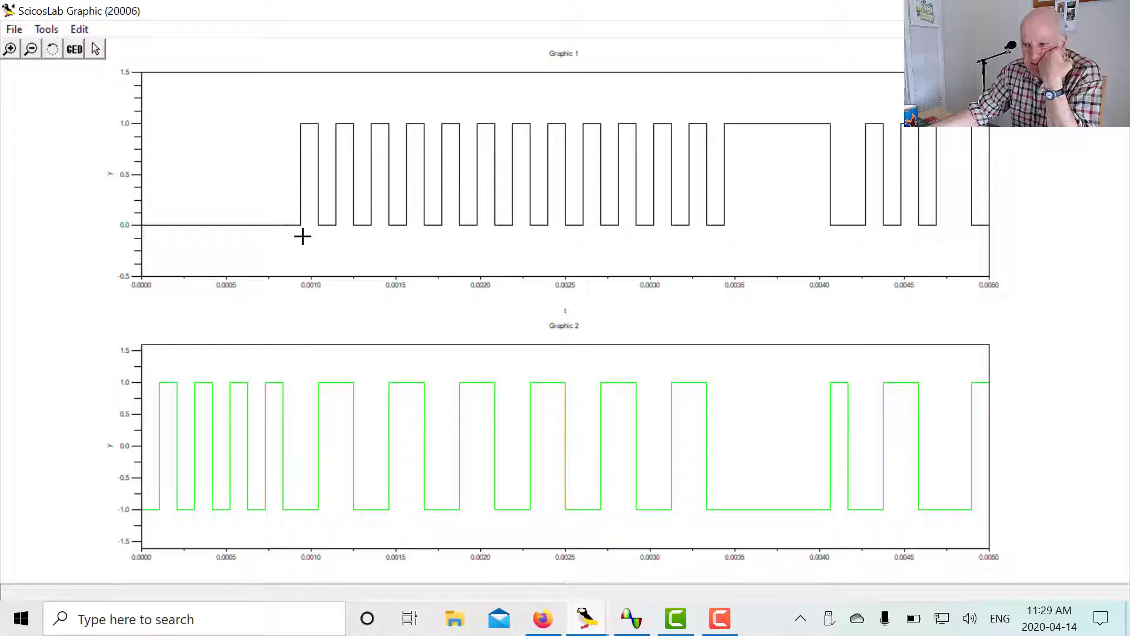
pyautogui.moveTo(315, 358)
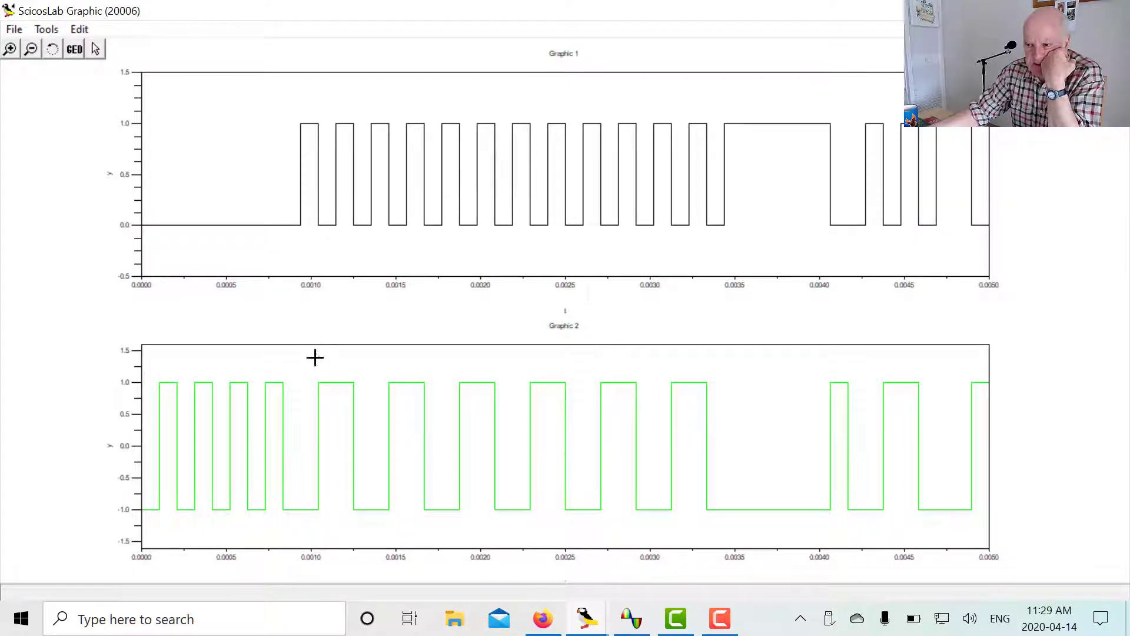
pyautogui.moveTo(364, 229)
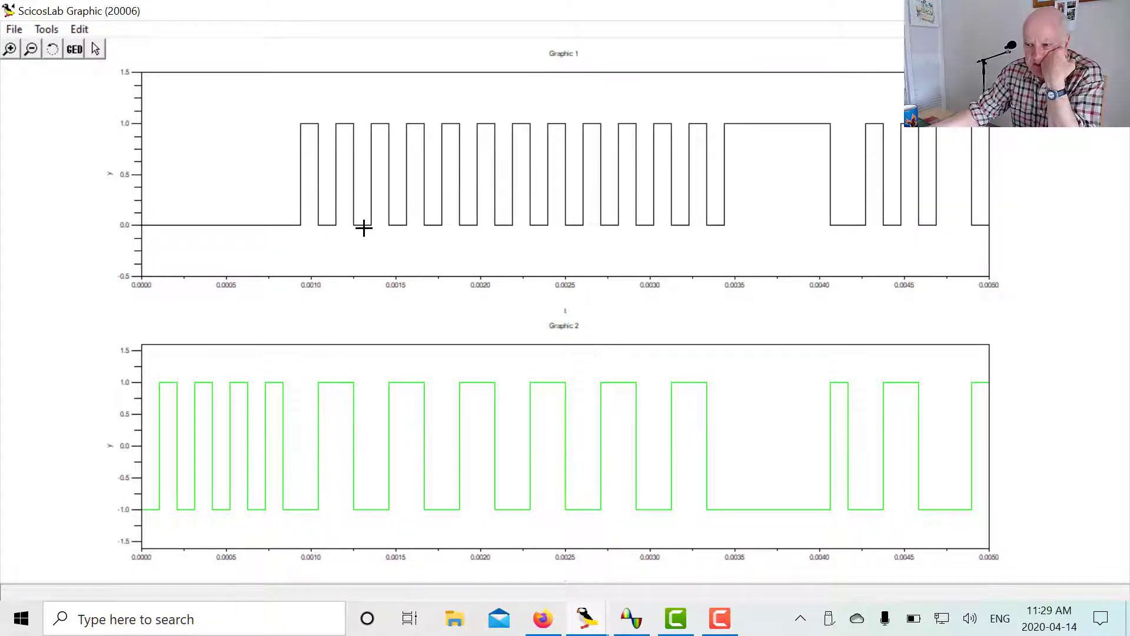
pyautogui.moveTo(492, 410)
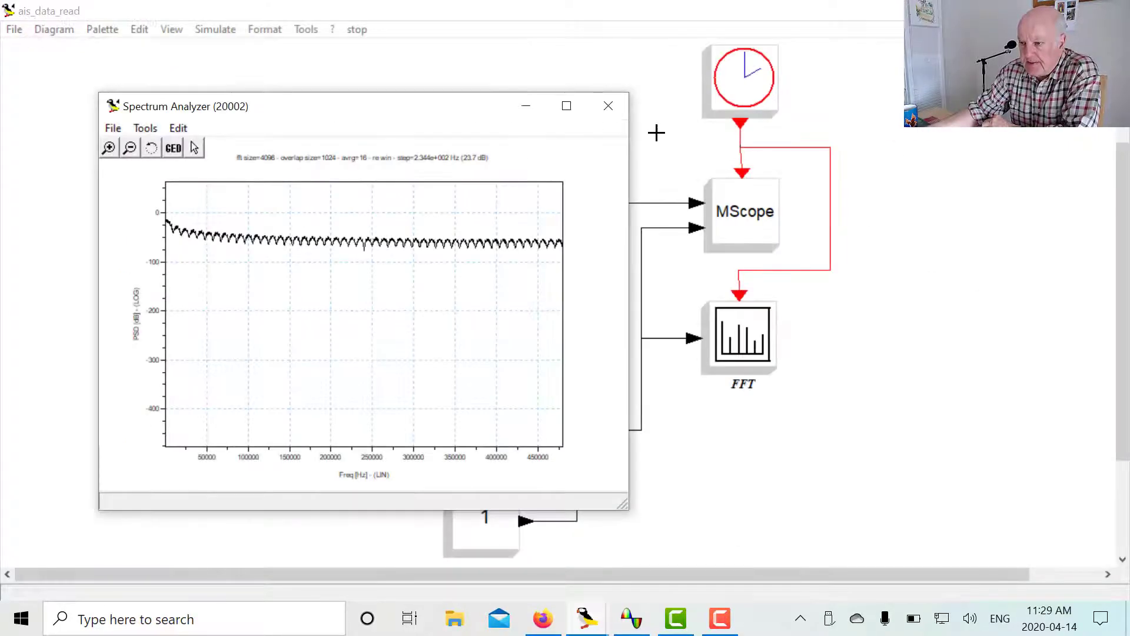
# Close the spectrum plot and open the ais_gmsk Scicos diagram file.
pyautogui.click(608, 106)
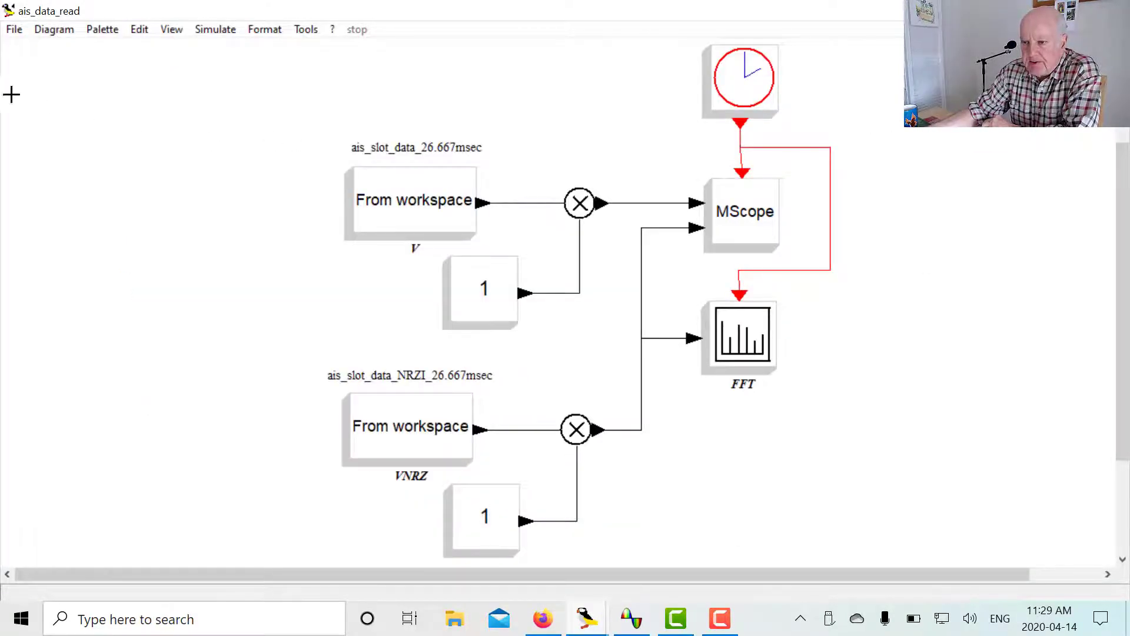
pyautogui.click(13, 29)
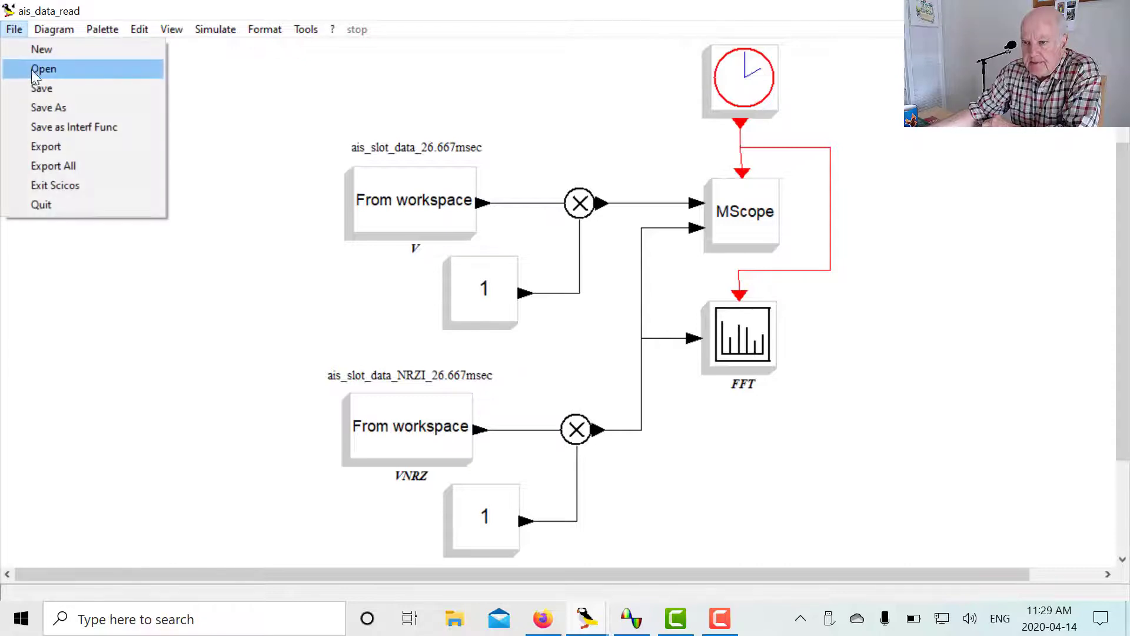
pyautogui.click(43, 68)
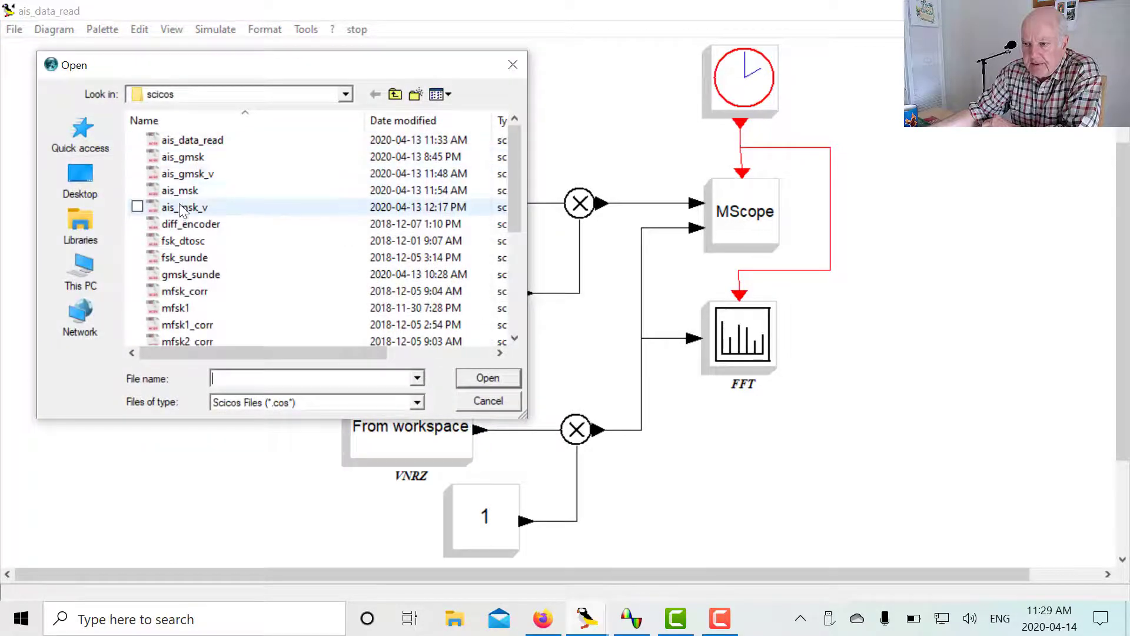
pyautogui.click(182, 156)
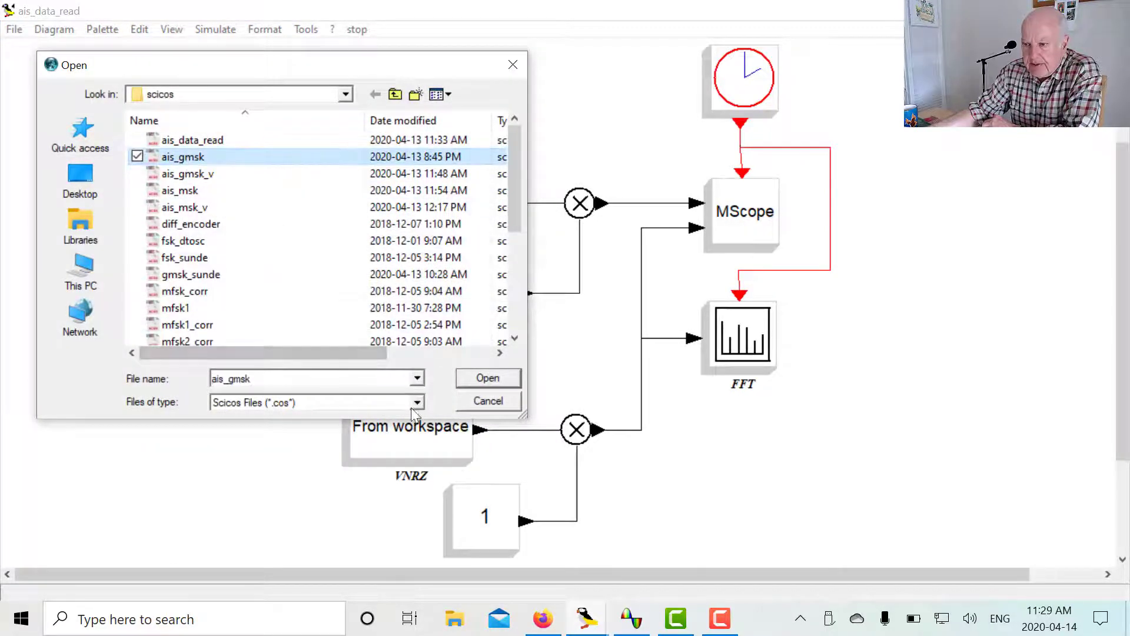
pyautogui.click(487, 378)
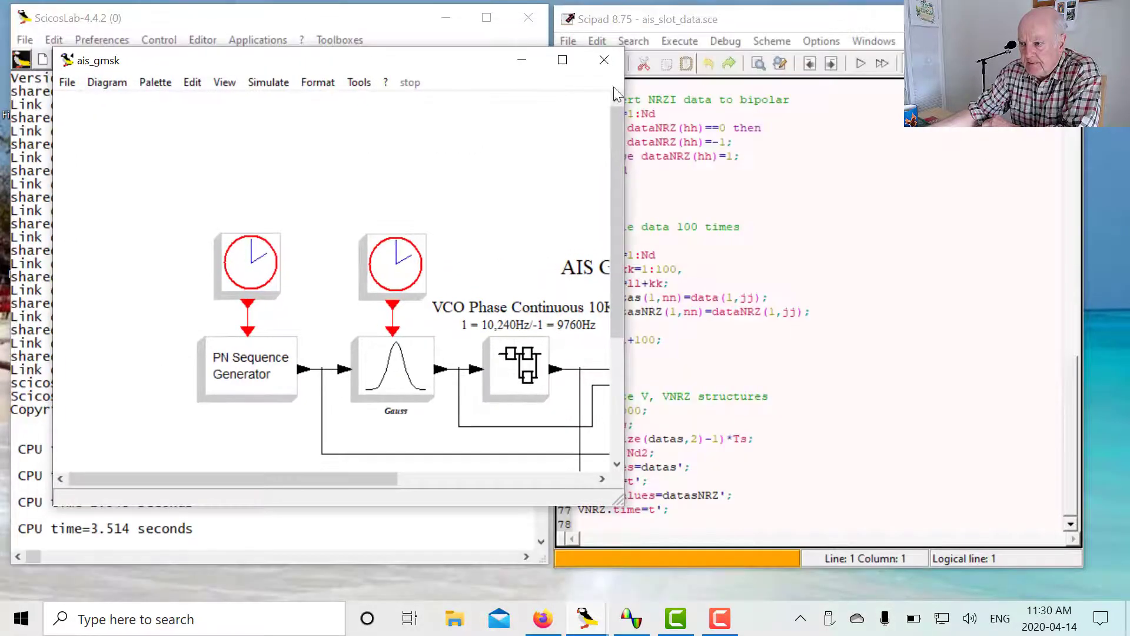
# Maximize the ais_gmsk diagram window and zoom in on its blocks.
pyautogui.click(562, 60)
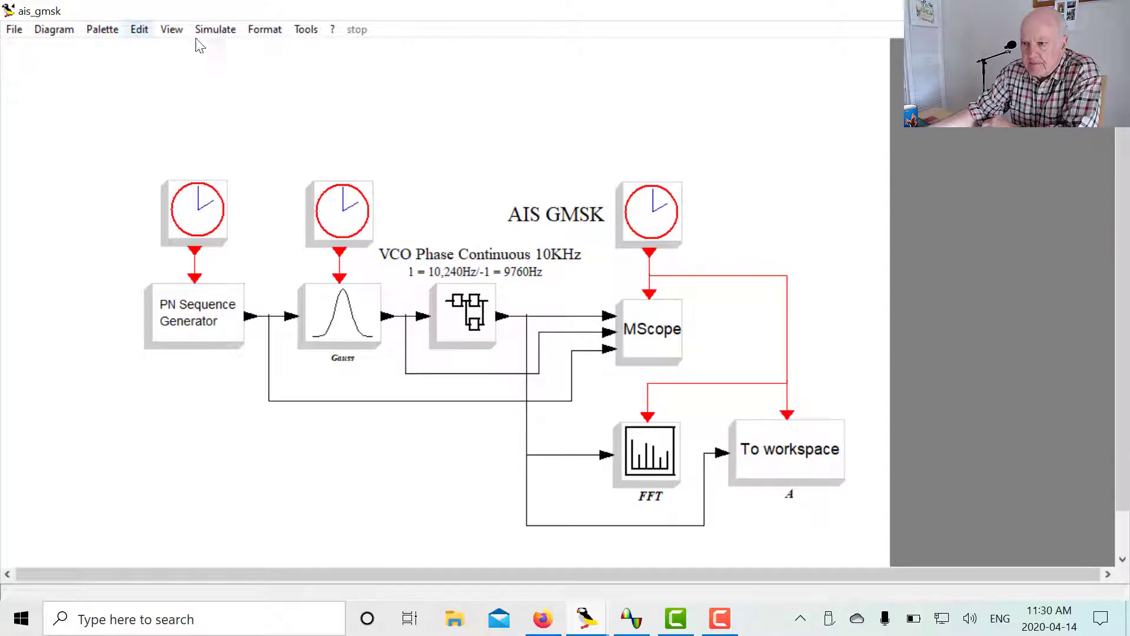
pyautogui.moveTo(171, 29)
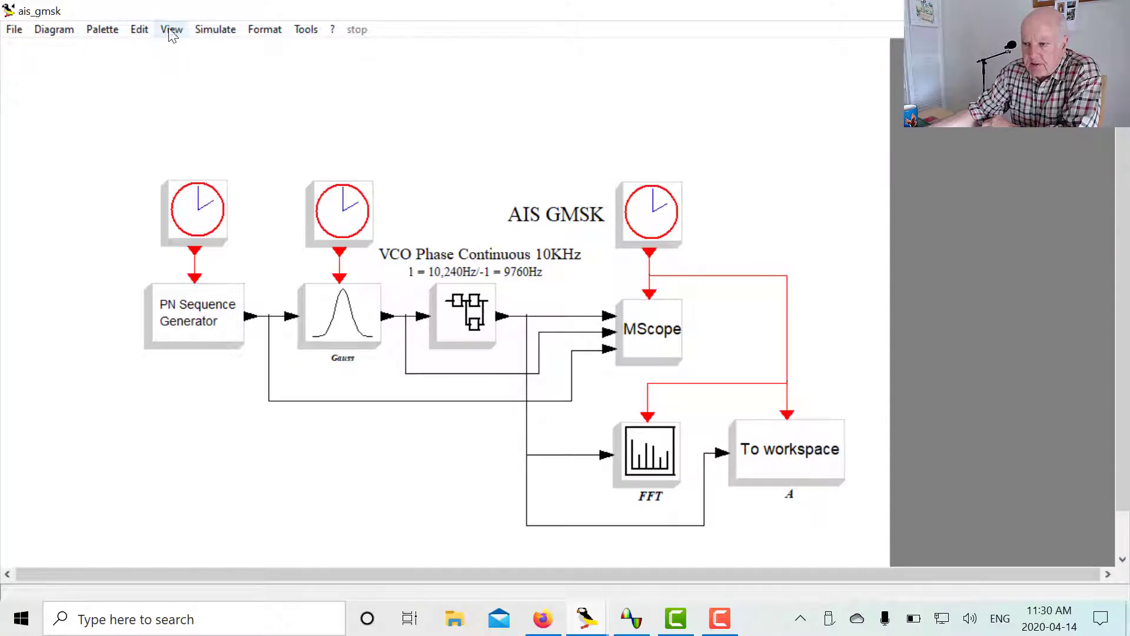
pyautogui.click(171, 29)
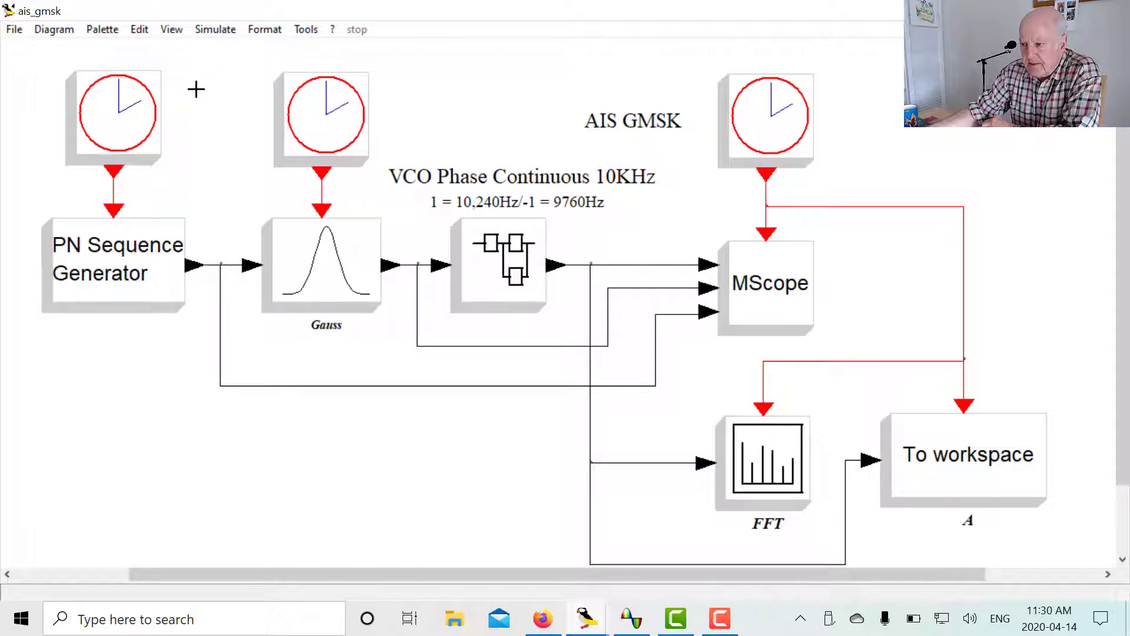
pyautogui.moveTo(1032, 363)
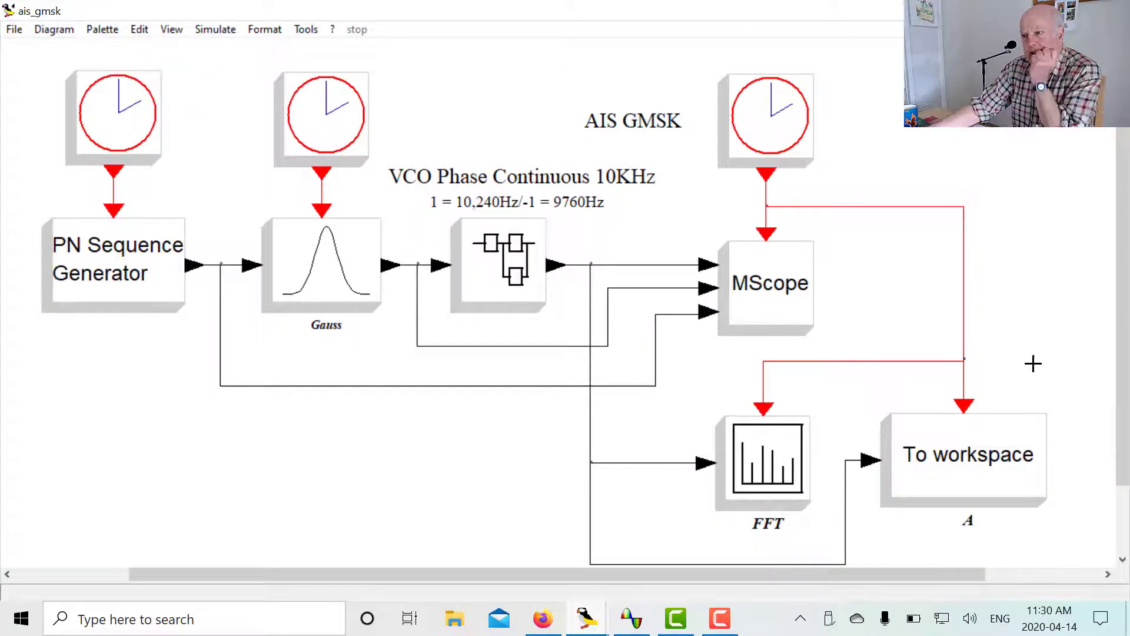
pyautogui.moveTo(339, 345)
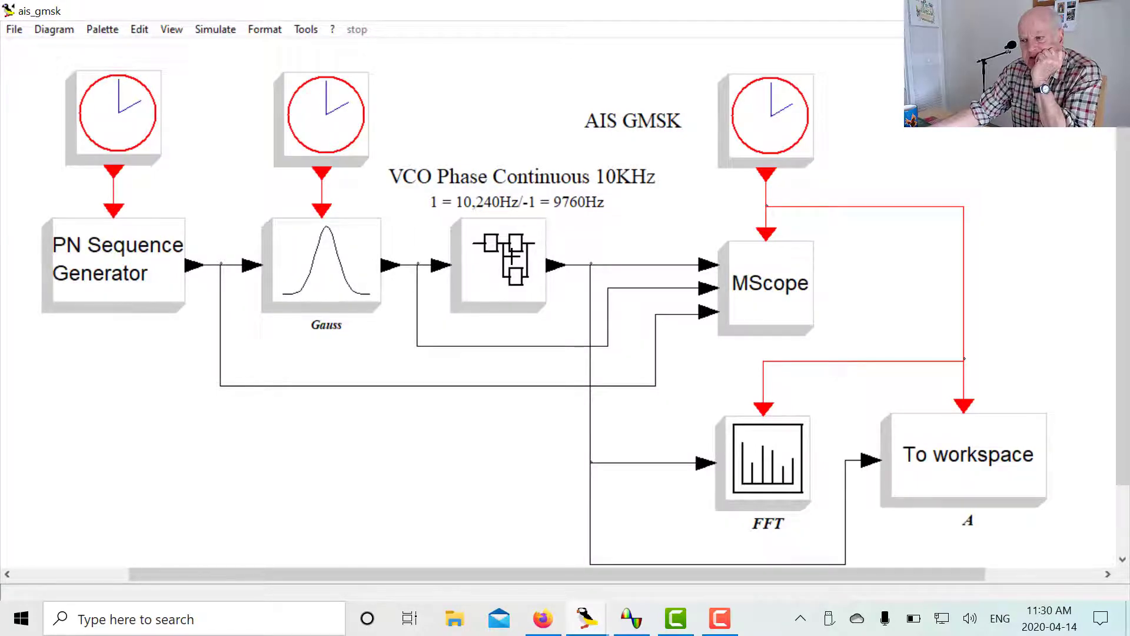
pyautogui.moveTo(892, 422)
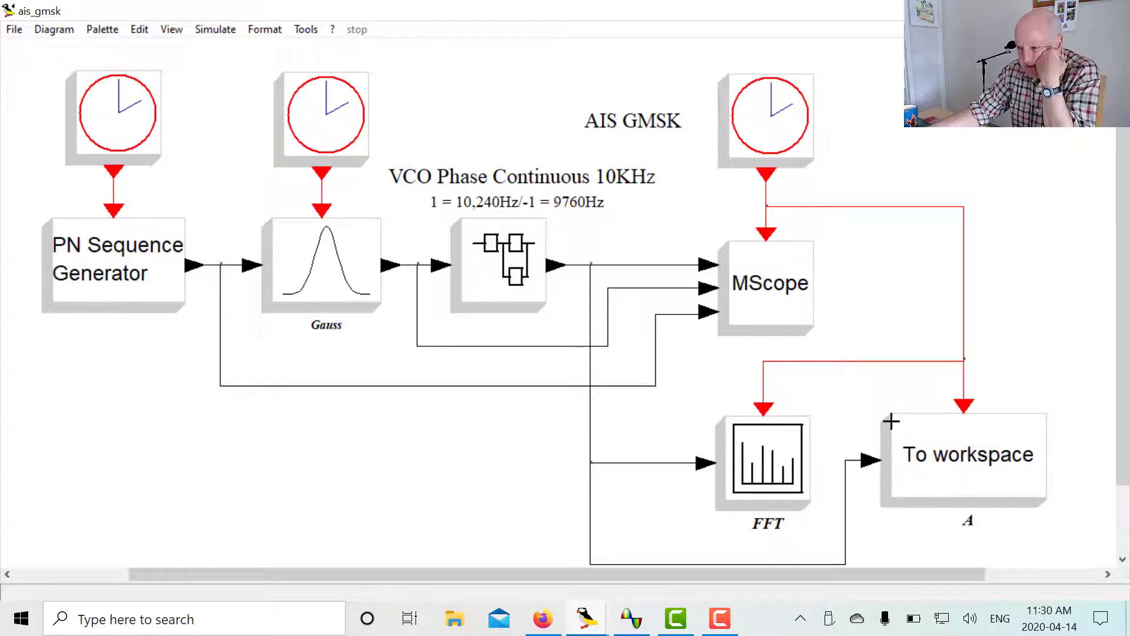
pyautogui.moveTo(989, 466)
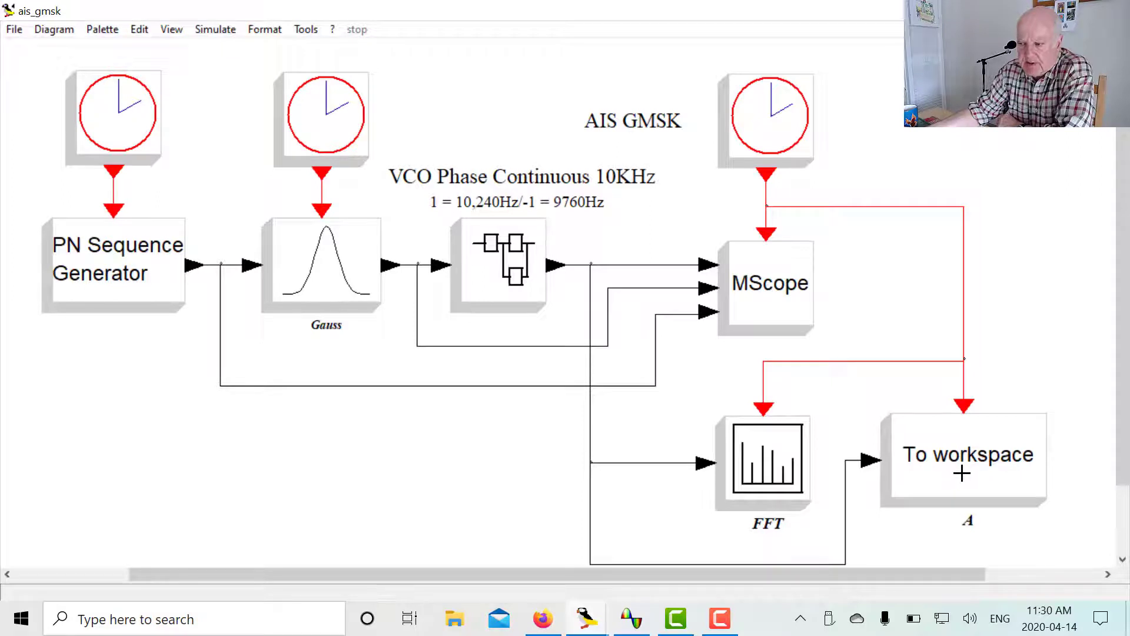
pyautogui.moveTo(1035, 344)
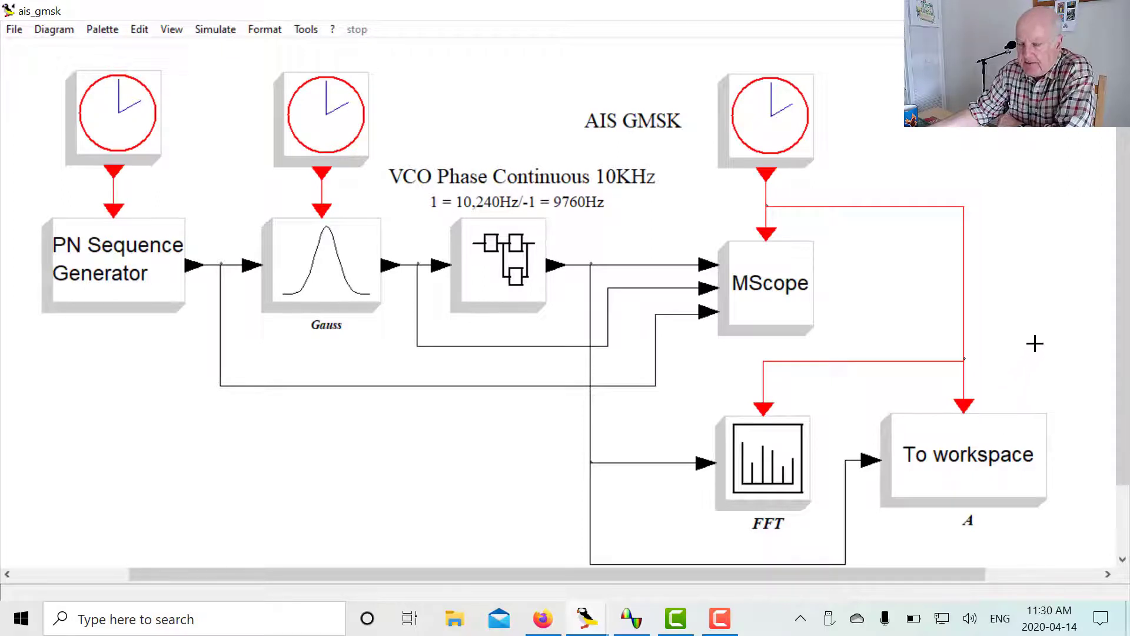
pyautogui.moveTo(205, 71)
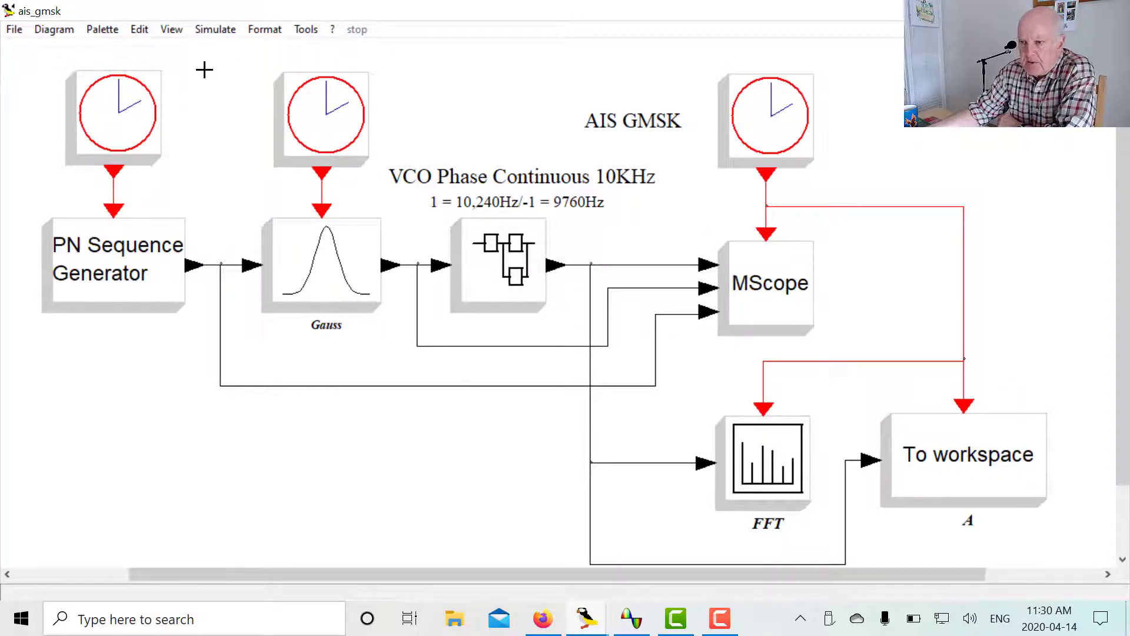
# Run the ais_gmsk simulation and maximize the FM, Gaussian-filtered and NRZ scope traces.
pyautogui.click(215, 29)
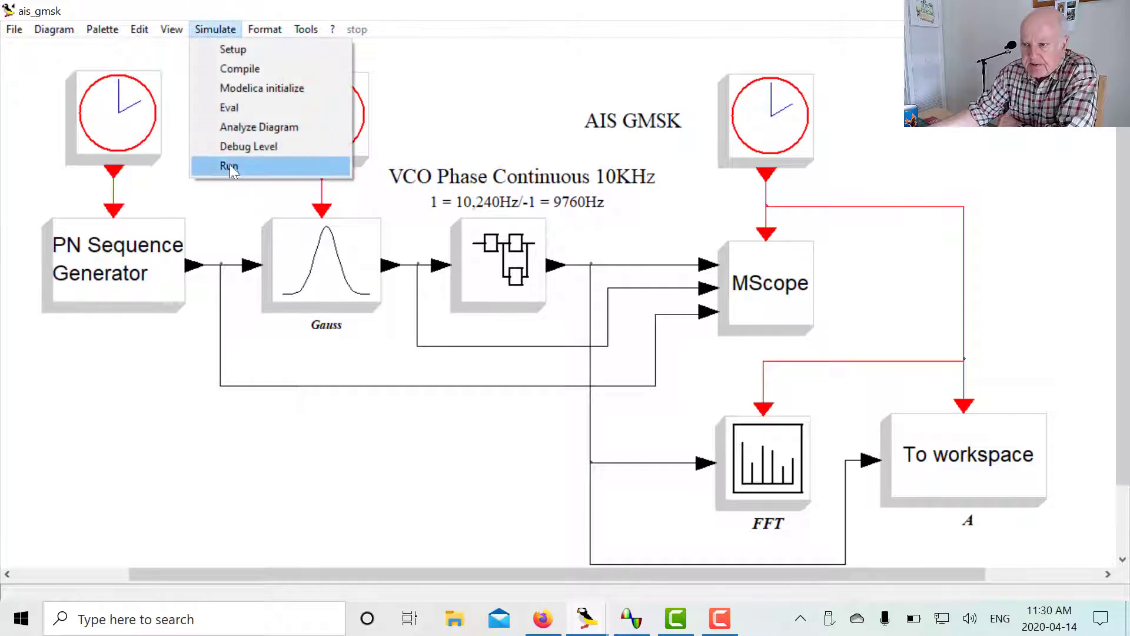
pyautogui.click(229, 166)
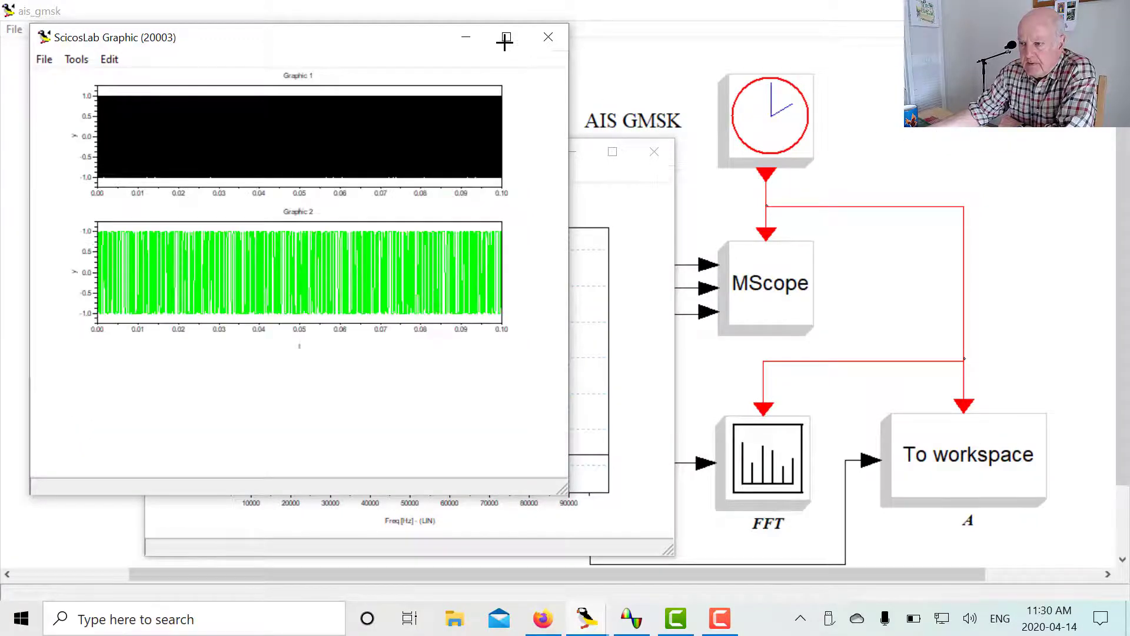
pyautogui.click(504, 38)
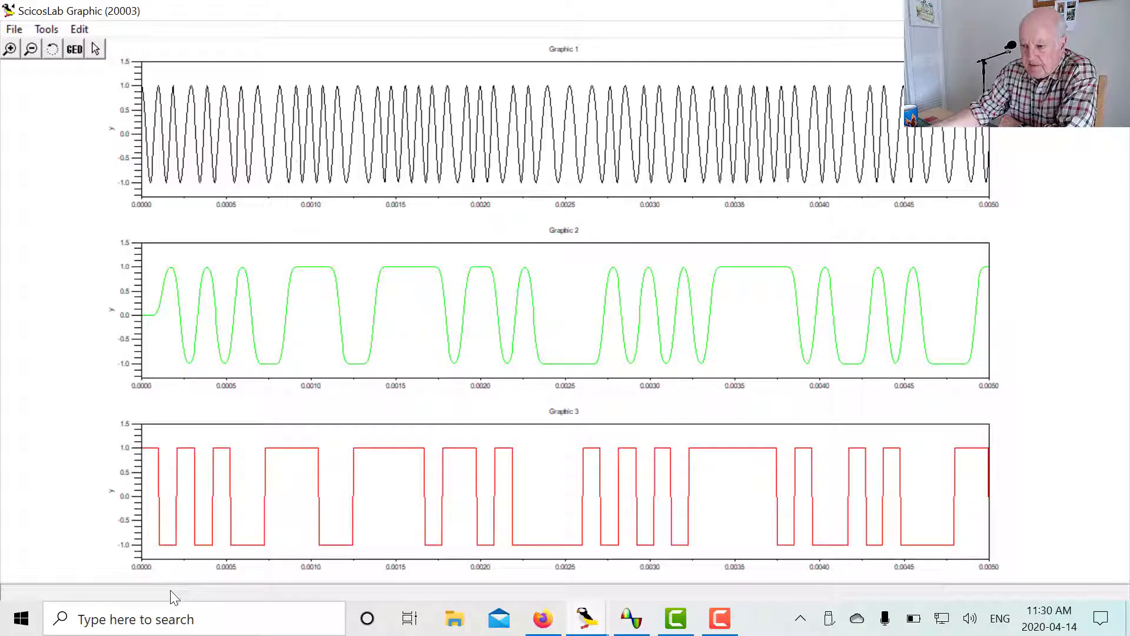
pyautogui.moveTo(177, 508)
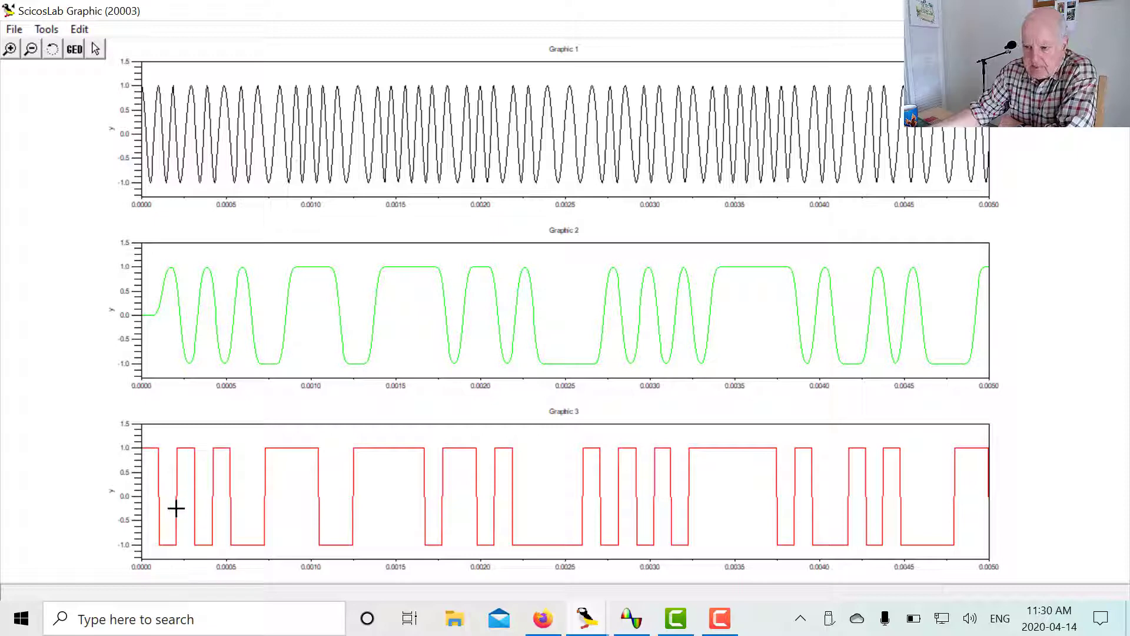
pyautogui.moveTo(197, 511)
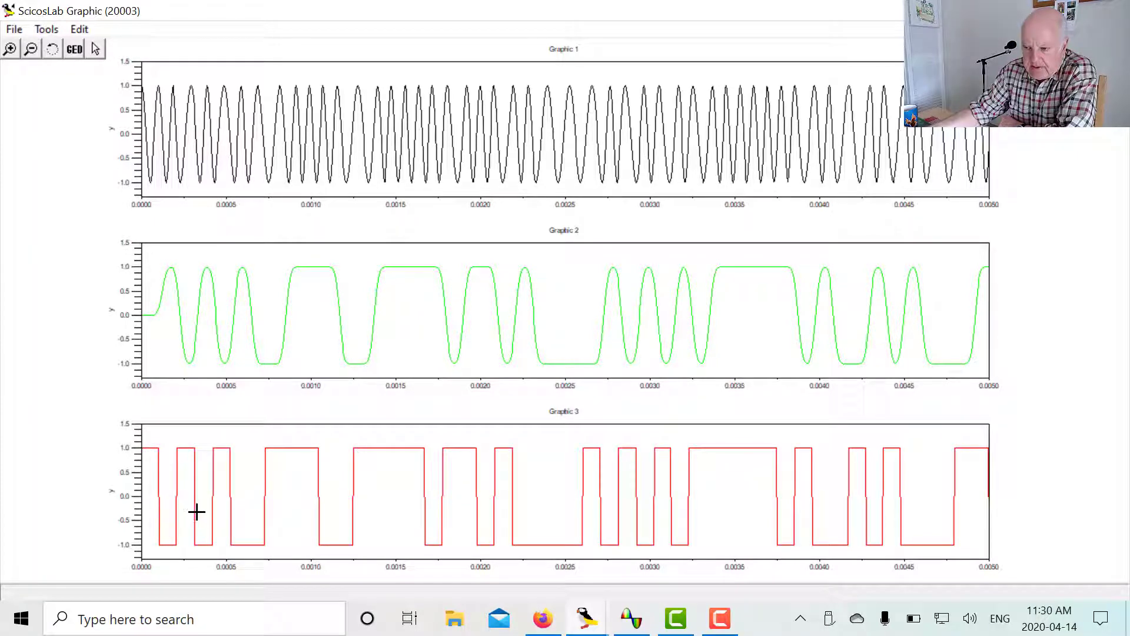
pyautogui.moveTo(224, 322)
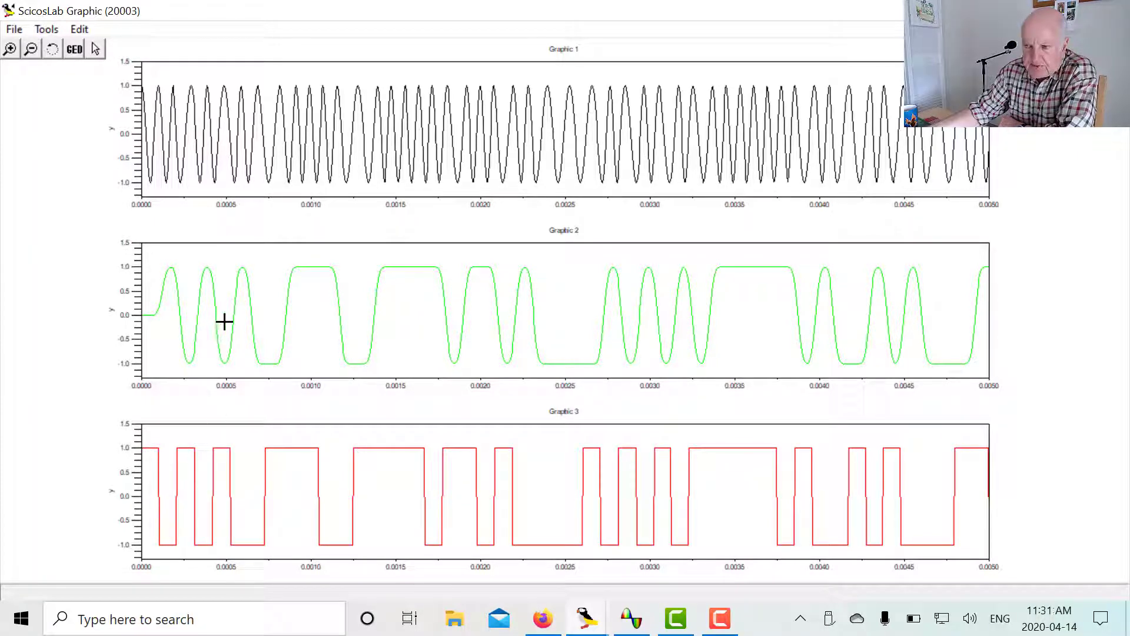
pyautogui.moveTo(234, 356)
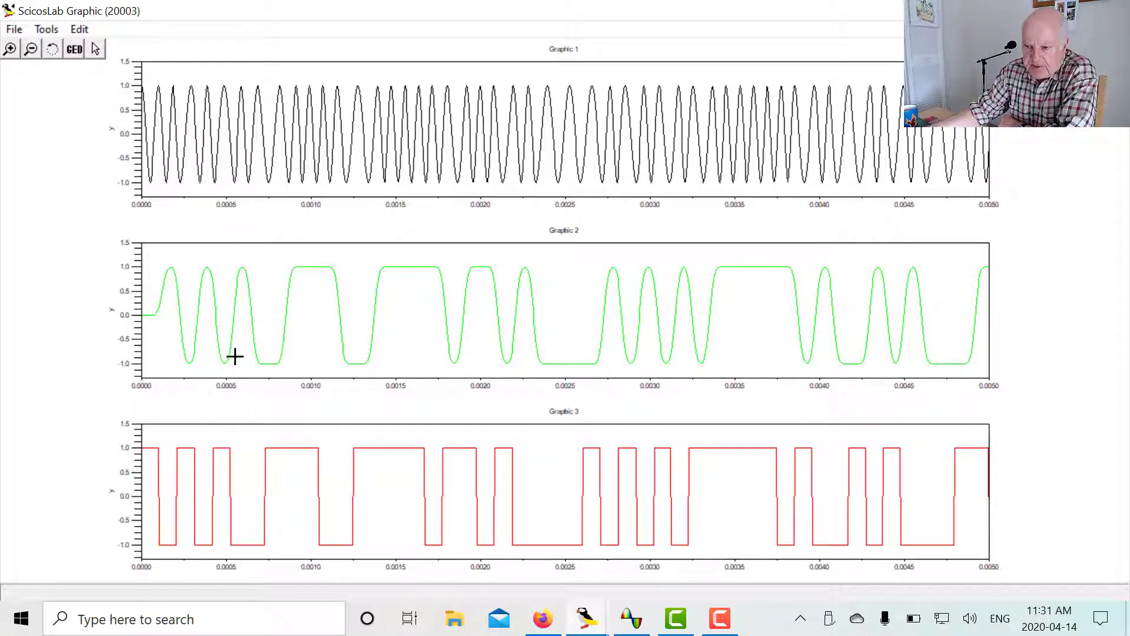
pyautogui.moveTo(597, 138)
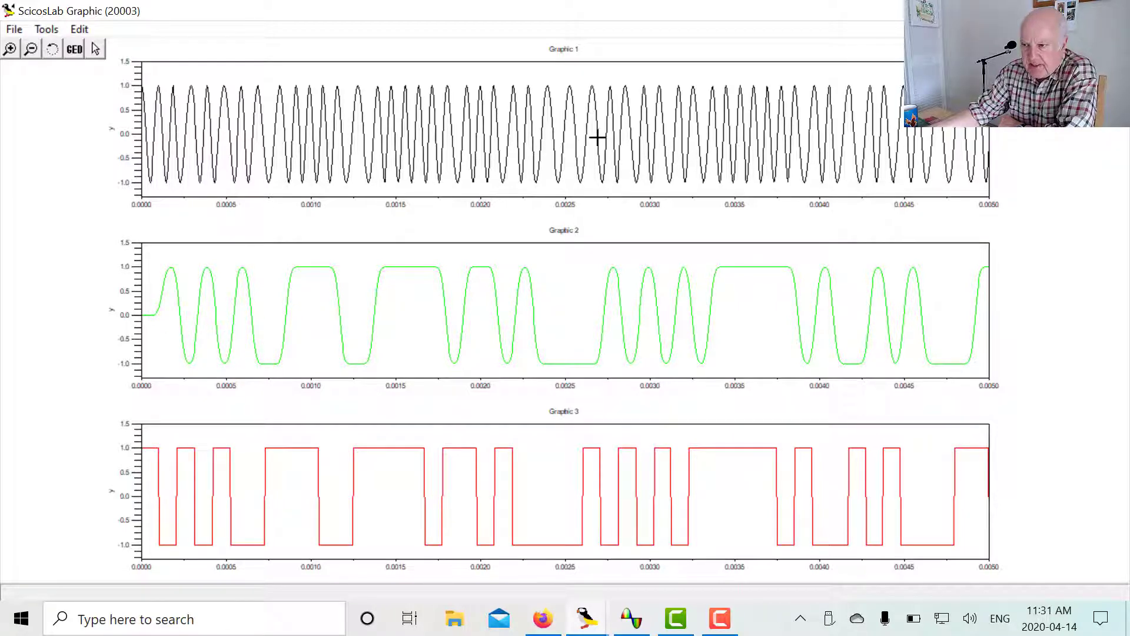
pyautogui.moveTo(758, 138)
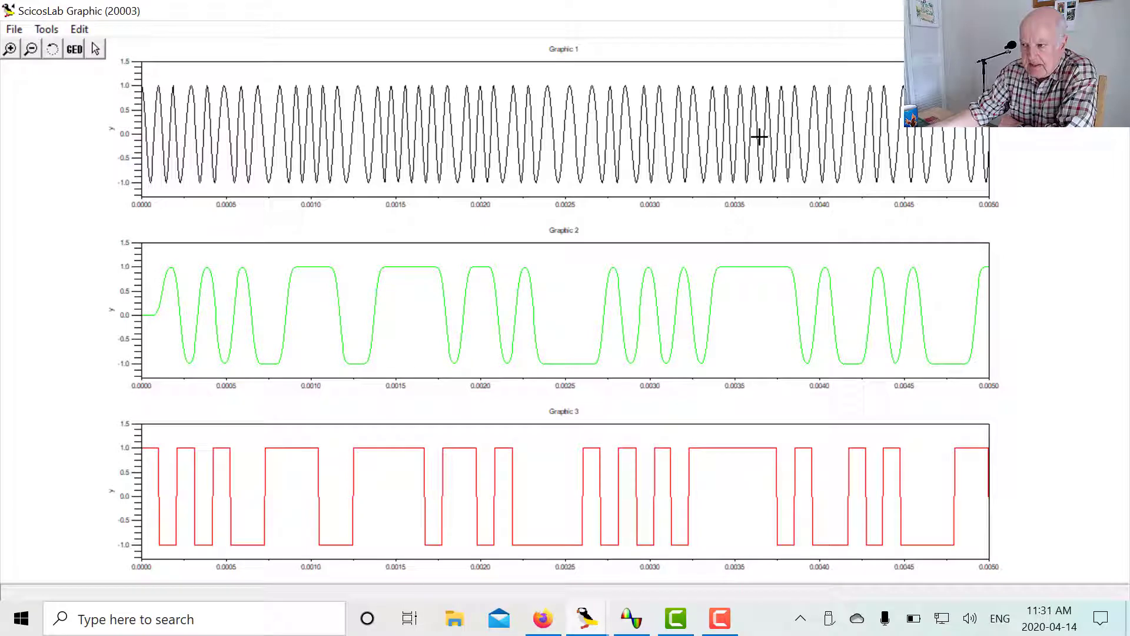
pyautogui.moveTo(560, 135)
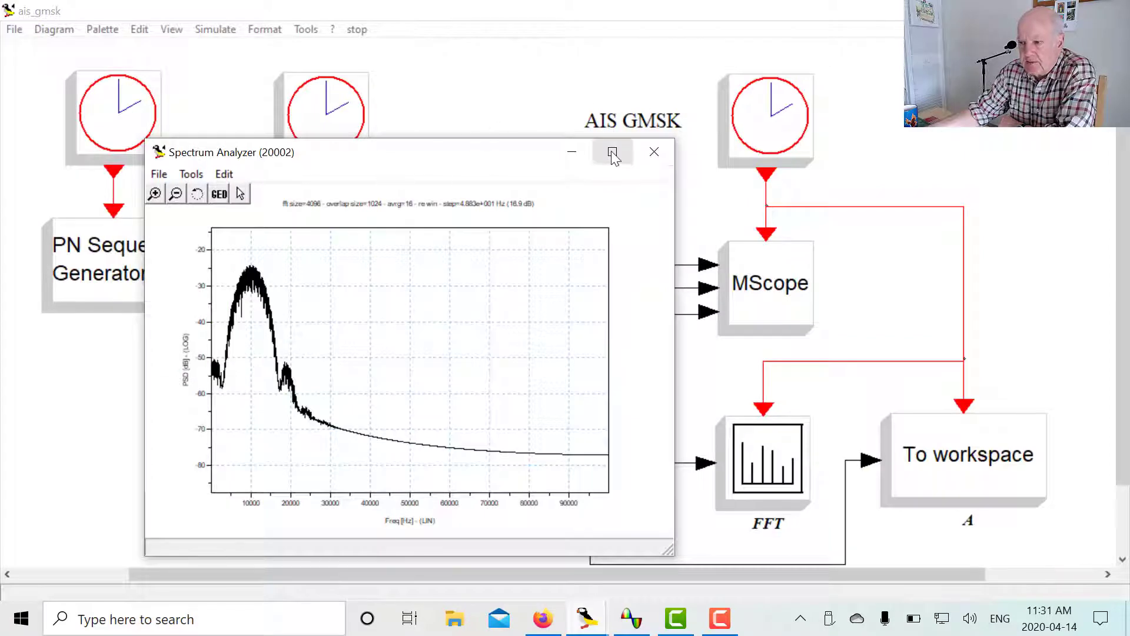
# Maximize the Spectrum Analyzer plot of the GMSK signal peaking near 10 kHz.
pyautogui.click(612, 152)
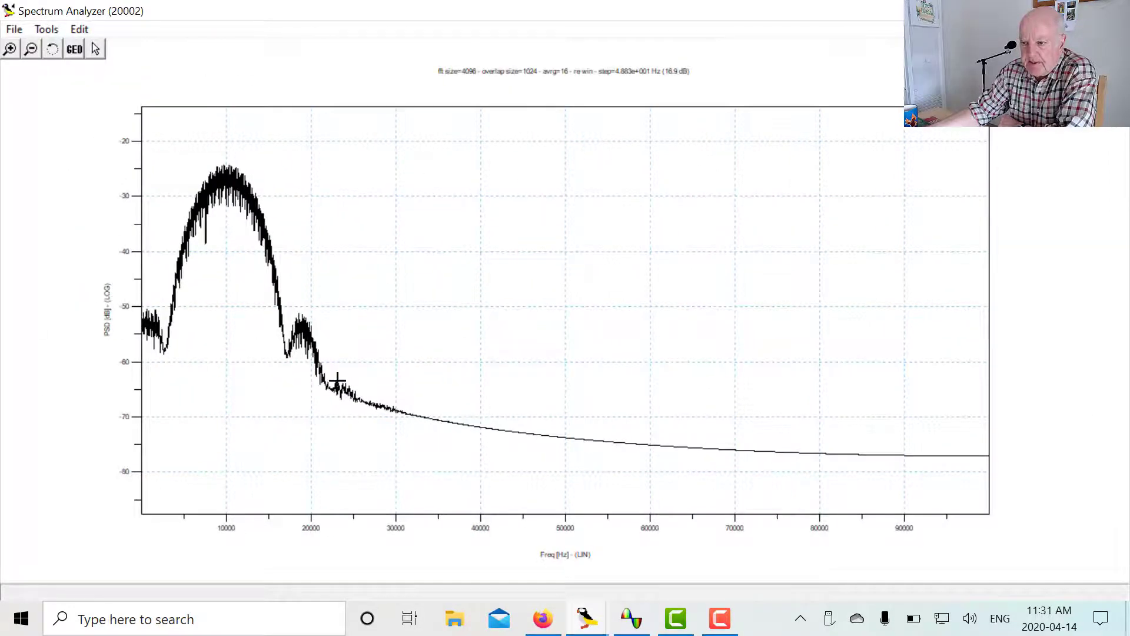
pyautogui.moveTo(571, 455)
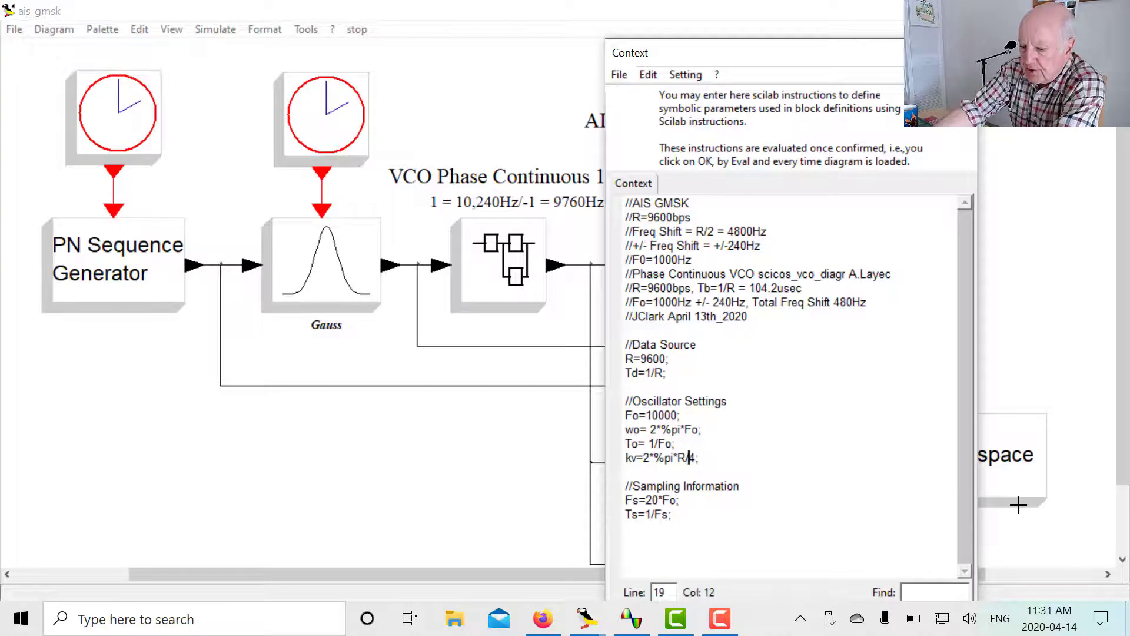
# Edit the context so kv=2*%pi*R/2 and confirm with OK.
pyautogui.write('/2')
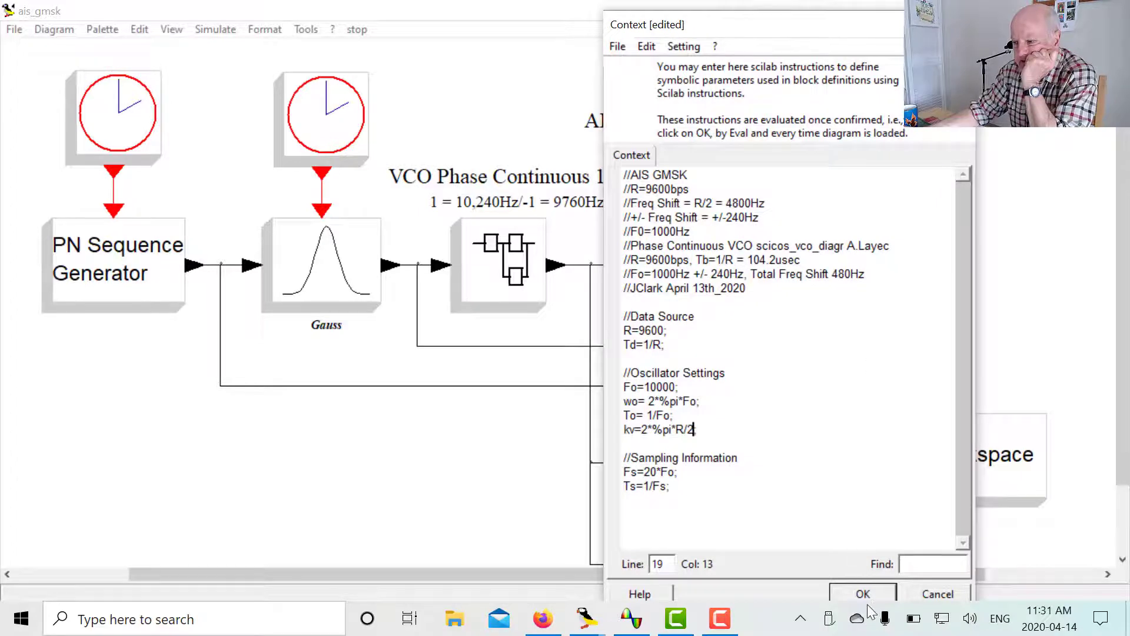
pyautogui.click(862, 593)
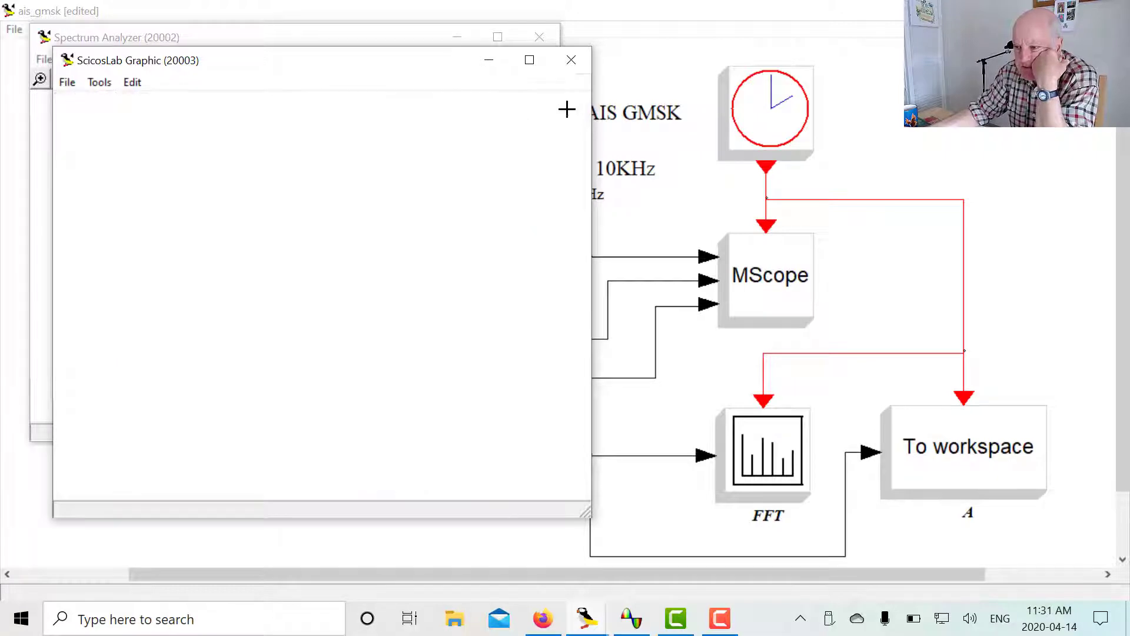
# Close the empty scope window and maximize the updated spectrum showing spikes near 5 and 15 kHz.
pyautogui.click(571, 60)
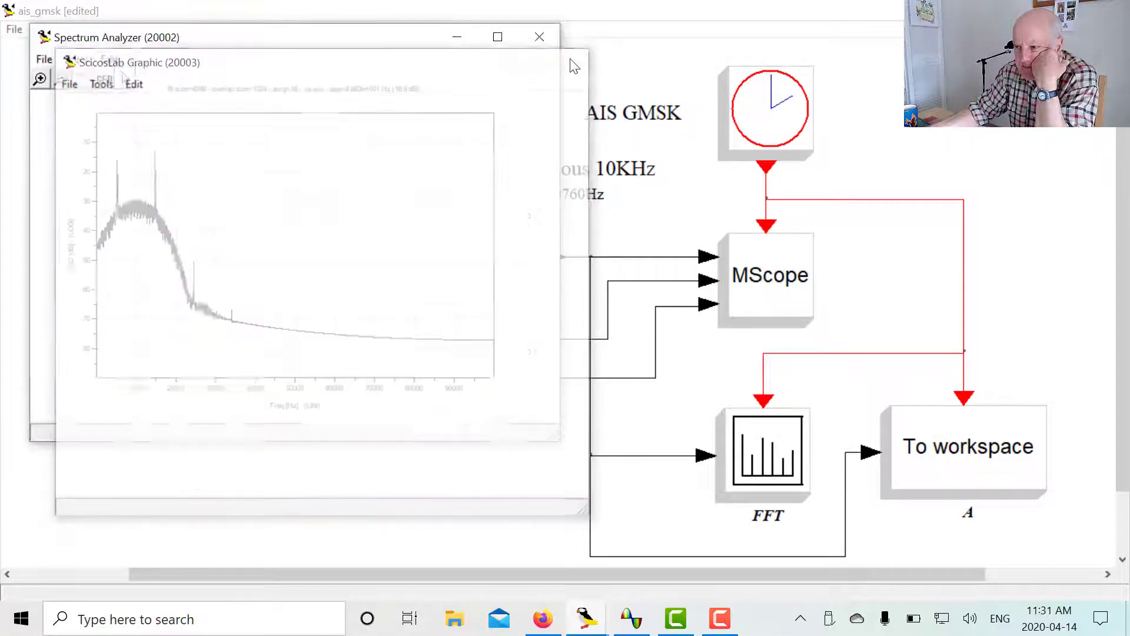
pyautogui.click(497, 37)
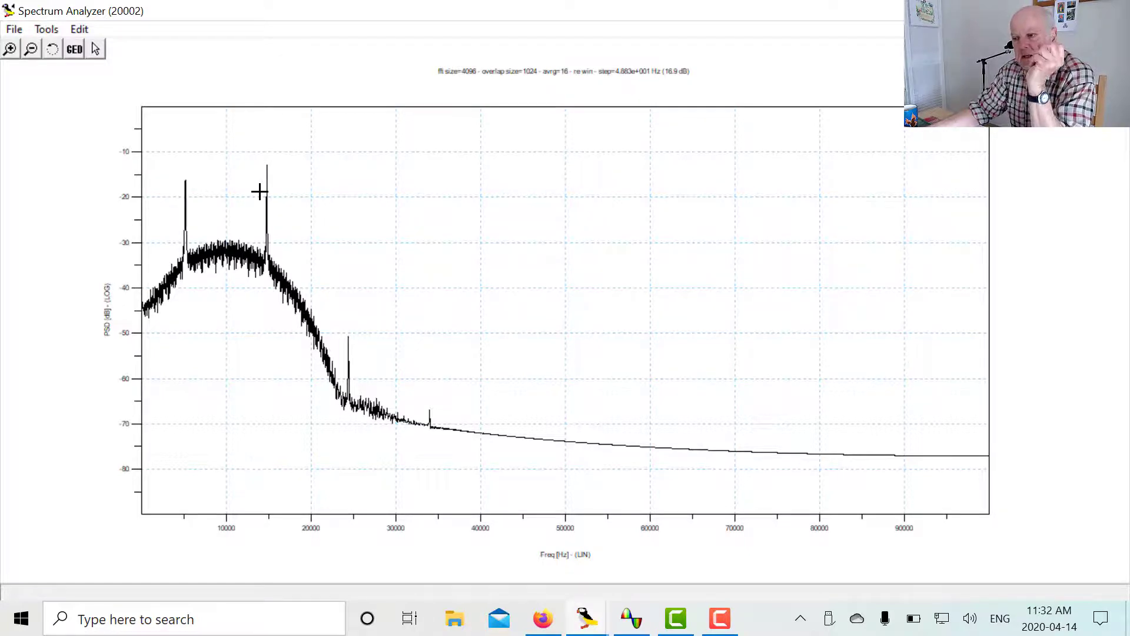
pyautogui.moveTo(193, 210)
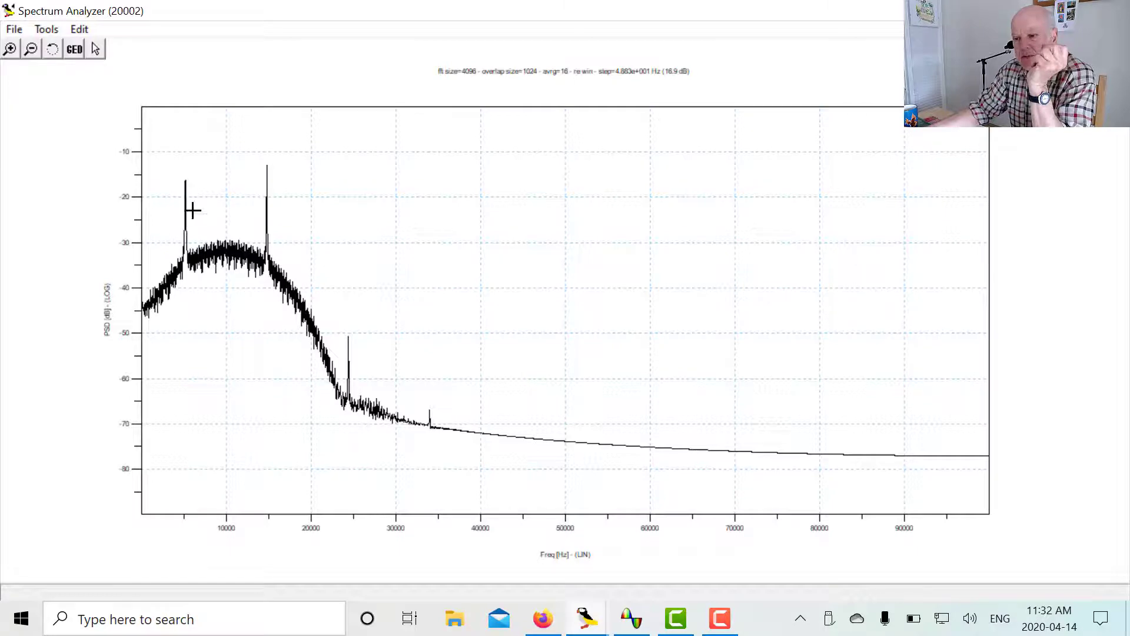
pyautogui.moveTo(237, 272)
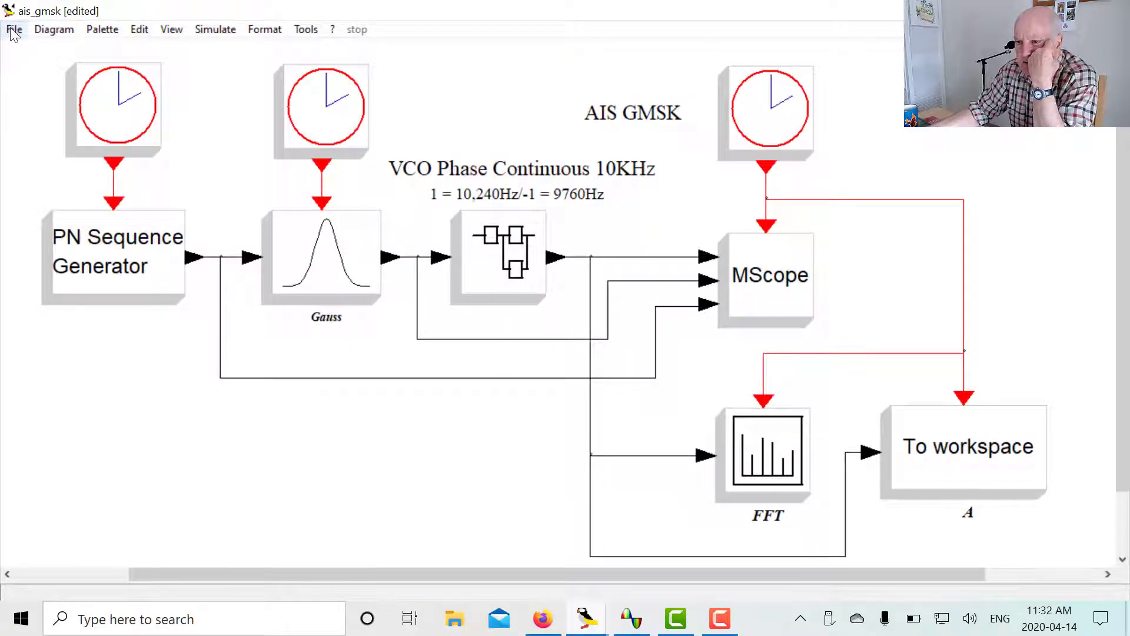
pyautogui.click(13, 29)
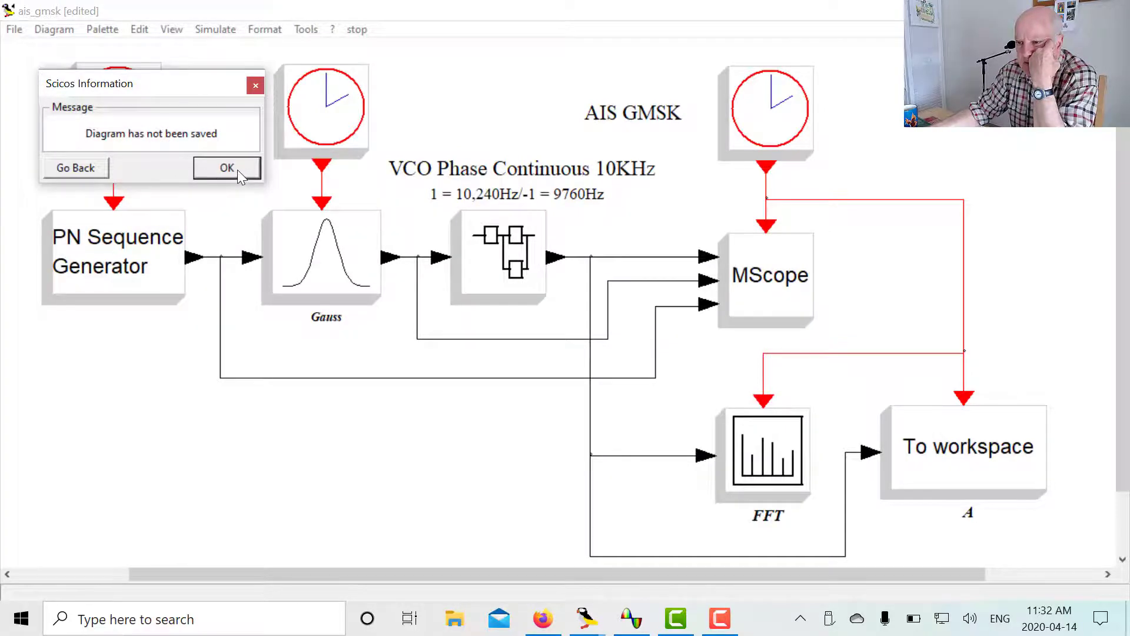
pyautogui.click(226, 167)
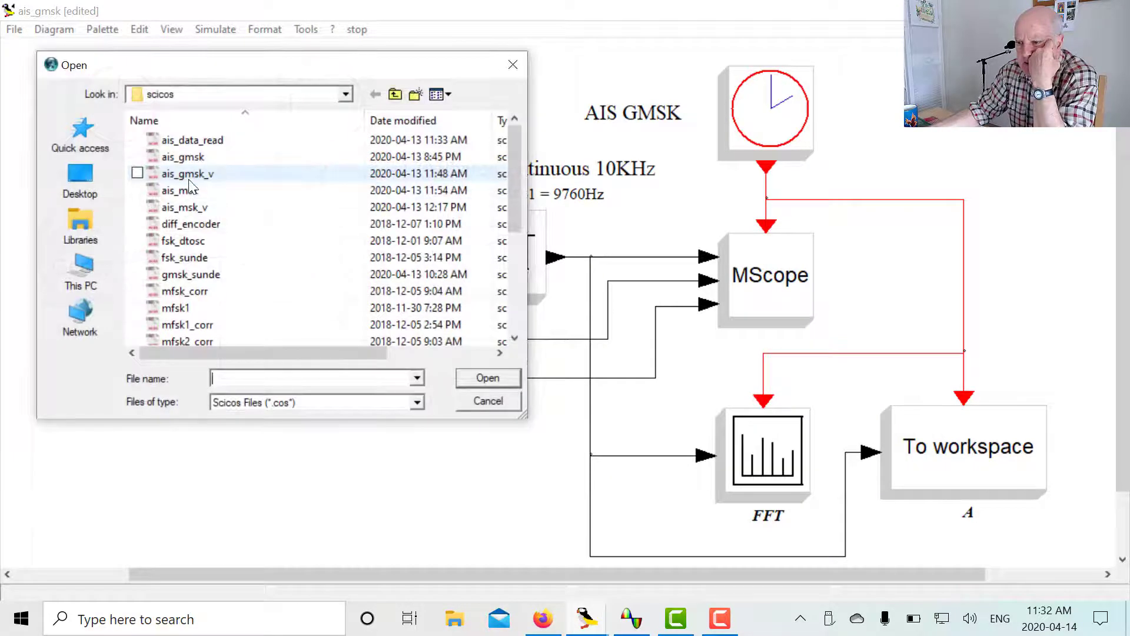
pyautogui.click(180, 190)
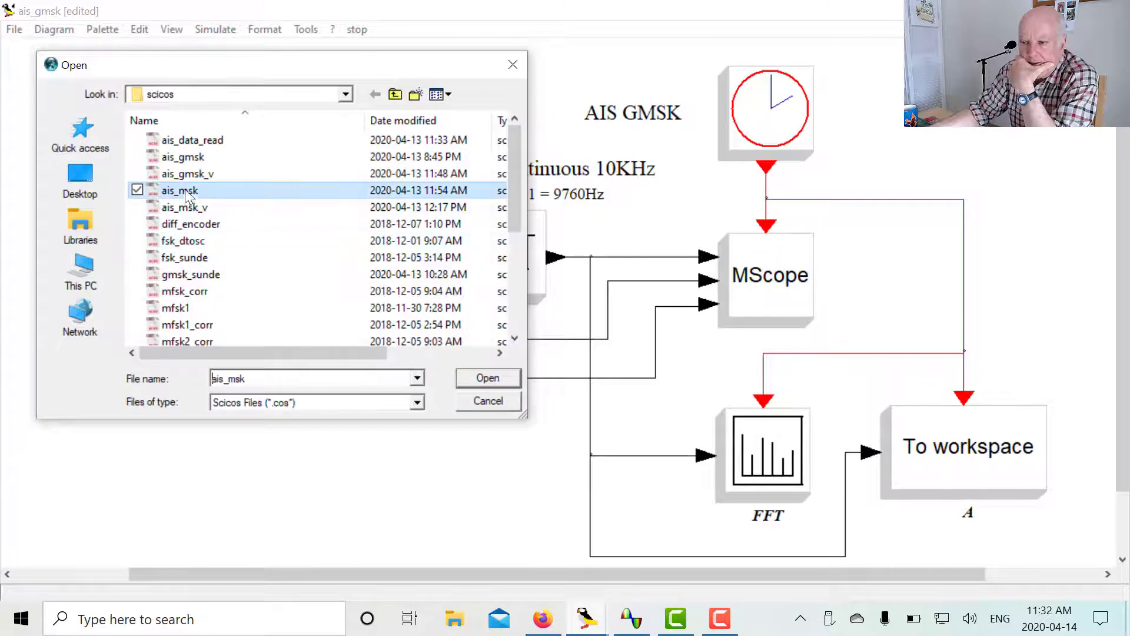
pyautogui.click(487, 378)
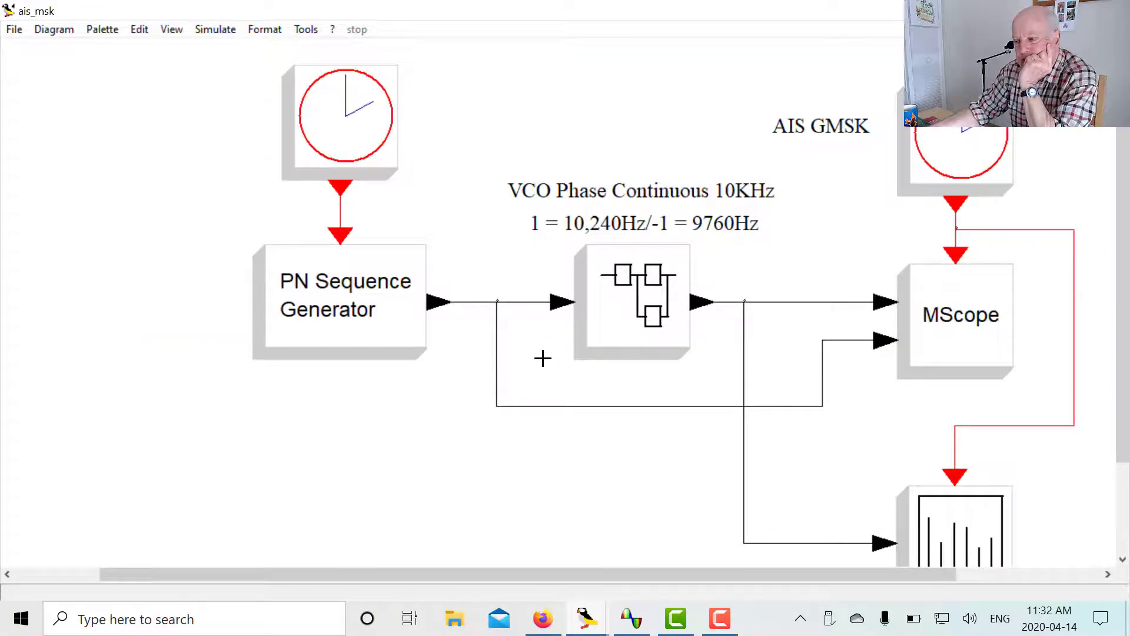
pyautogui.moveTo(502, 338)
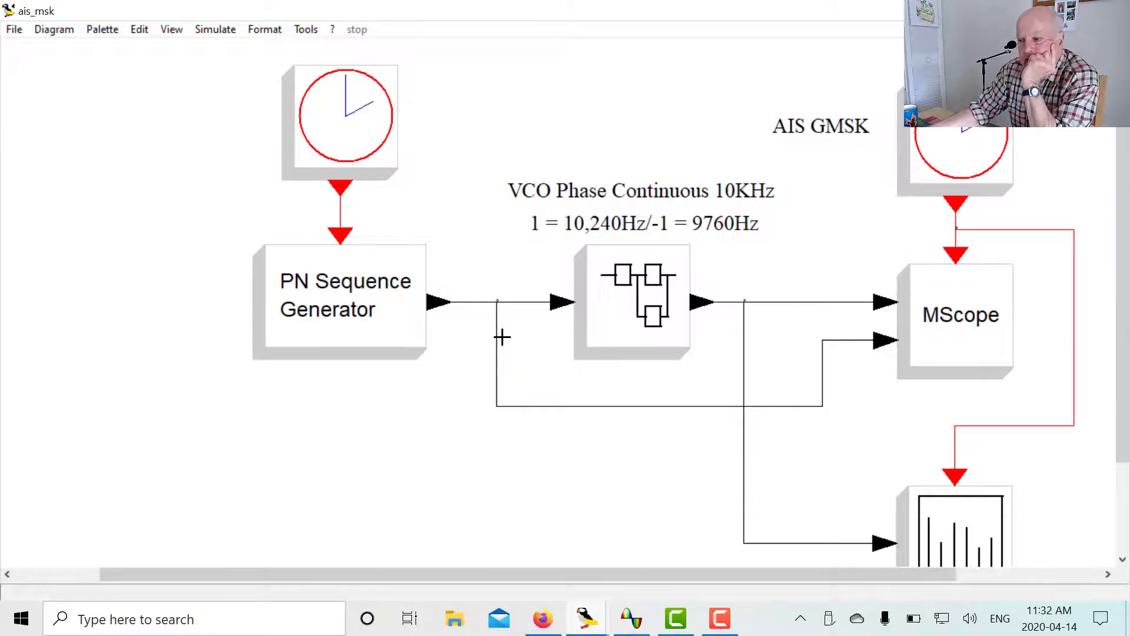
pyautogui.click(215, 29)
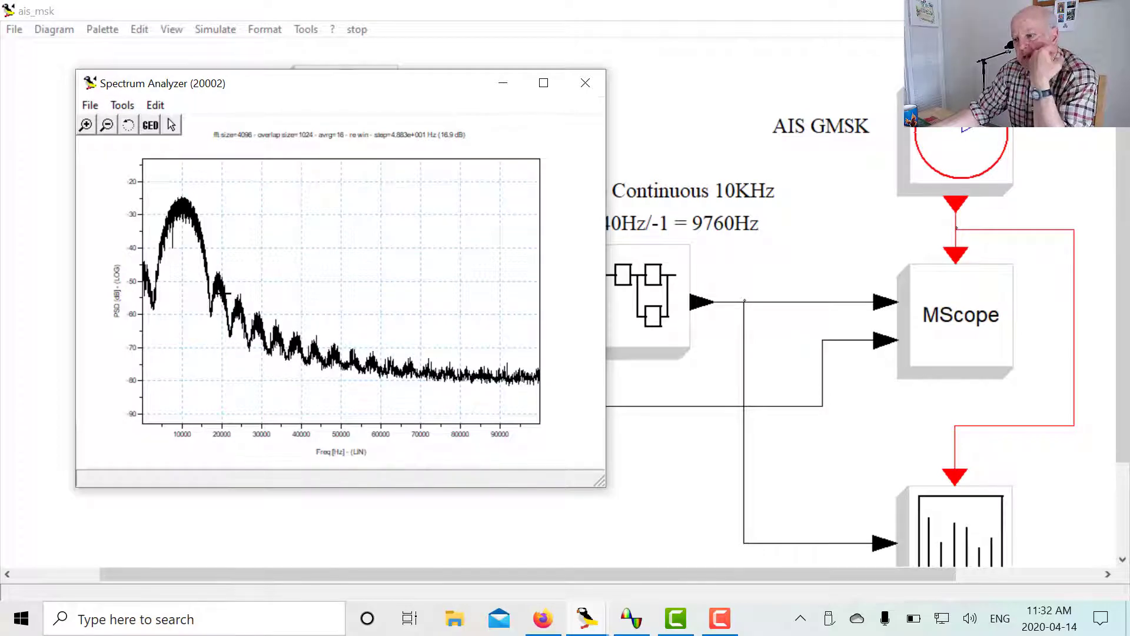
pyautogui.moveTo(395, 239)
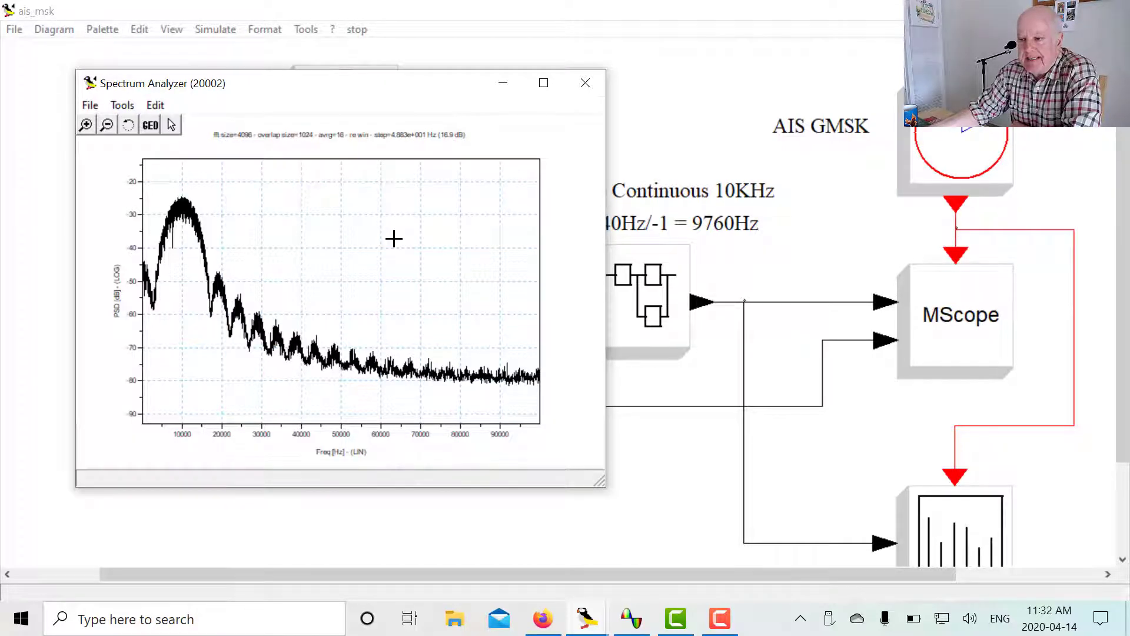
pyautogui.moveTo(585, 83)
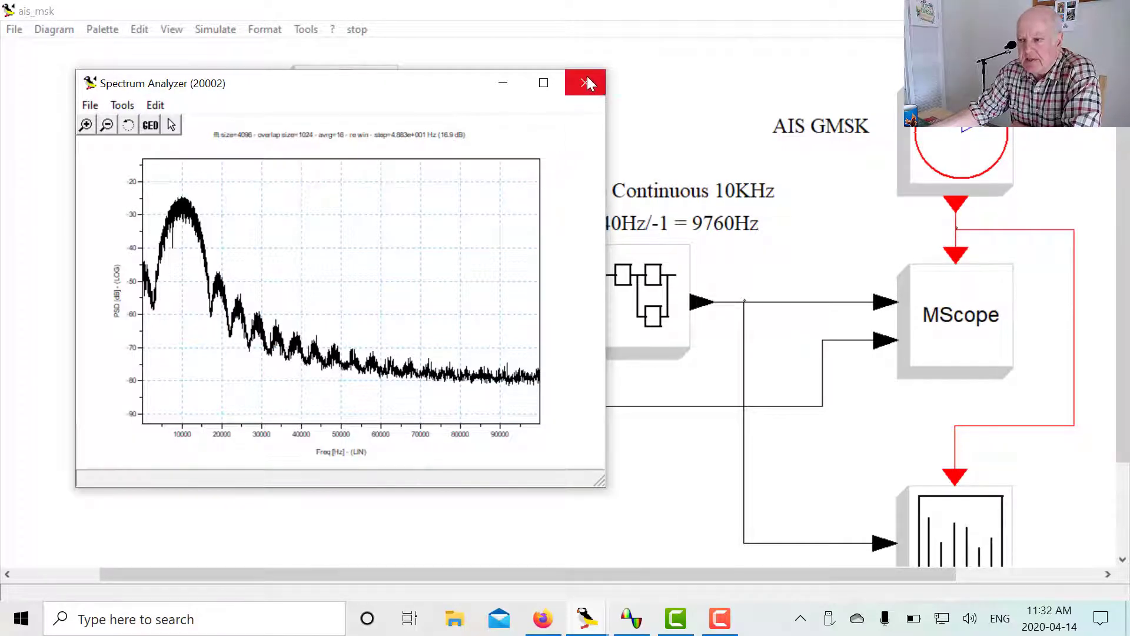
# Close the ais_msk Spectrum Analyzer window after checking its 10 kHz peak.
pyautogui.click(585, 82)
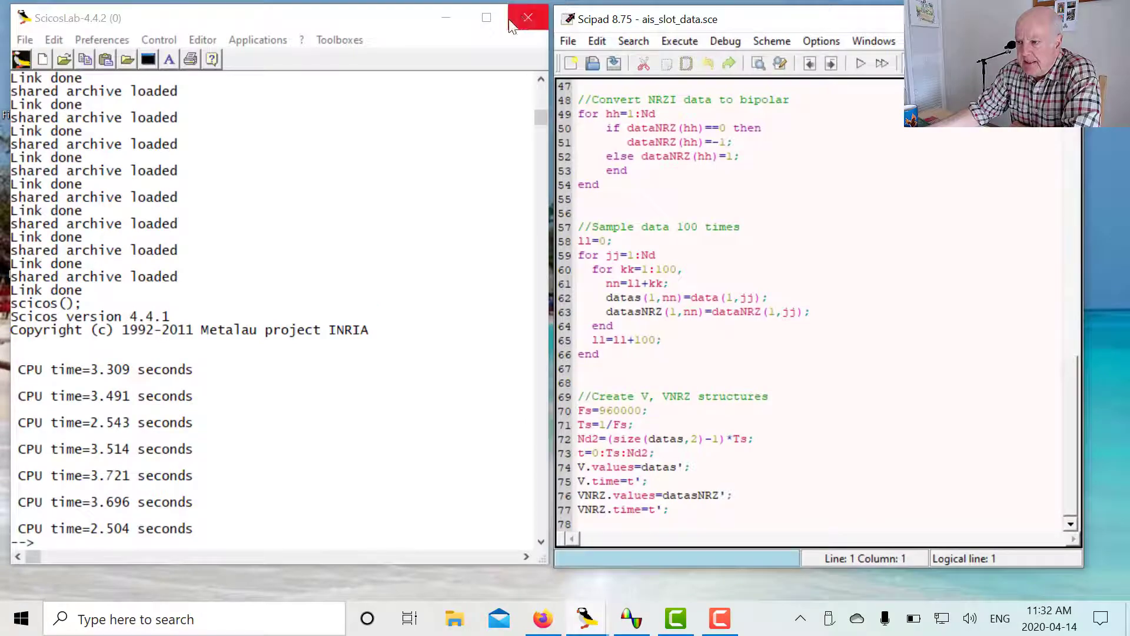
# Close the ScicosLab console and choose Arbitrary in PicoScope's Signal Generator dialog.
pyautogui.click(527, 17)
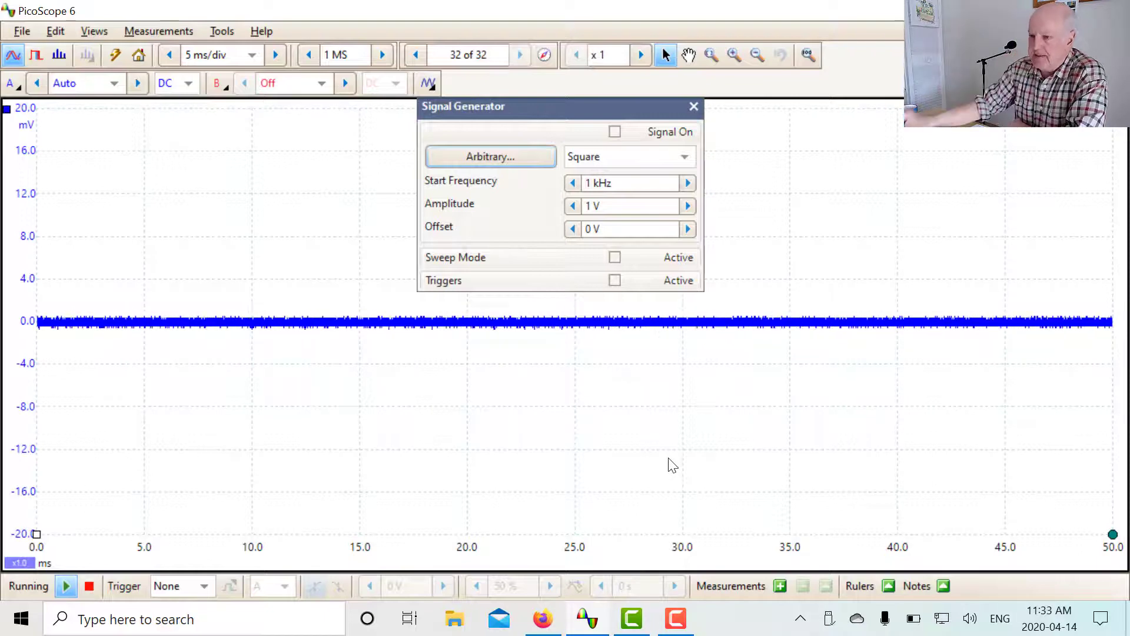
pyautogui.moveTo(537, 210)
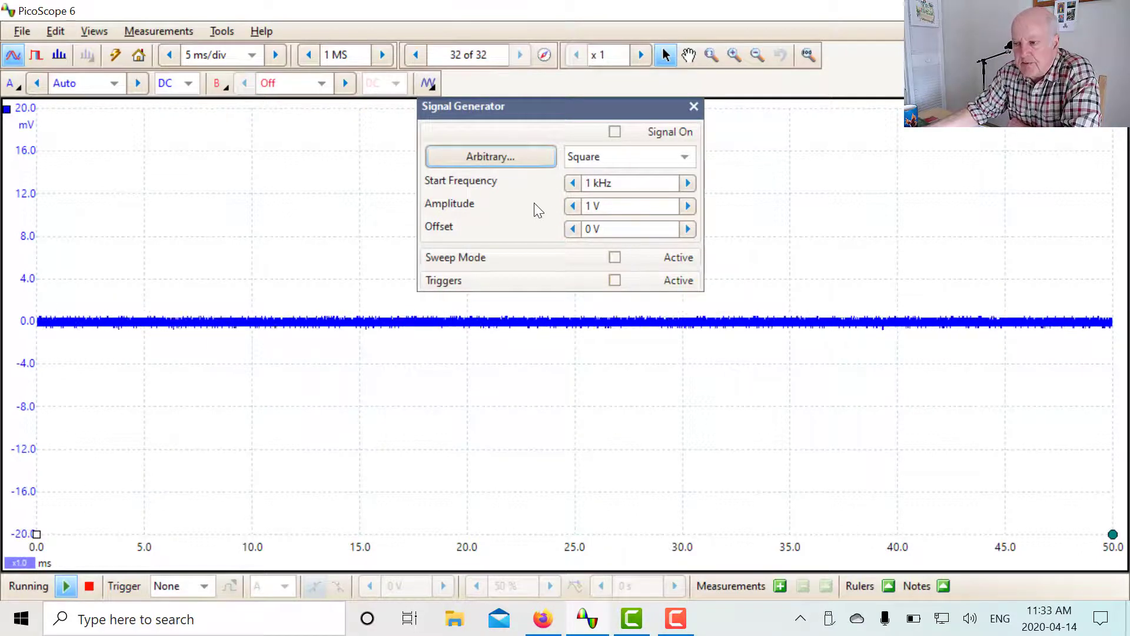
pyautogui.click(490, 156)
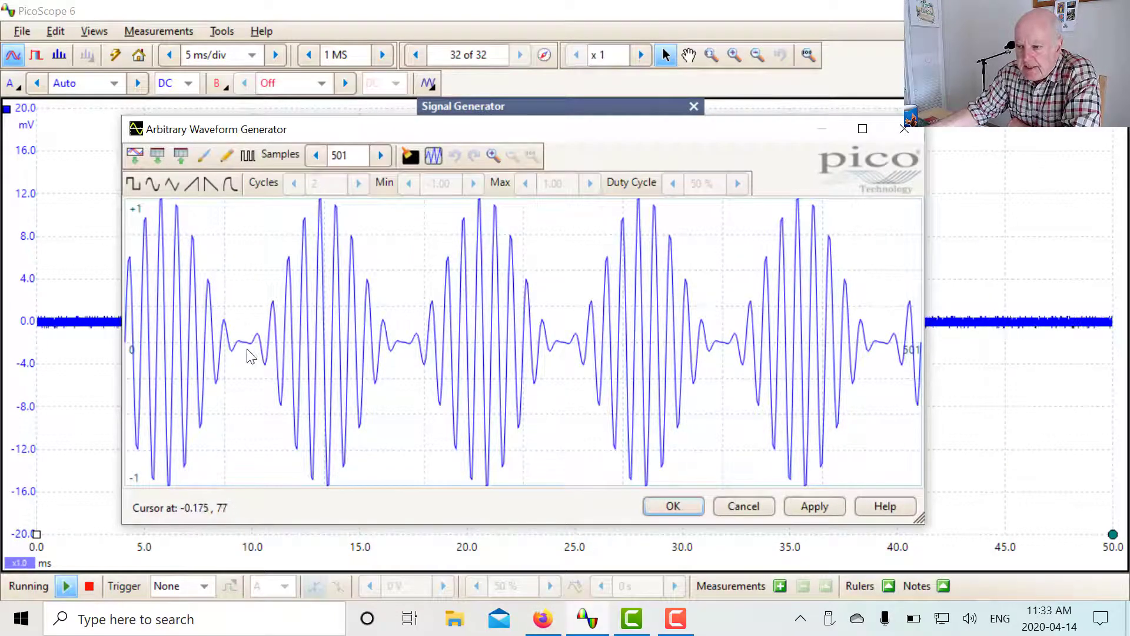
pyautogui.moveTo(804, 353)
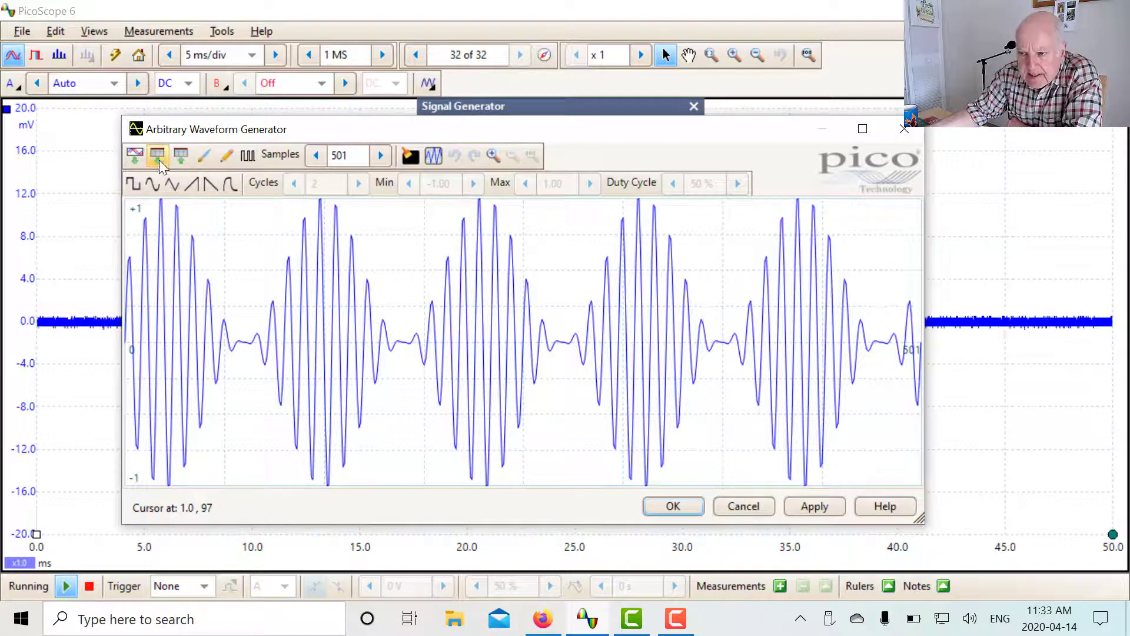
# Import awg_gmsk from test_videos/ais/scicos, loading its 20000 samples.
pyautogui.click(135, 155)
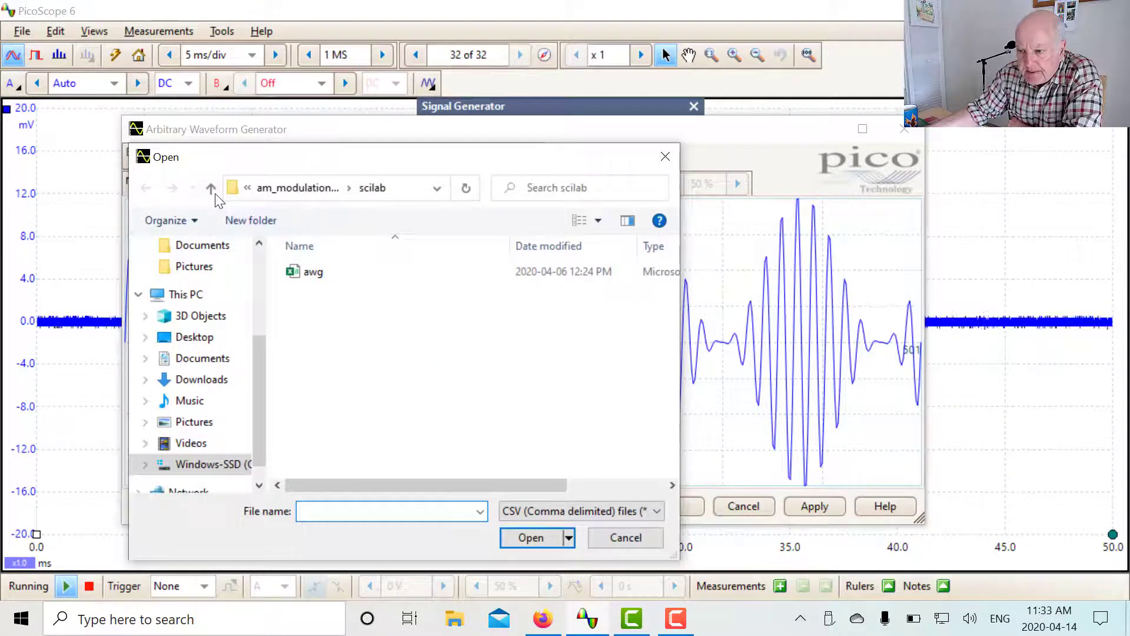
pyautogui.click(212, 188)
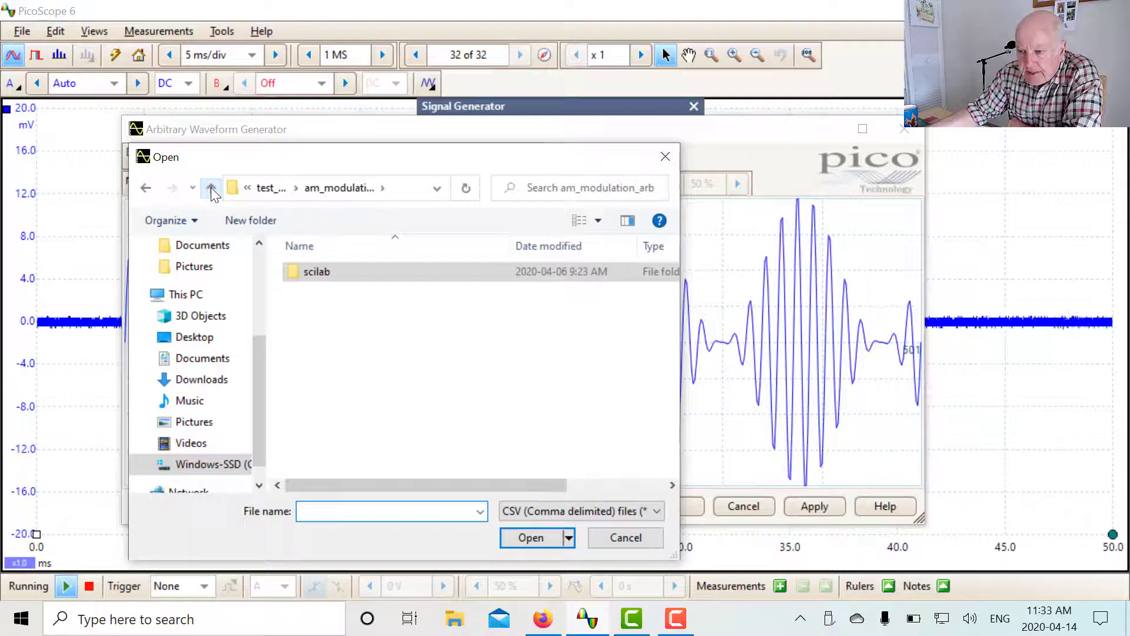
pyautogui.click(212, 188)
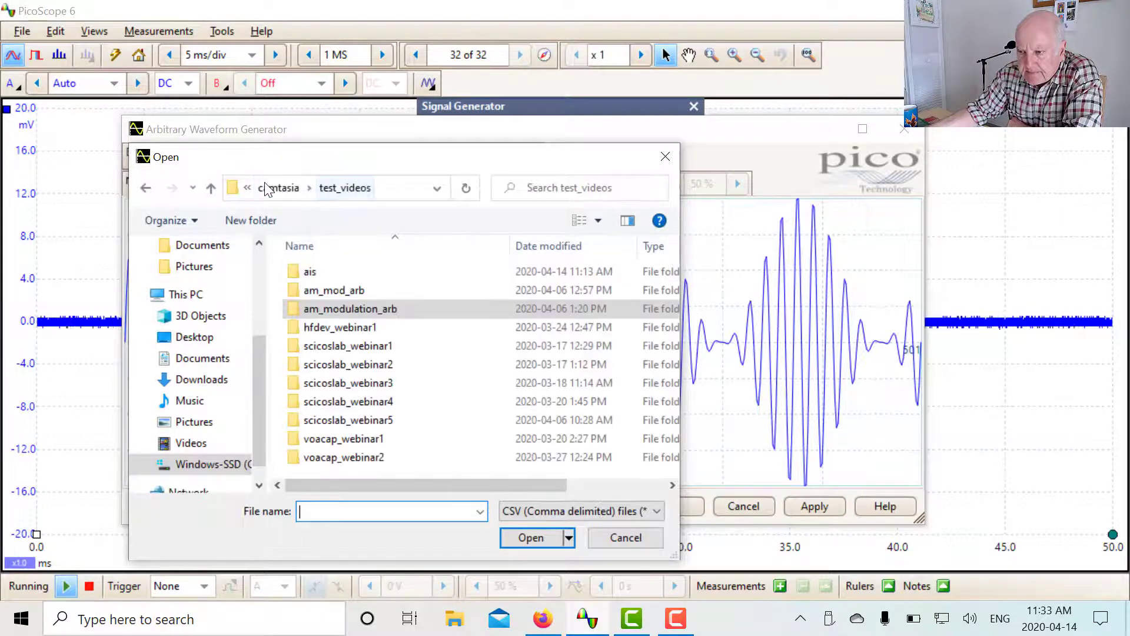
pyautogui.doubleClick(309, 271)
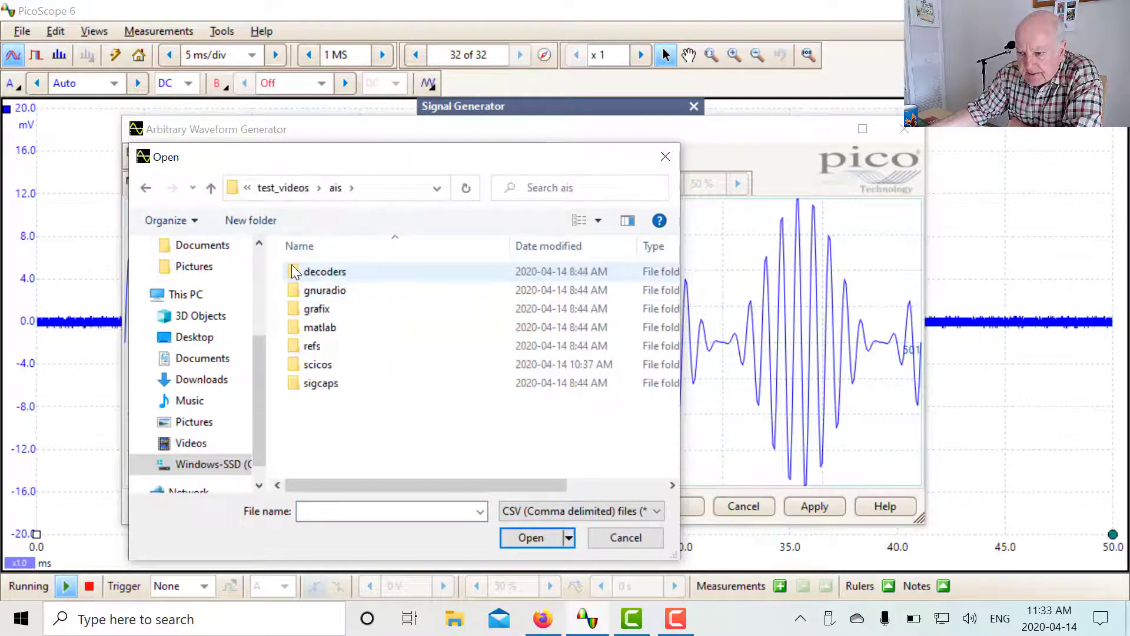
pyautogui.doubleClick(318, 364)
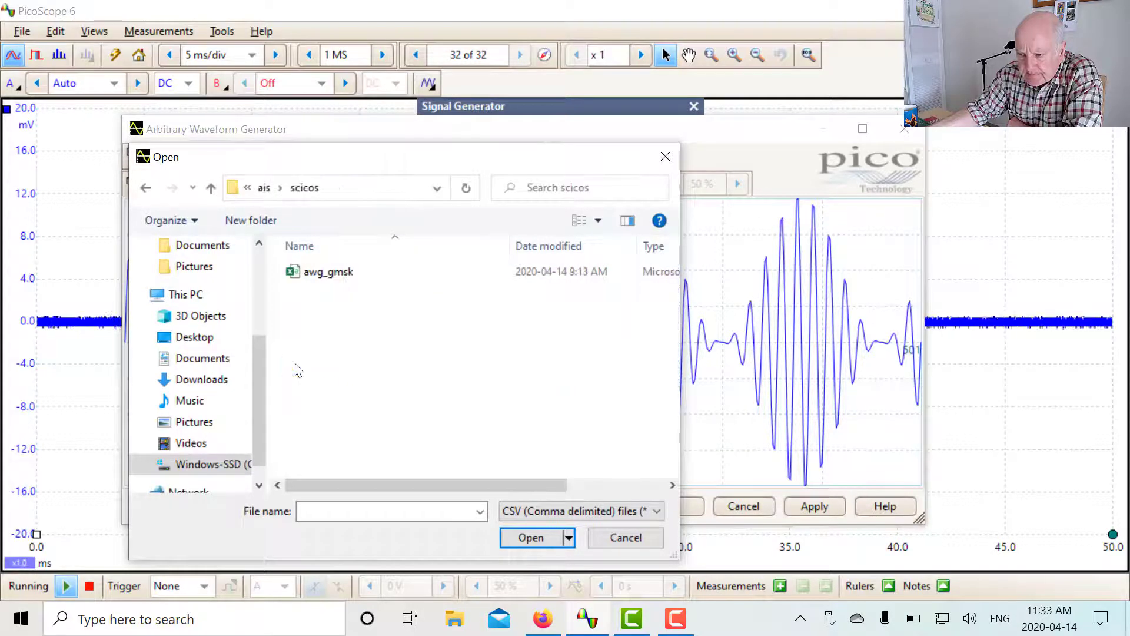
pyautogui.click(329, 272)
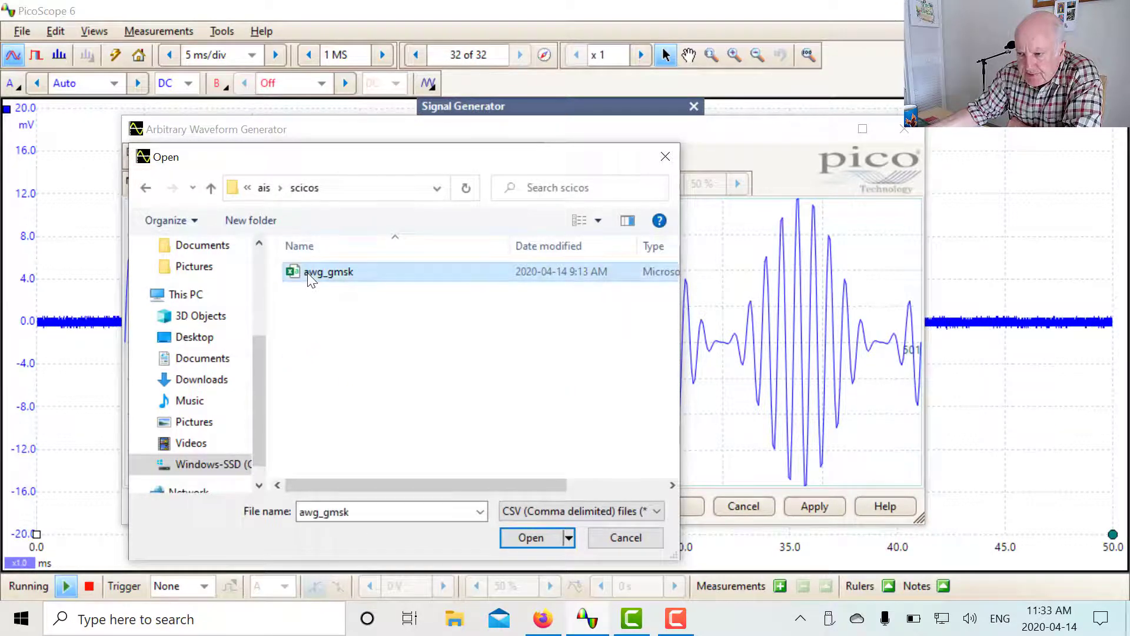
pyautogui.click(530, 537)
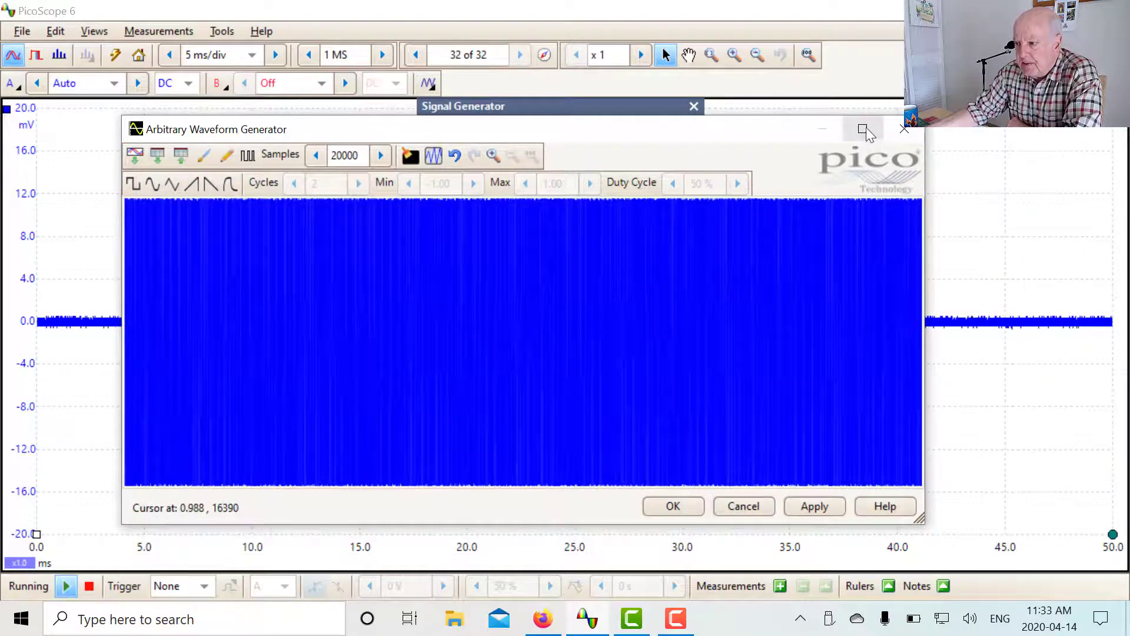
# Maximize the Arbitrary Waveform Generator and zoom in until individual awg_gmsk sine cycles show.
pyautogui.click(864, 129)
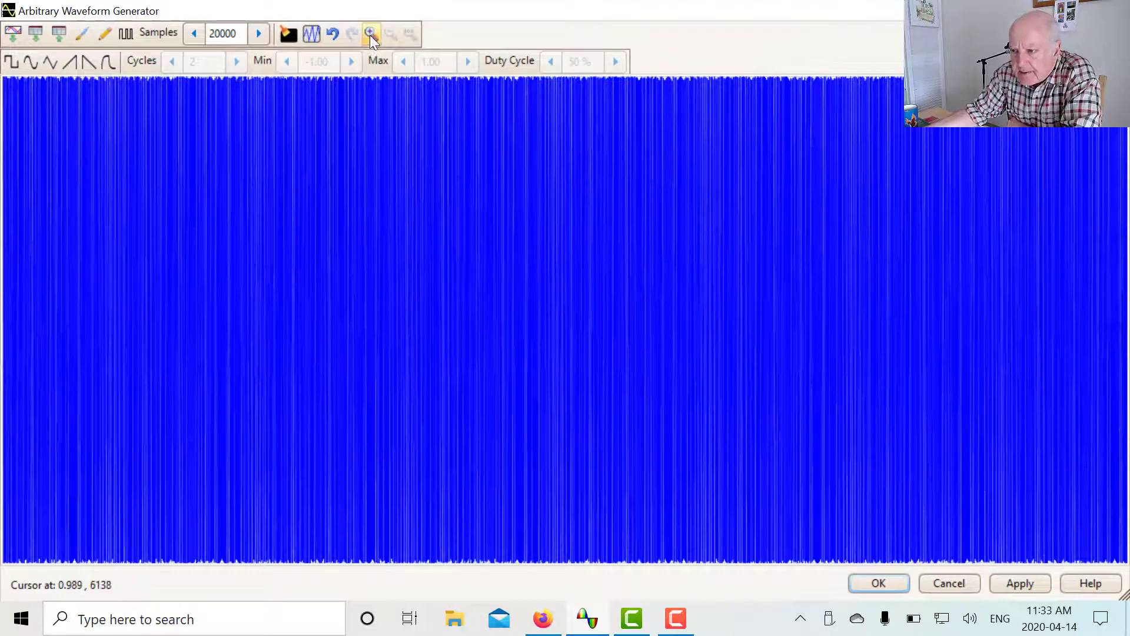
pyautogui.click(370, 35)
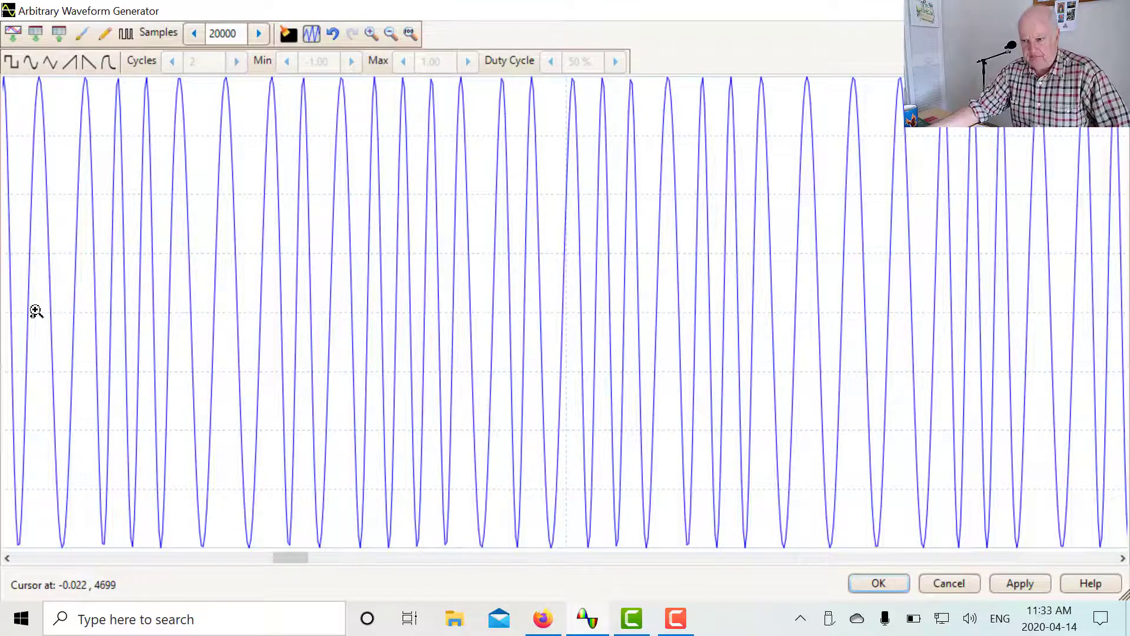
pyautogui.moveTo(271, 314)
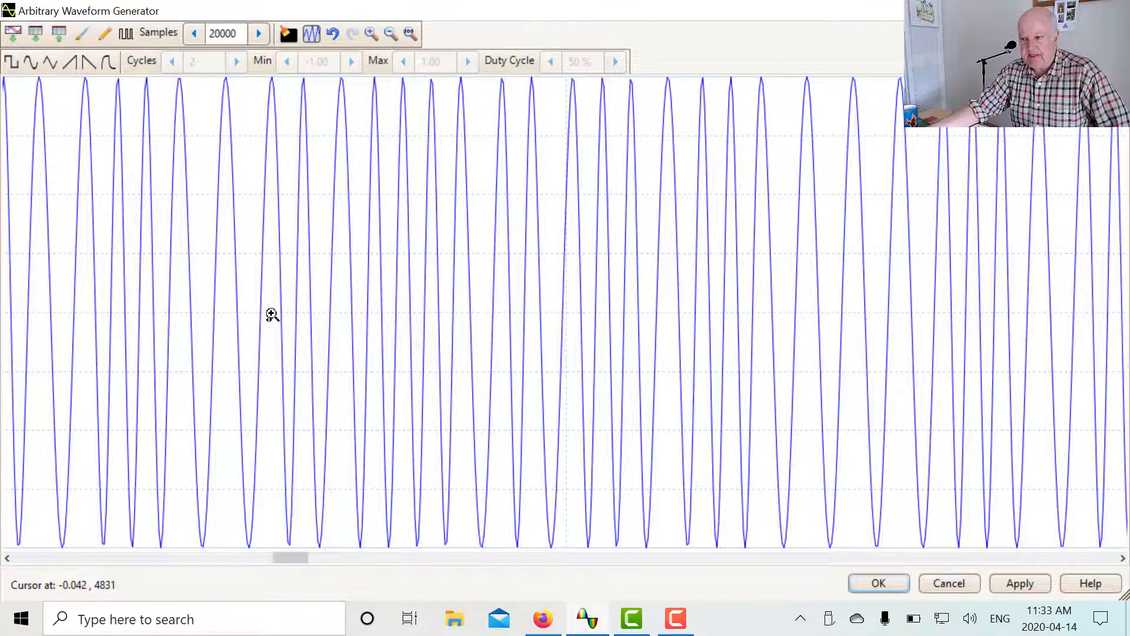
pyautogui.moveTo(529, 312)
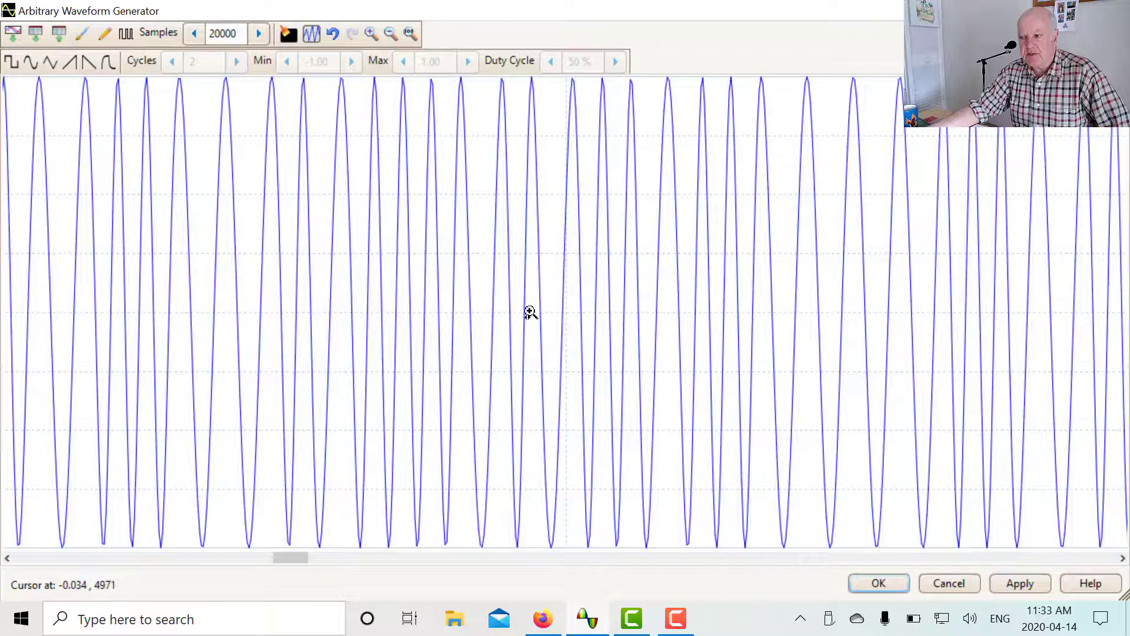
pyautogui.moveTo(942, 333)
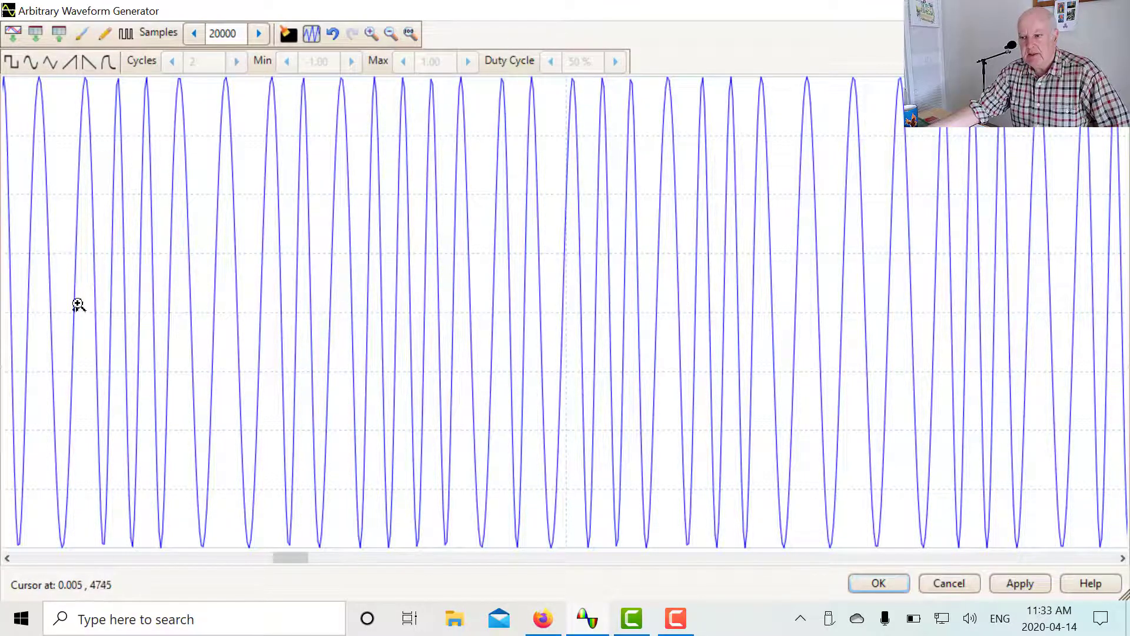
pyautogui.moveTo(512, 333)
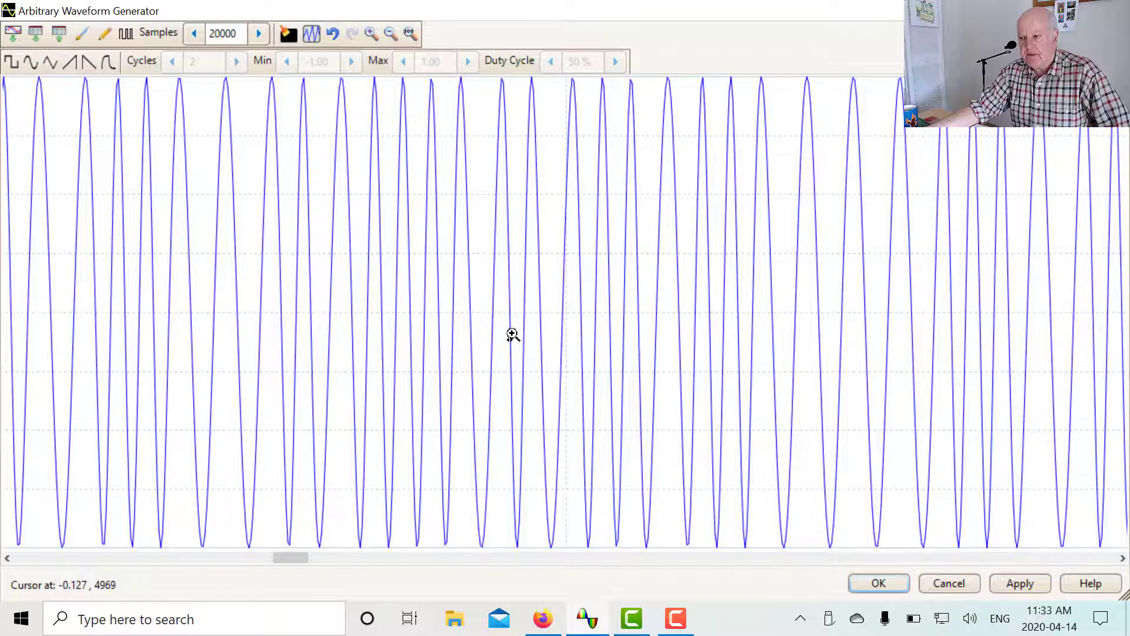